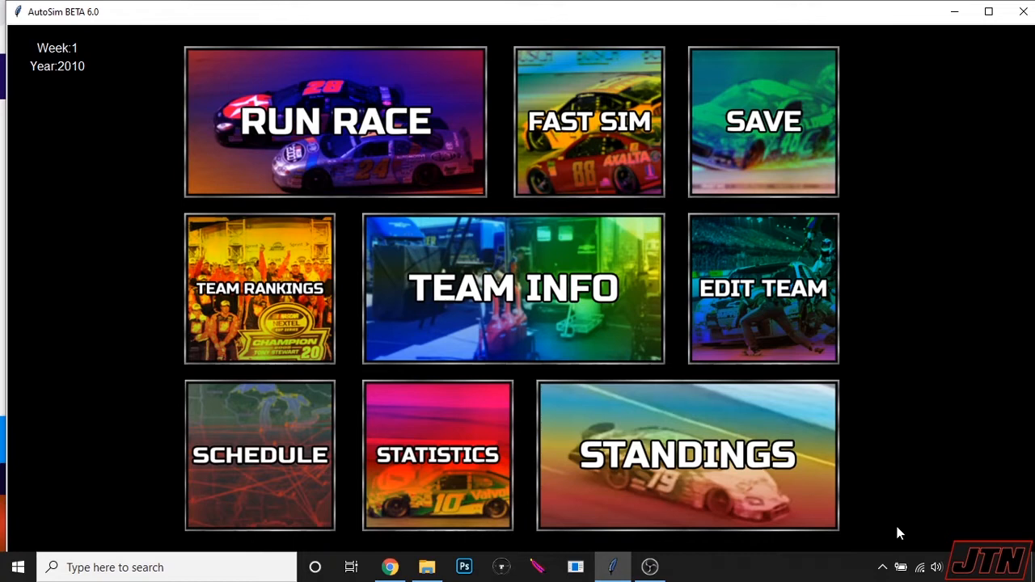
{"action": "mouse_move", "coordinate": [639, 377]}
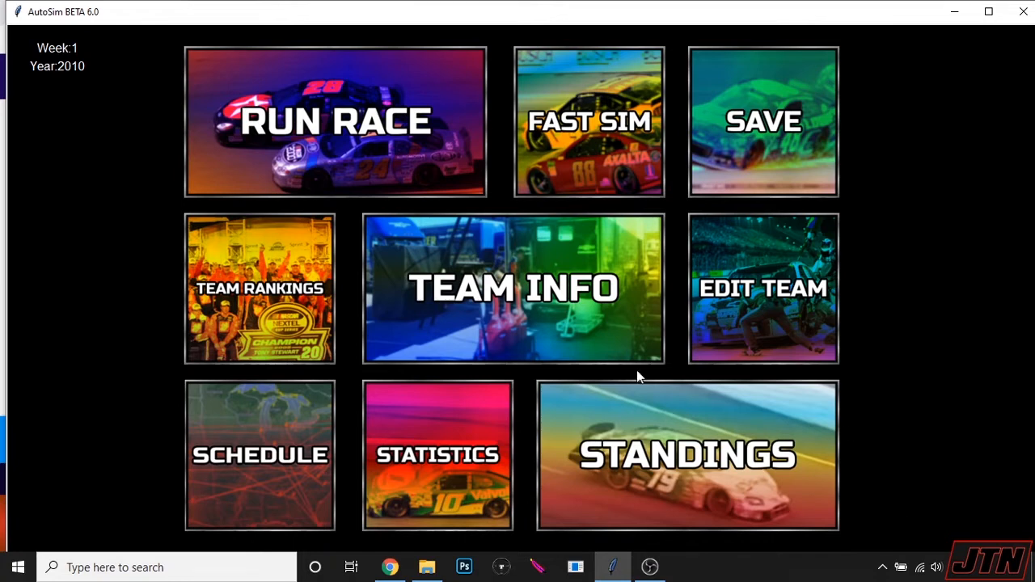
Step: View the team overview listing cars 66 and 70 with drivers, sponsors and ratings
{"action": "left_click", "coordinate": [514, 288]}
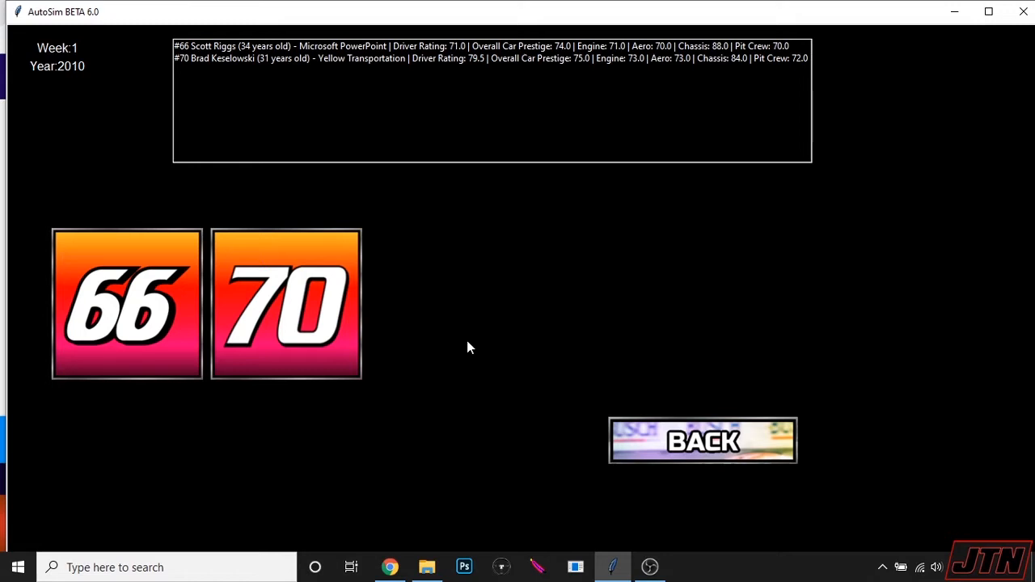
{"action": "mouse_move", "coordinate": [673, 447]}
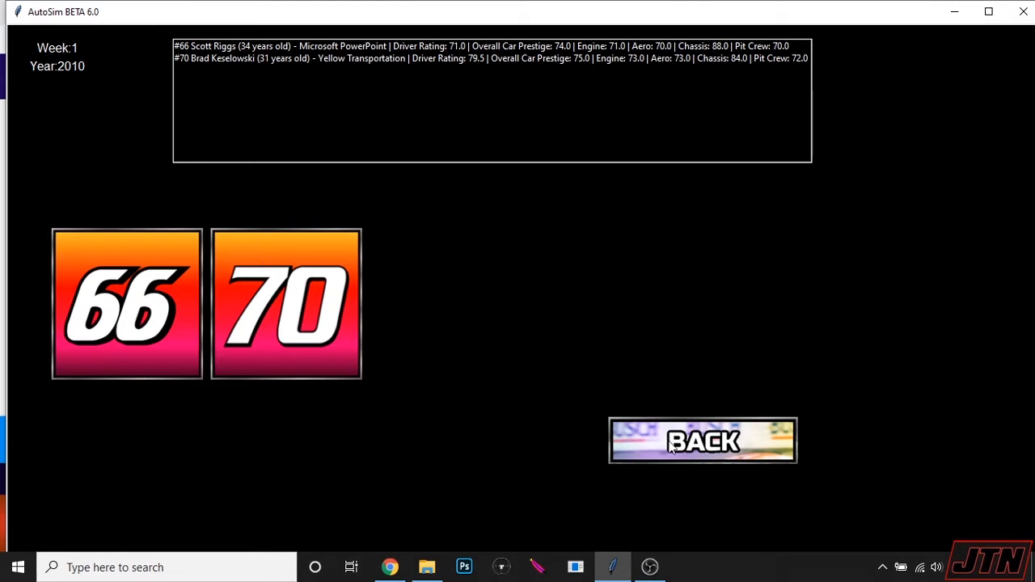
Step: Return from the team overview to the week 1, 2010 main menu
{"action": "left_click", "coordinate": [702, 440]}
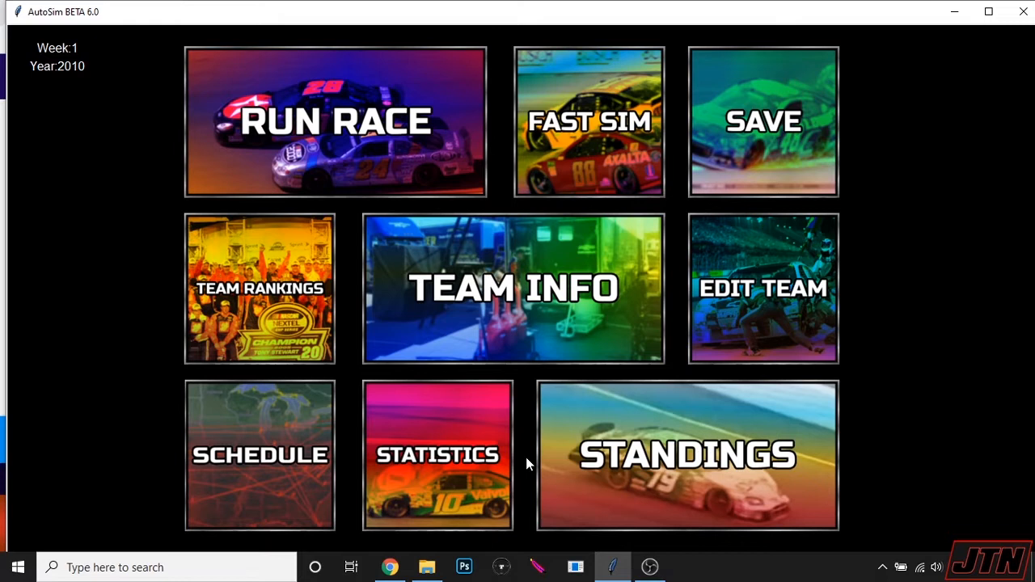
{"action": "mouse_move", "coordinate": [883, 433]}
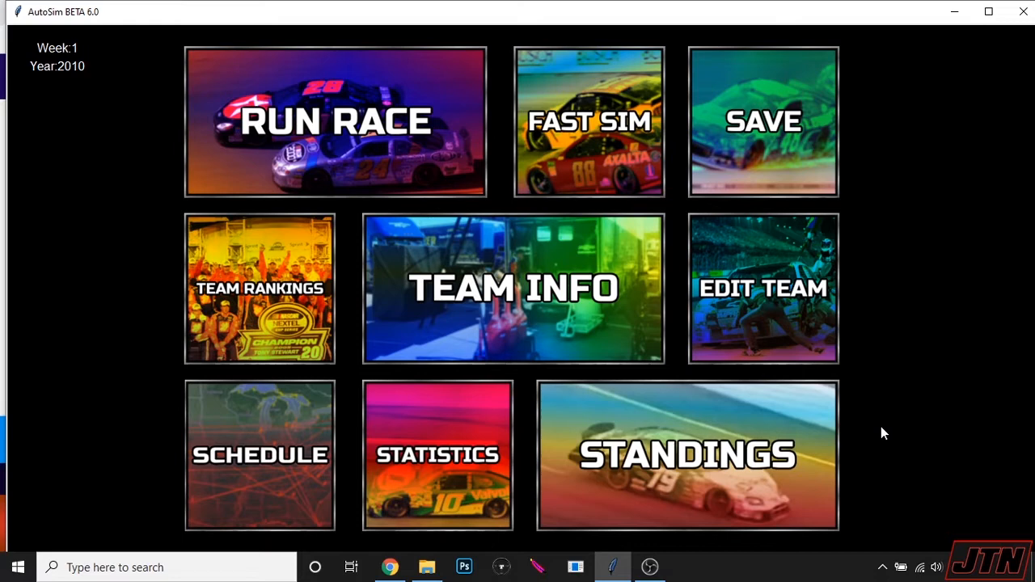
{"action": "mouse_move", "coordinate": [468, 155]}
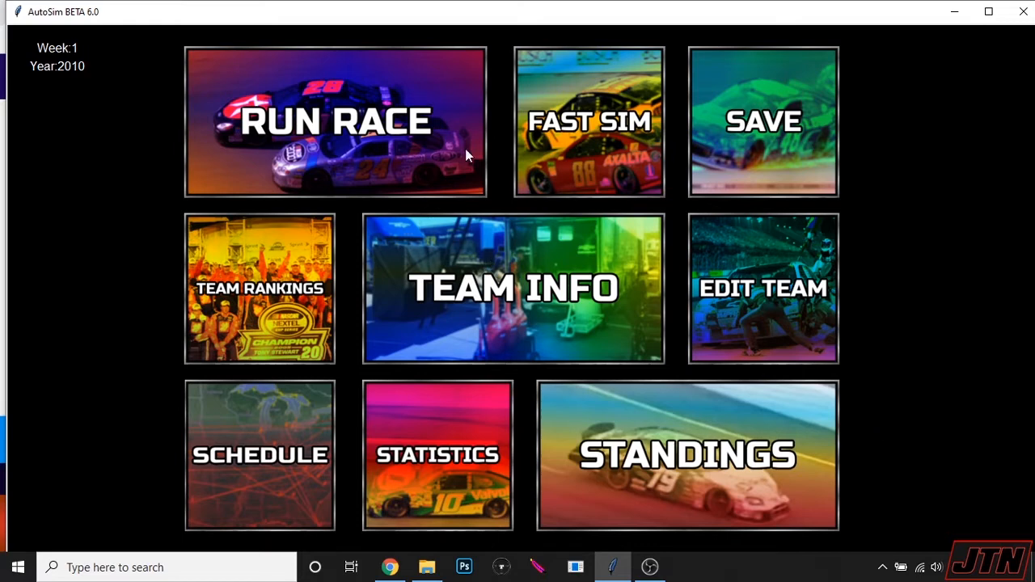
Step: Run the Daytona race won by Kahne, then run week 2 at Fontana won by Truex
{"action": "left_click", "coordinate": [336, 121]}
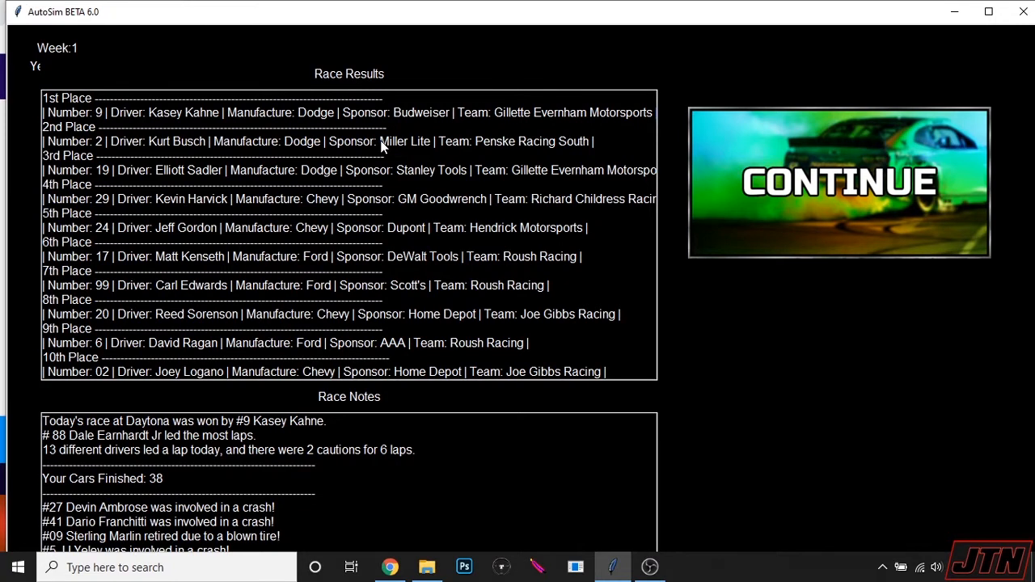
{"action": "mouse_move", "coordinate": [323, 359]}
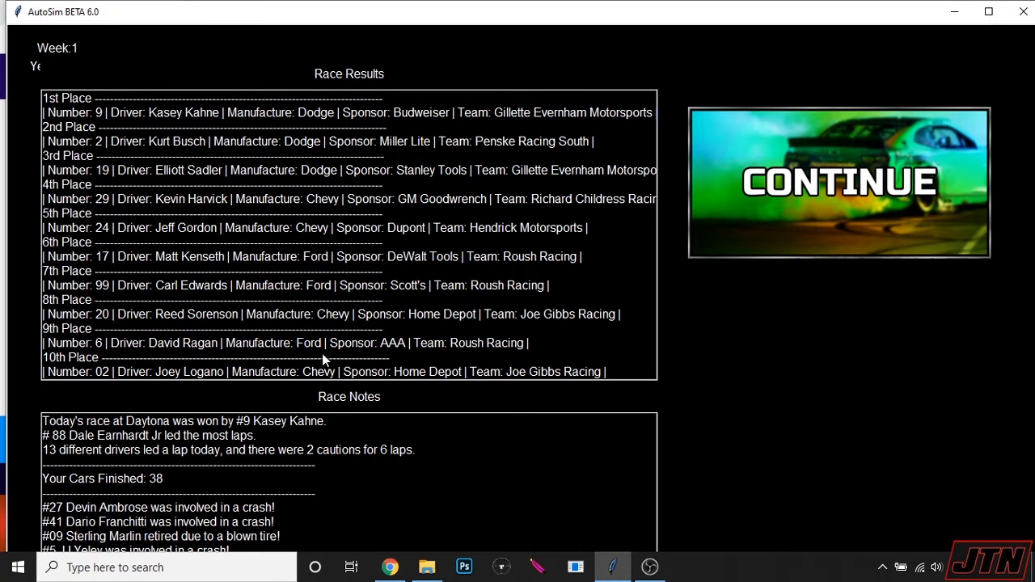
{"action": "mouse_move", "coordinate": [283, 282]}
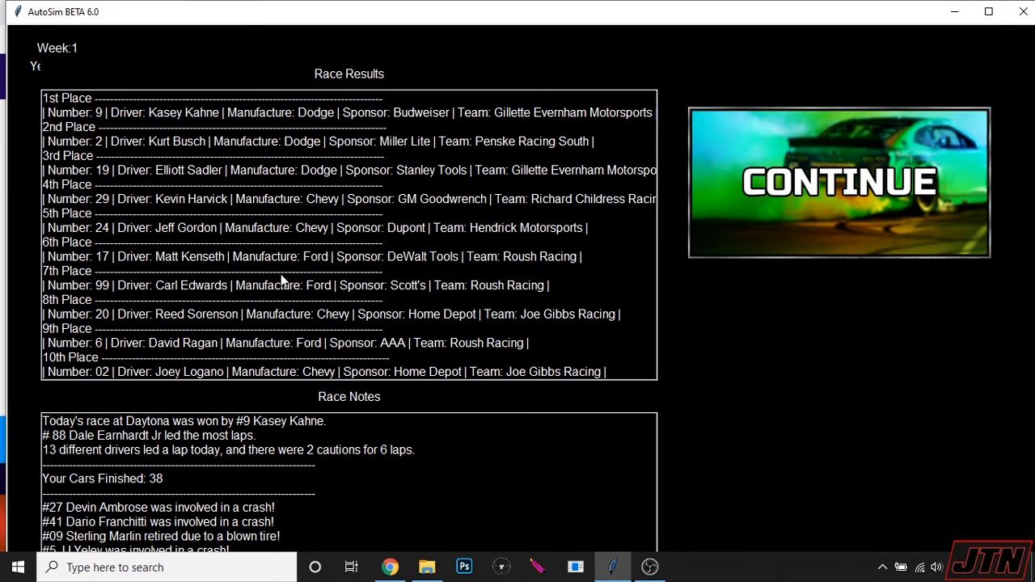
{"action": "mouse_move", "coordinate": [291, 113]}
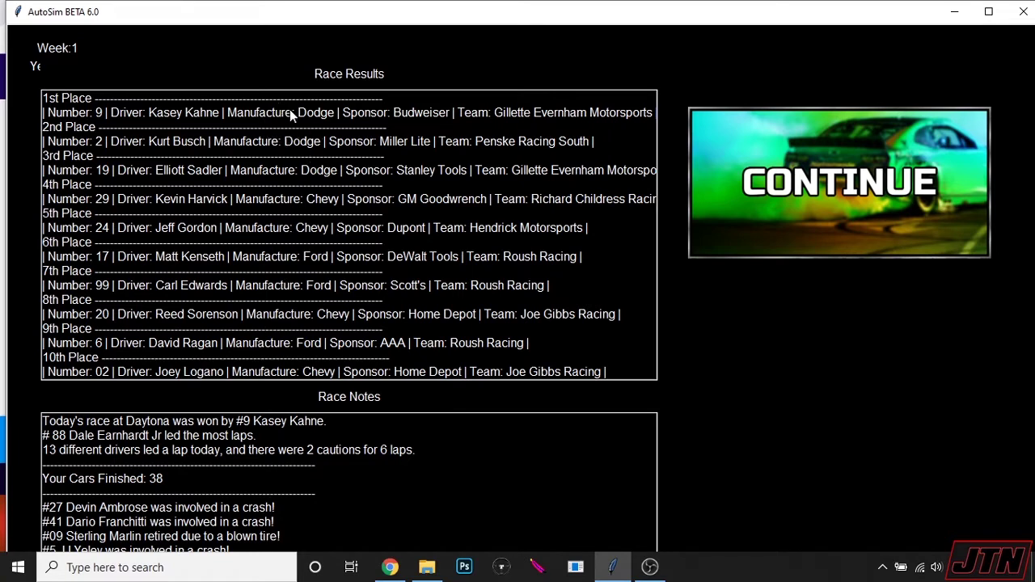
{"action": "mouse_move", "coordinate": [204, 406]}
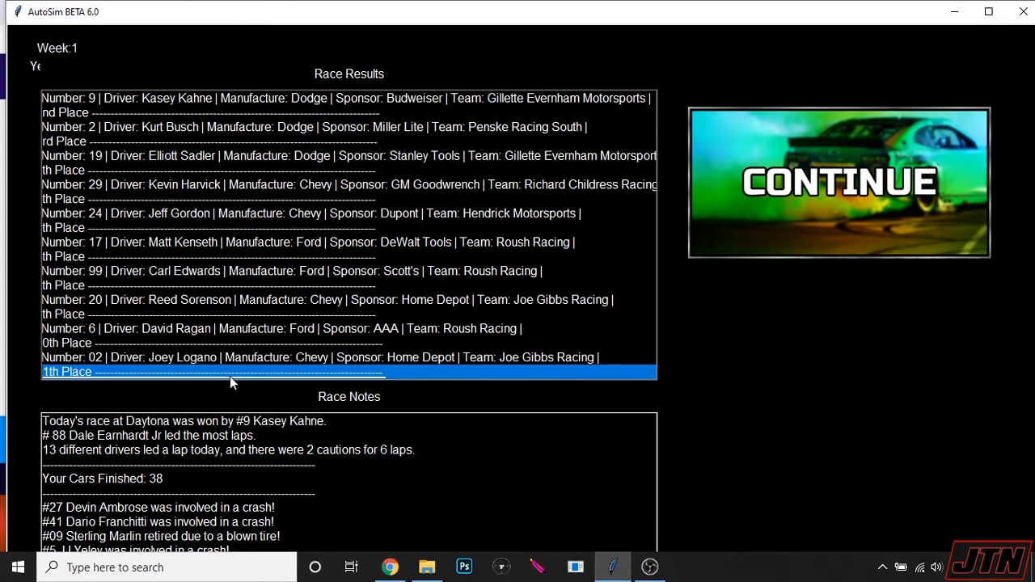
{"action": "scroll", "scroll_direction": "down", "scroll_amount": 3}
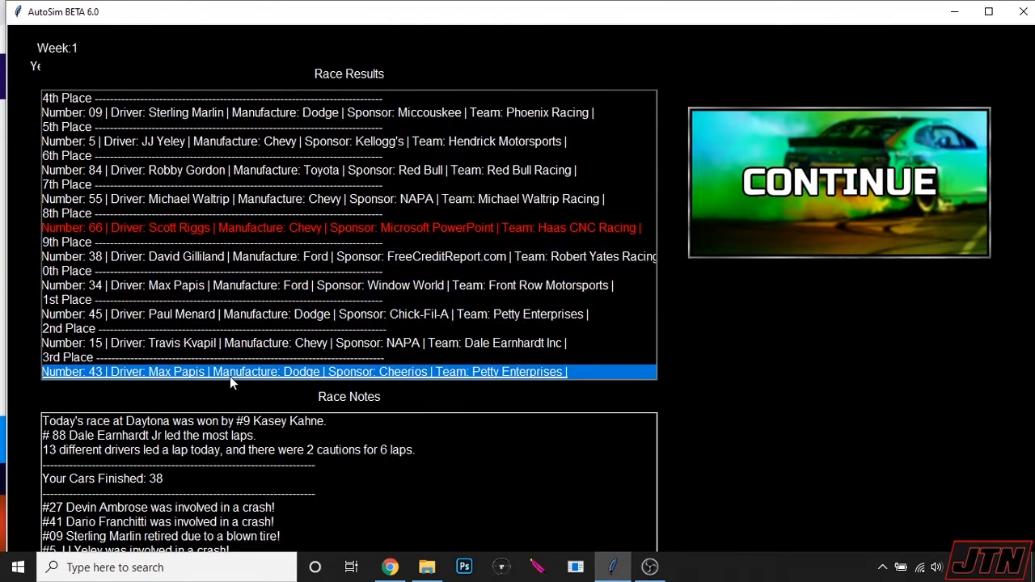
{"action": "left_click", "coordinate": [841, 181]}
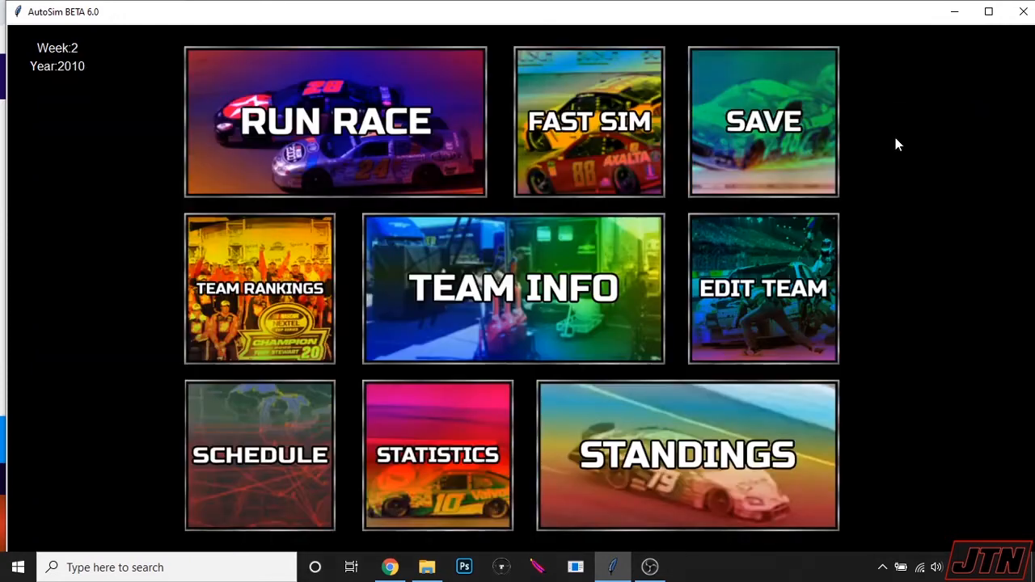
{"action": "left_click", "coordinate": [337, 121]}
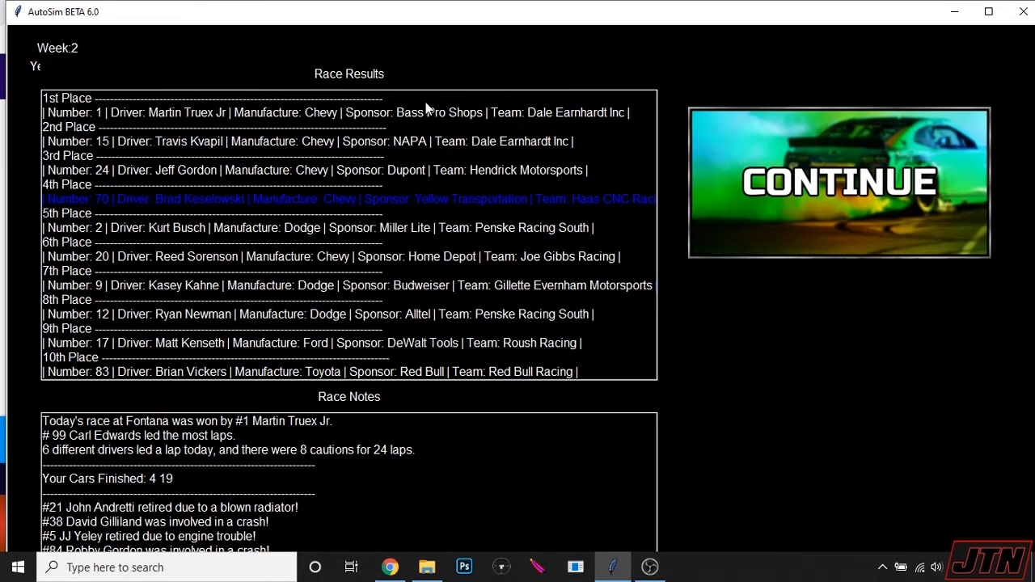
{"action": "mouse_move", "coordinate": [336, 243]}
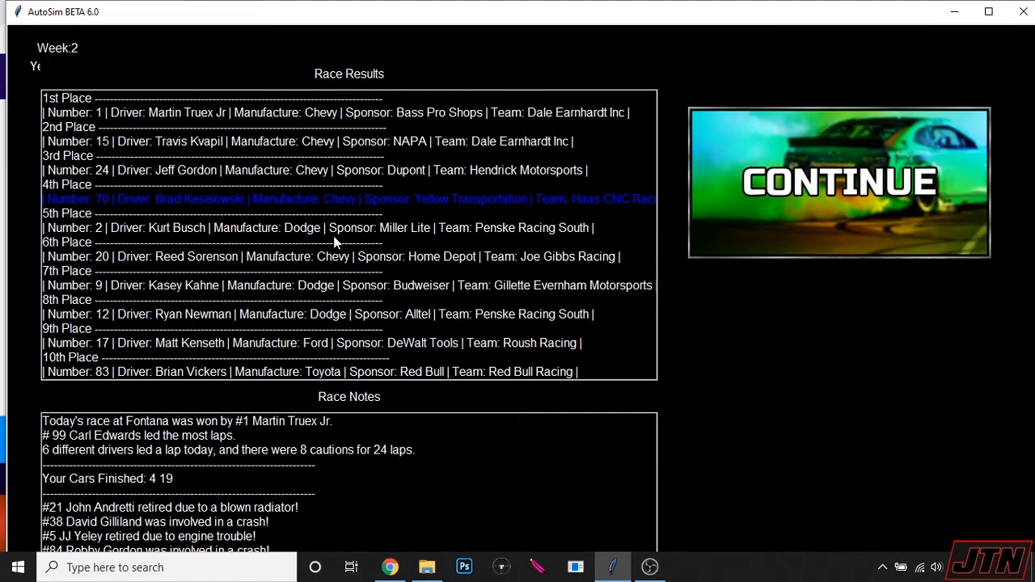
{"action": "mouse_move", "coordinate": [348, 230]}
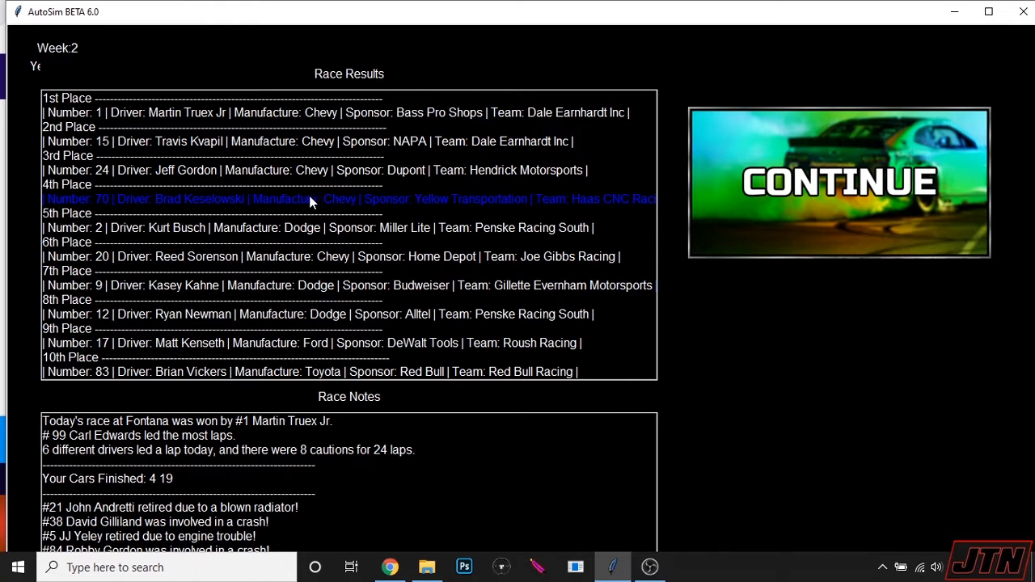
Step: Continue past Fontana and buy the aero upgrade for Brad Keselowski's car 70
{"action": "left_click", "coordinate": [841, 181]}
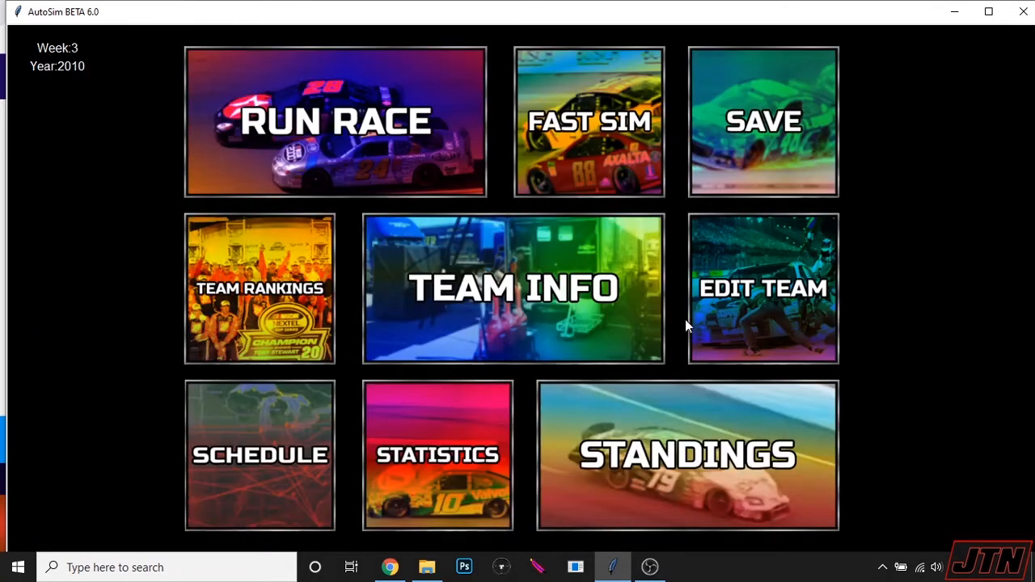
{"action": "left_click", "coordinate": [764, 288]}
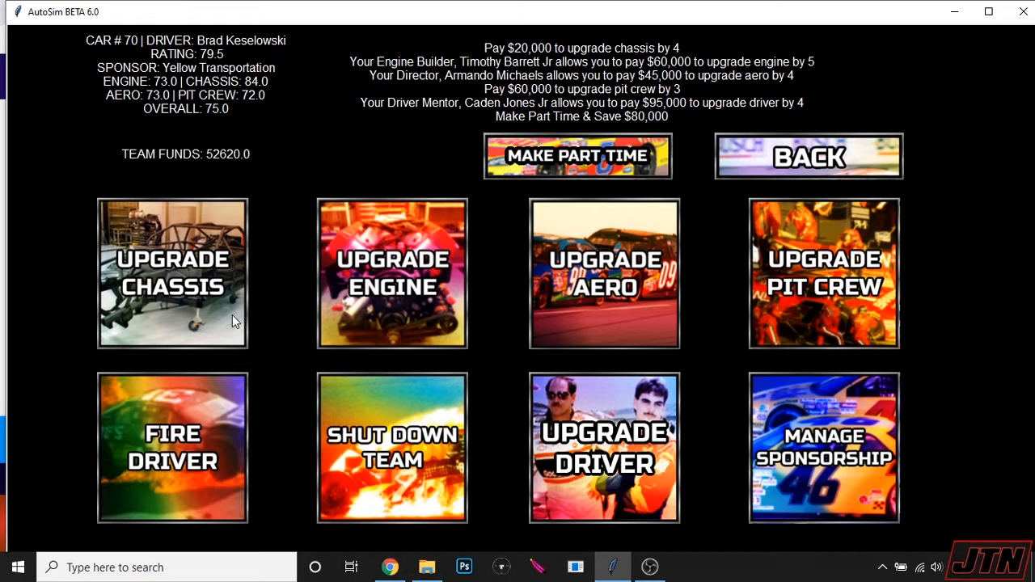
{"action": "mouse_move", "coordinate": [368, 330]}
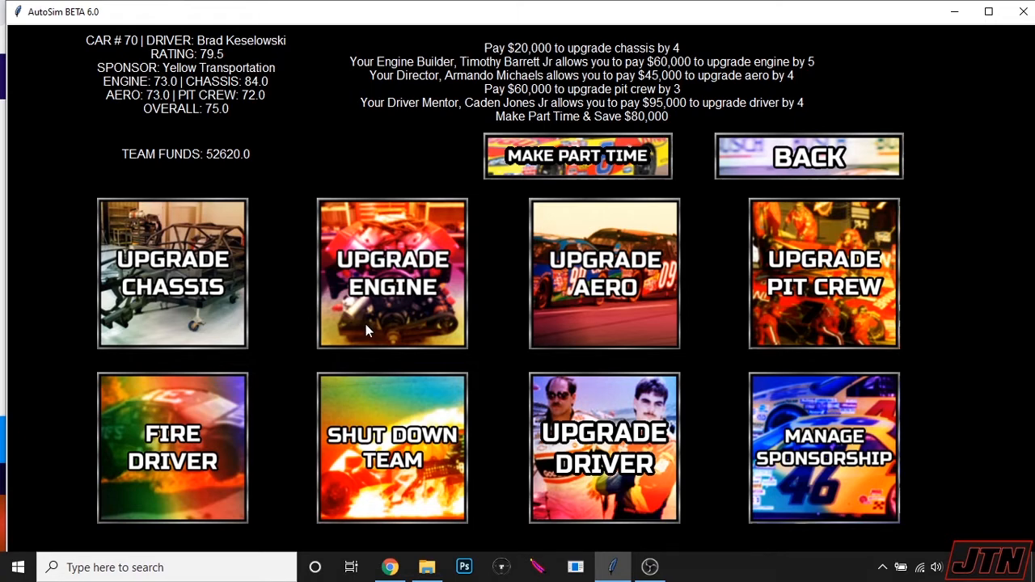
{"action": "mouse_move", "coordinate": [590, 283]}
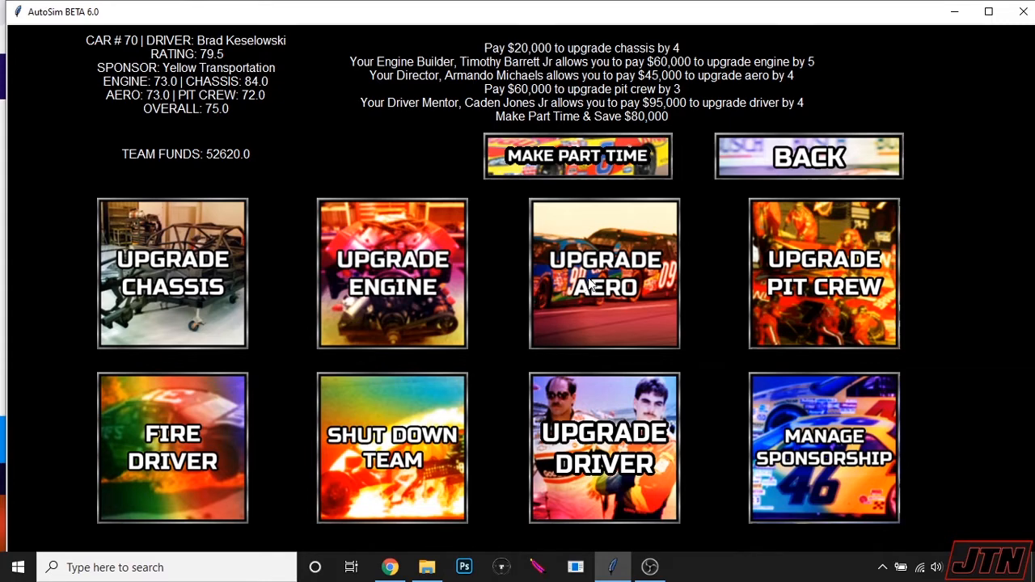
{"action": "left_click", "coordinate": [605, 274]}
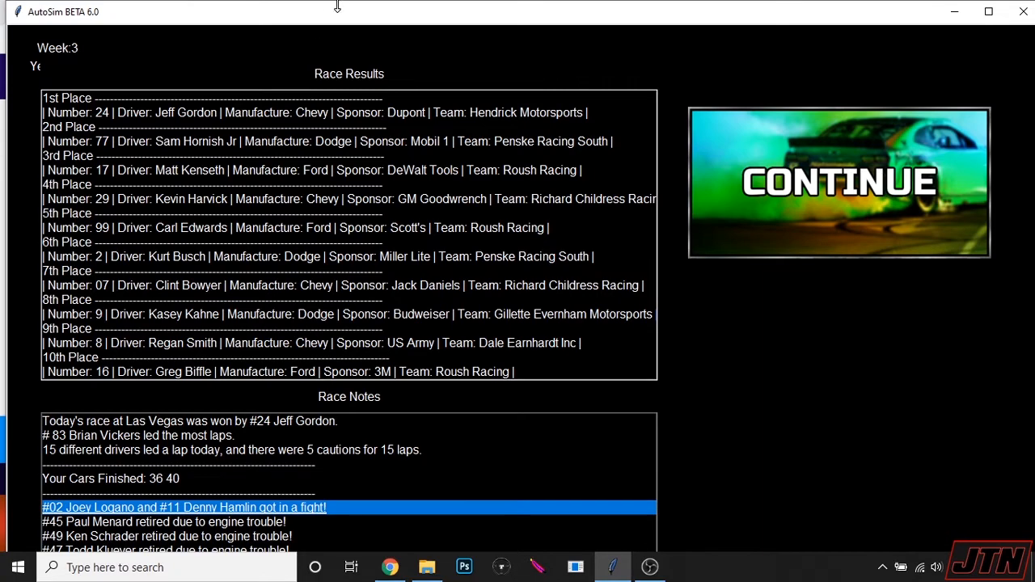
{"action": "mouse_move", "coordinate": [327, 50]}
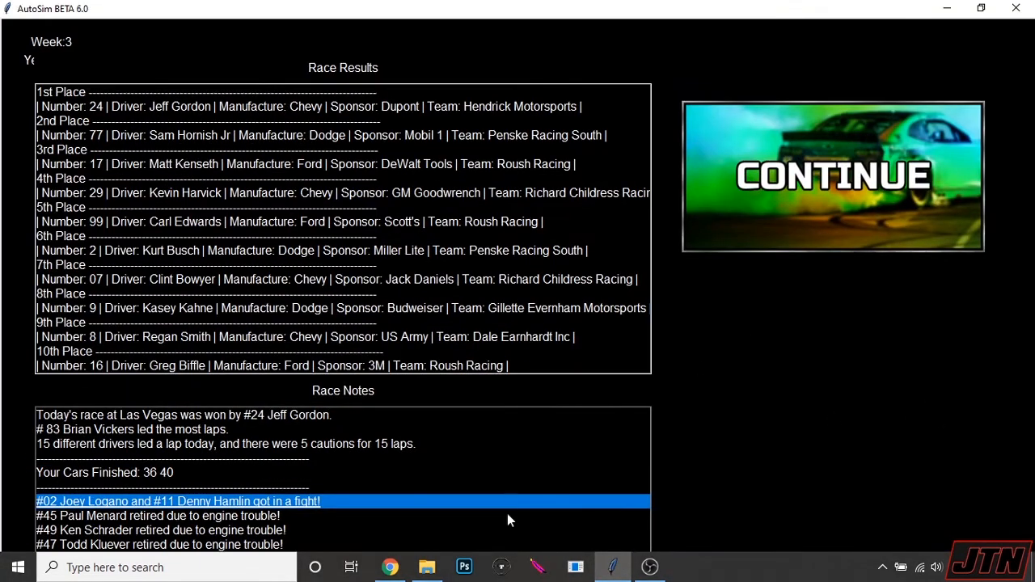
Step: Read through the Las Vegas race notes, then advance to the week 4 Atlanta results
{"action": "scroll", "scroll_direction": "down", "scroll_amount": 3}
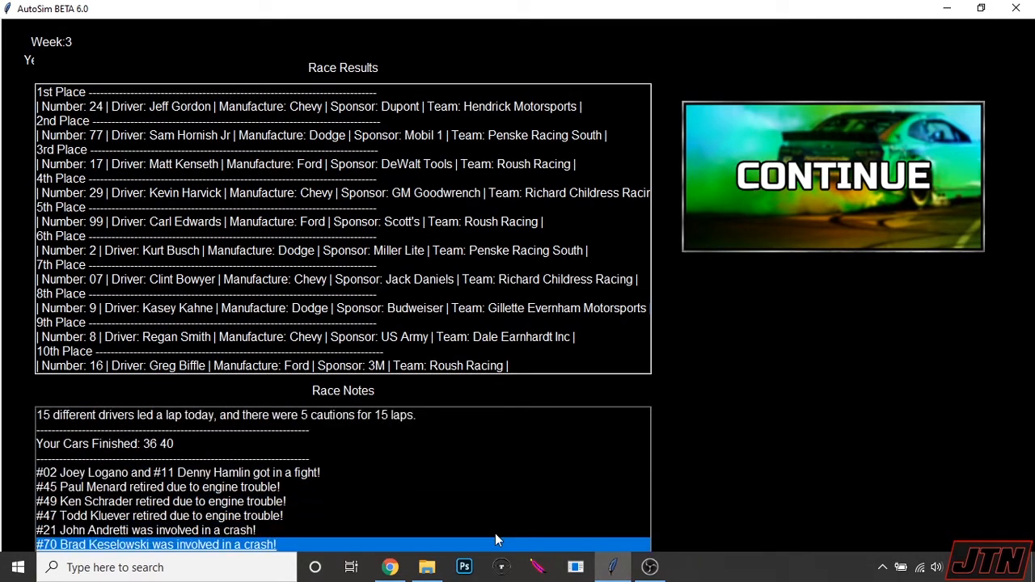
{"action": "scroll", "scroll_direction": "down", "scroll_amount": 3}
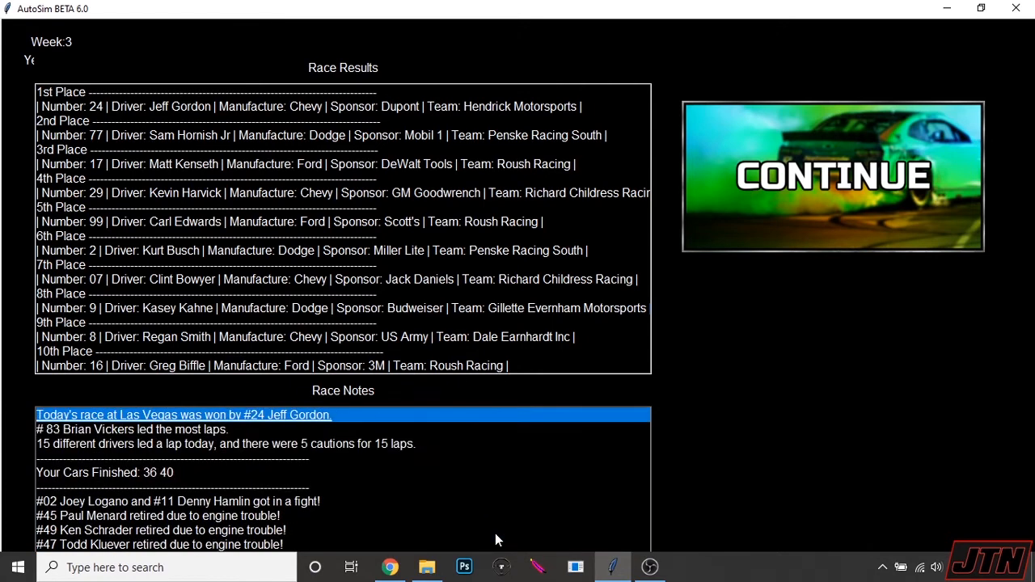
{"action": "left_click", "coordinate": [132, 430]}
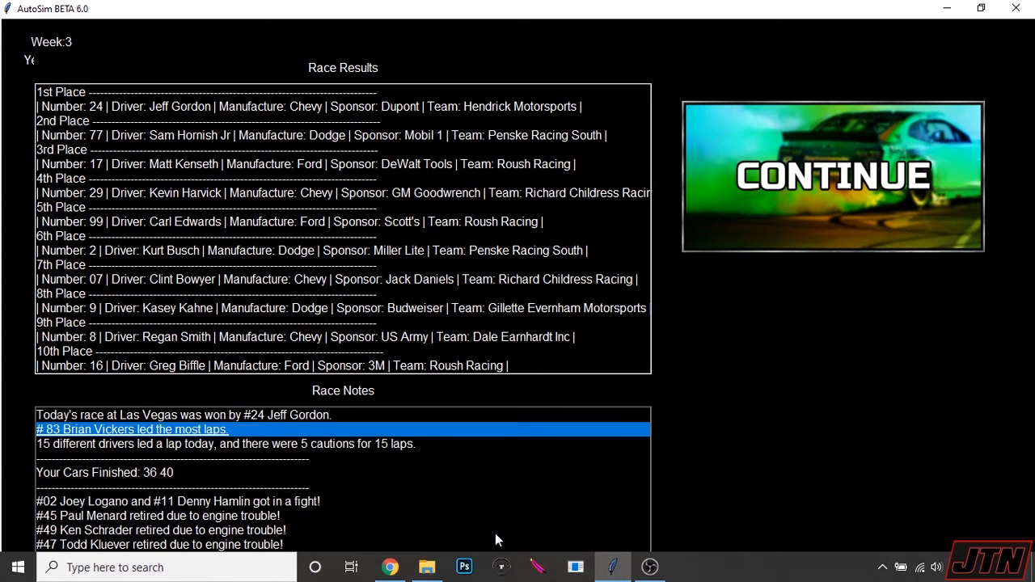
{"action": "scroll", "scroll_direction": "down", "scroll_amount": 3}
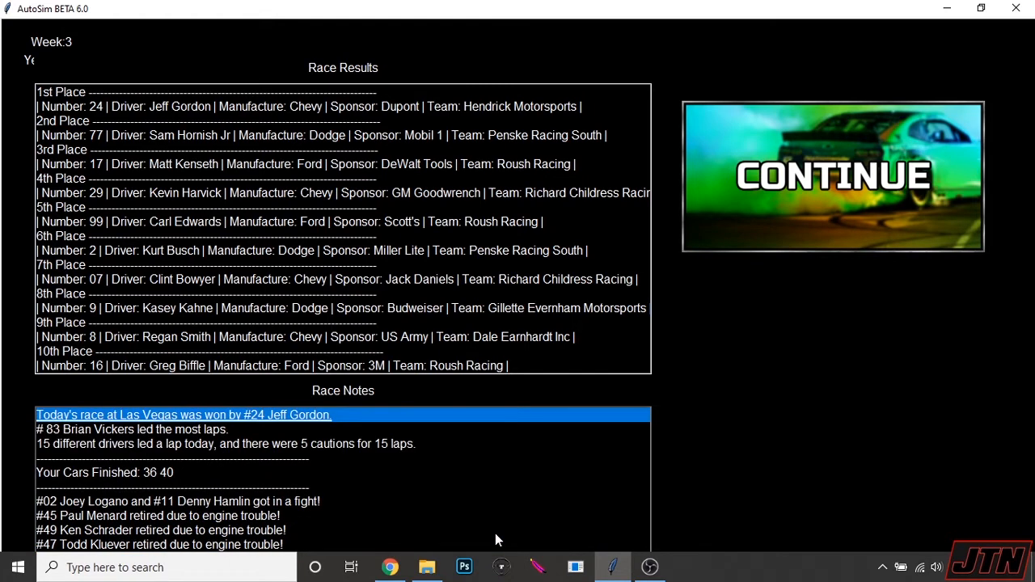
{"action": "mouse_move", "coordinate": [919, 37]}
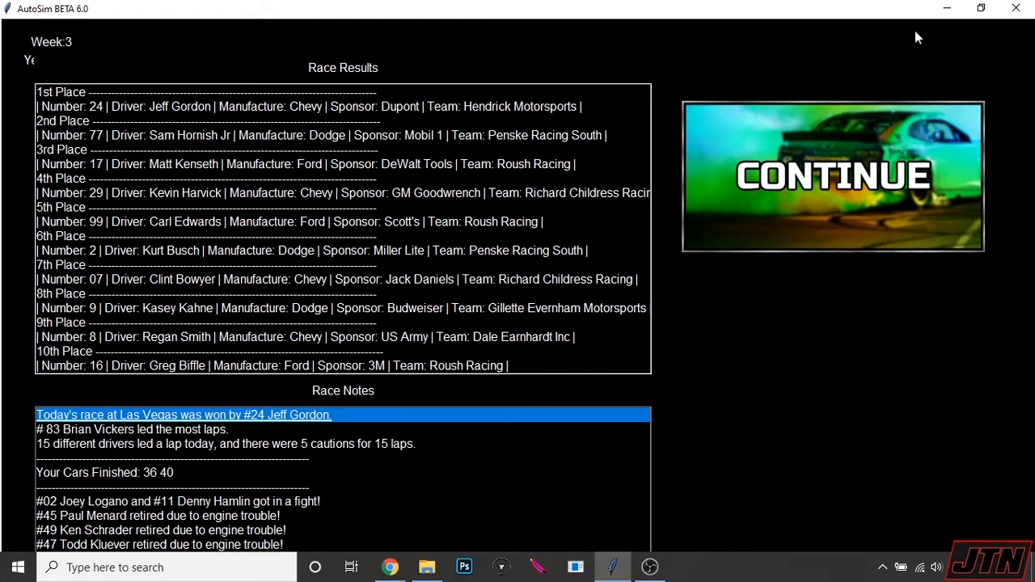
{"action": "mouse_move", "coordinate": [844, 181]}
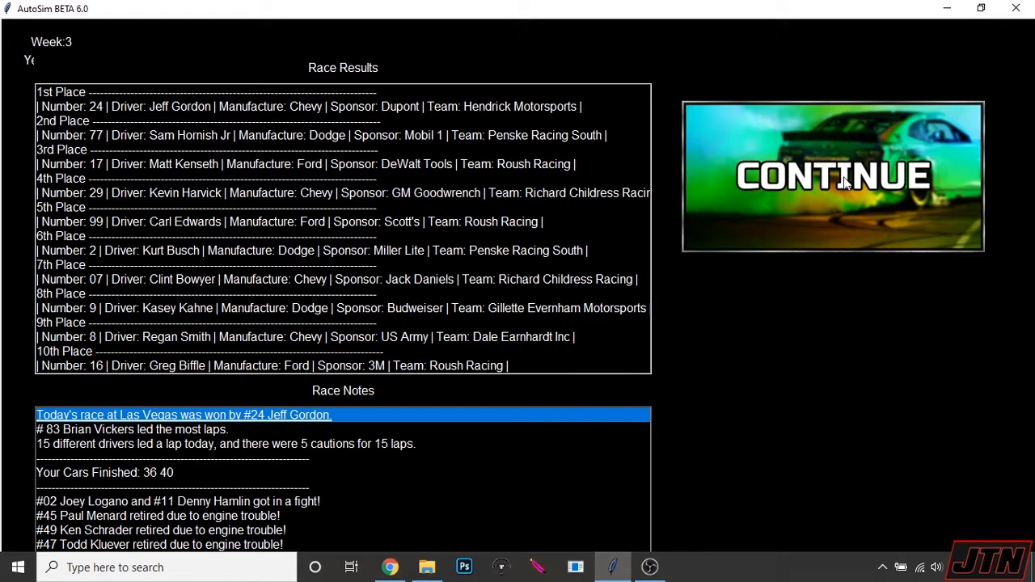
{"action": "left_click", "coordinate": [831, 174]}
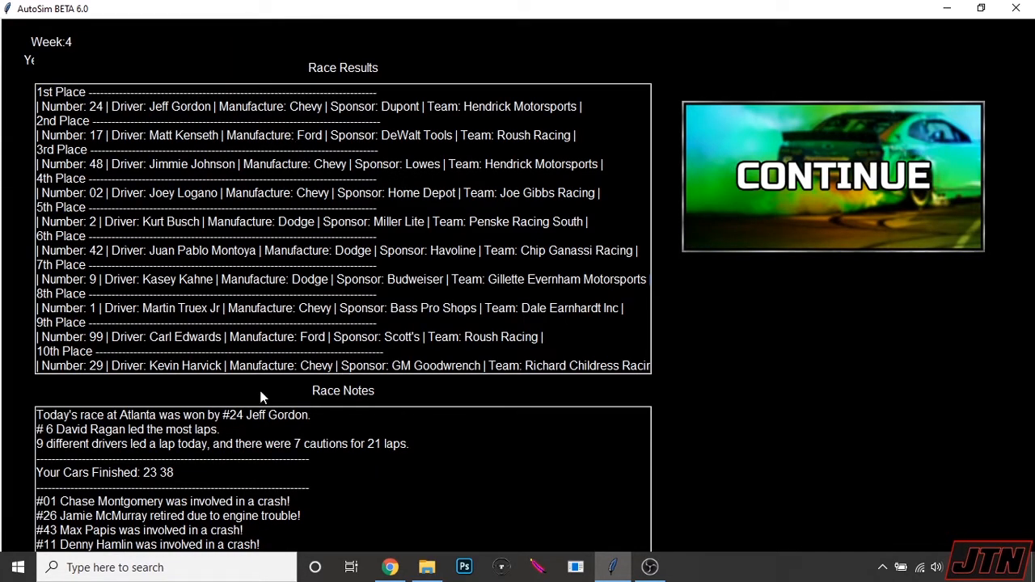
{"action": "mouse_move", "coordinate": [285, 459]}
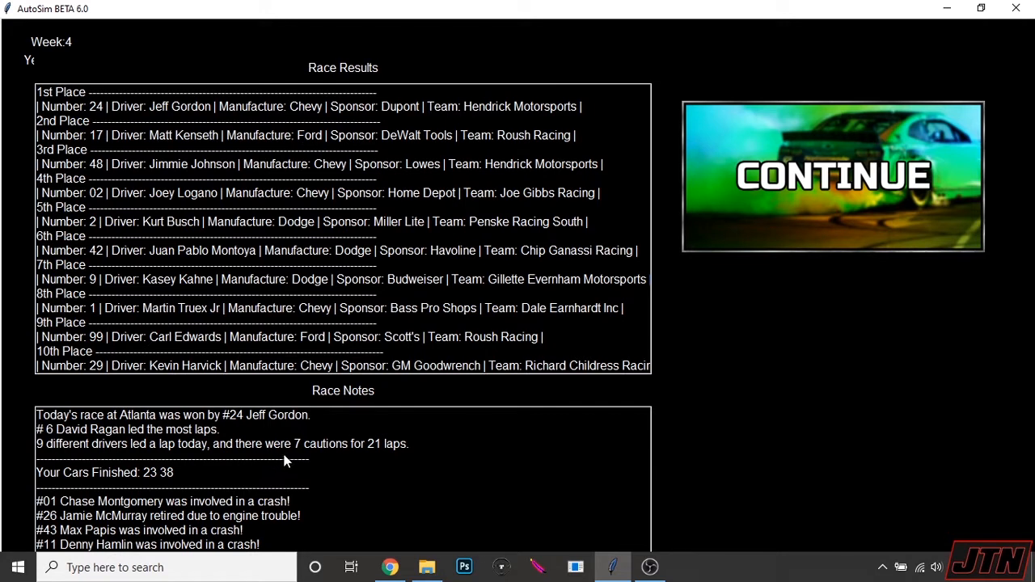
{"action": "mouse_move", "coordinate": [376, 411]}
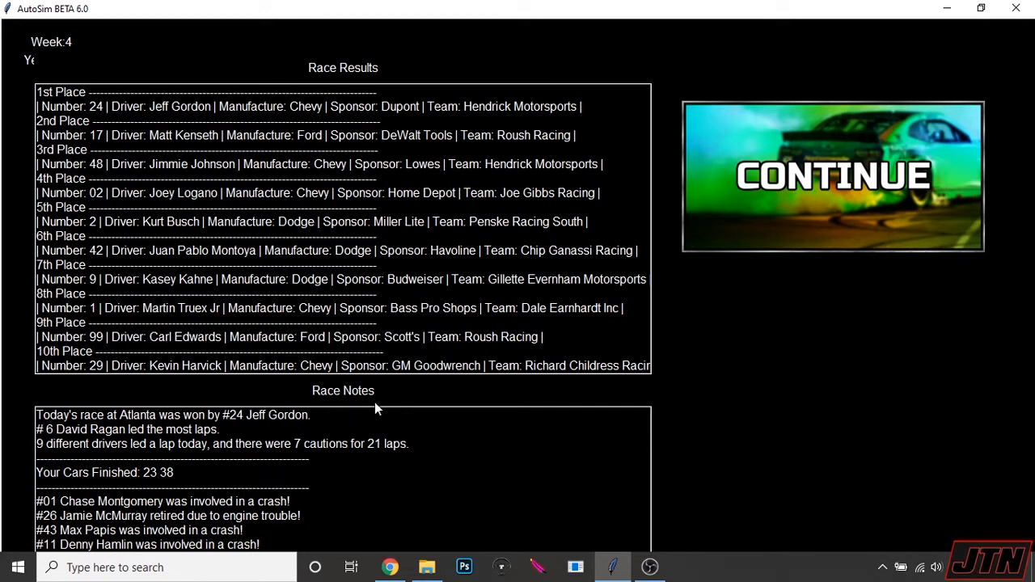
Step: Upgrade car 70's chassis from 84 to 88 for $20,000 and return to the week 5 menu
{"action": "left_click", "coordinate": [831, 174]}
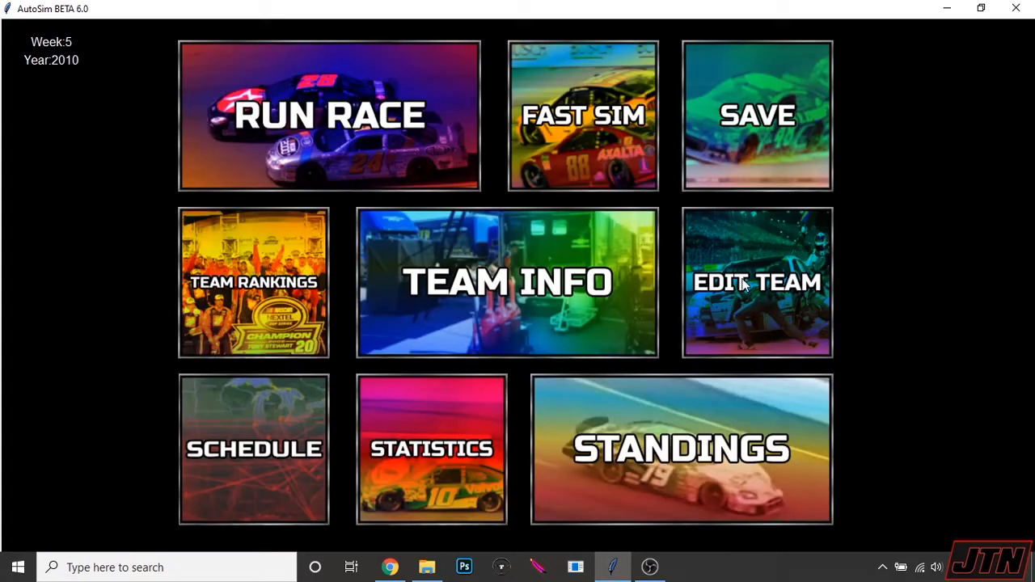
{"action": "left_click", "coordinate": [757, 281]}
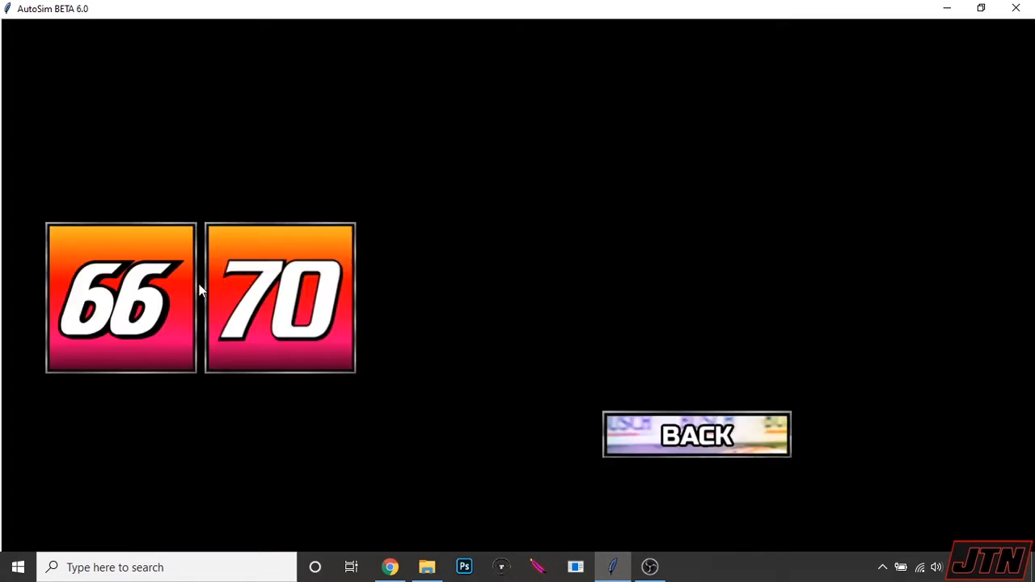
{"action": "left_click", "coordinate": [280, 297]}
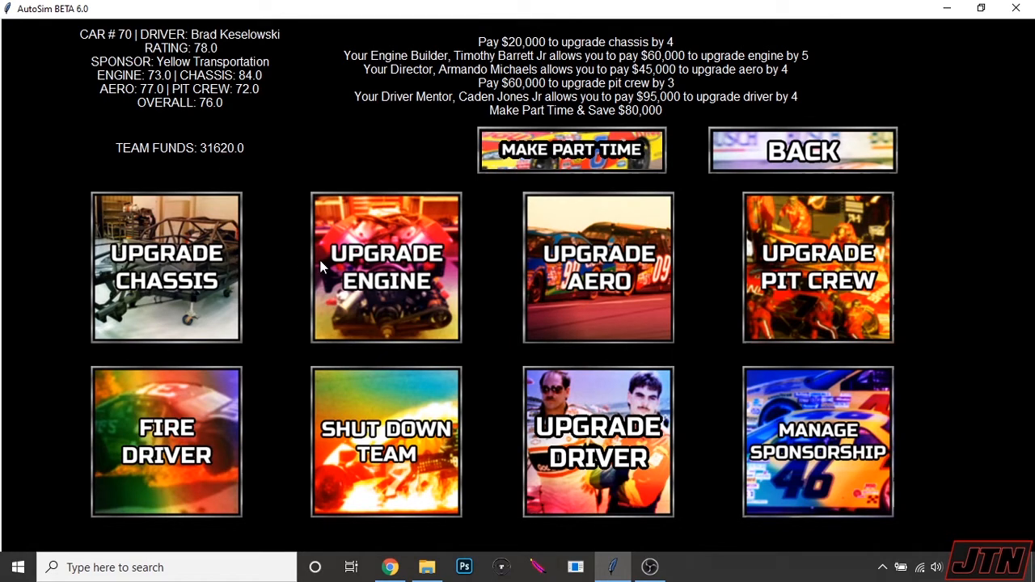
{"action": "mouse_move", "coordinate": [430, 268]}
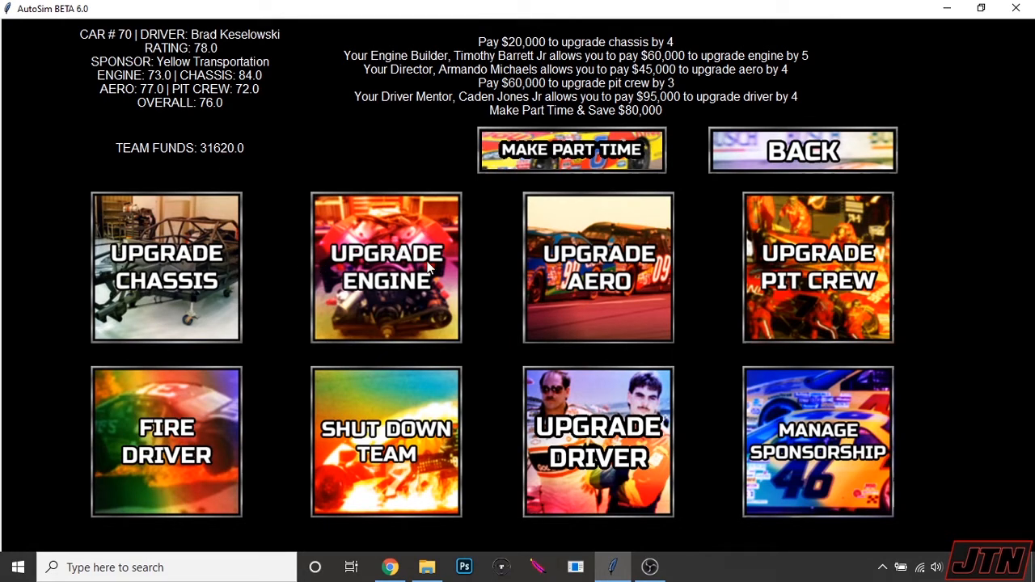
{"action": "mouse_move", "coordinate": [375, 532]}
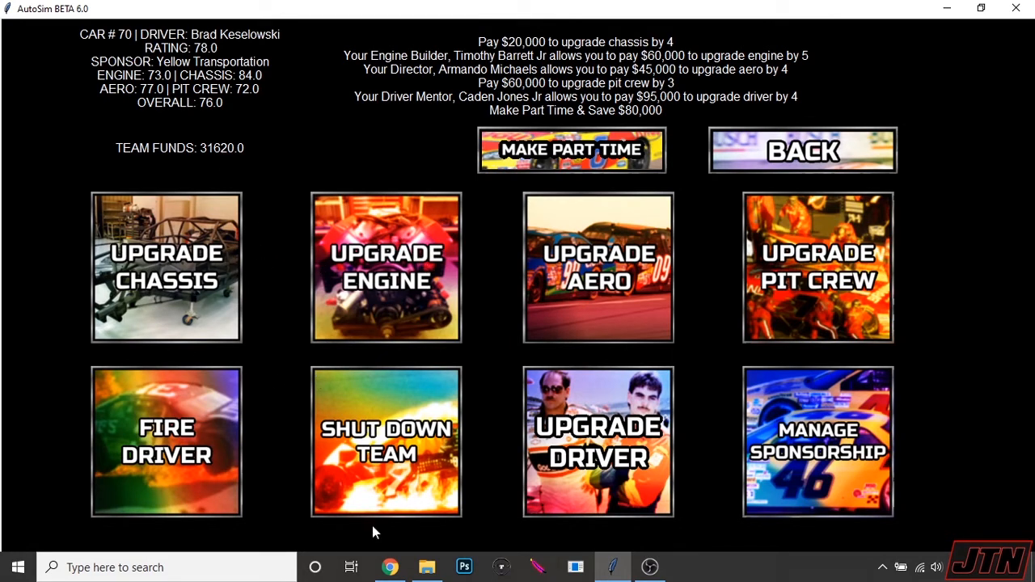
{"action": "mouse_move", "coordinate": [259, 340]}
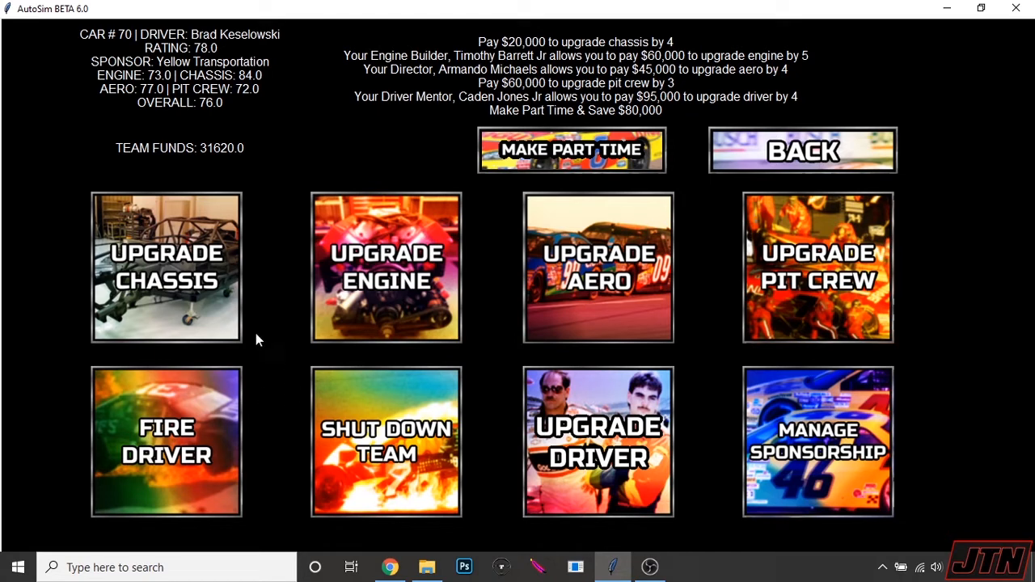
{"action": "left_click", "coordinate": [165, 273]}
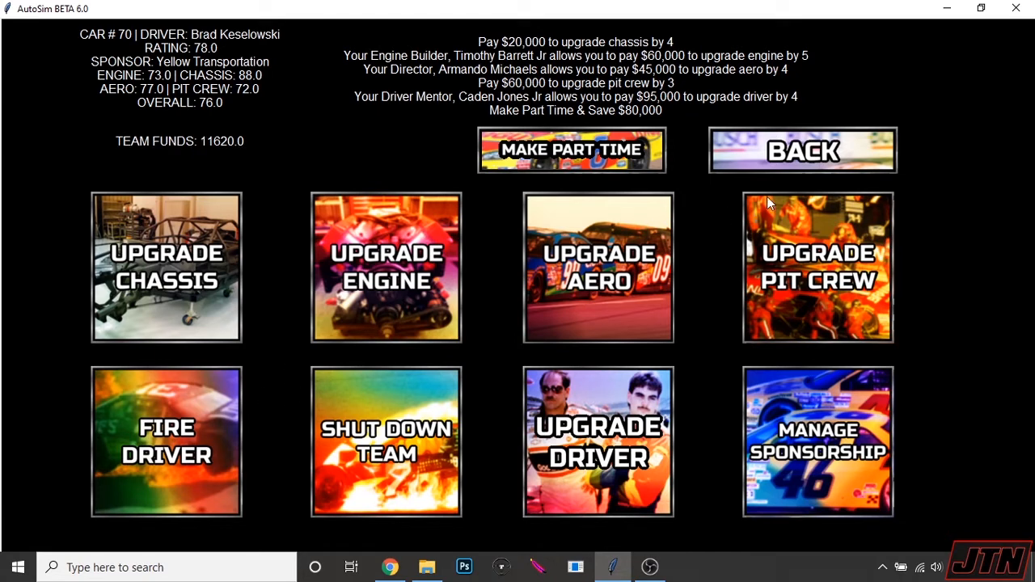
{"action": "left_click", "coordinate": [803, 149]}
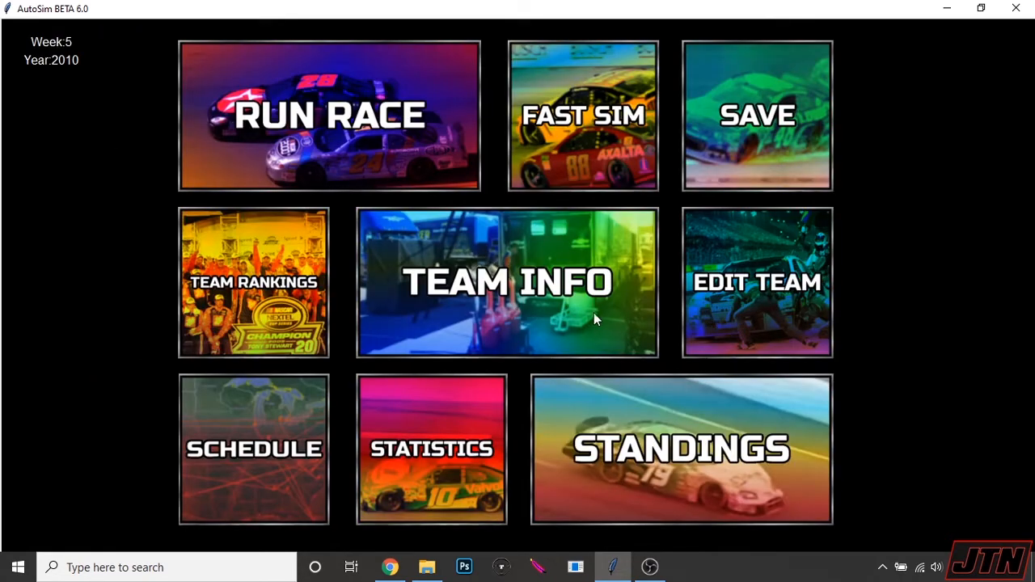
Step: Check the two-car roster, then run the Bristol race where car 66 finishes seventh
{"action": "left_click", "coordinate": [508, 281]}
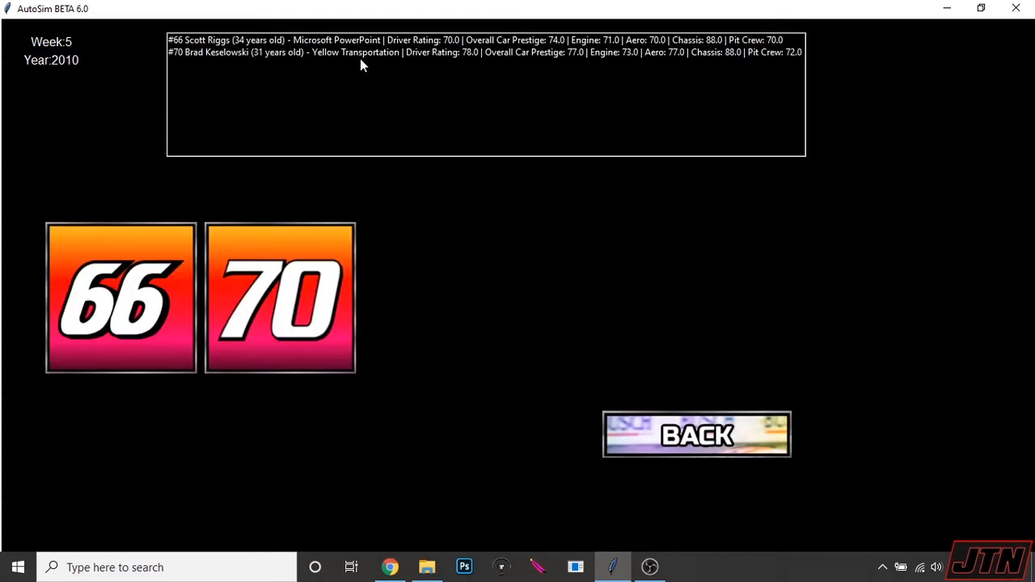
{"action": "mouse_move", "coordinate": [386, 43]}
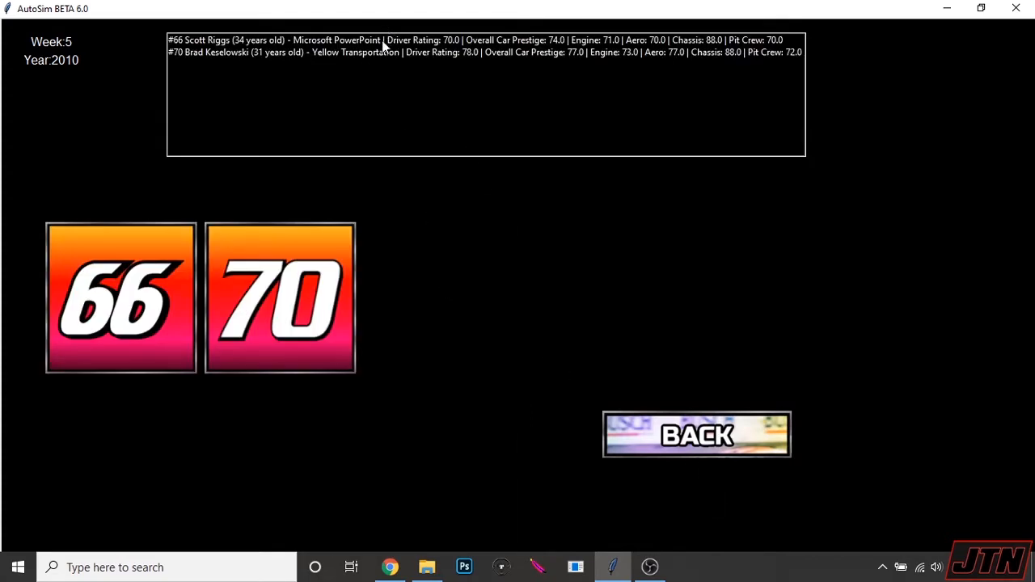
{"action": "left_click", "coordinate": [695, 433]}
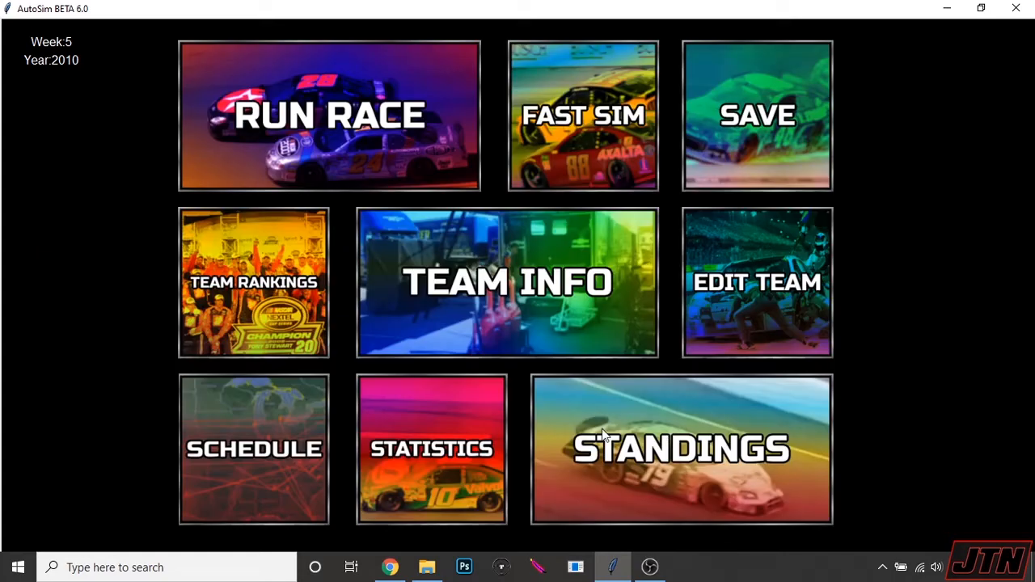
{"action": "mouse_move", "coordinate": [307, 155]}
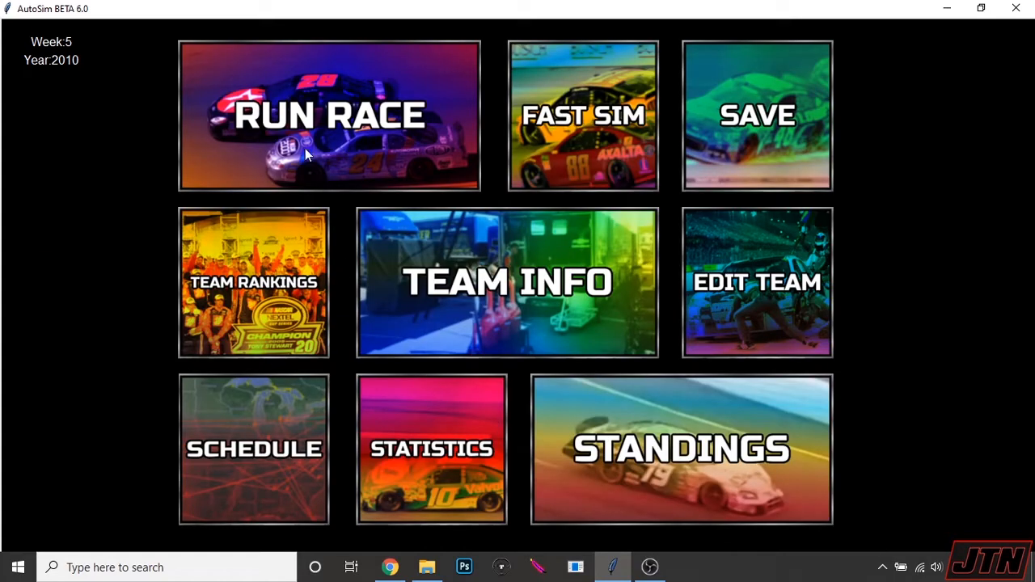
{"action": "left_click", "coordinate": [330, 116]}
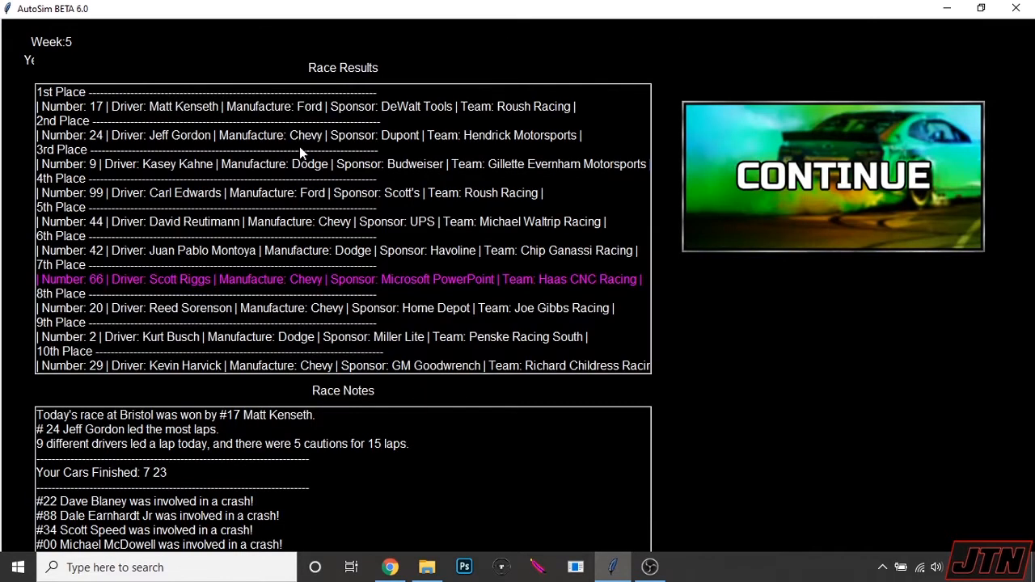
{"action": "mouse_move", "coordinate": [216, 307]}
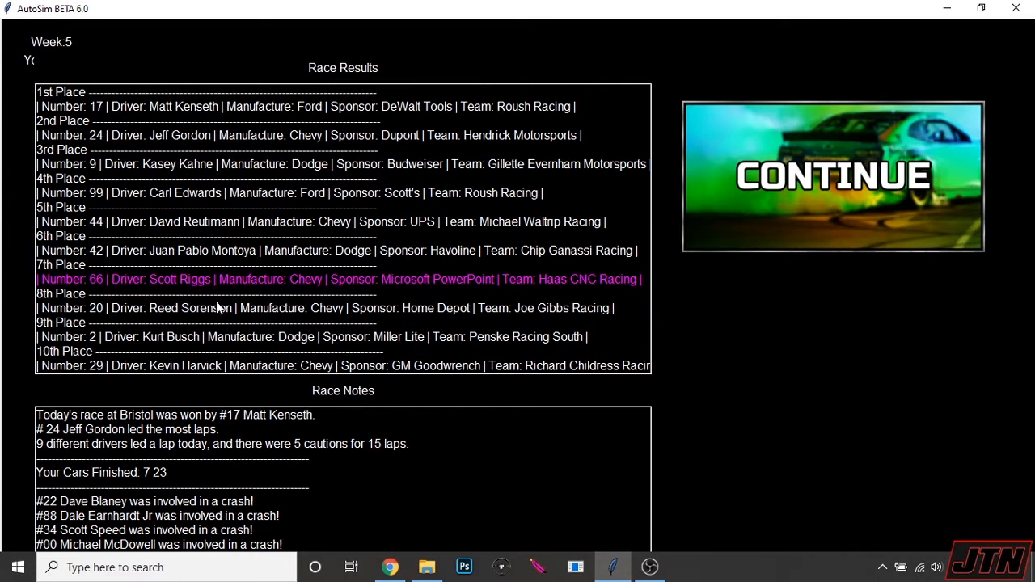
{"action": "mouse_move", "coordinate": [200, 534]}
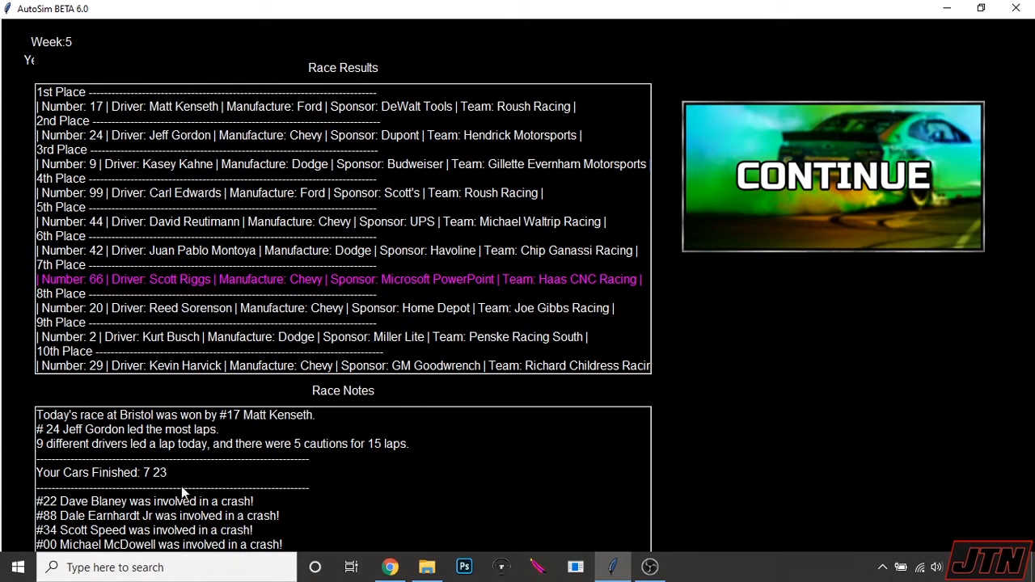
{"action": "mouse_move", "coordinate": [328, 479]}
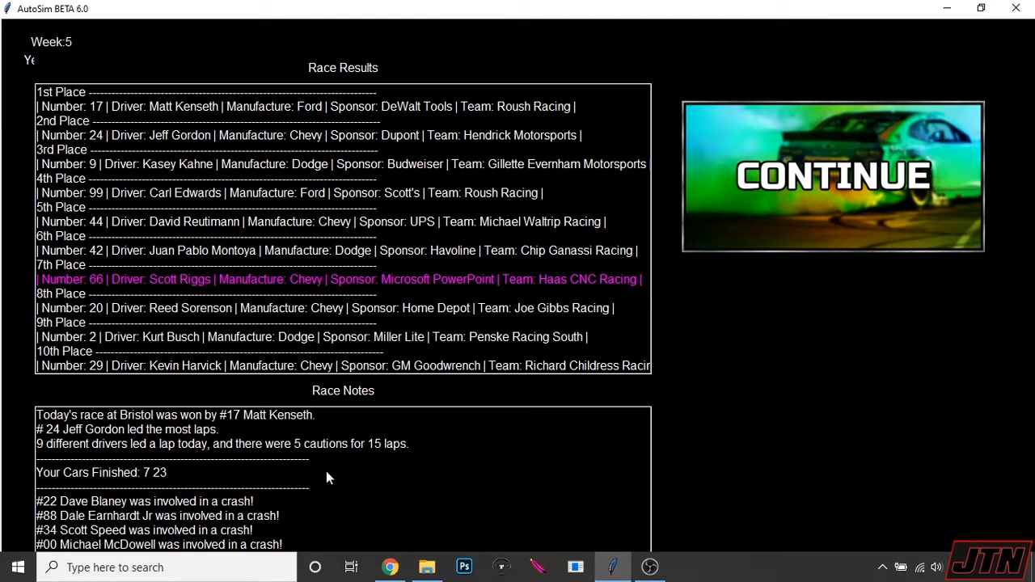
{"action": "mouse_move", "coordinate": [453, 447]}
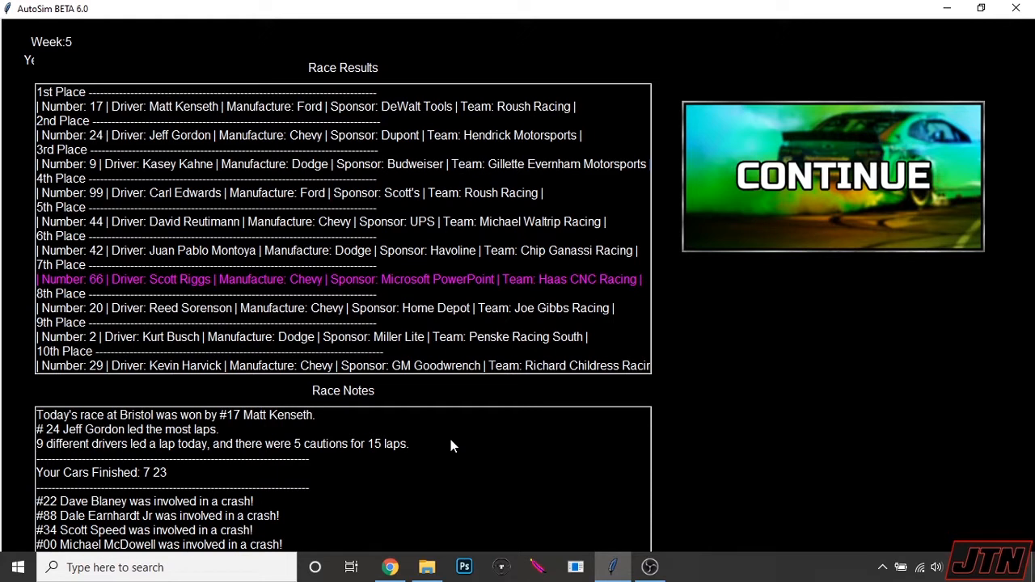
{"action": "mouse_move", "coordinate": [446, 298]}
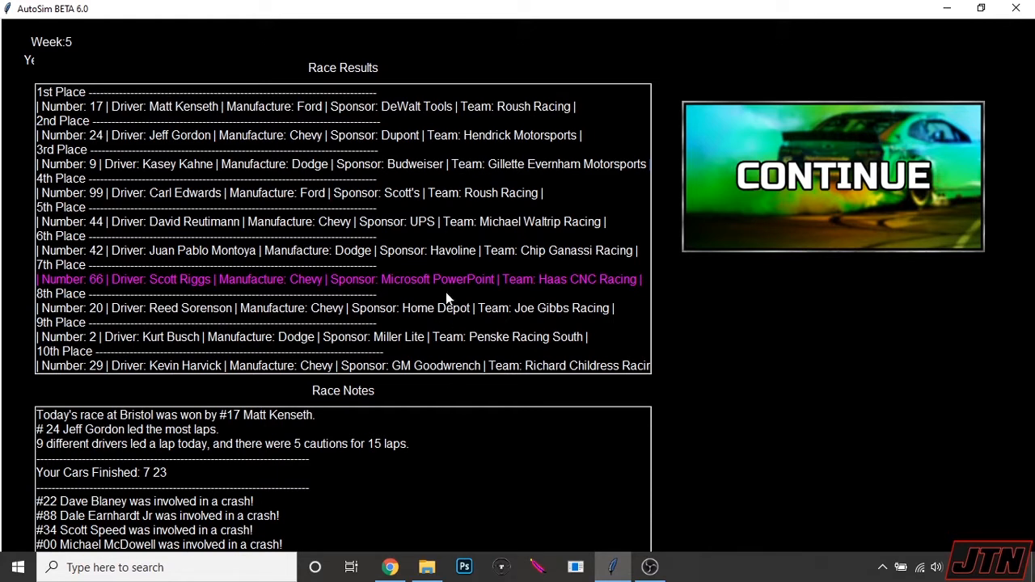
{"action": "mouse_move", "coordinate": [453, 266]}
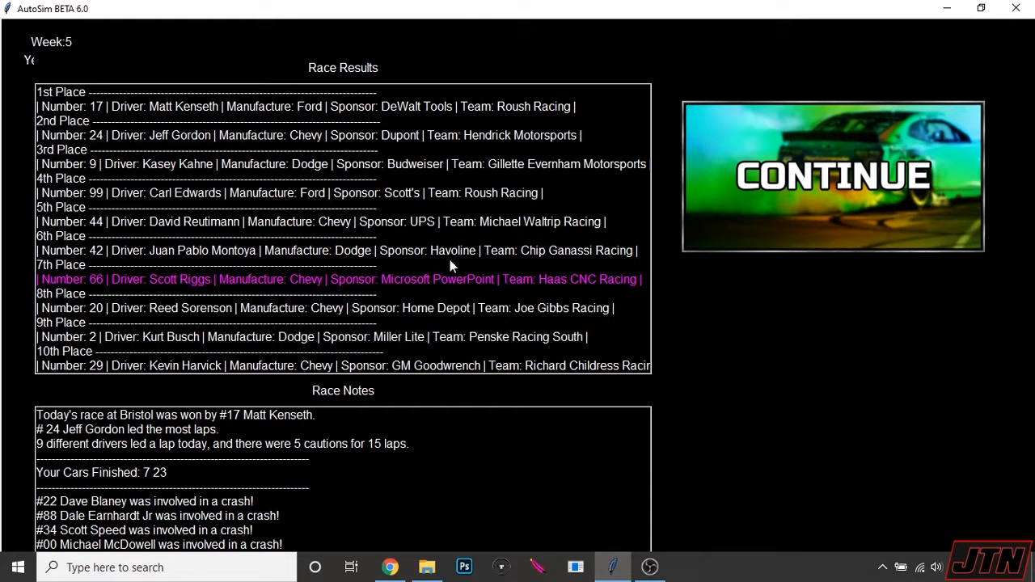
Step: Run the week 6 Martinsville race, read its notes, and continue past the results
{"action": "left_click", "coordinate": [831, 175]}
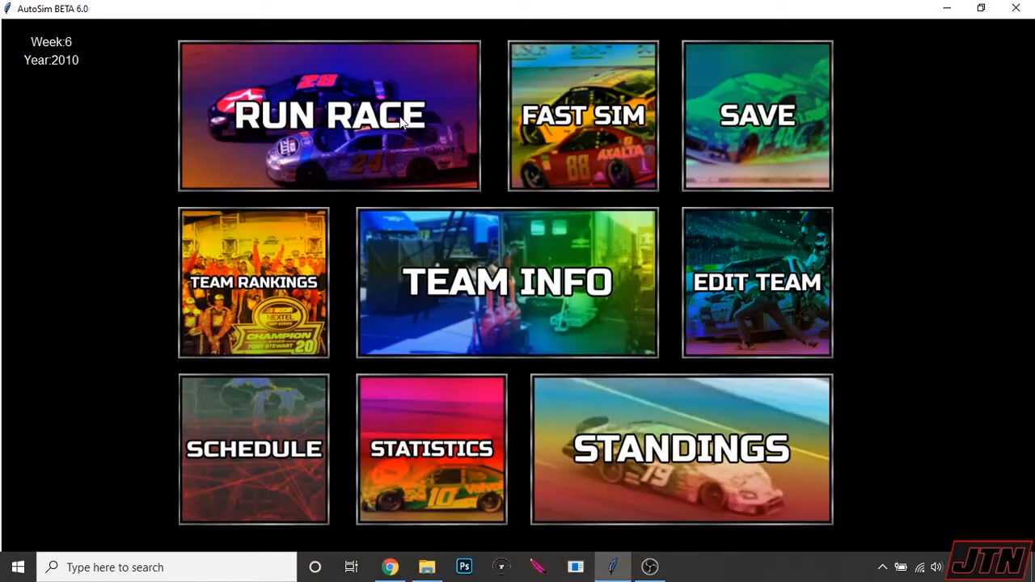
{"action": "left_click", "coordinate": [330, 116]}
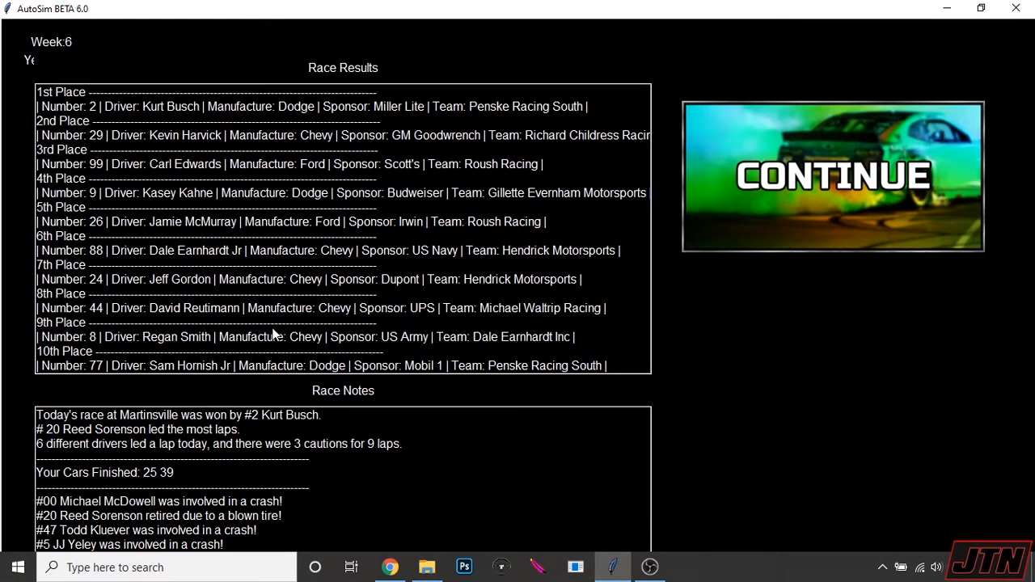
{"action": "mouse_move", "coordinate": [155, 532]}
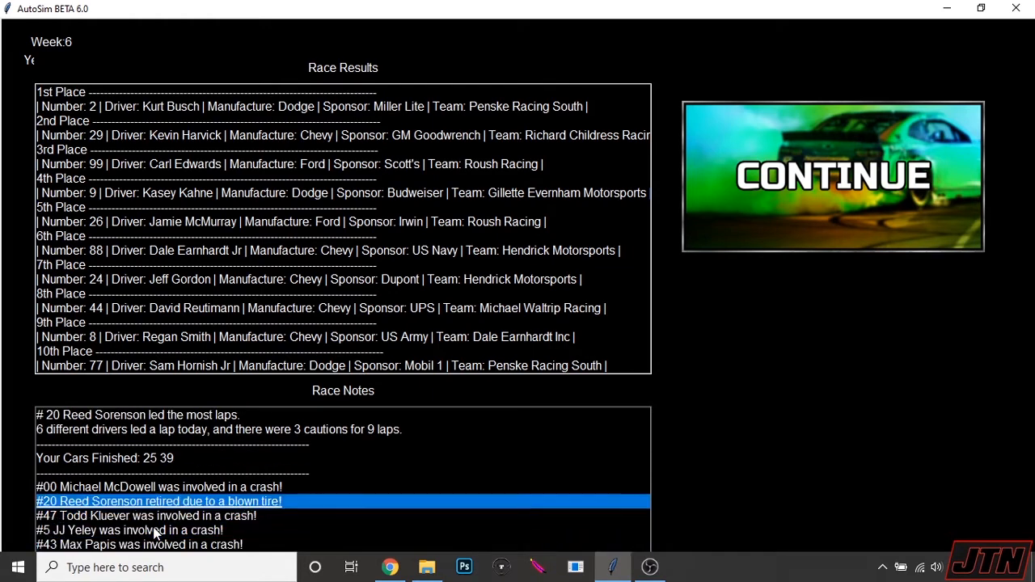
{"action": "scroll", "scroll_direction": "down", "scroll_amount": 3}
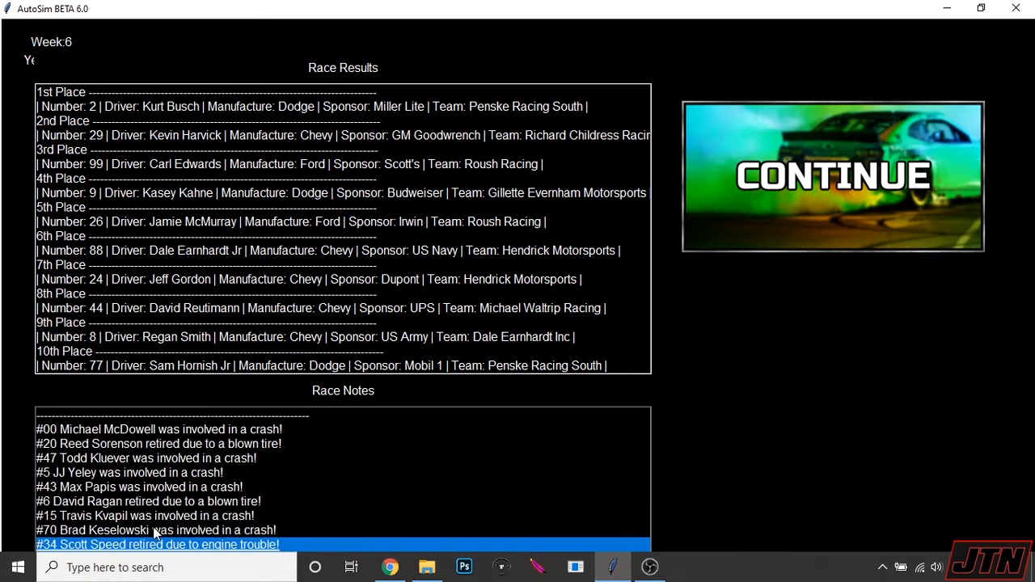
{"action": "scroll", "scroll_direction": "down", "scroll_amount": 3}
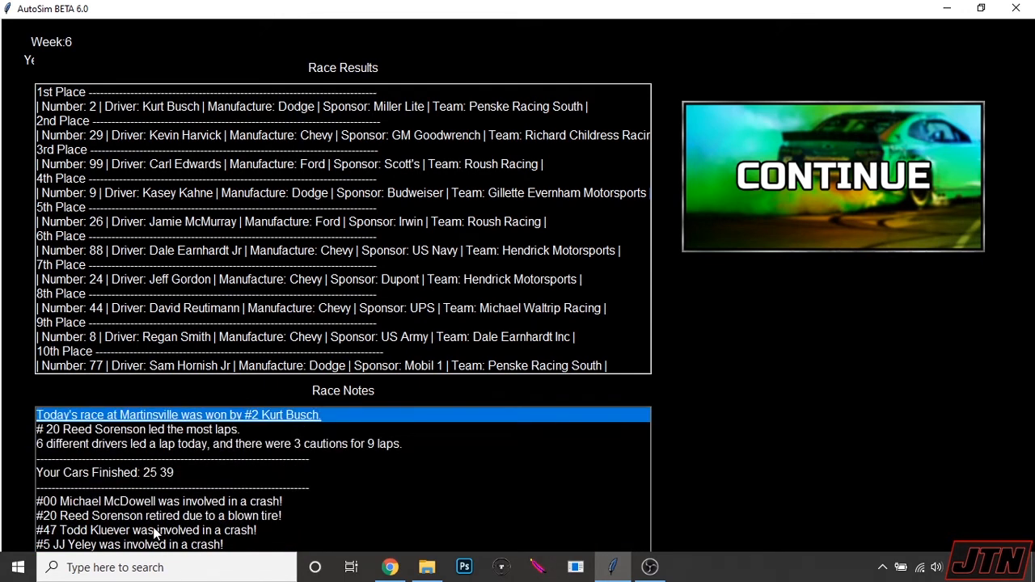
{"action": "left_click", "coordinate": [832, 175]}
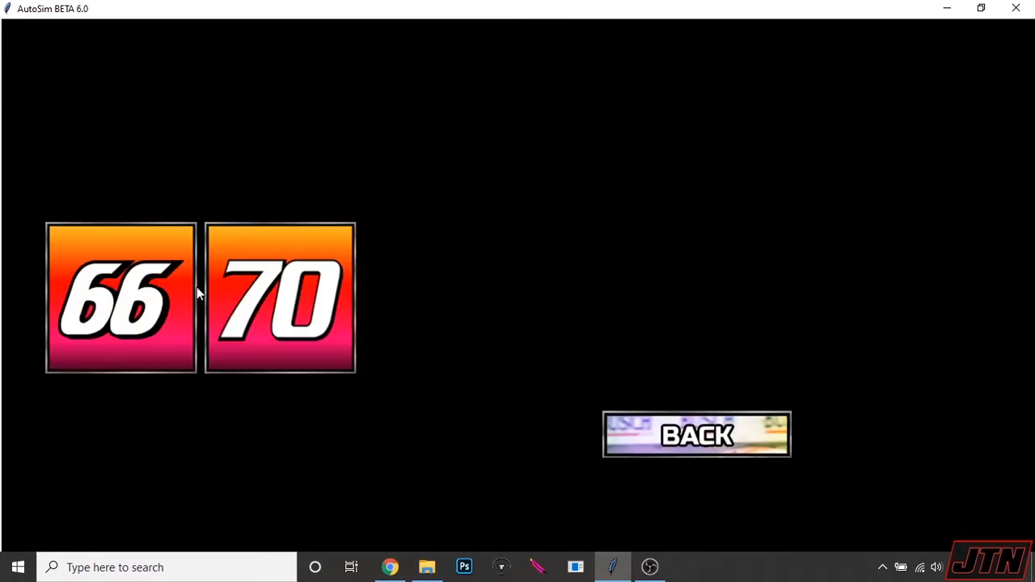
Step: Review car 70's ratings and the $45,620 team funds, then go back to the week 7 menu
{"action": "left_click", "coordinate": [280, 298]}
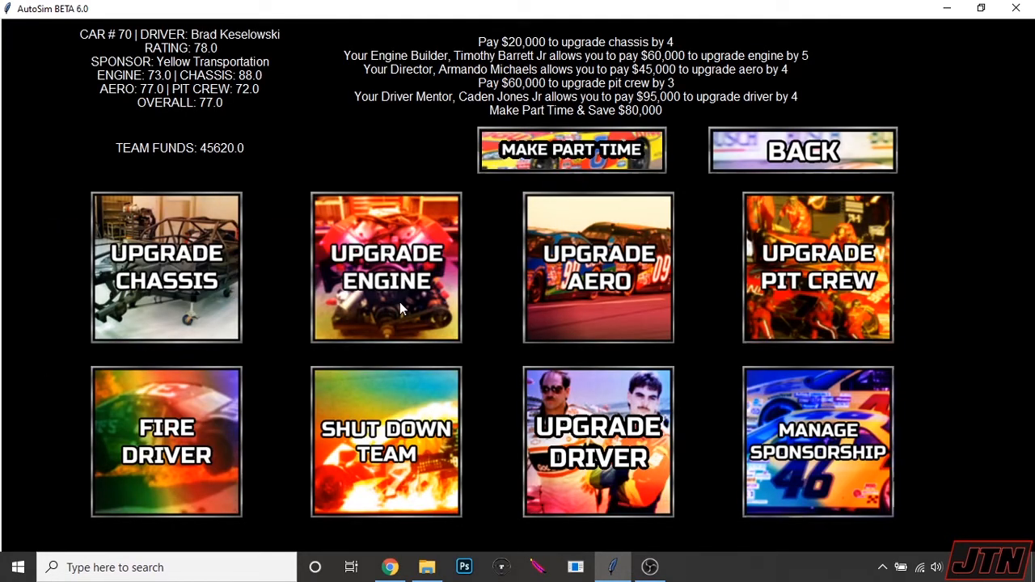
{"action": "mouse_move", "coordinate": [566, 473]}
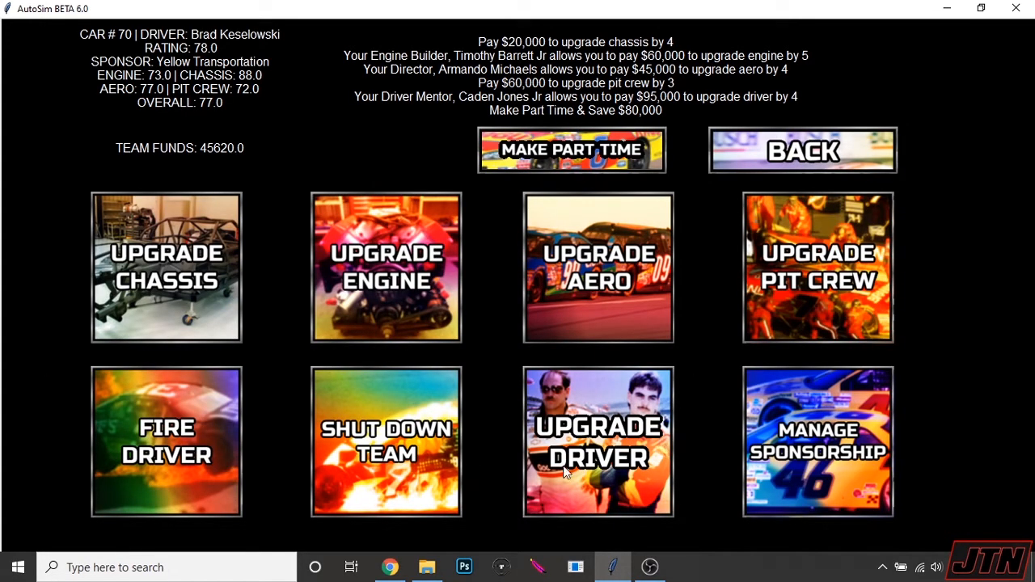
{"action": "mouse_move", "coordinate": [573, 291]}
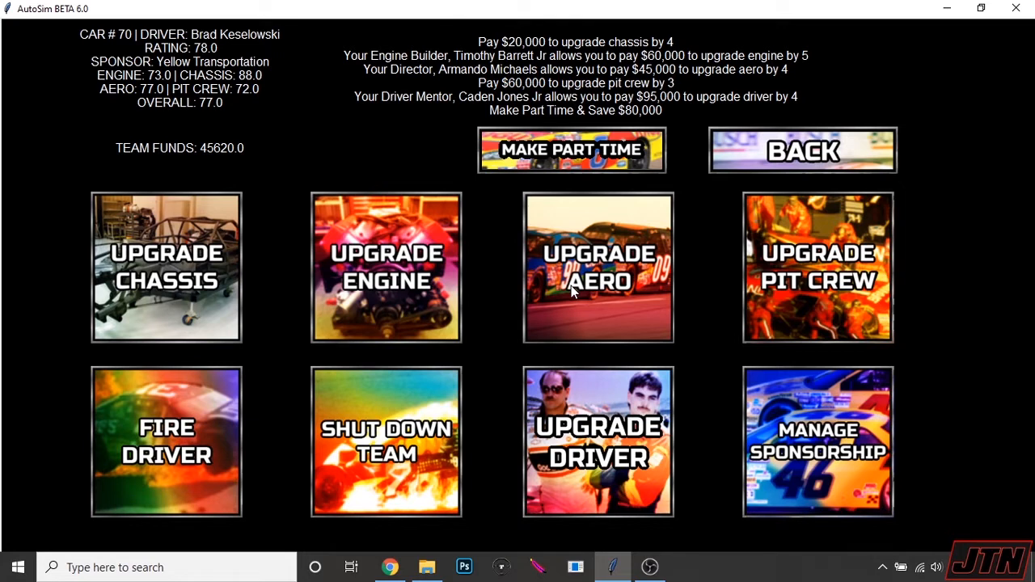
{"action": "left_click", "coordinate": [803, 149]}
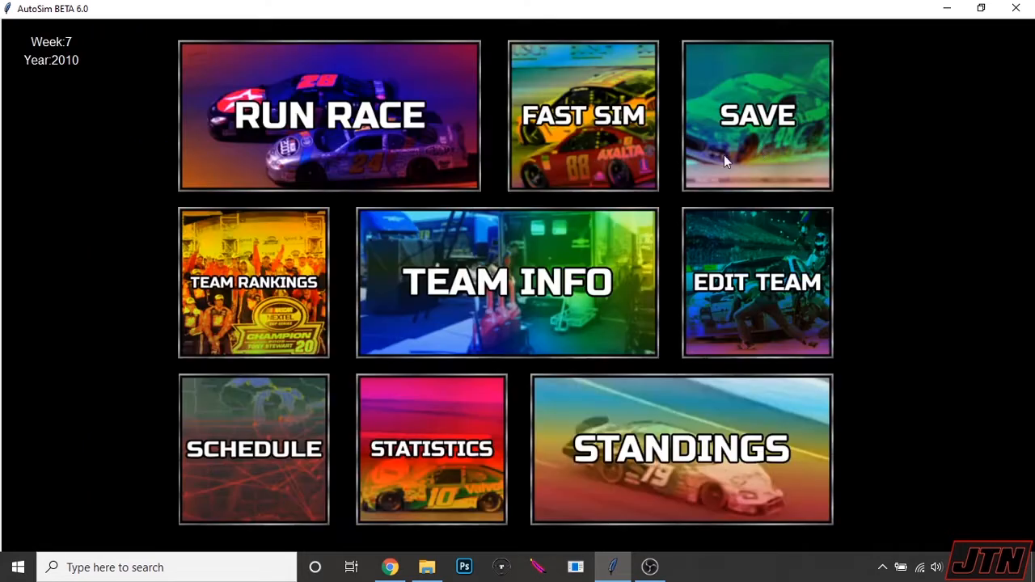
{"action": "mouse_move", "coordinate": [348, 144]}
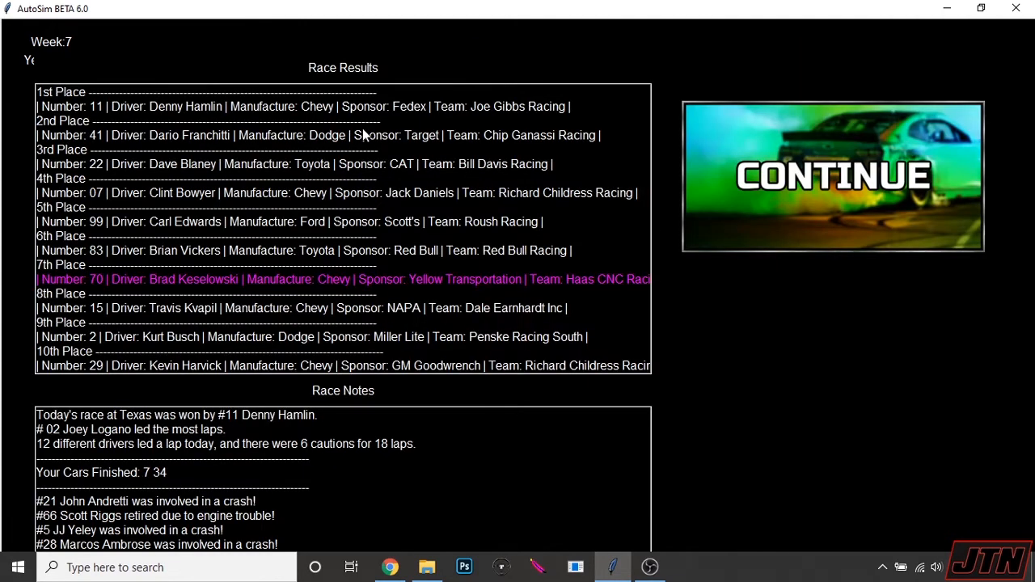
{"action": "mouse_move", "coordinate": [340, 433]}
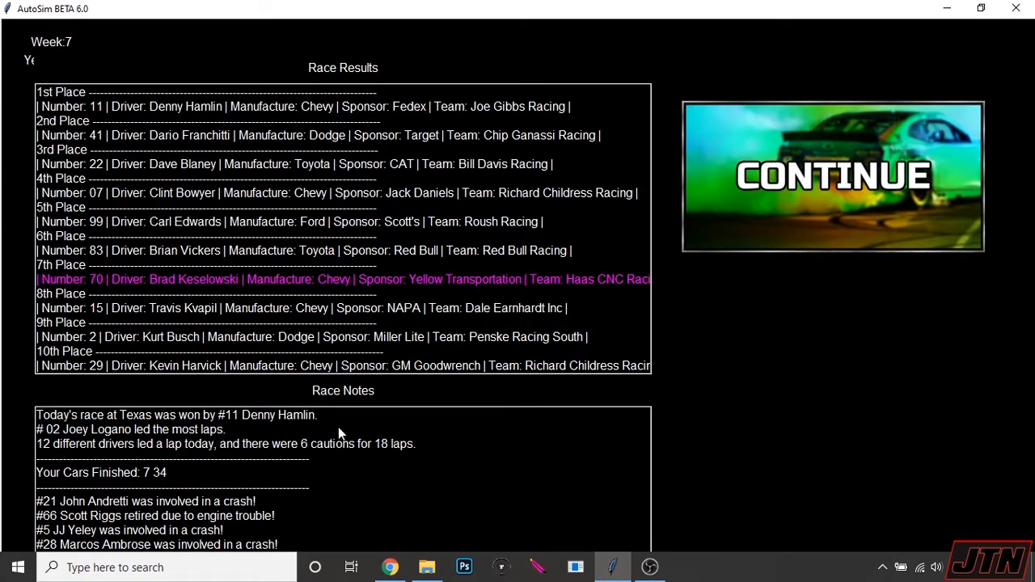
{"action": "mouse_move", "coordinate": [171, 450]}
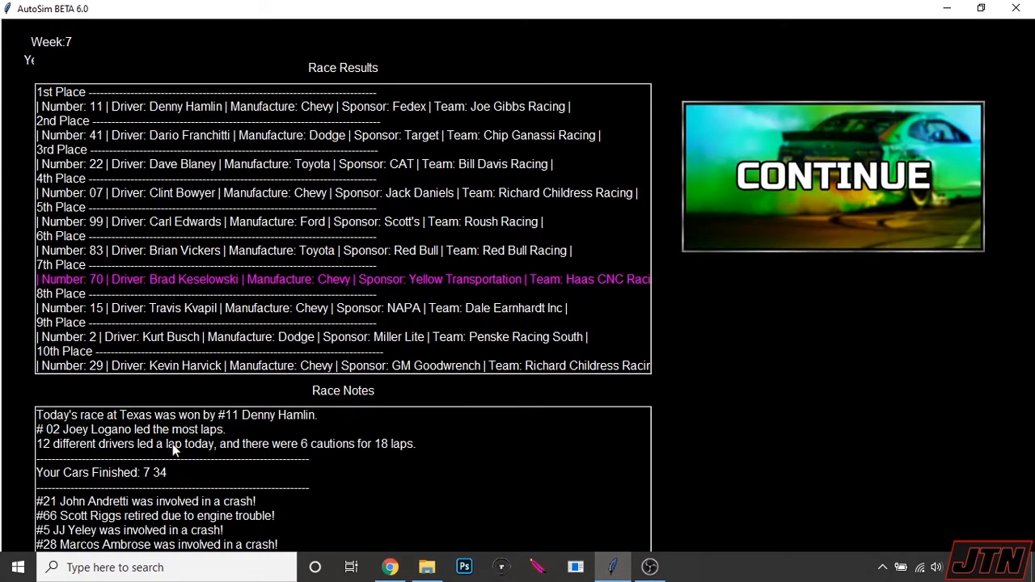
{"action": "mouse_move", "coordinate": [207, 130]}
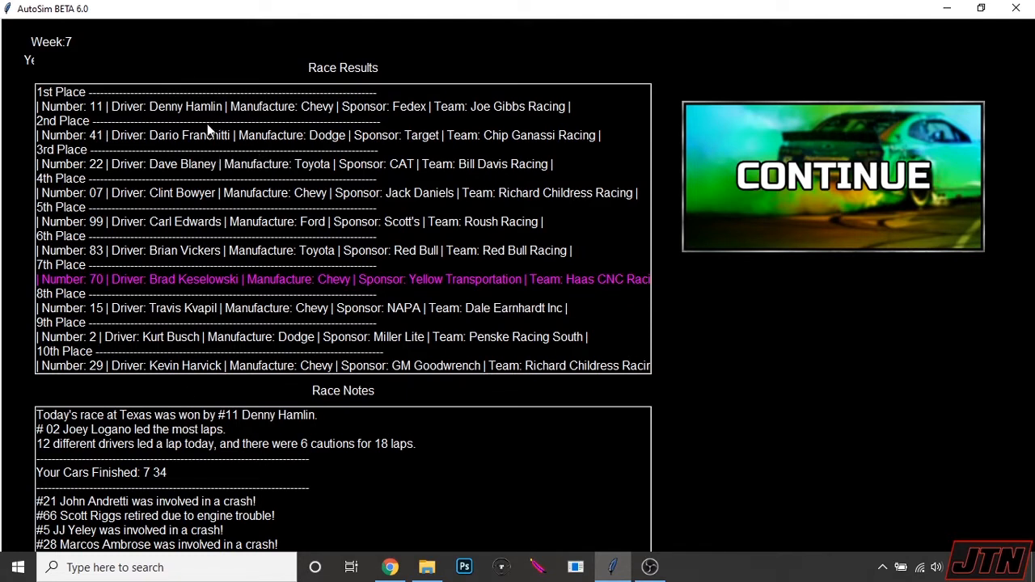
{"action": "mouse_move", "coordinate": [380, 184]}
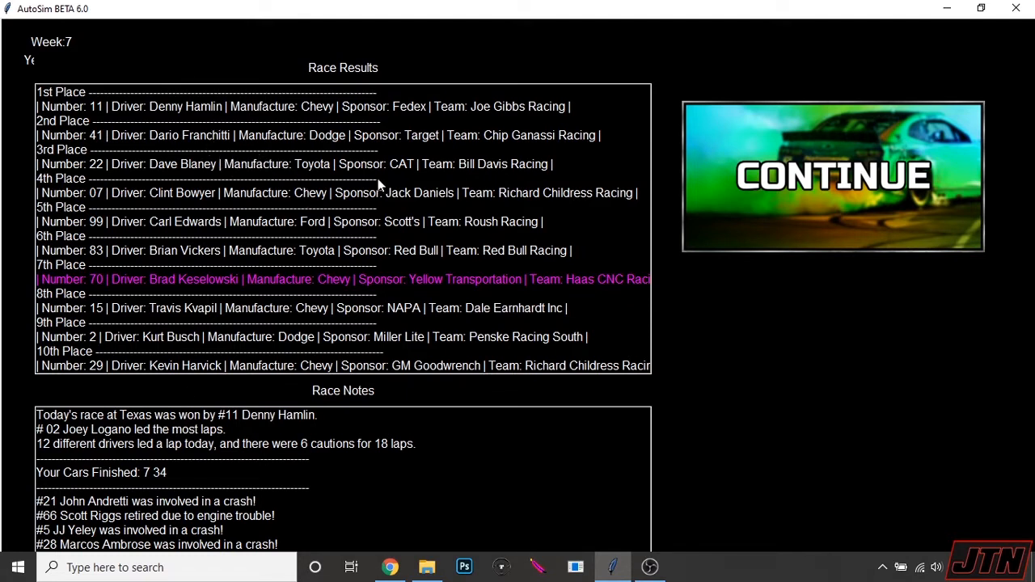
{"action": "mouse_move", "coordinate": [394, 197]}
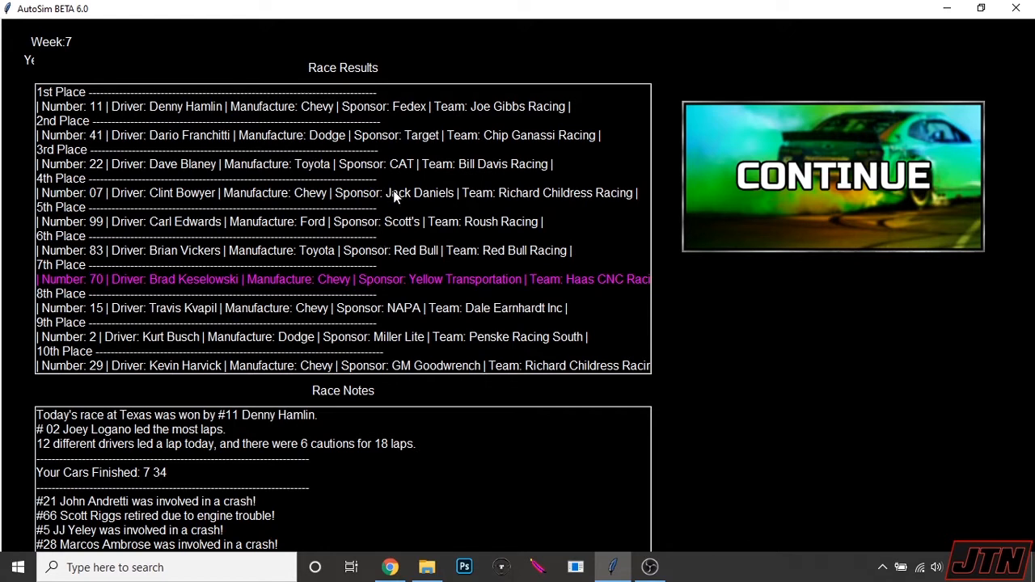
{"action": "mouse_move", "coordinate": [422, 288]}
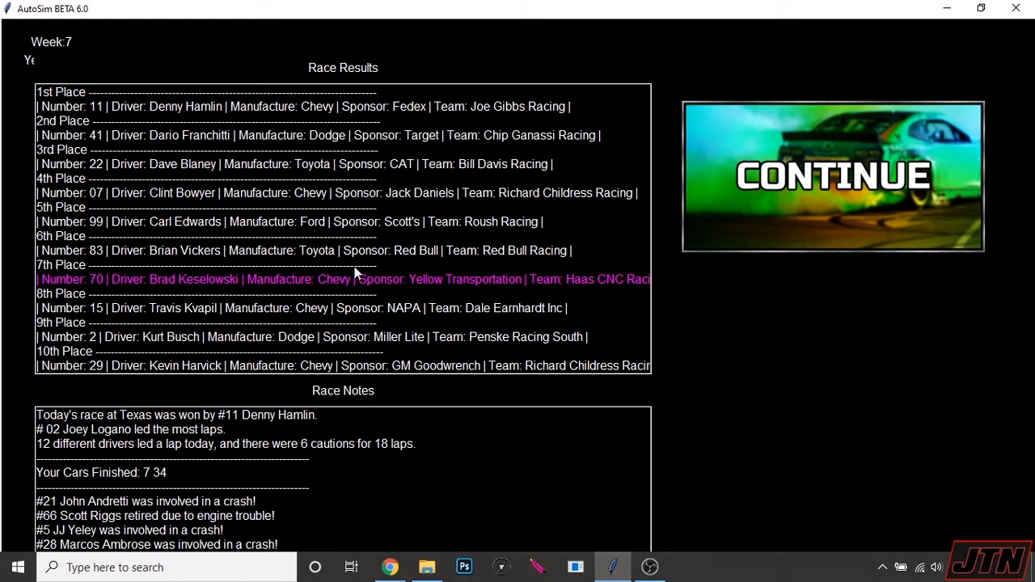
{"action": "mouse_move", "coordinate": [792, 194]}
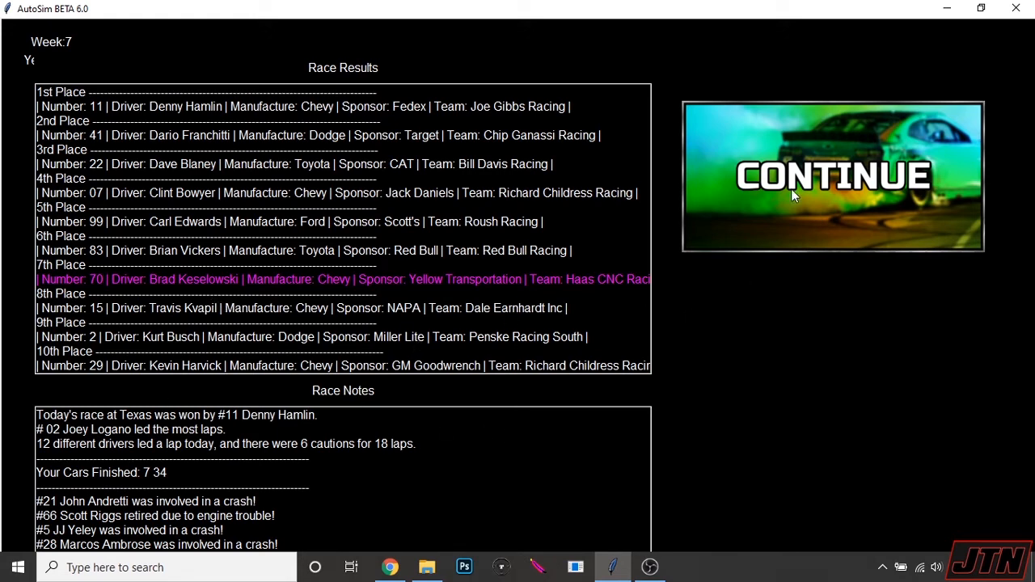
Step: Leave the week 7 Texas results won by Hamlin for the week 8 main menu
{"action": "left_click", "coordinate": [831, 175]}
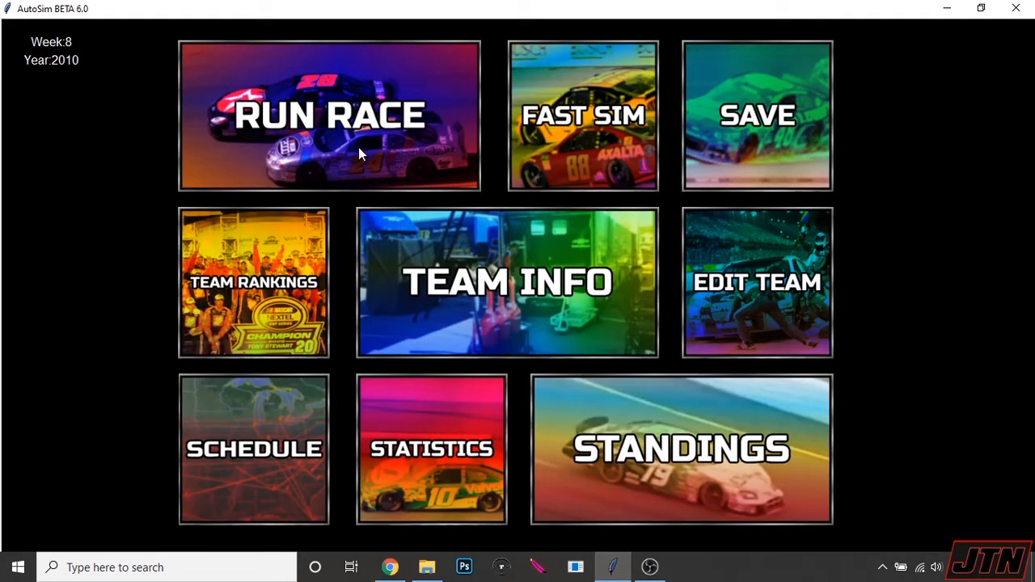
Step: Run the Week 8 Talladega race, review the results (team cars 23rd and 30th), and continue to week 9
{"action": "left_click", "coordinate": [330, 113]}
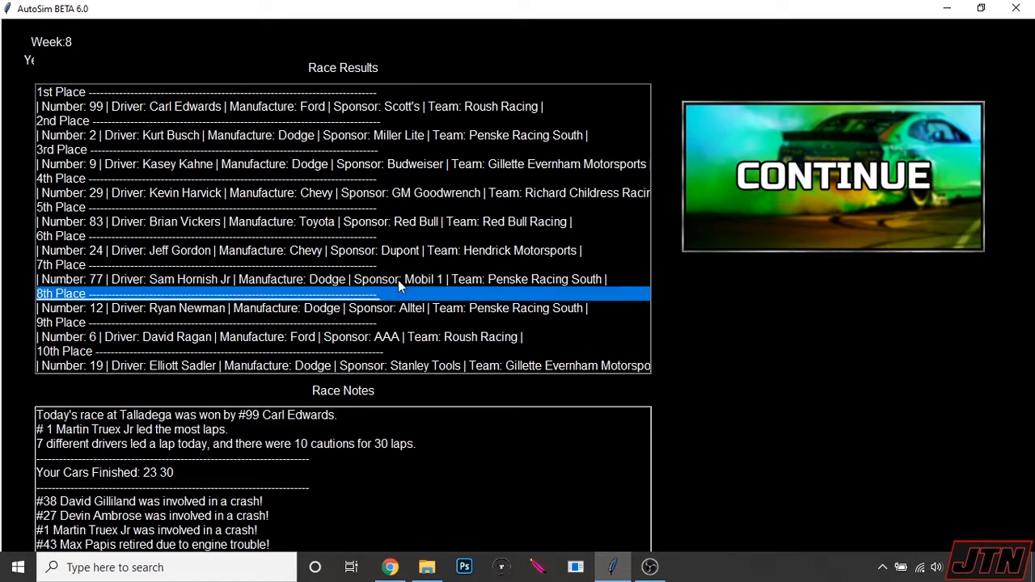
{"action": "scroll", "scroll_direction": "down", "scroll_amount": 3}
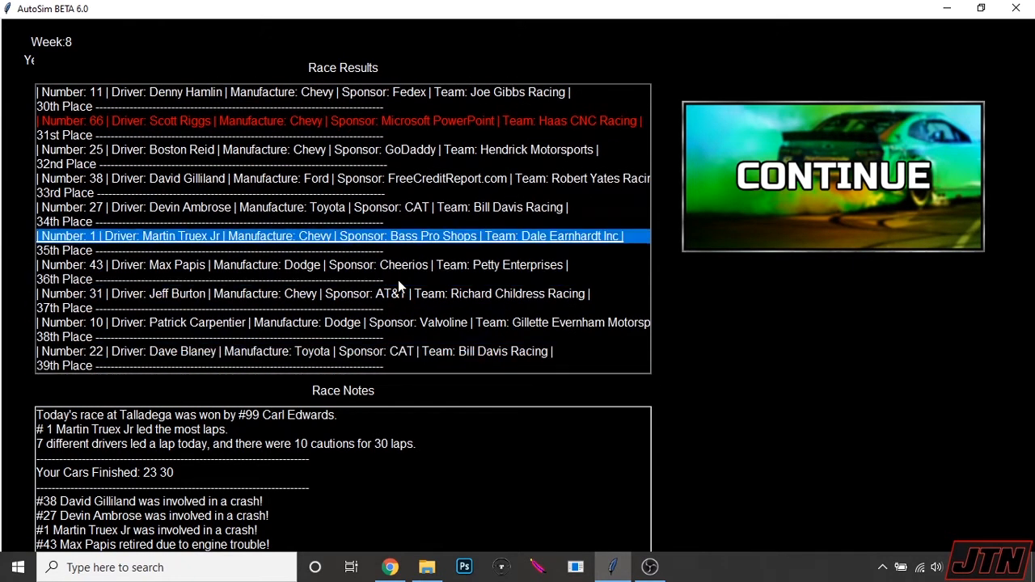
{"action": "left_click", "coordinate": [831, 175]}
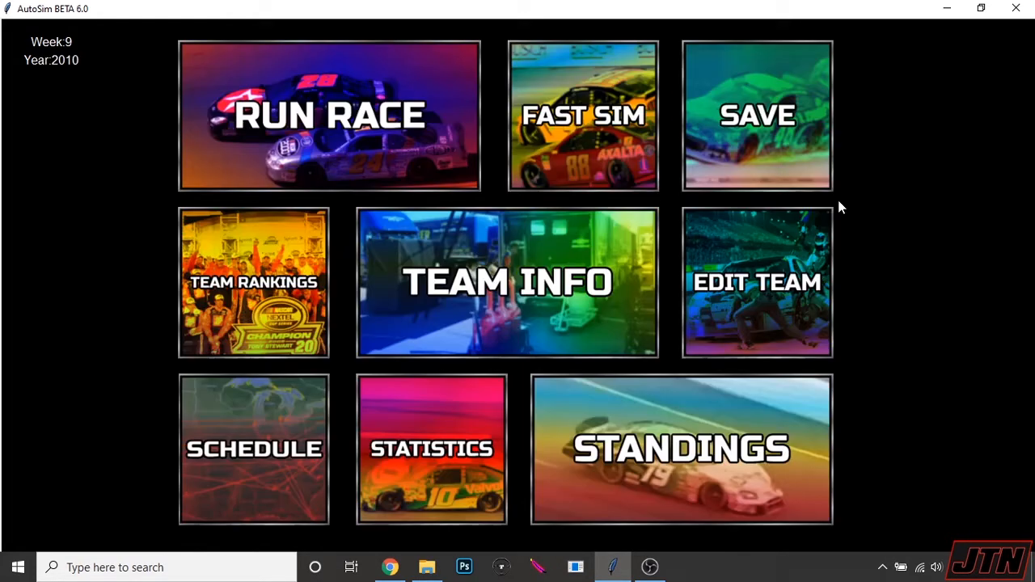
{"action": "mouse_move", "coordinate": [802, 317]}
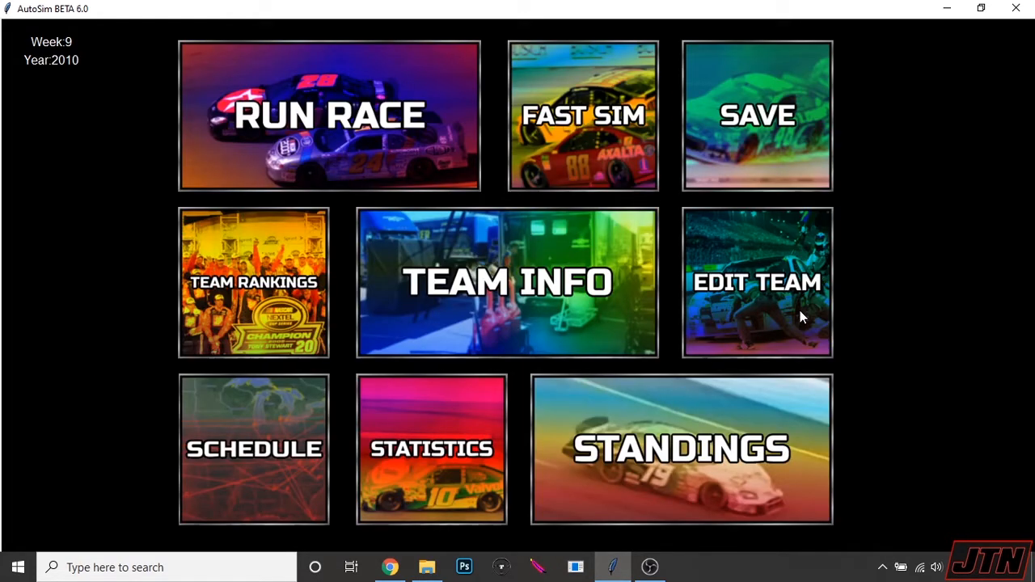
{"action": "left_click", "coordinate": [757, 281]}
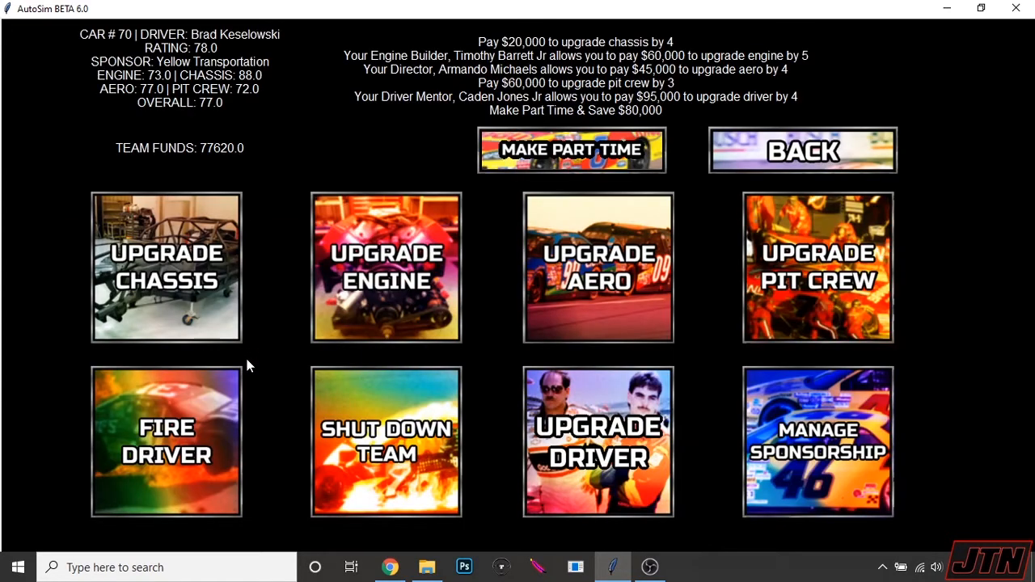
{"action": "mouse_move", "coordinate": [729, 166]}
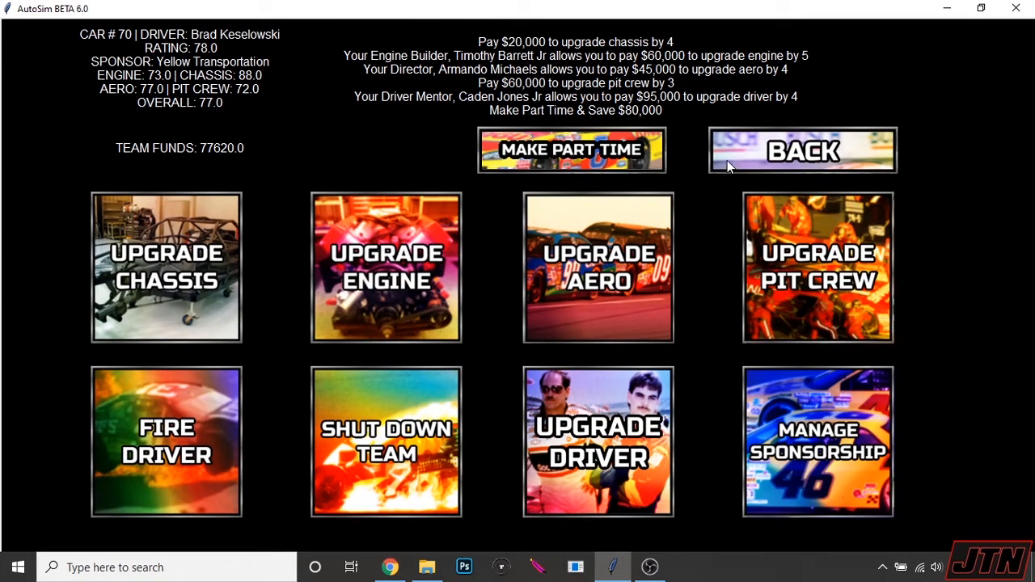
{"action": "left_click", "coordinate": [803, 148]}
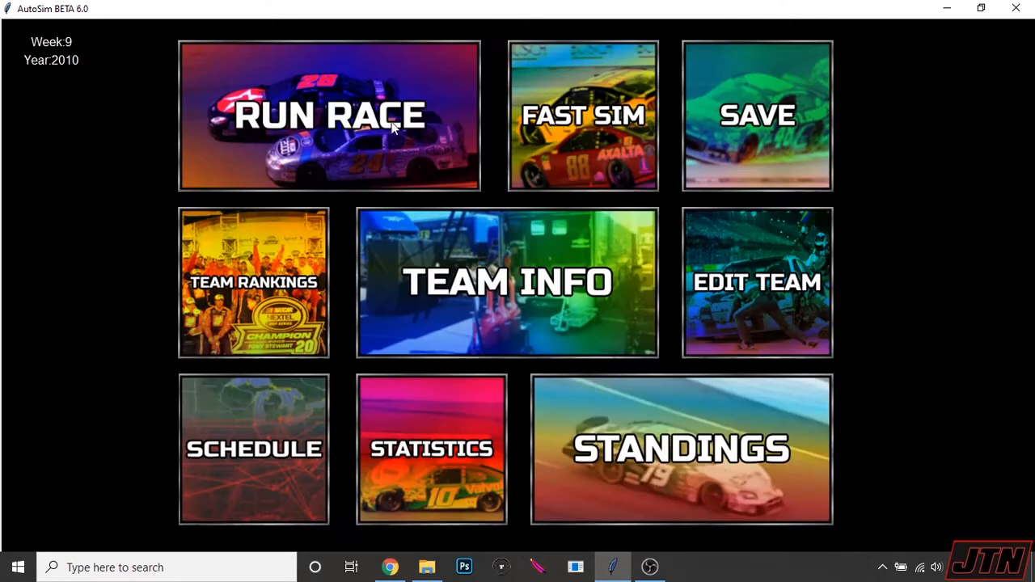
Step: Run the Week 9 Phoenix race and scroll the finishing order, with team cars 11th and 26th
{"action": "left_click", "coordinate": [330, 121]}
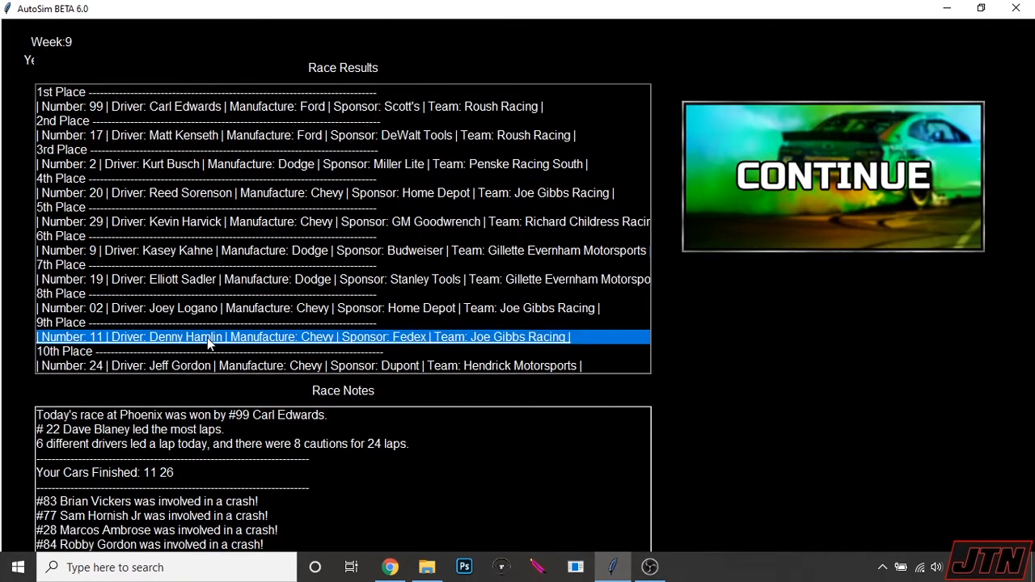
{"action": "scroll", "scroll_direction": "down", "scroll_amount": 3}
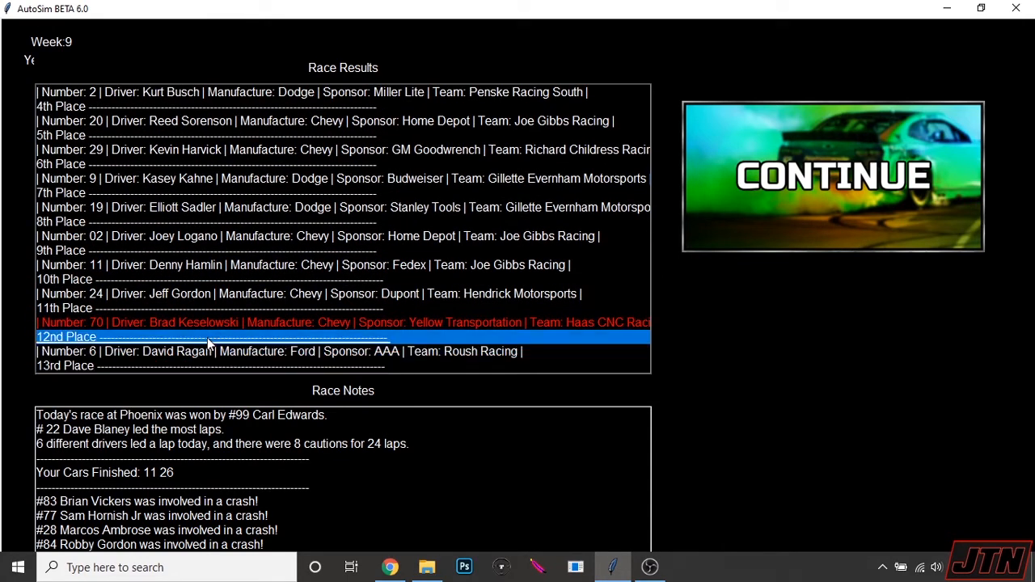
{"action": "scroll", "scroll_direction": "down", "scroll_amount": 3}
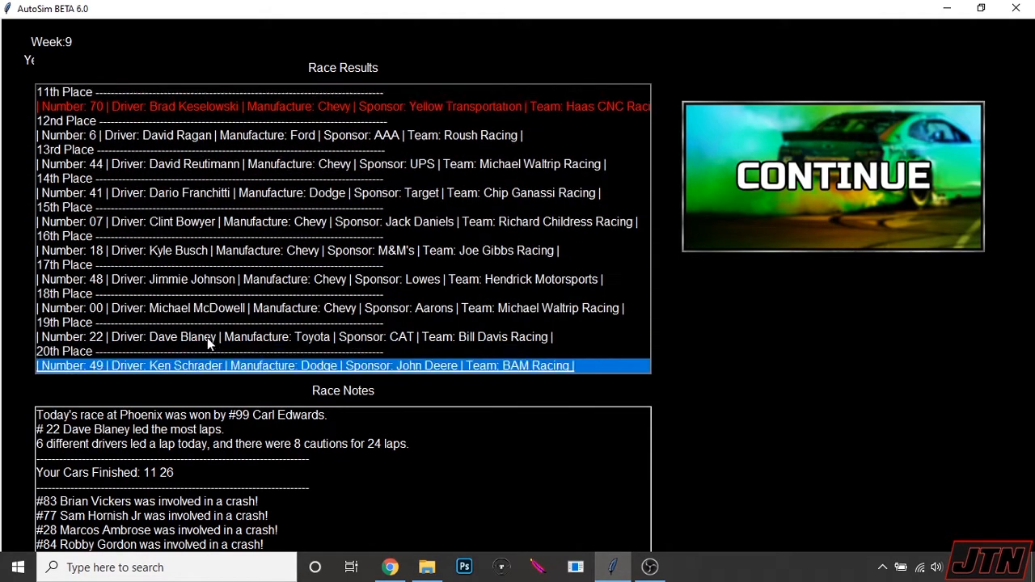
{"action": "scroll", "scroll_direction": "down", "scroll_amount": 3}
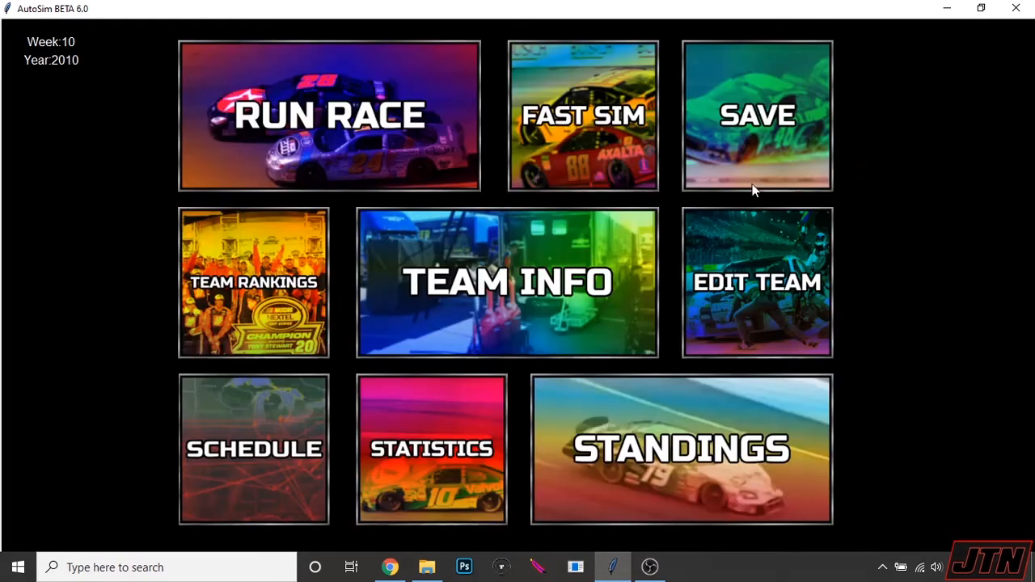
{"action": "mouse_move", "coordinate": [779, 558]}
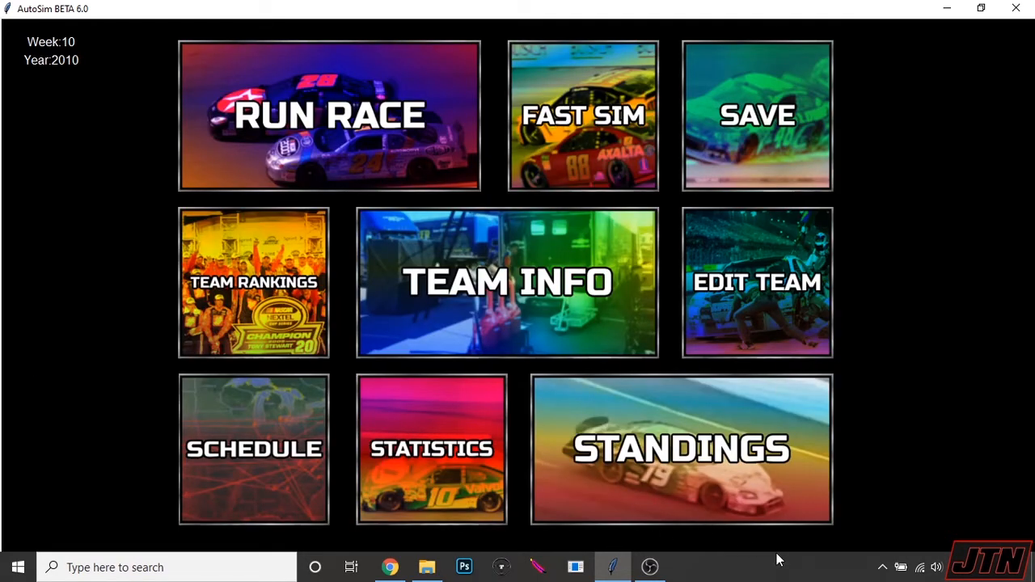
{"action": "mouse_move", "coordinate": [665, 568]}
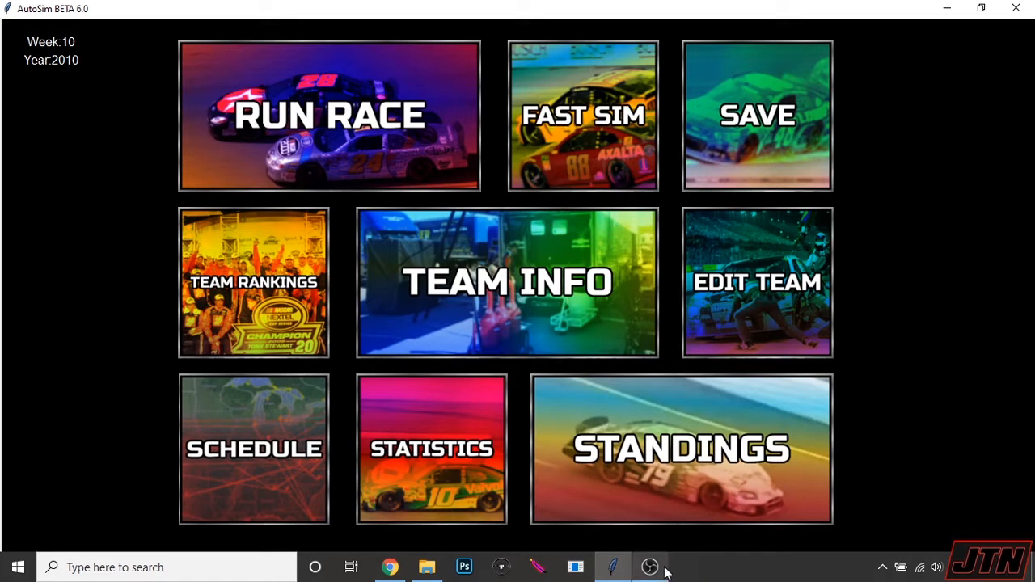
{"action": "mouse_move", "coordinate": [535, 288]}
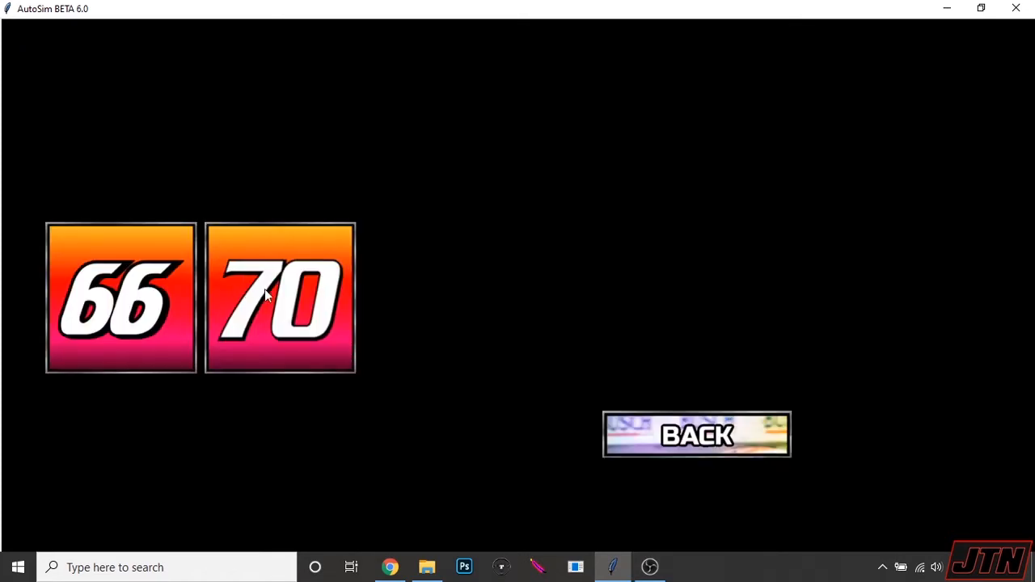
Step: Buy the $95,000 driver upgrade for car 70, raising Keselowski from 78 to 81, and go back
{"action": "left_click", "coordinate": [280, 298]}
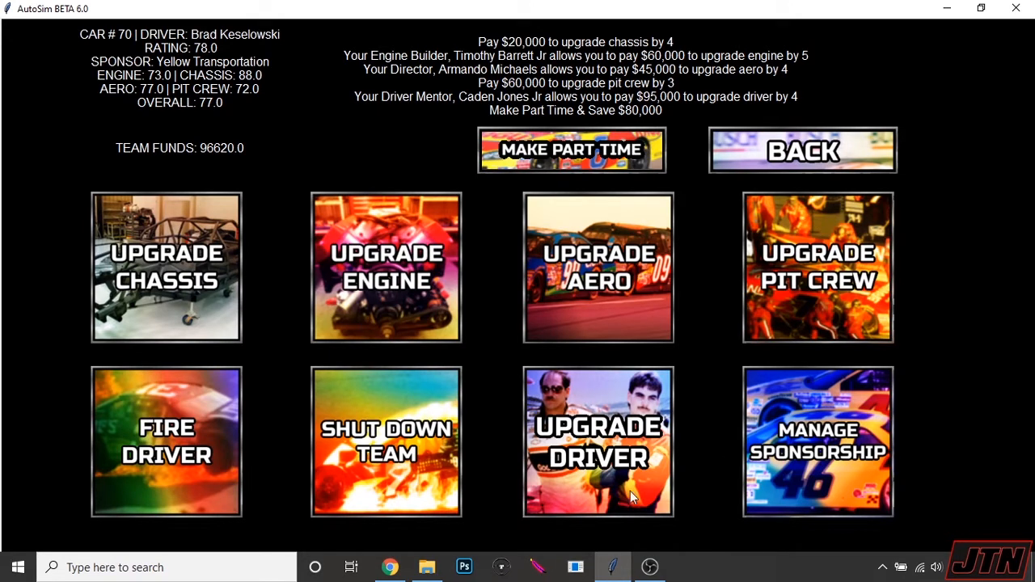
{"action": "left_click", "coordinate": [599, 440]}
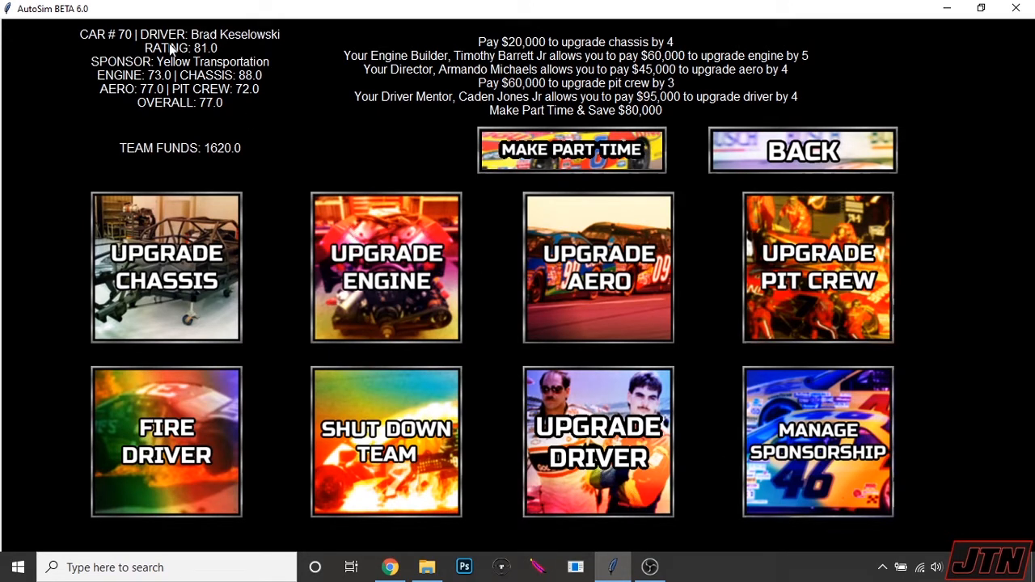
{"action": "mouse_move", "coordinate": [796, 176]}
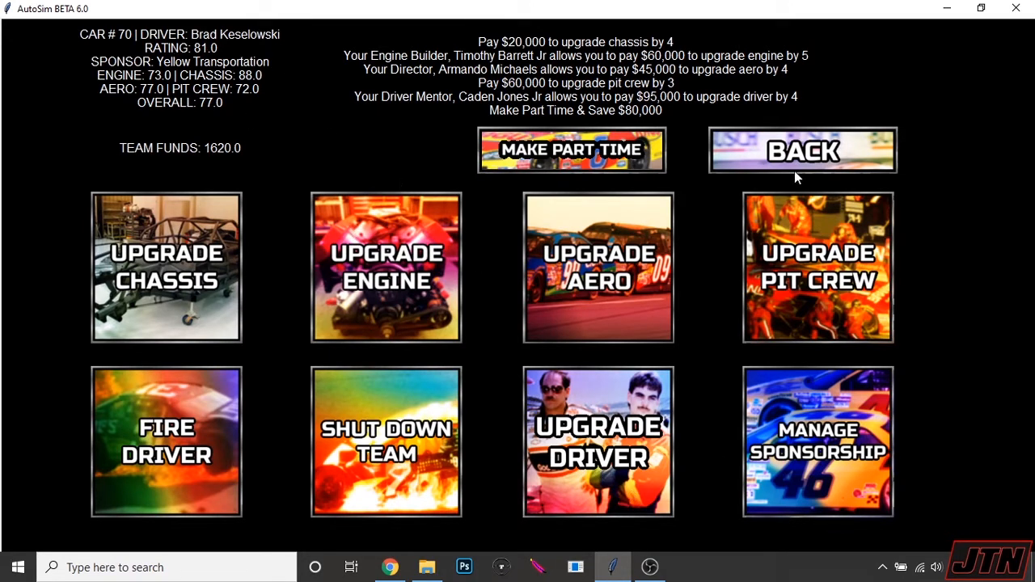
{"action": "mouse_move", "coordinate": [277, 97]}
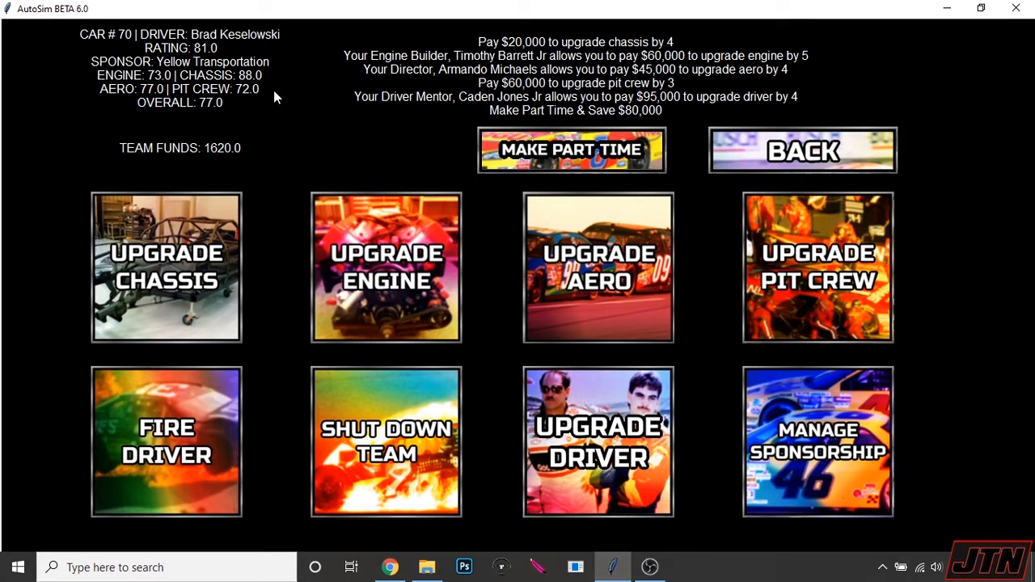
{"action": "mouse_move", "coordinate": [201, 107]}
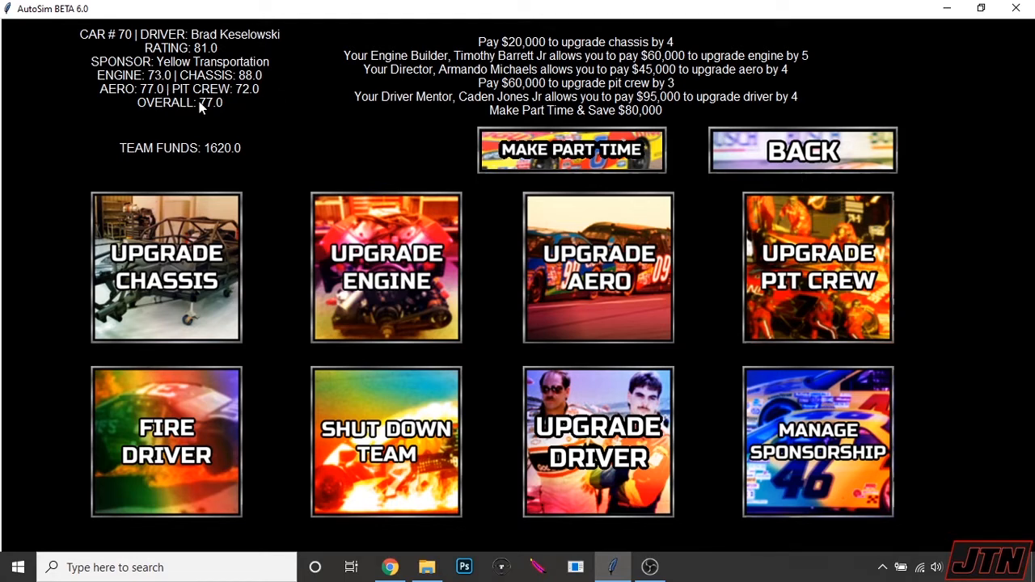
{"action": "left_click", "coordinate": [803, 149]}
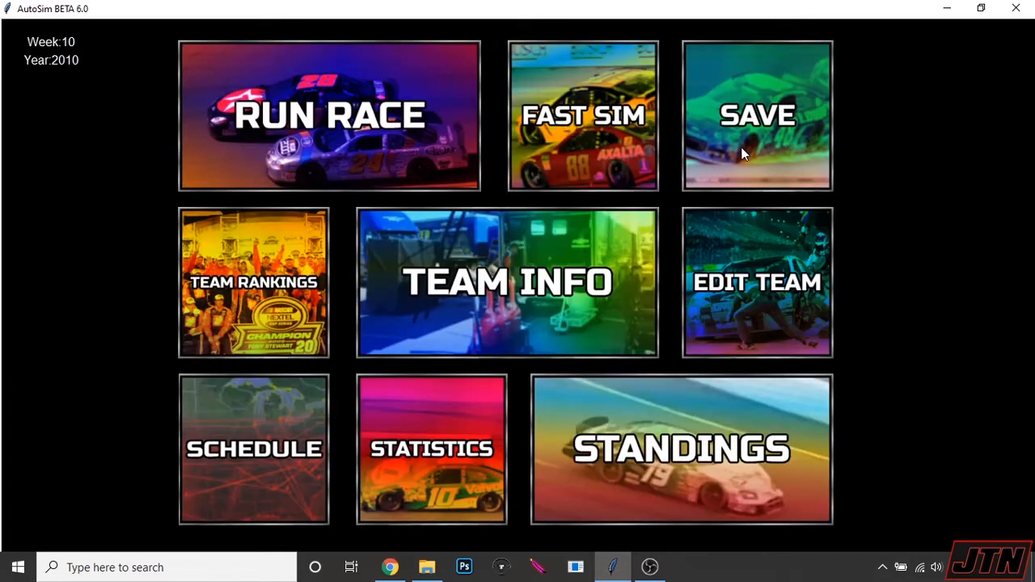
Step: Run the Week 10 Charlotte race and review the results and race notes, team cars 26th and 32nd
{"action": "left_click", "coordinate": [321, 114]}
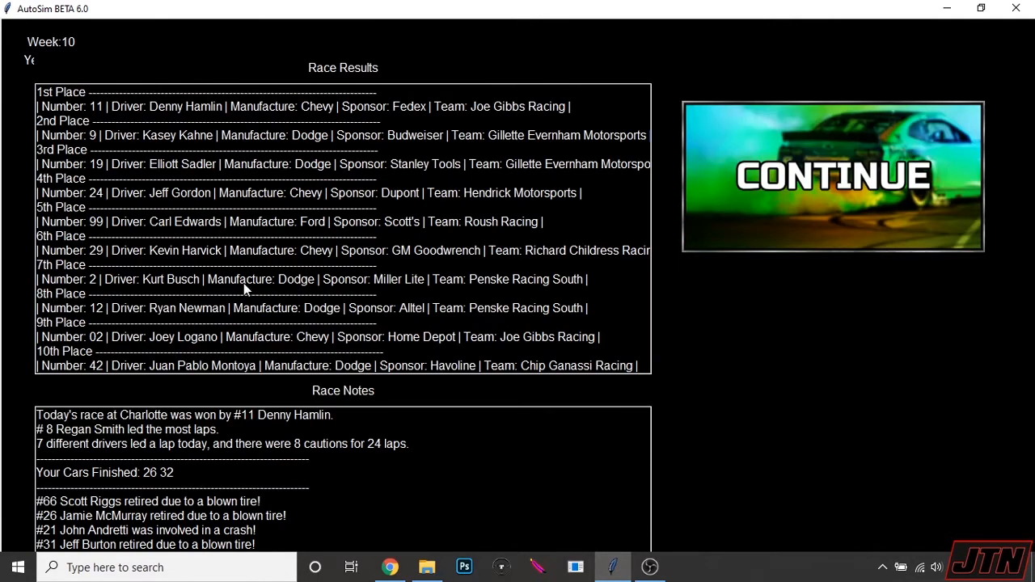
{"action": "mouse_move", "coordinate": [172, 516]}
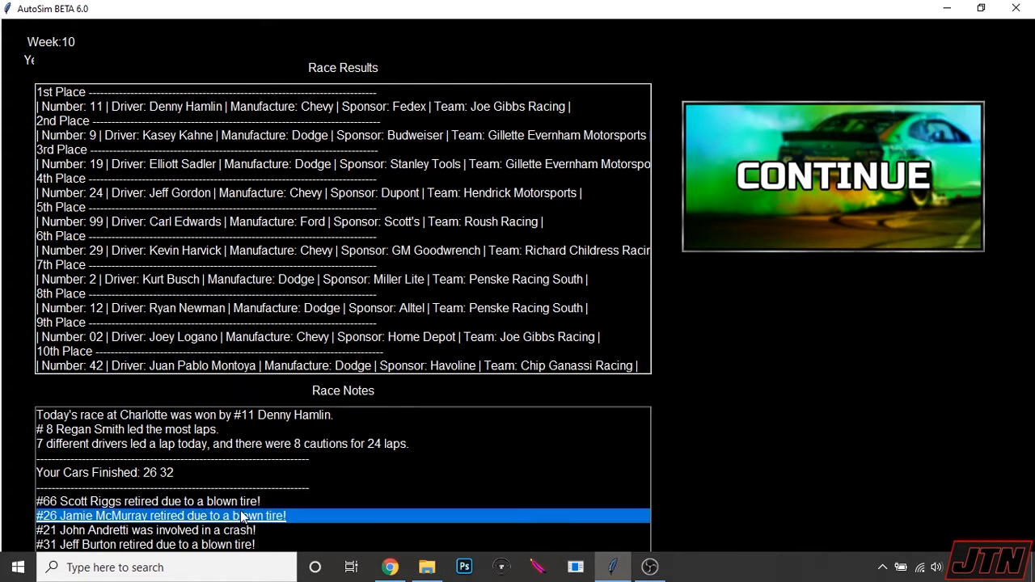
{"action": "scroll", "scroll_direction": "down", "scroll_amount": 3}
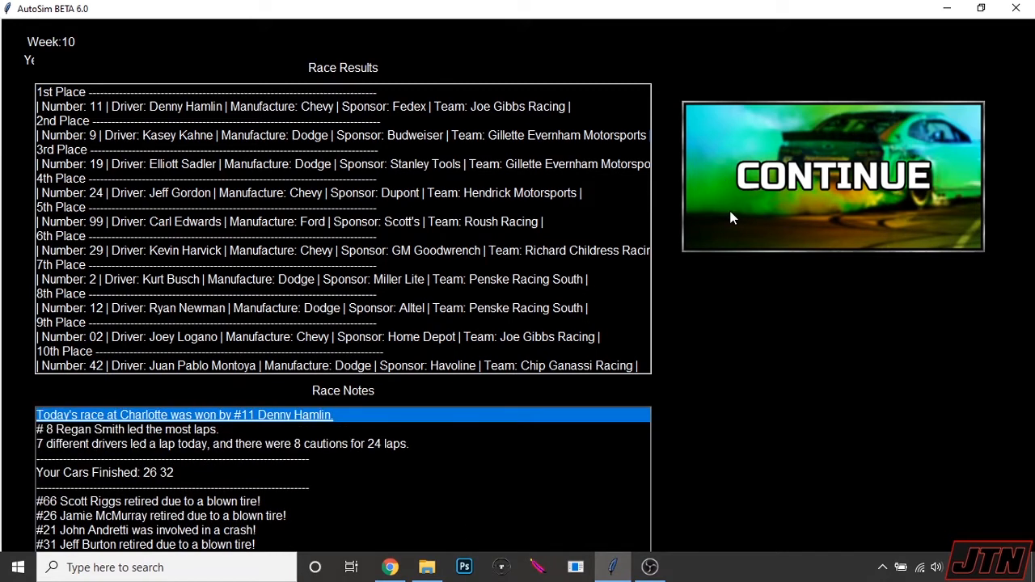
{"action": "mouse_move", "coordinate": [822, 220]}
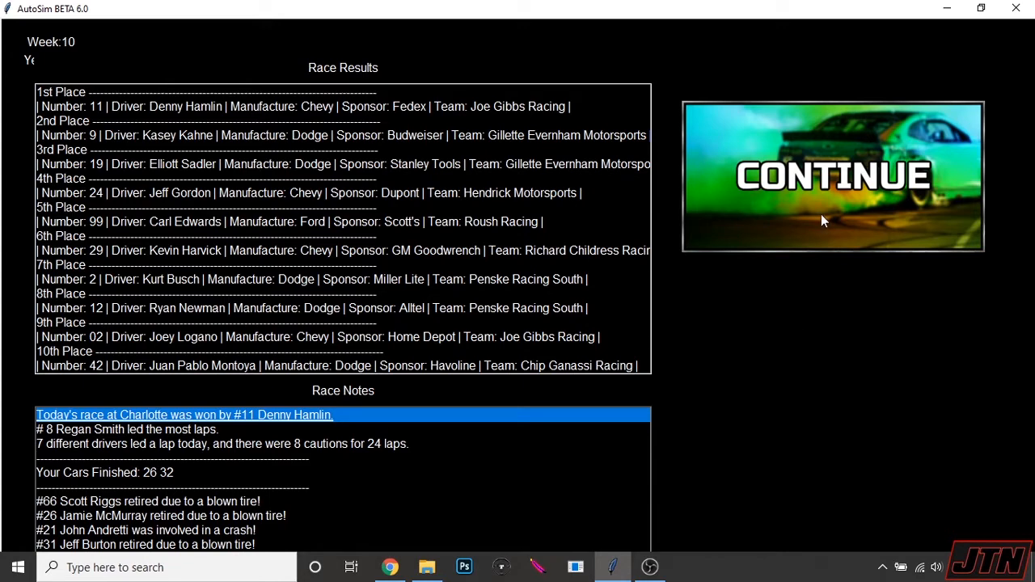
{"action": "left_click", "coordinate": [831, 175]}
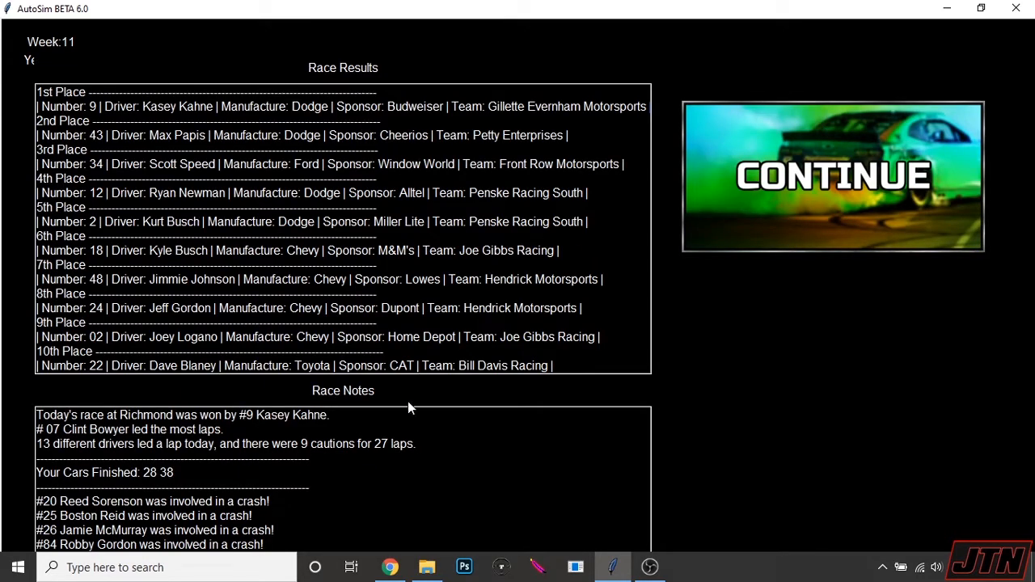
{"action": "mouse_move", "coordinate": [298, 418]}
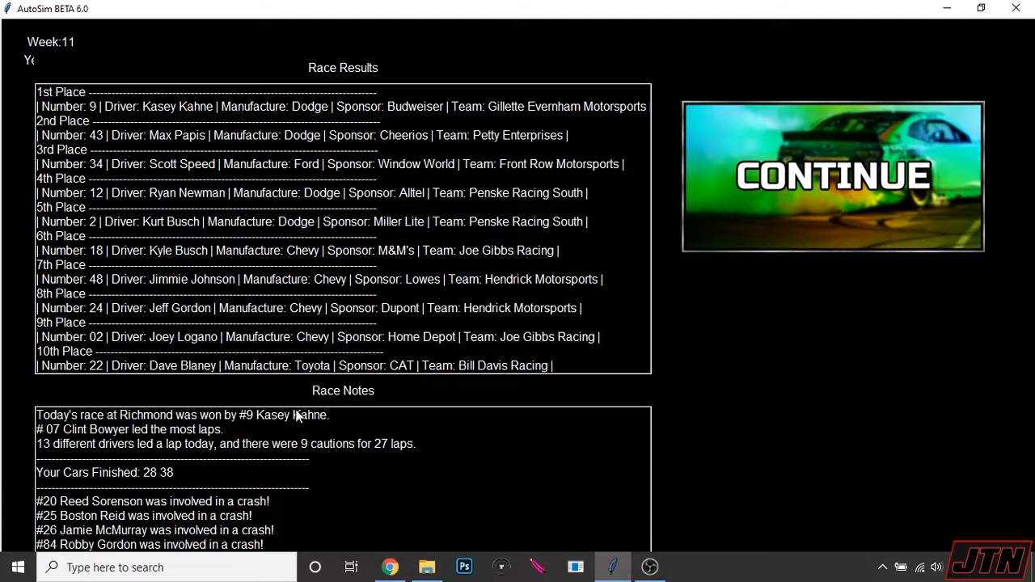
{"action": "mouse_move", "coordinate": [316, 219]}
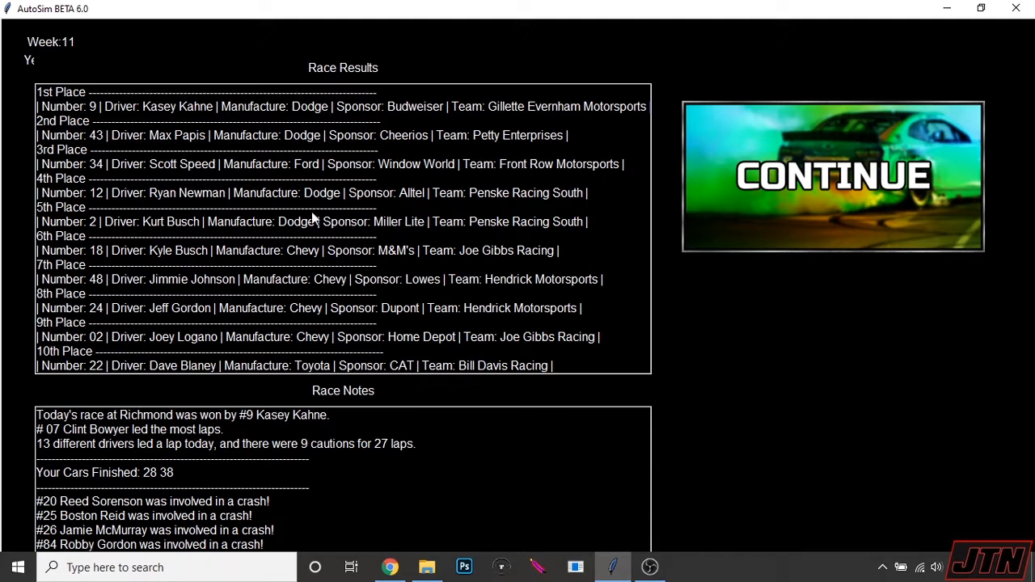
{"action": "scroll", "scroll_direction": "down", "scroll_amount": 3}
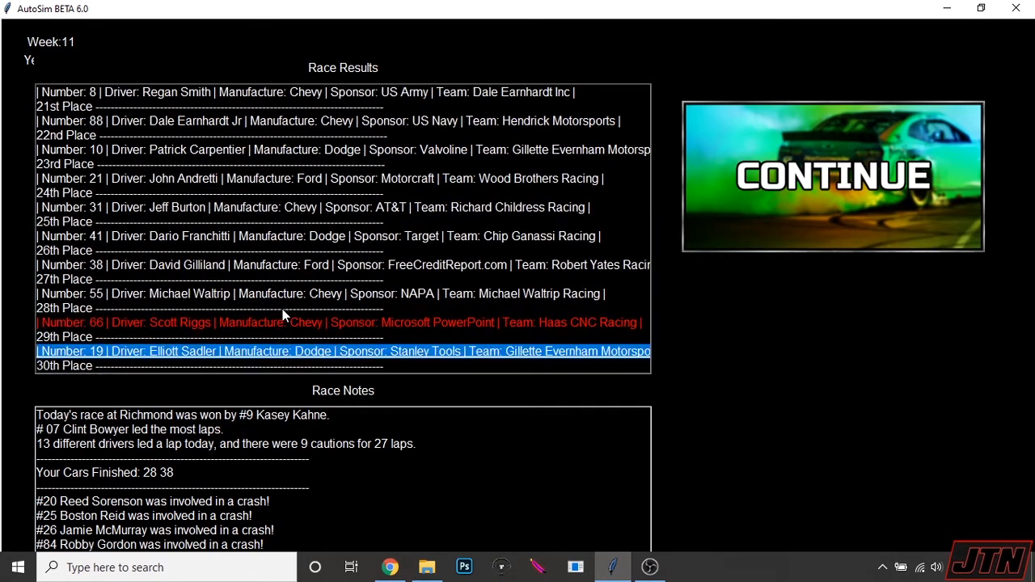
{"action": "scroll", "scroll_direction": "down", "scroll_amount": 3}
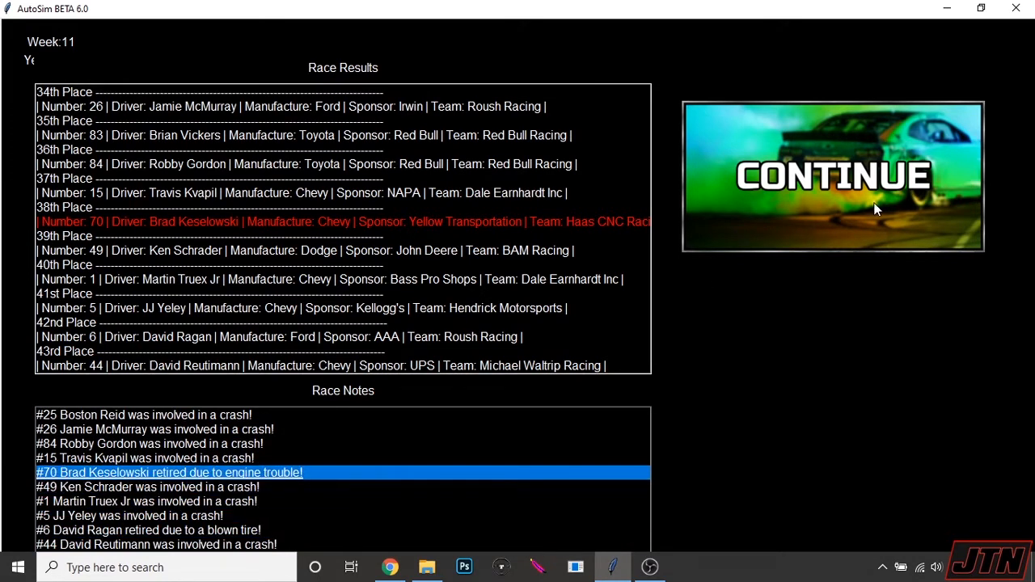
Step: Continue to the week 12 Charlotte race, review results and notes (cars 13th and 41st), then return
{"action": "left_click", "coordinate": [832, 175]}
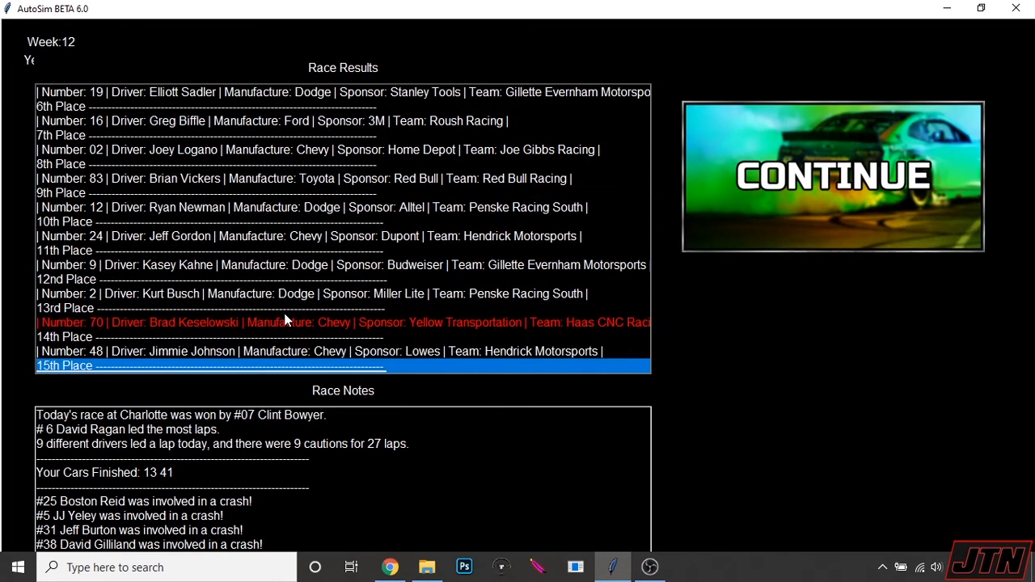
{"action": "scroll", "scroll_direction": "down", "scroll_amount": 3}
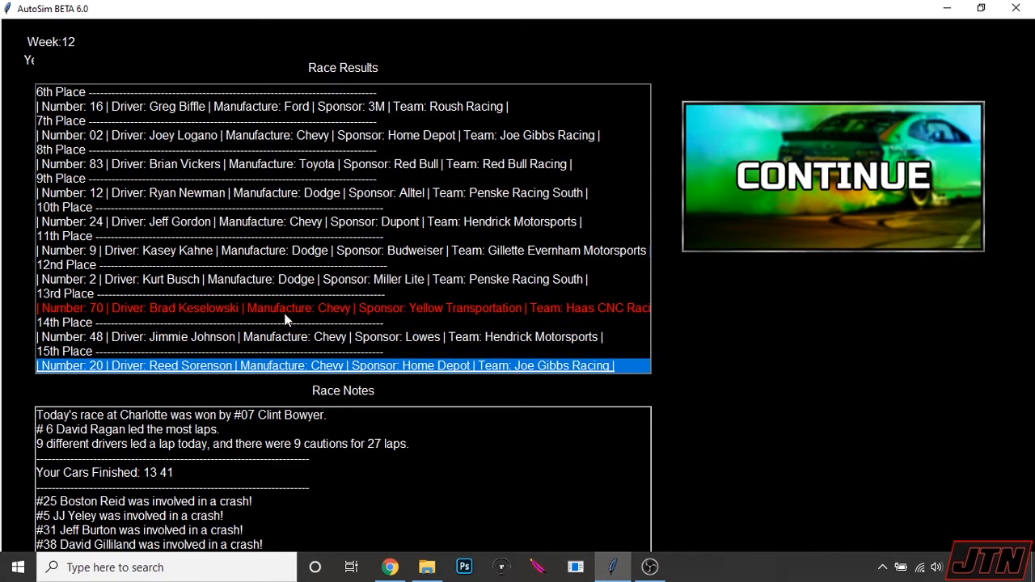
{"action": "left_click", "coordinate": [113, 516]}
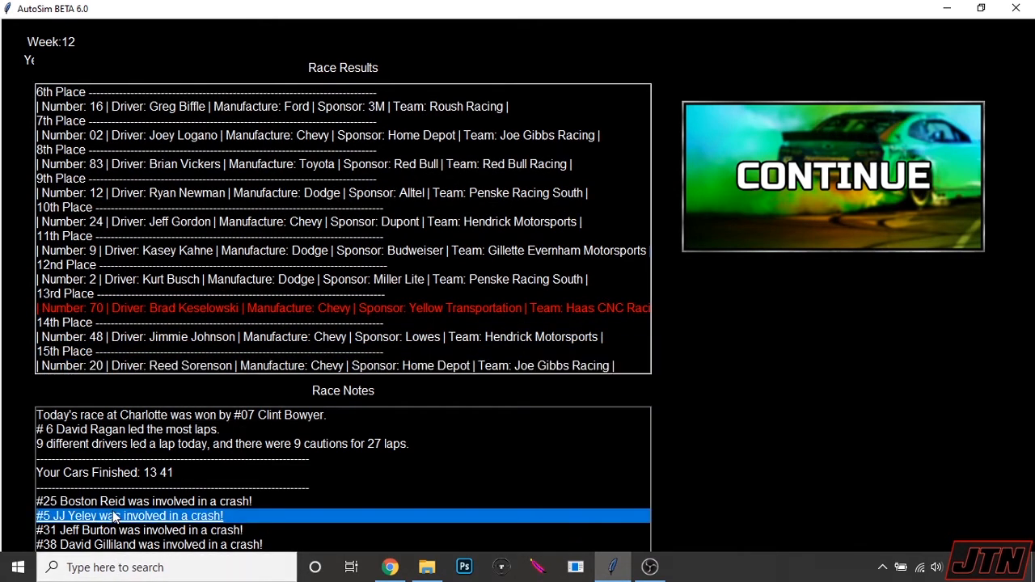
{"action": "scroll", "scroll_direction": "down", "scroll_amount": 3}
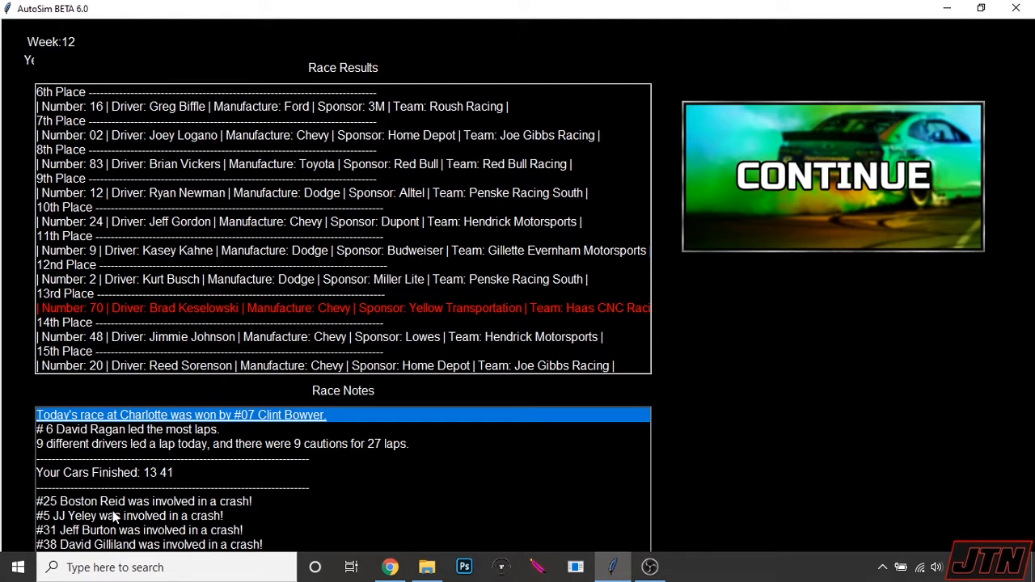
{"action": "left_click", "coordinate": [831, 174]}
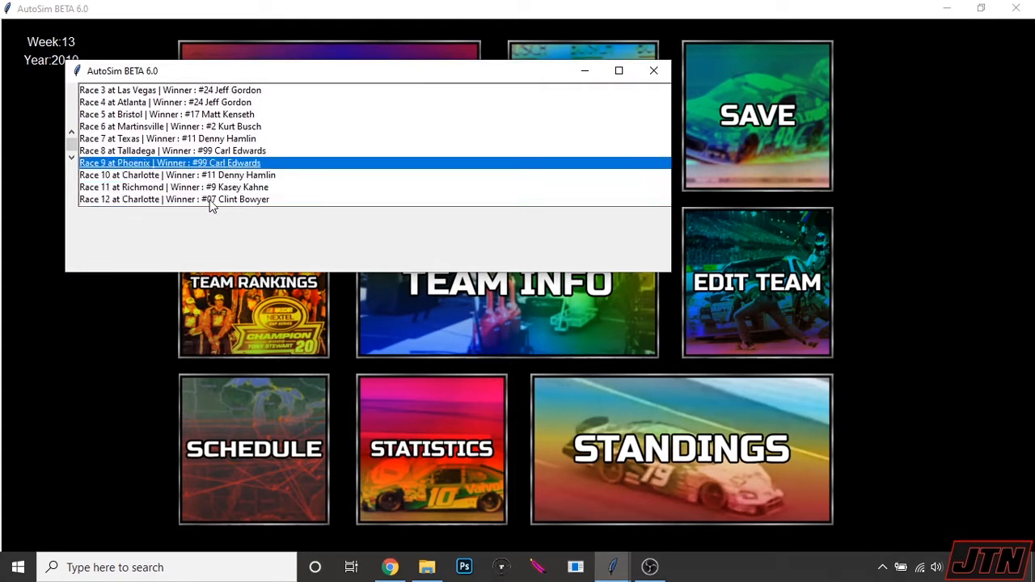
Step: Browse the season schedule of race winners so far and move on to the standings
{"action": "scroll", "scroll_direction": "down", "scroll_amount": 3}
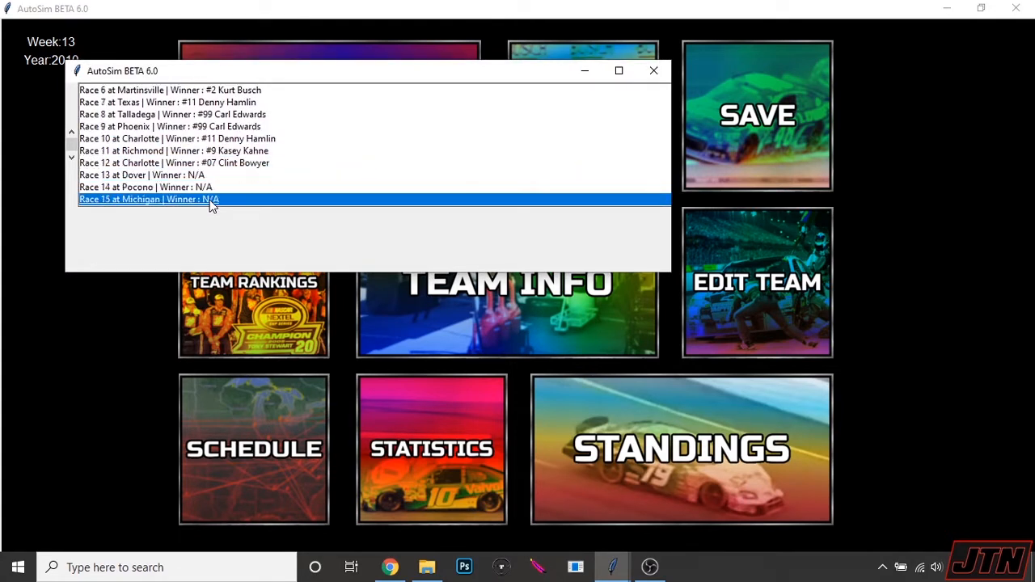
{"action": "scroll", "scroll_direction": "down", "scroll_amount": 3}
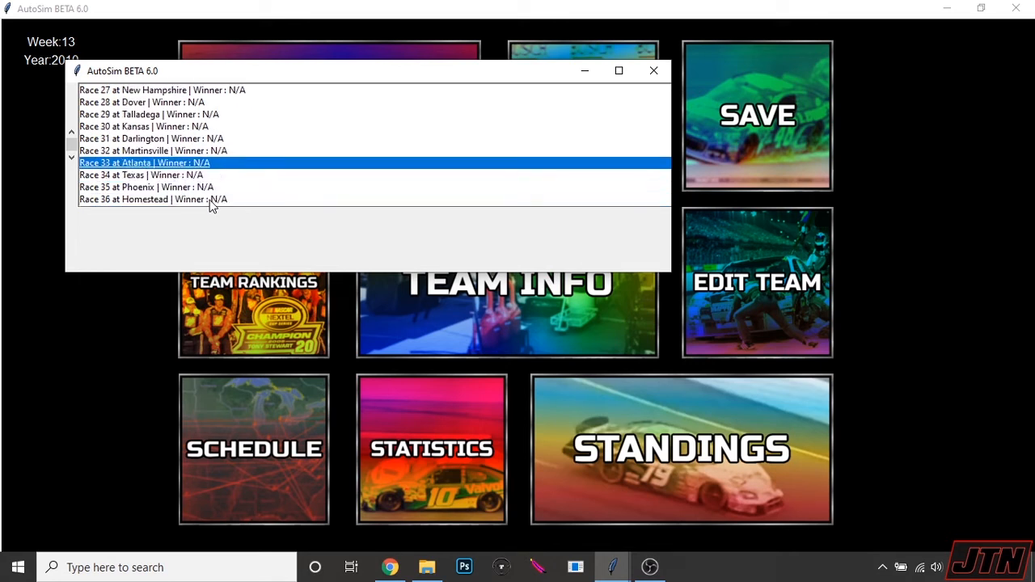
{"action": "left_click", "coordinate": [152, 150]}
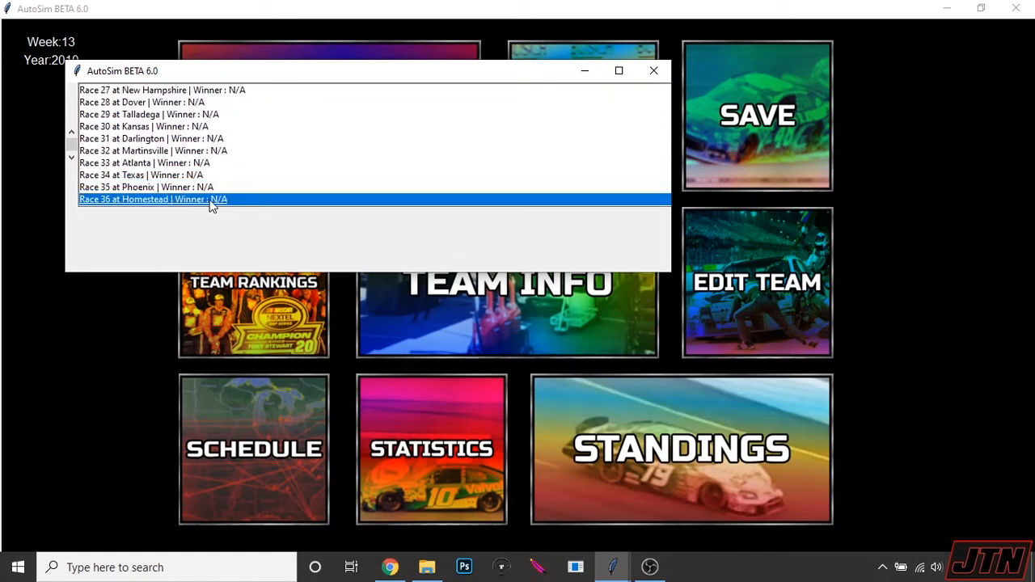
{"action": "left_click", "coordinate": [154, 151]}
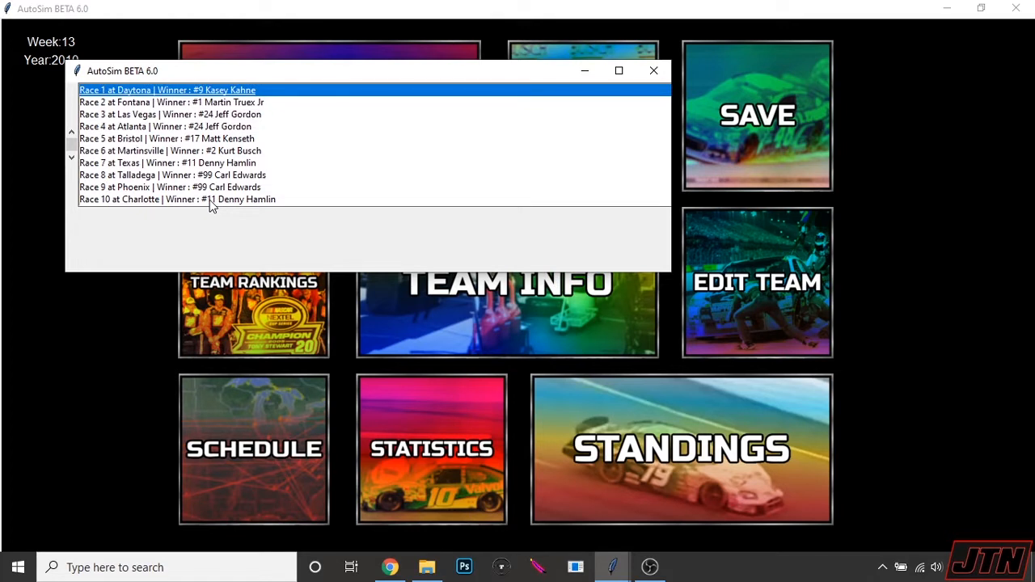
{"action": "left_click", "coordinate": [168, 162]}
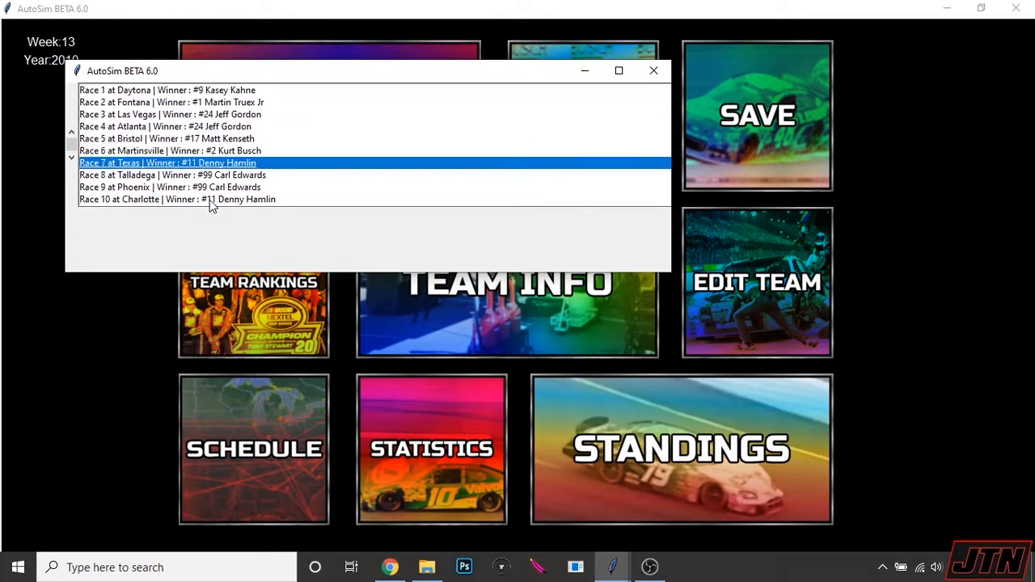
{"action": "left_click", "coordinate": [169, 188]}
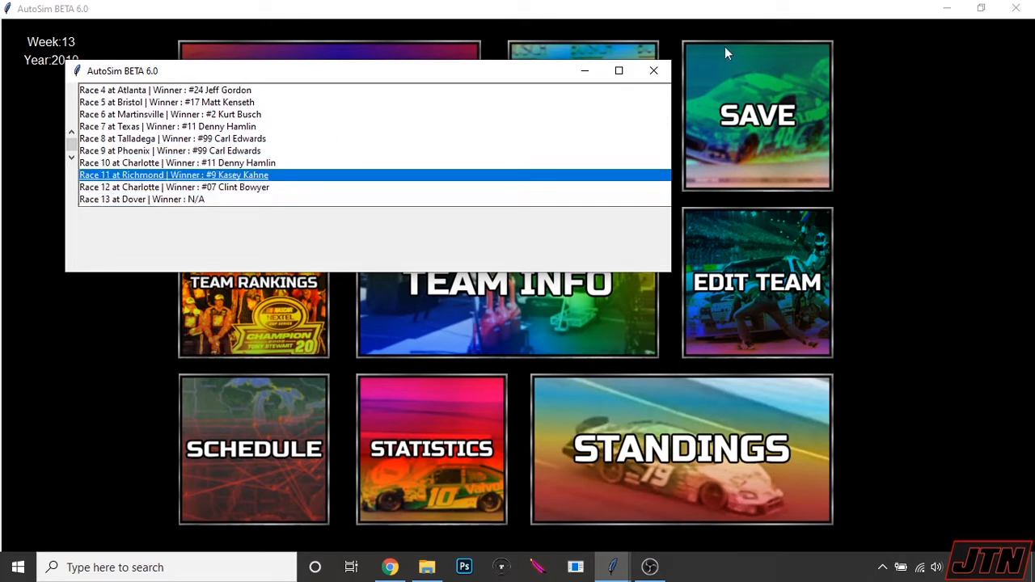
{"action": "left_click", "coordinate": [654, 71]}
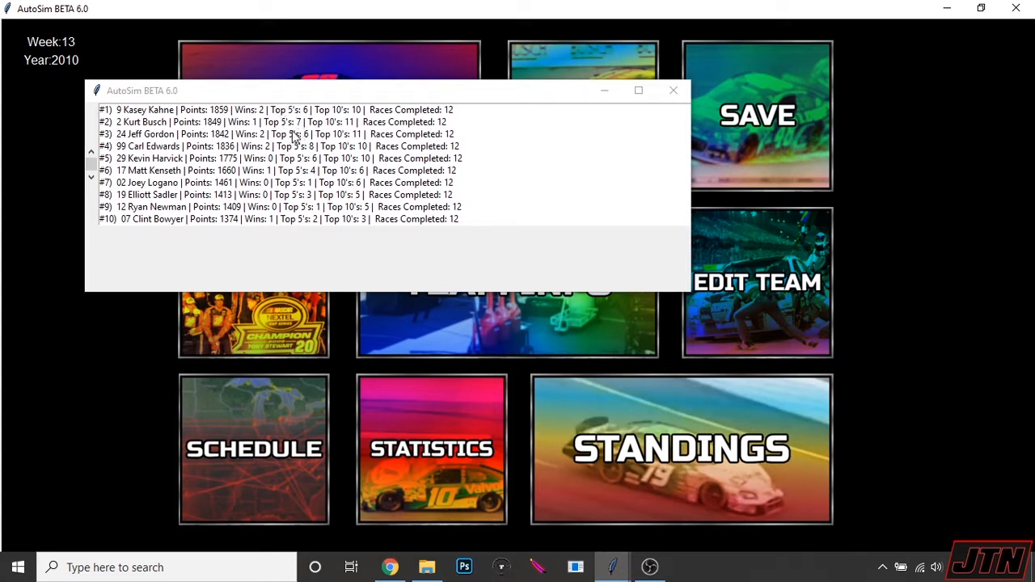
{"action": "mouse_move", "coordinate": [271, 150]}
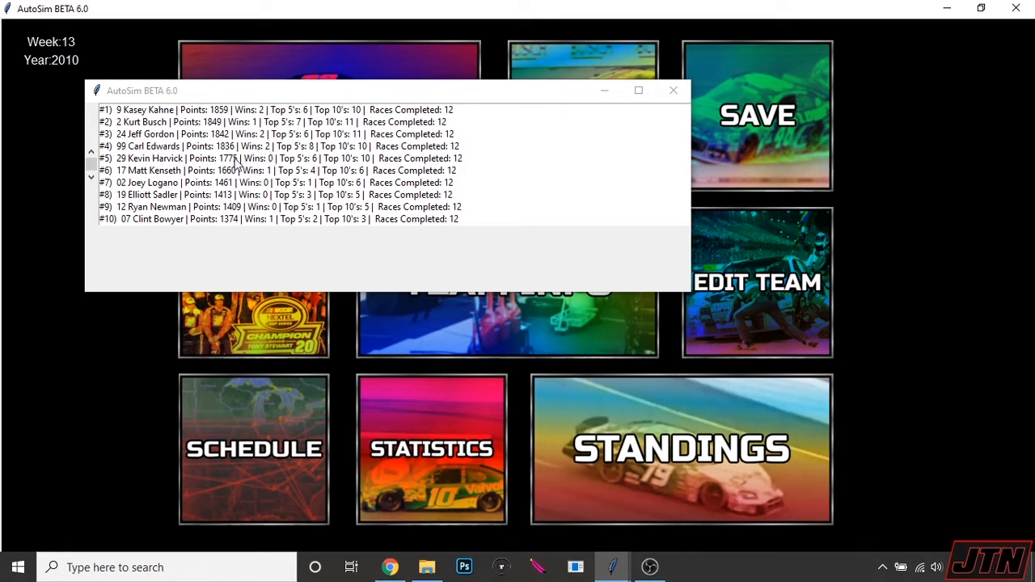
{"action": "mouse_move", "coordinate": [272, 253]}
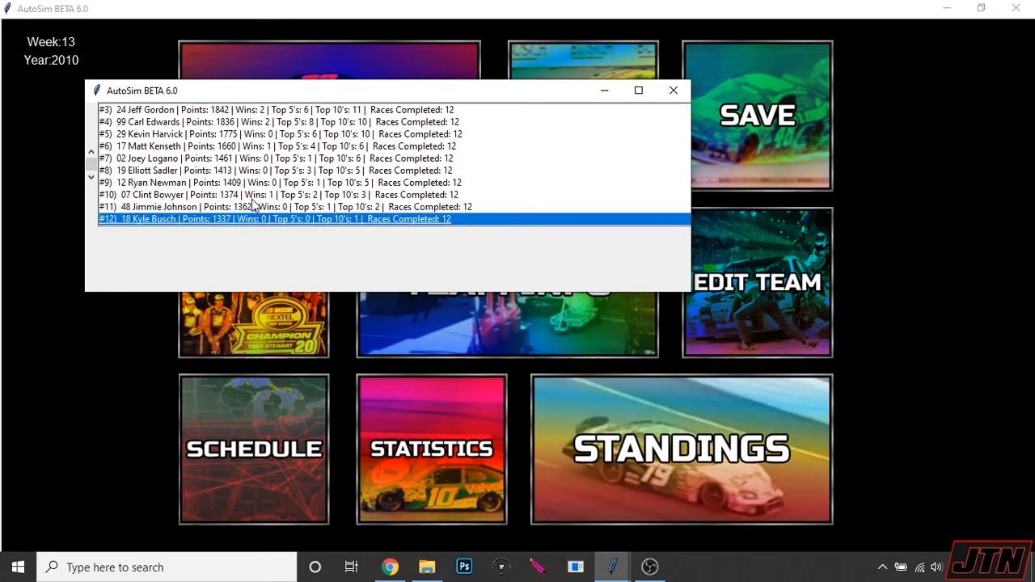
Step: Scroll the points standings to Keselowski 26th and Riggs 31st, select car 66, and close the list
{"action": "scroll", "scroll_direction": "down", "scroll_amount": 3}
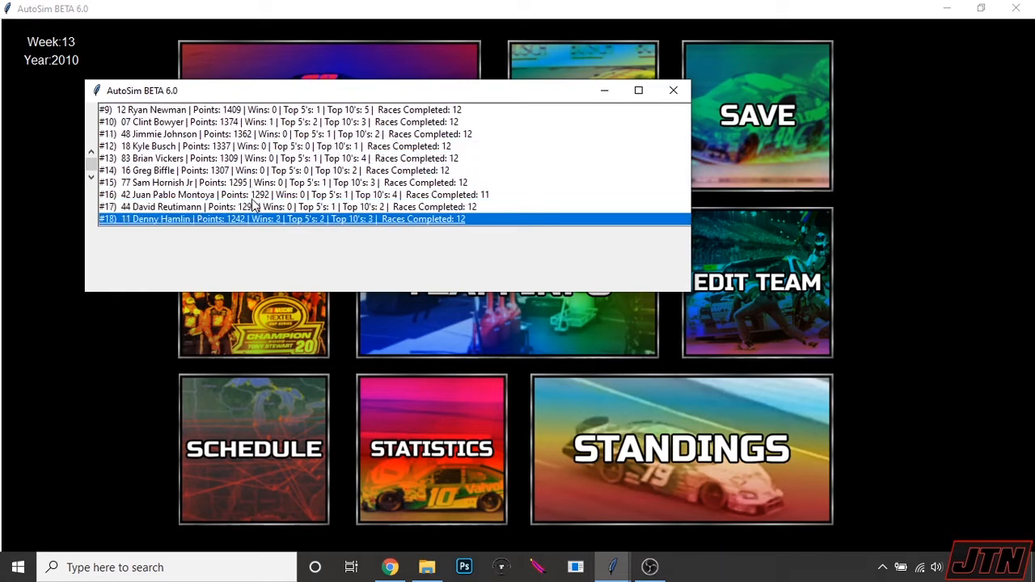
{"action": "scroll", "scroll_direction": "down", "scroll_amount": 3}
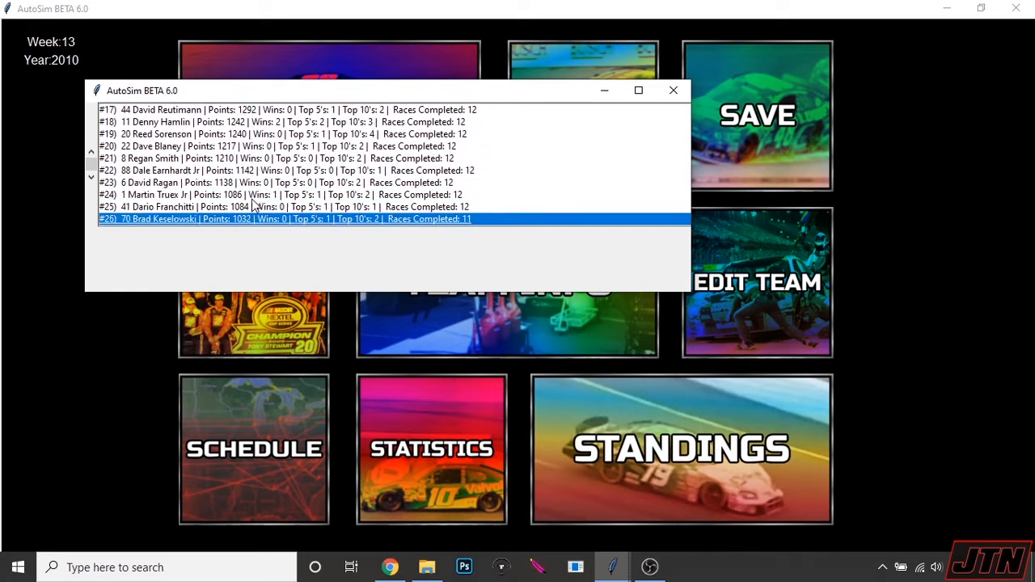
{"action": "scroll", "scroll_direction": "down", "scroll_amount": 3}
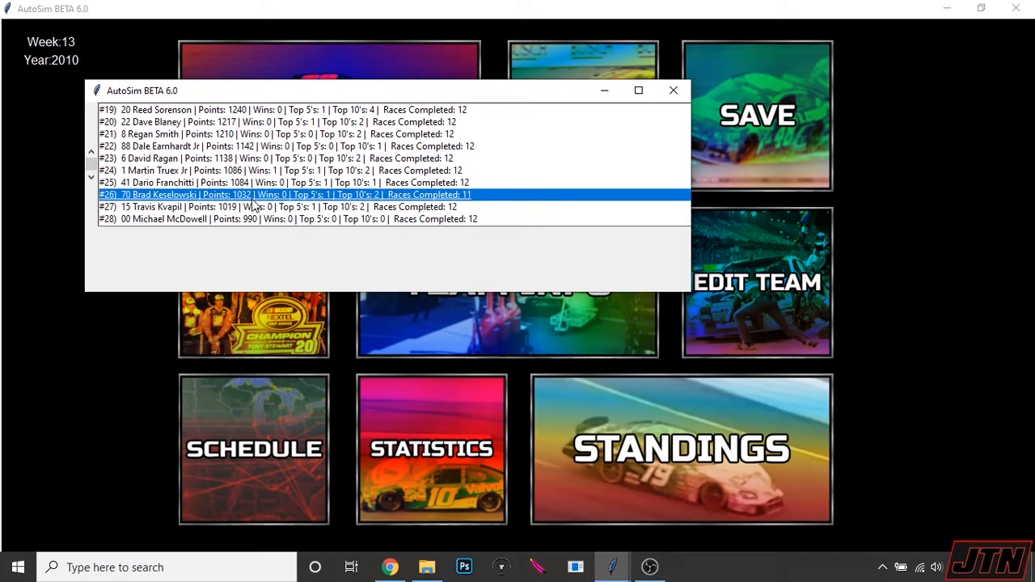
{"action": "scroll", "scroll_direction": "down", "scroll_amount": 3}
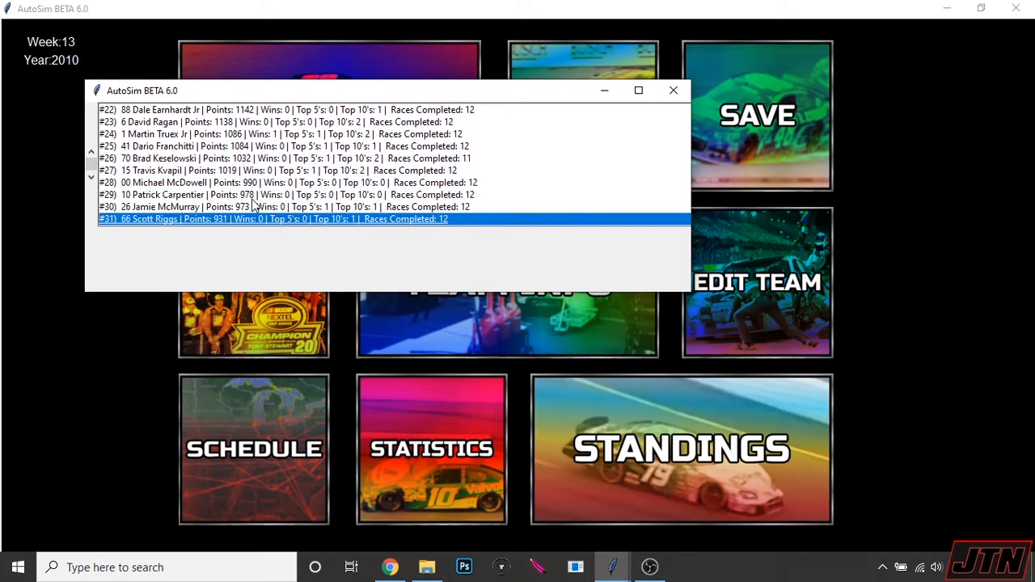
{"action": "scroll", "scroll_direction": "down", "scroll_amount": 3}
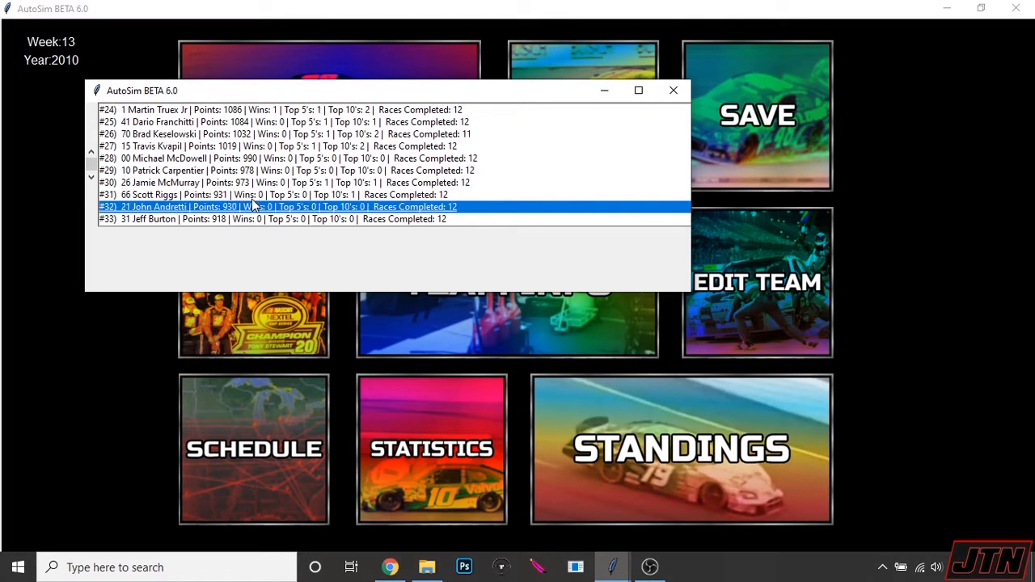
{"action": "left_click", "coordinate": [271, 194]}
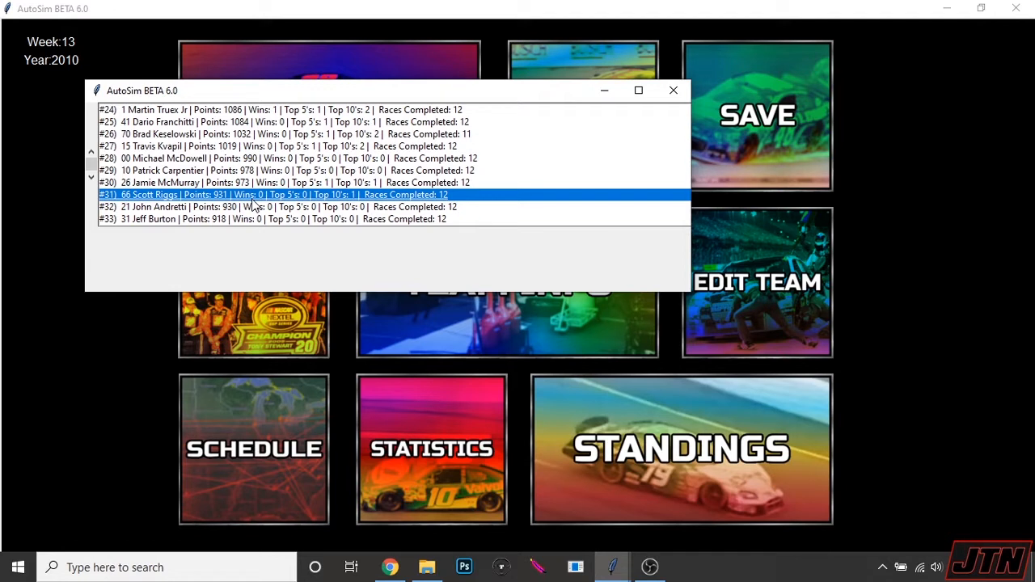
{"action": "mouse_move", "coordinate": [672, 90]}
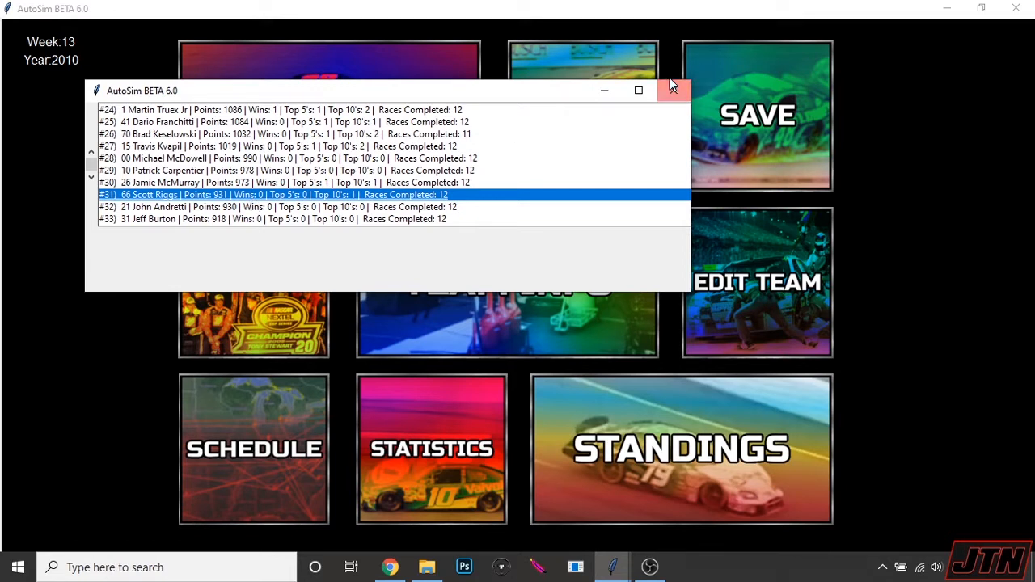
{"action": "mouse_move", "coordinate": [673, 90]}
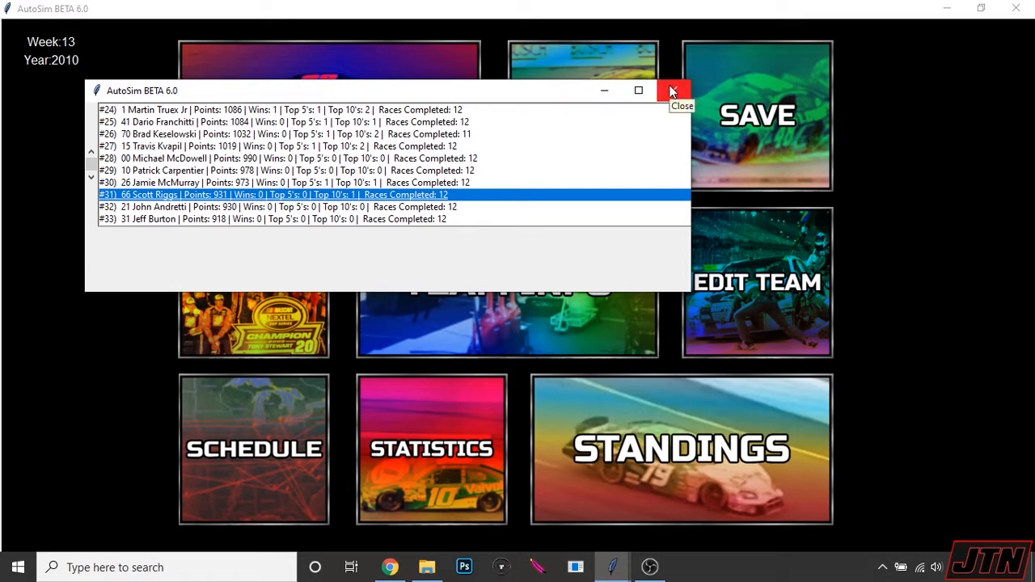
{"action": "left_click", "coordinate": [670, 90]}
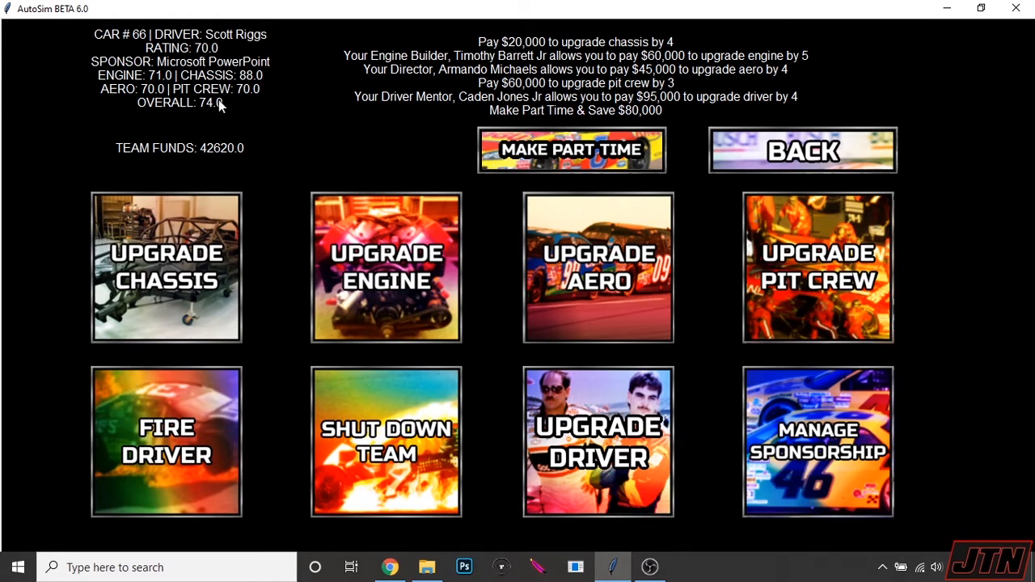
{"action": "mouse_move", "coordinate": [191, 16]}
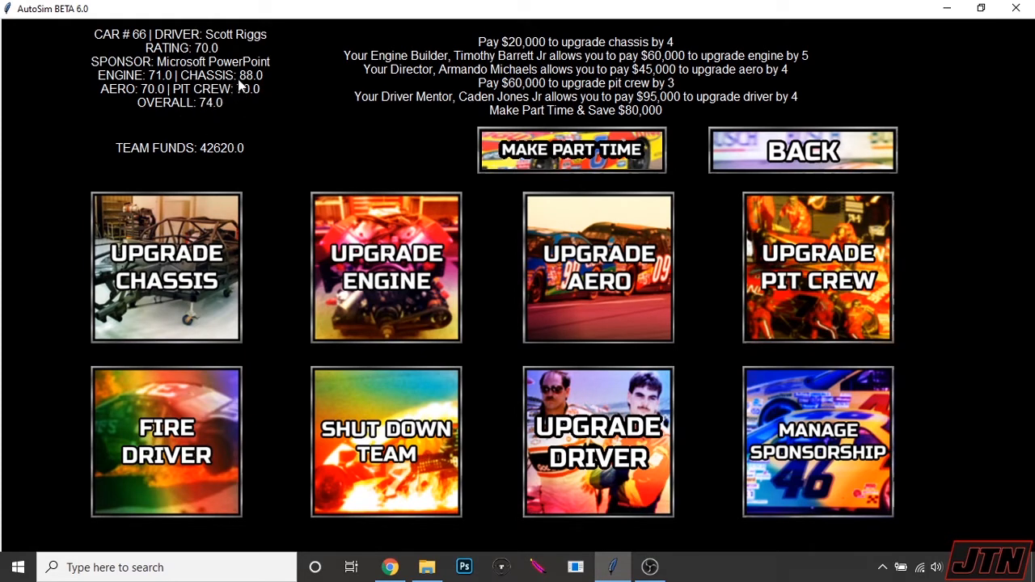
{"action": "mouse_move", "coordinate": [297, 89]}
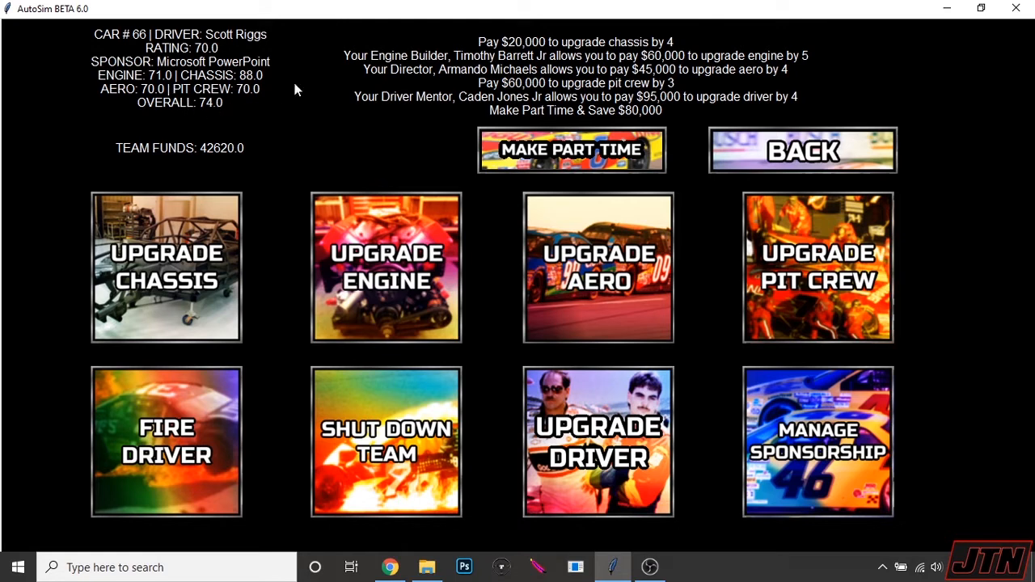
{"action": "mouse_move", "coordinate": [710, 176]}
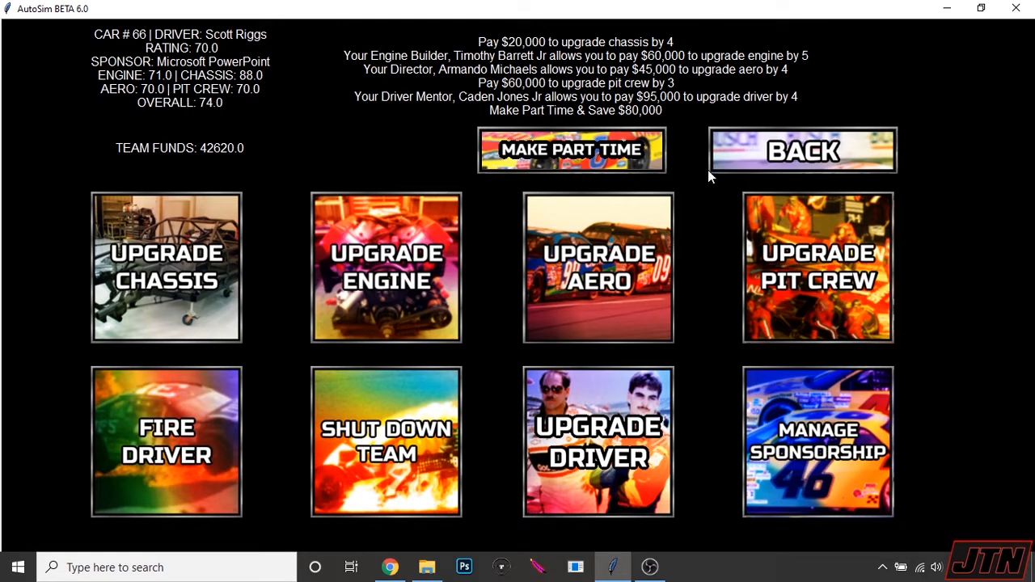
{"action": "mouse_move", "coordinate": [417, 405]}
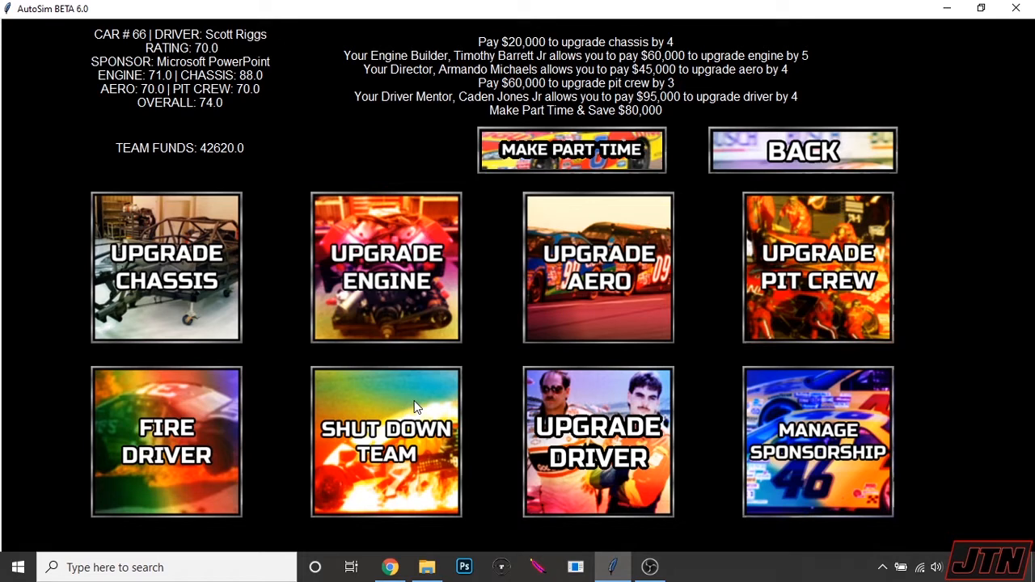
{"action": "mouse_move", "coordinate": [792, 113]}
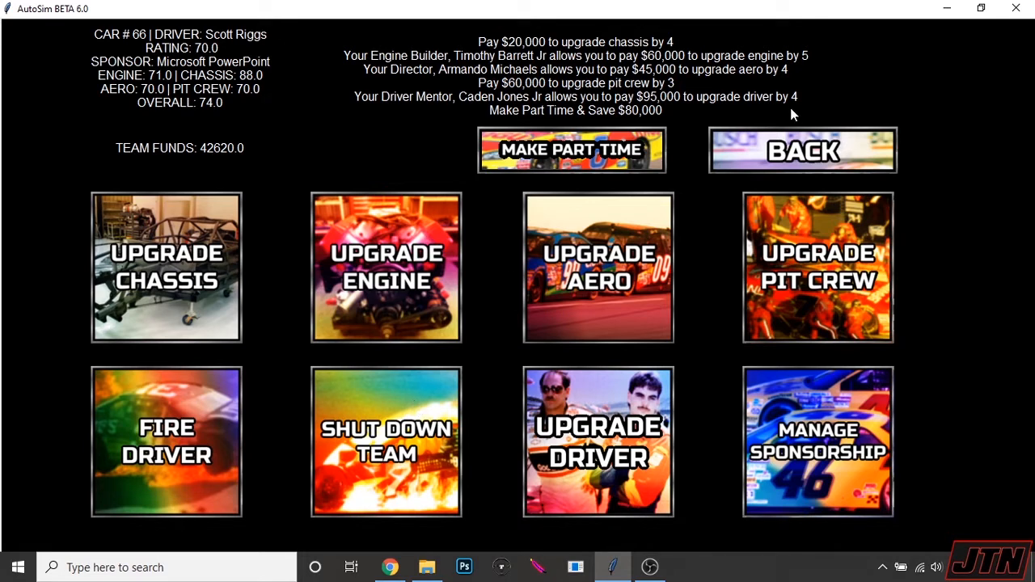
Step: Return from car 66's page to the week 13 menu and fast-sim the Dover race
{"action": "left_click", "coordinate": [802, 149]}
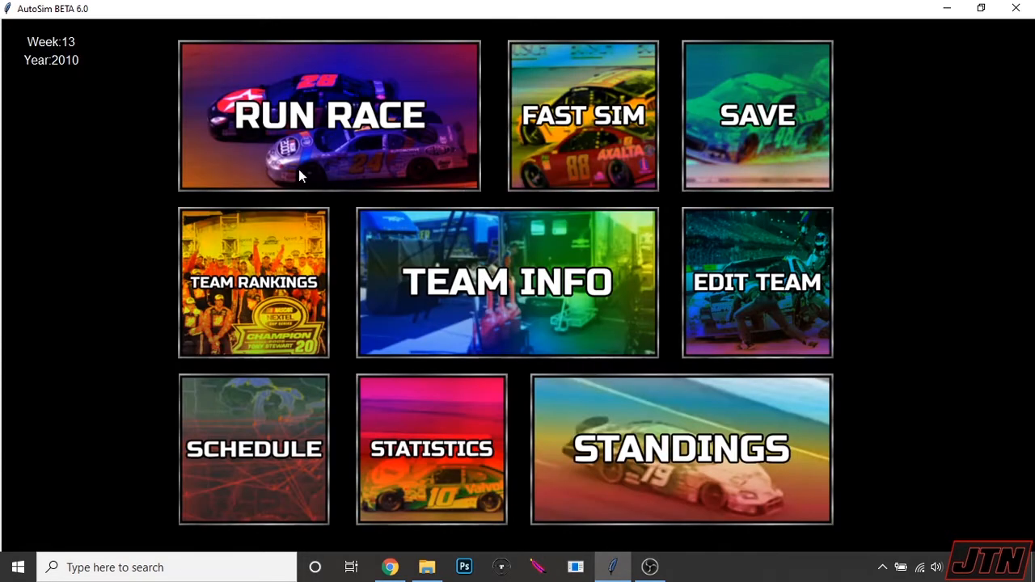
{"action": "mouse_move", "coordinate": [510, 346]}
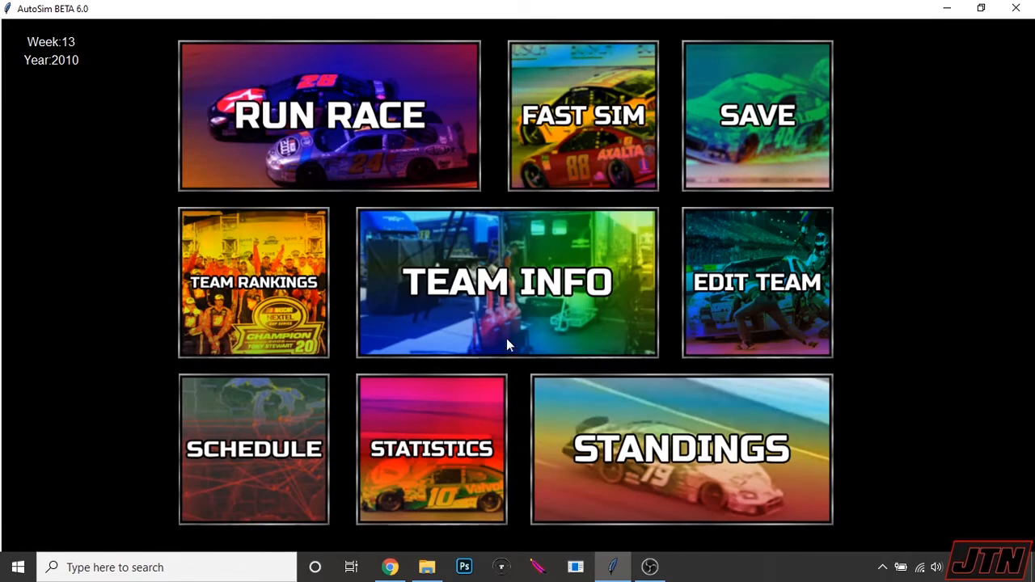
{"action": "mouse_move", "coordinate": [419, 330]}
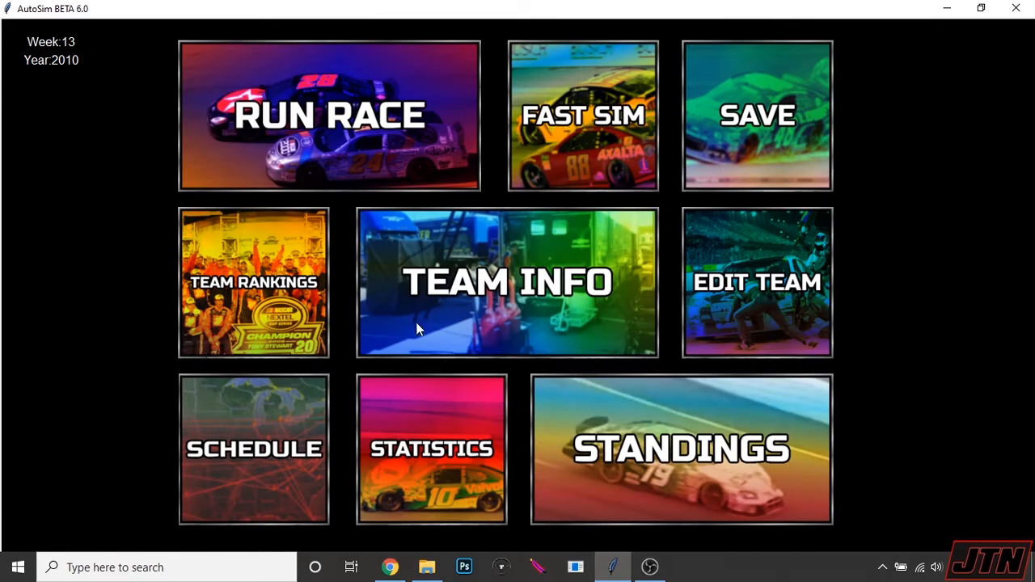
{"action": "left_click", "coordinate": [330, 116]}
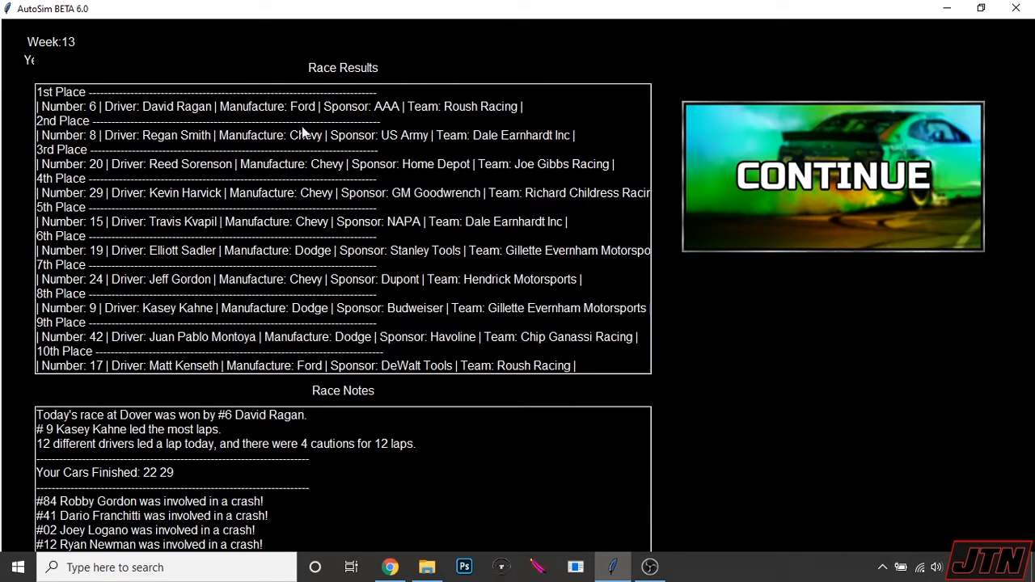
{"action": "mouse_move", "coordinate": [228, 293]}
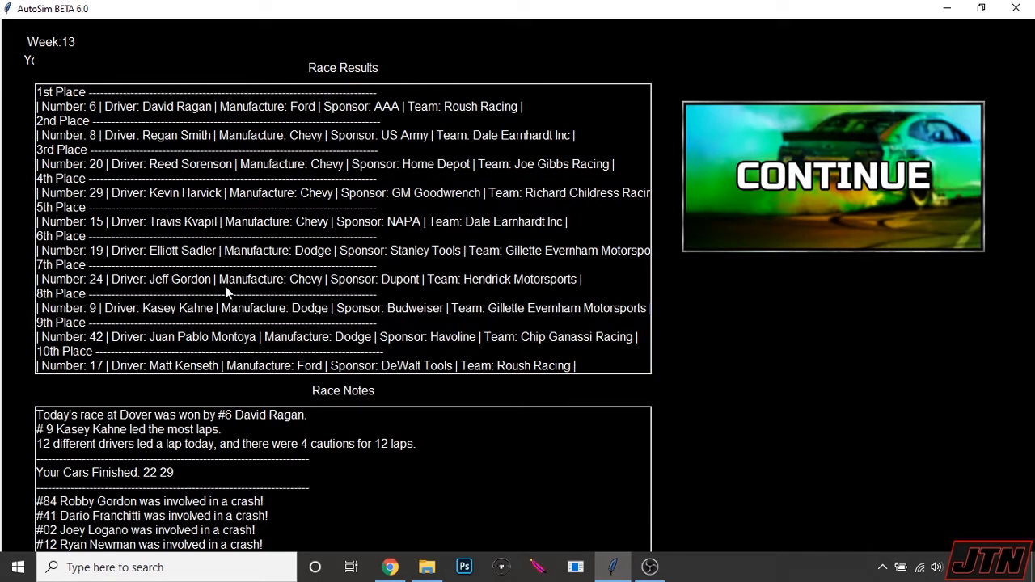
{"action": "mouse_move", "coordinate": [361, 333]}
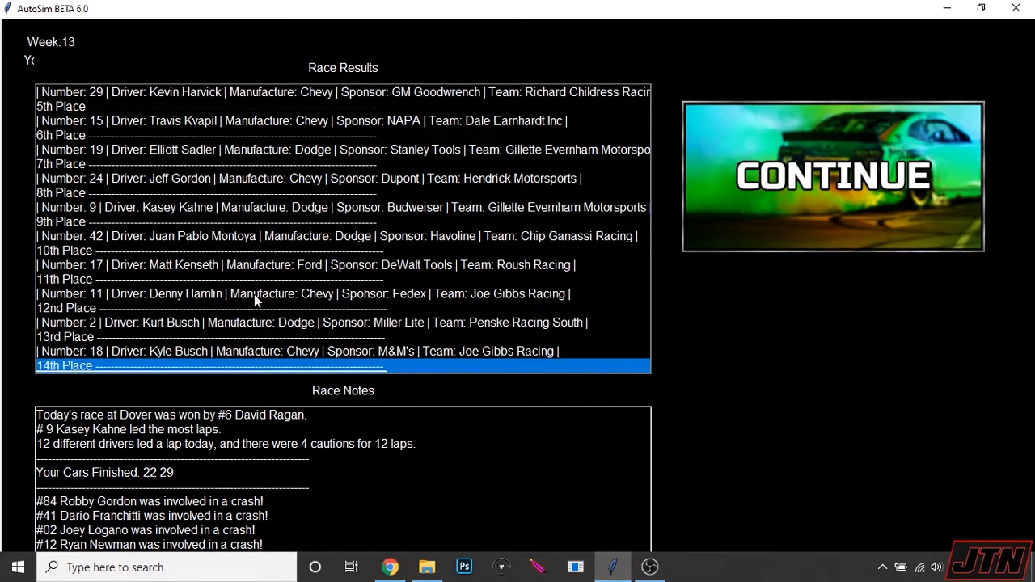
Step: Check cars 70 and 66 in the Dover results, then continue and fast-sim the week 14 Pocono race
{"action": "scroll", "scroll_direction": "down", "scroll_amount": 3}
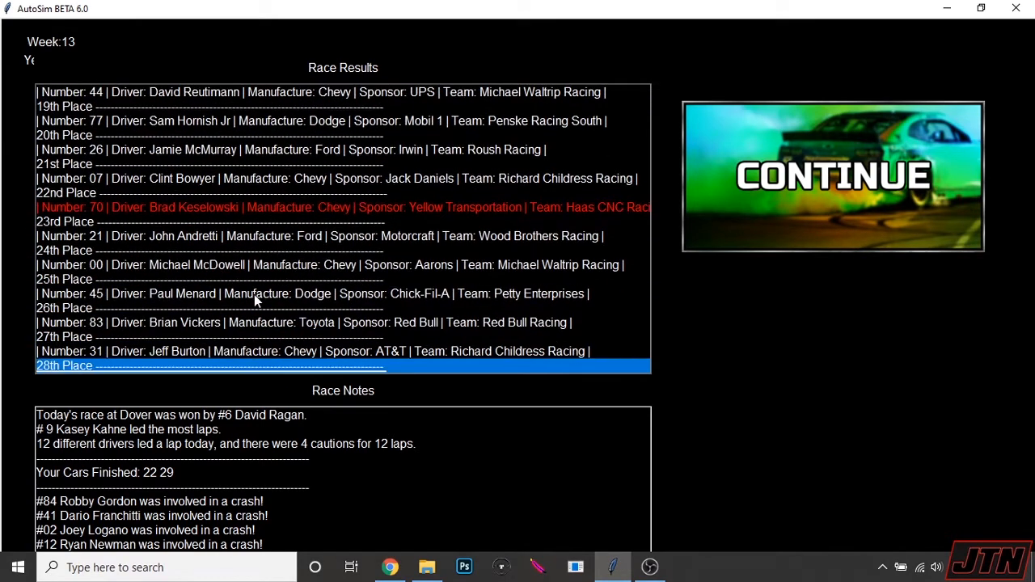
{"action": "left_click", "coordinate": [258, 294]}
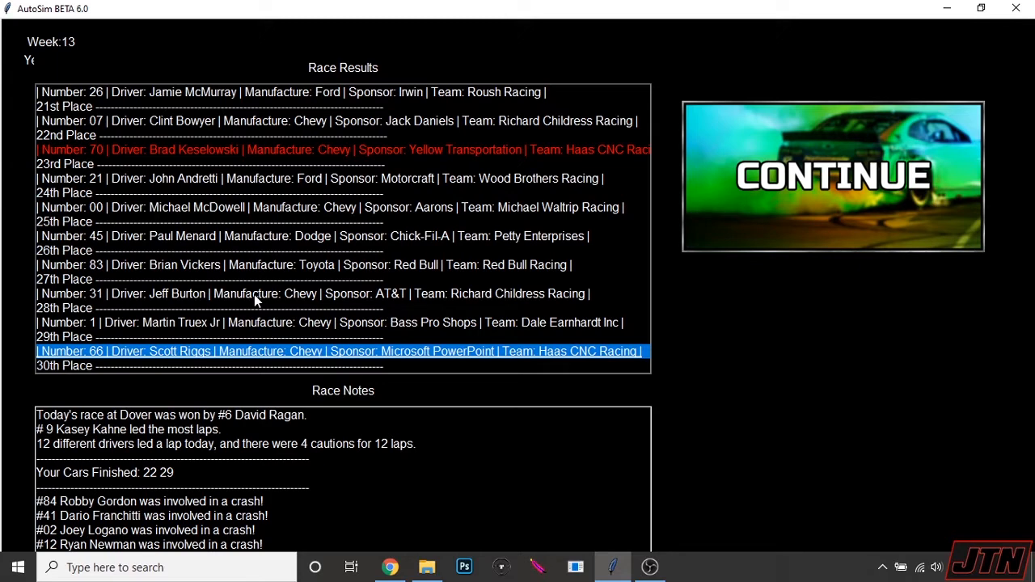
{"action": "mouse_move", "coordinate": [489, 310]}
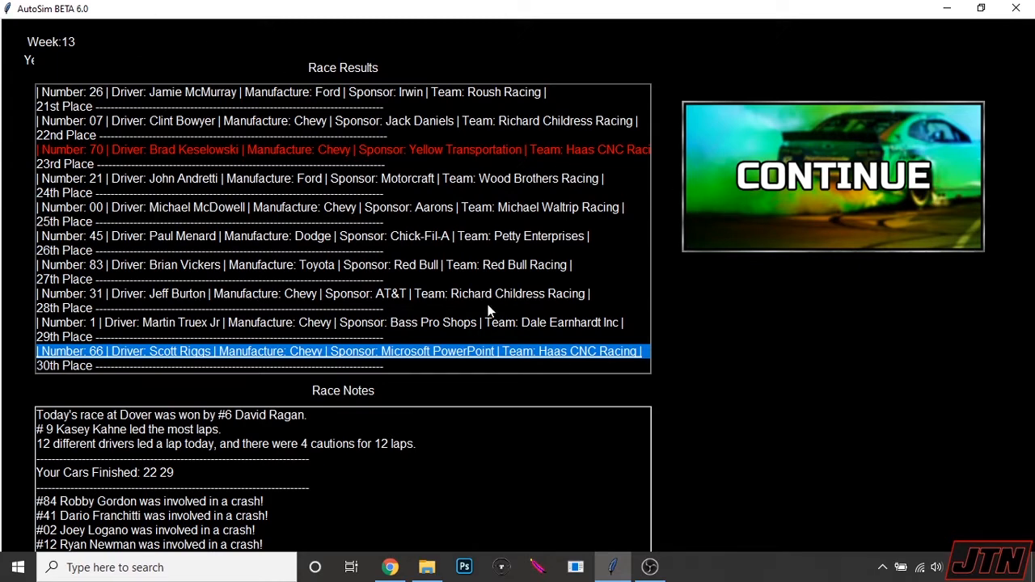
{"action": "left_click", "coordinate": [833, 175]}
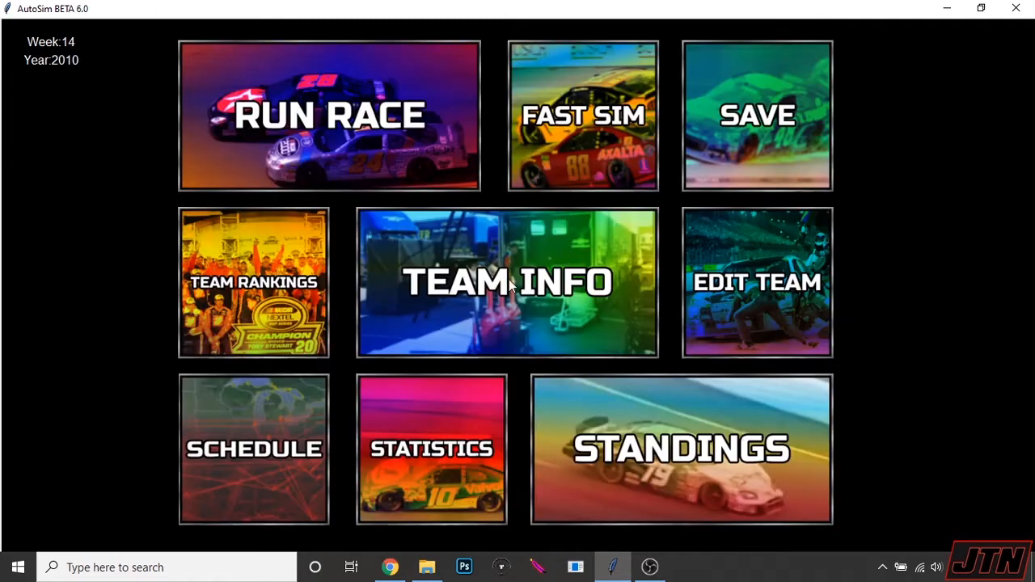
{"action": "left_click", "coordinate": [330, 113]}
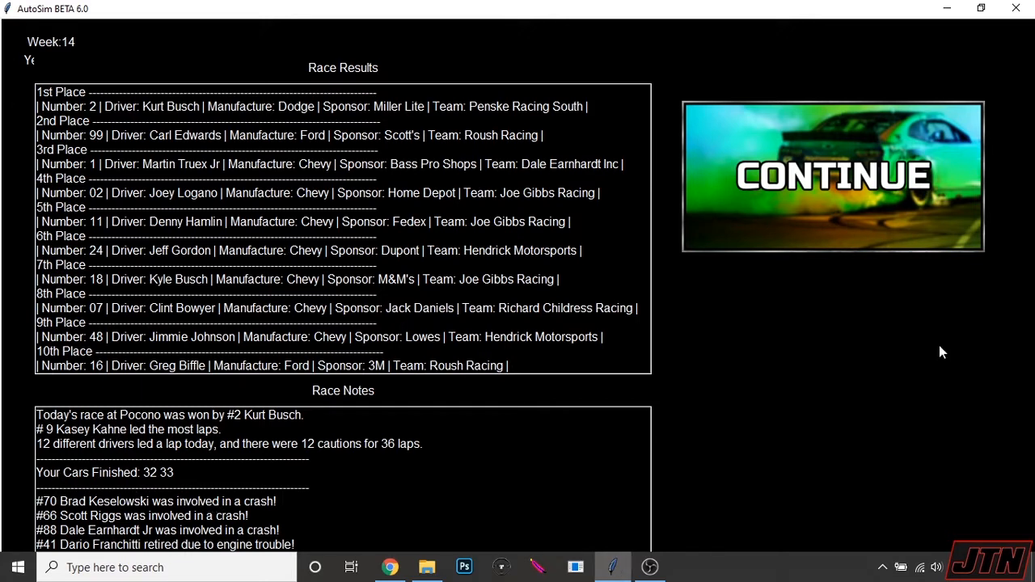
{"action": "mouse_move", "coordinate": [838, 240]}
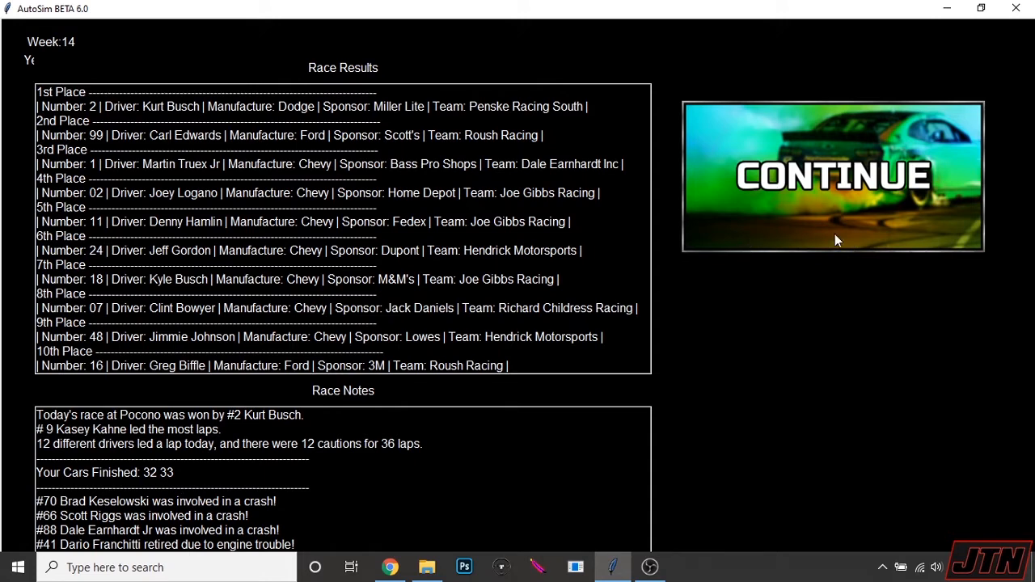
Step: Dismiss the Pocono results and upgrade car 70's engine from 73 to 78 for $60,000, leaving $8,620
{"action": "left_click", "coordinate": [831, 175]}
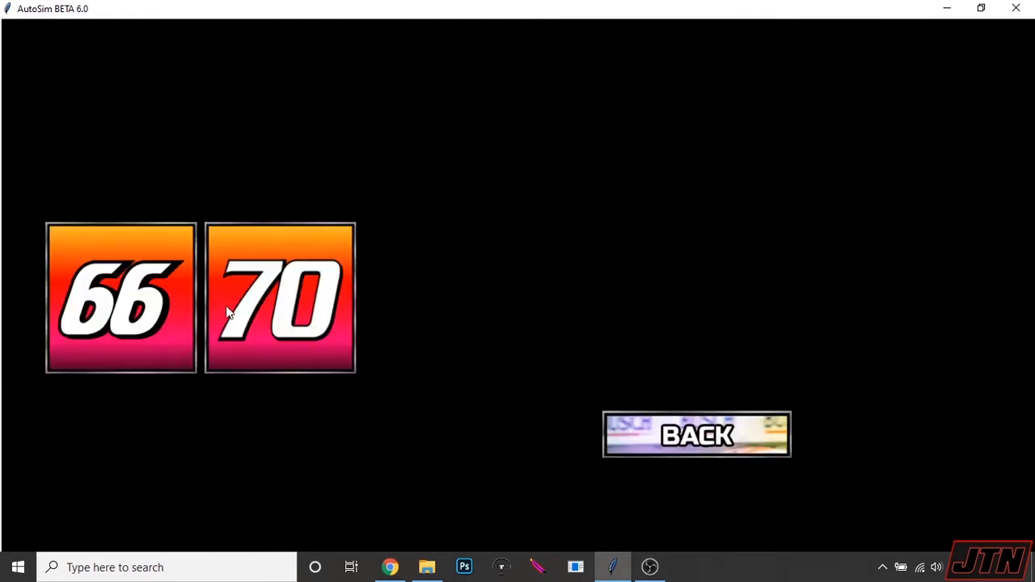
{"action": "left_click", "coordinate": [280, 297]}
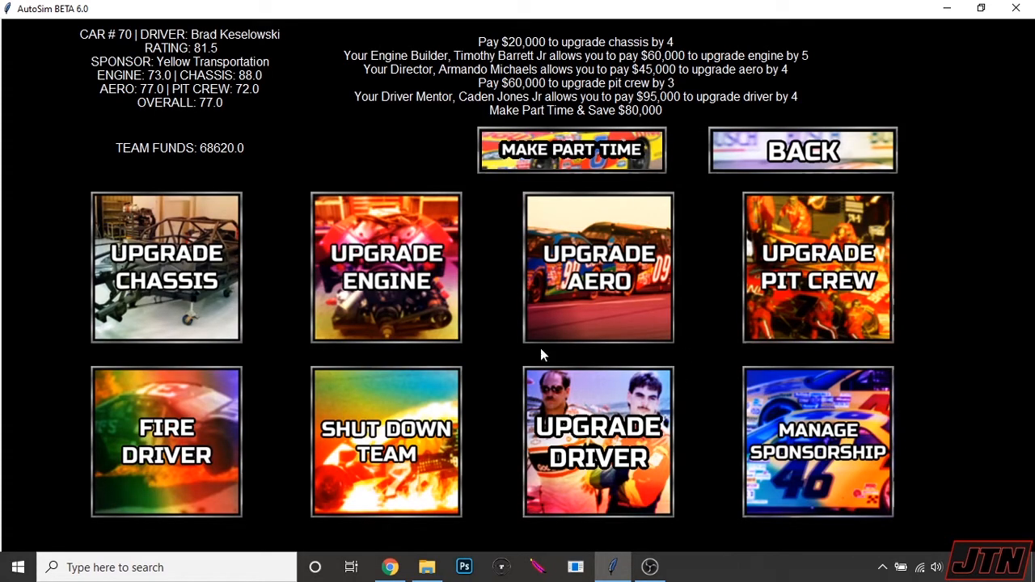
{"action": "mouse_move", "coordinate": [573, 298]}
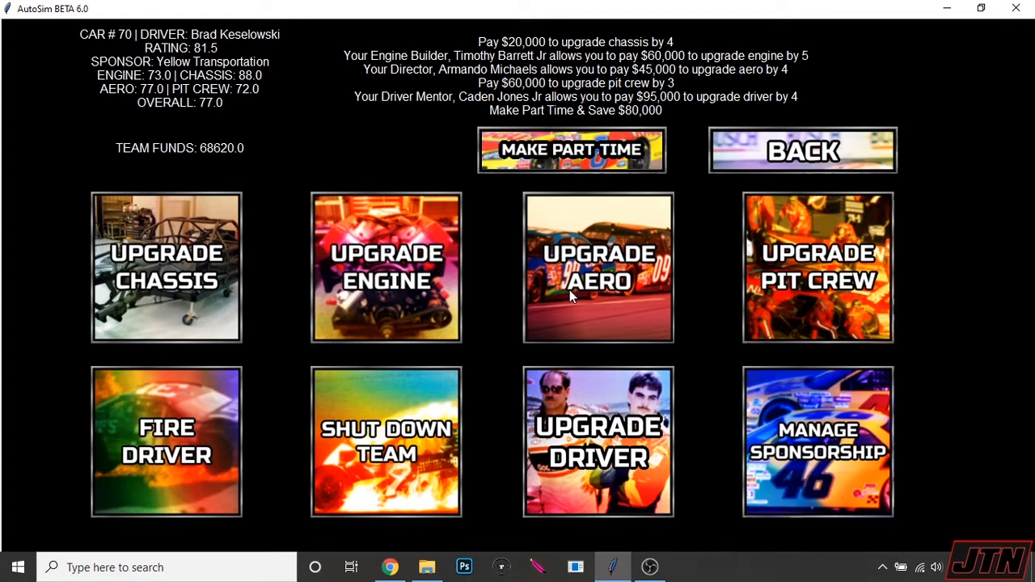
{"action": "mouse_move", "coordinate": [401, 278]}
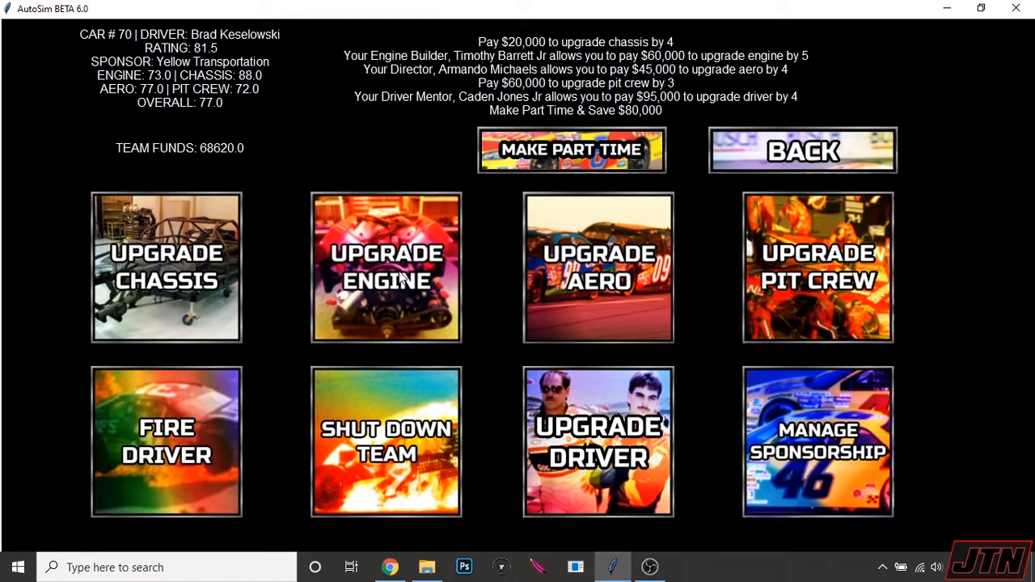
{"action": "mouse_move", "coordinate": [399, 281]}
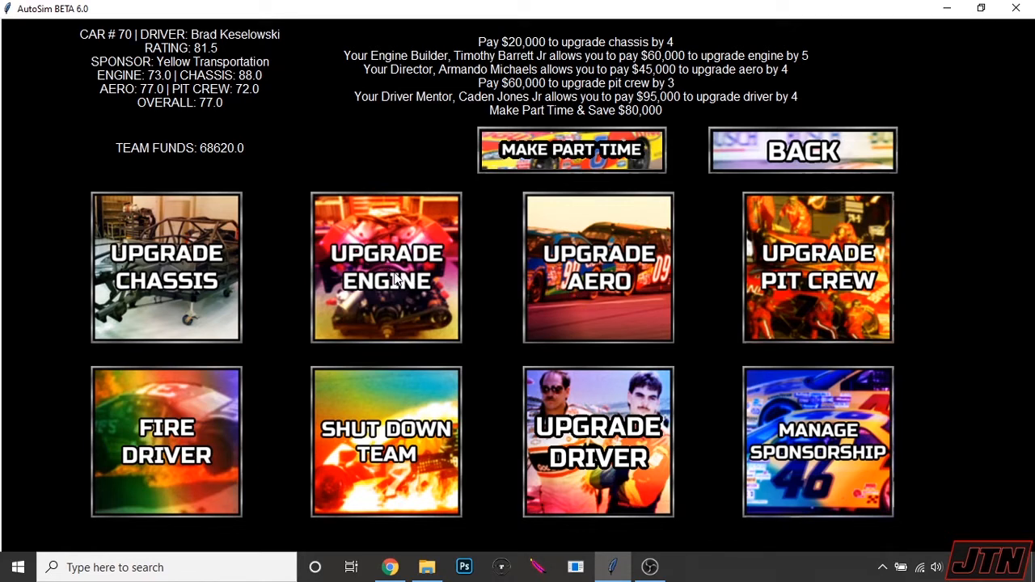
{"action": "left_click", "coordinate": [388, 278]}
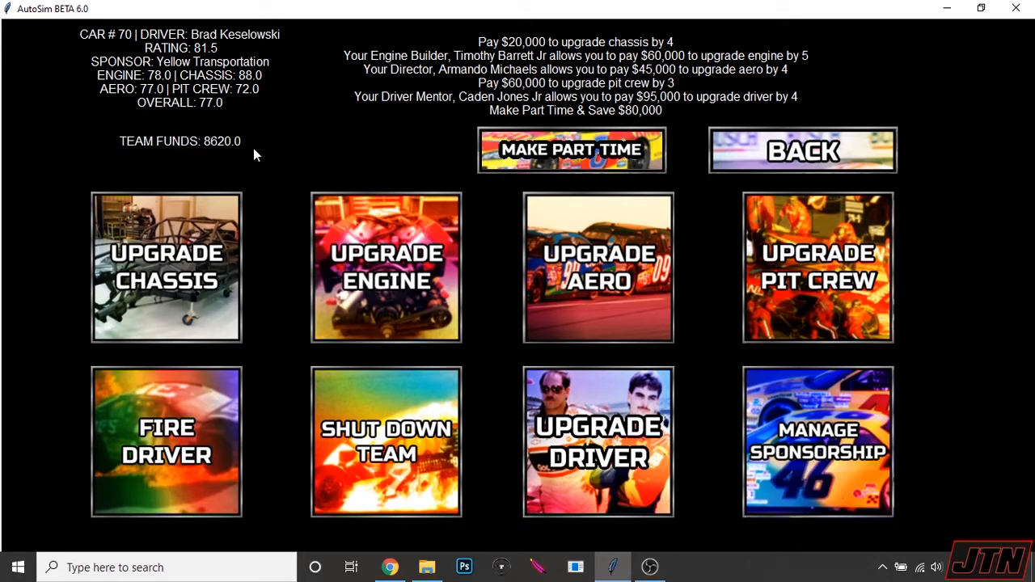
{"action": "left_click", "coordinate": [803, 149]}
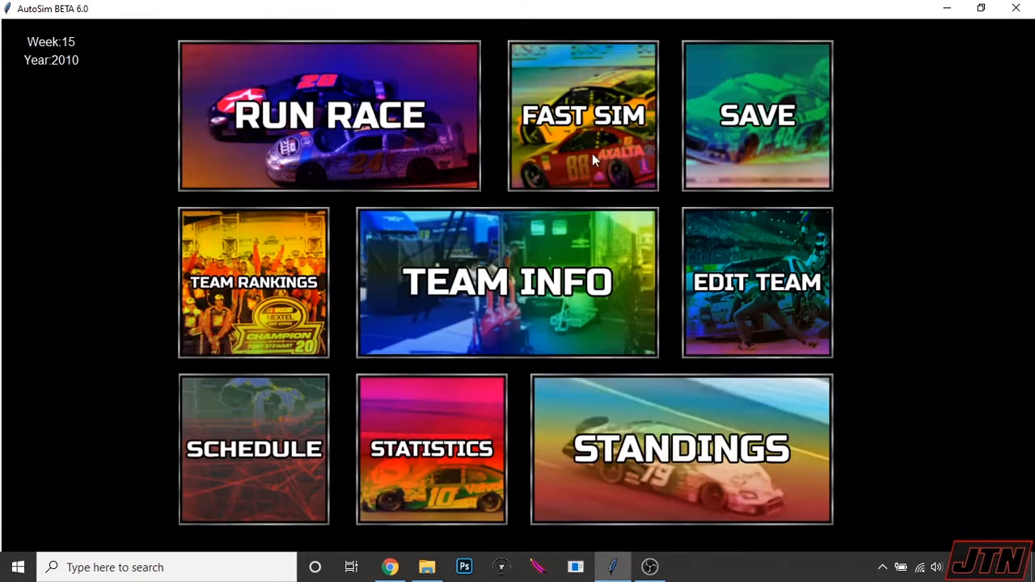
Step: Simulate the week 15 Michigan race, review results with team cars 27th and 31st, and continue
{"action": "left_click", "coordinate": [327, 113]}
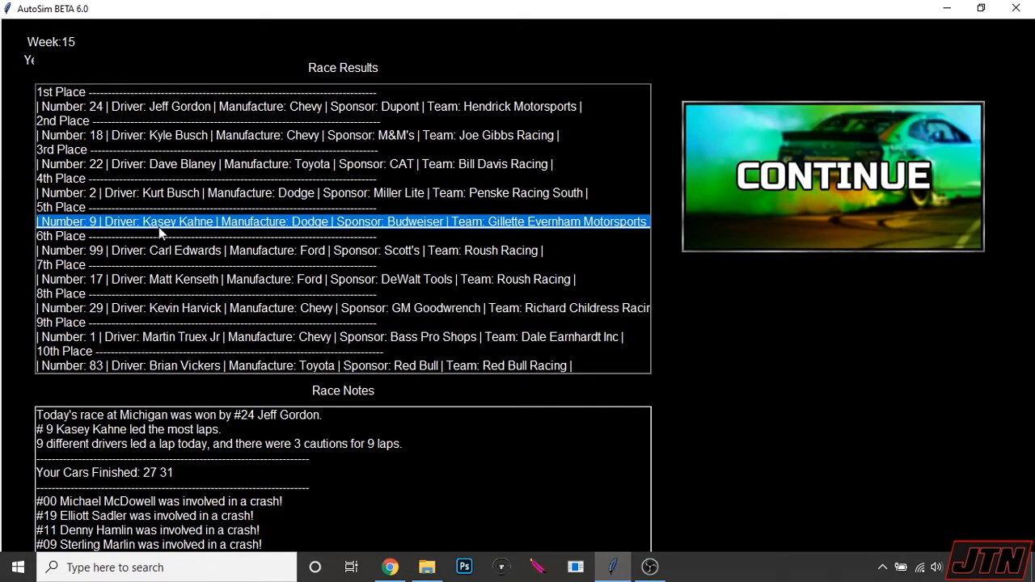
{"action": "scroll", "scroll_direction": "down", "scroll_amount": 3}
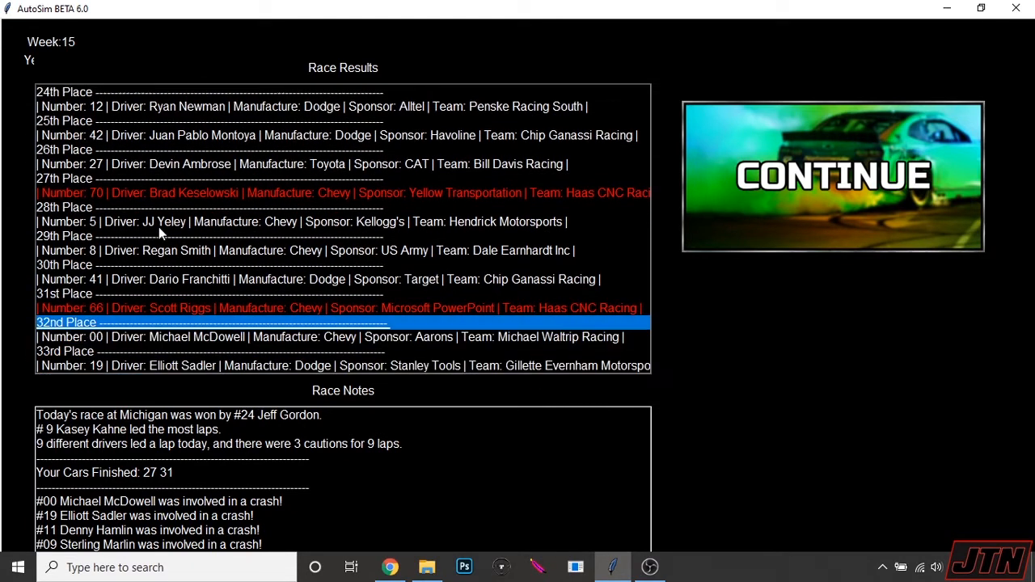
{"action": "left_click", "coordinate": [159, 222]}
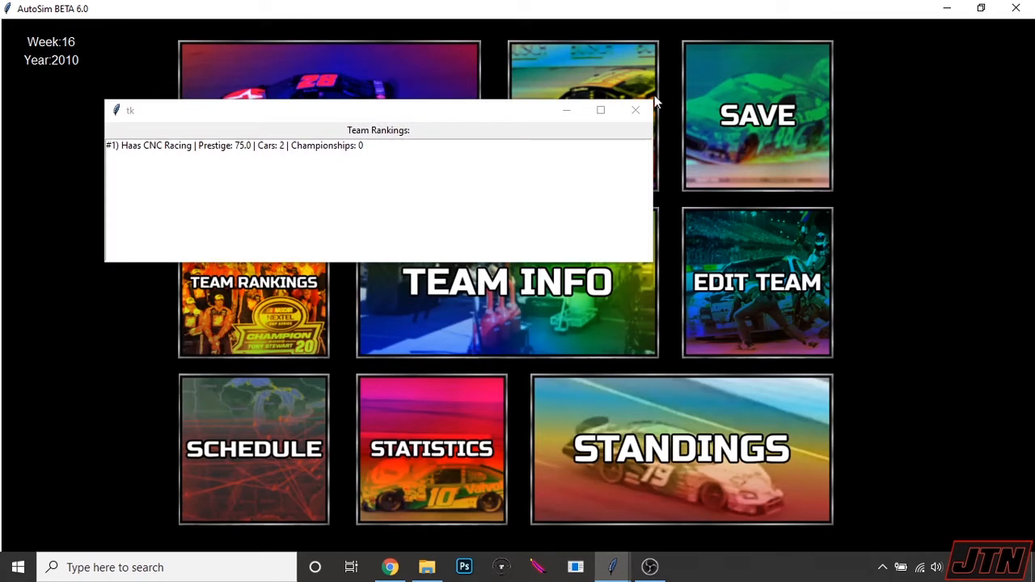
Step: Close the team rankings and enter the statistics section, landing on the Hall of Champions
{"action": "left_click", "coordinate": [634, 110]}
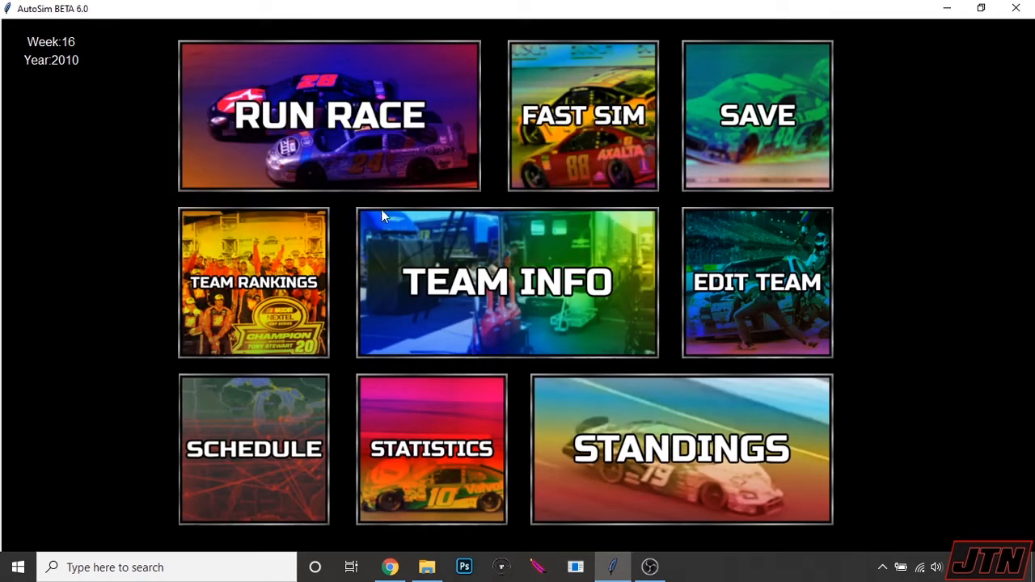
{"action": "mouse_move", "coordinate": [366, 467]}
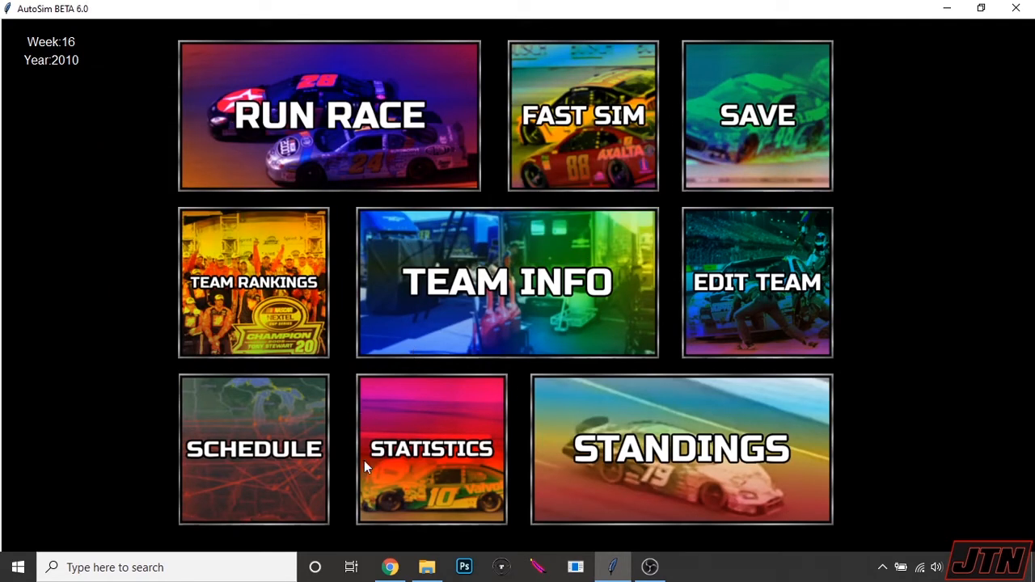
{"action": "left_click", "coordinate": [431, 450]}
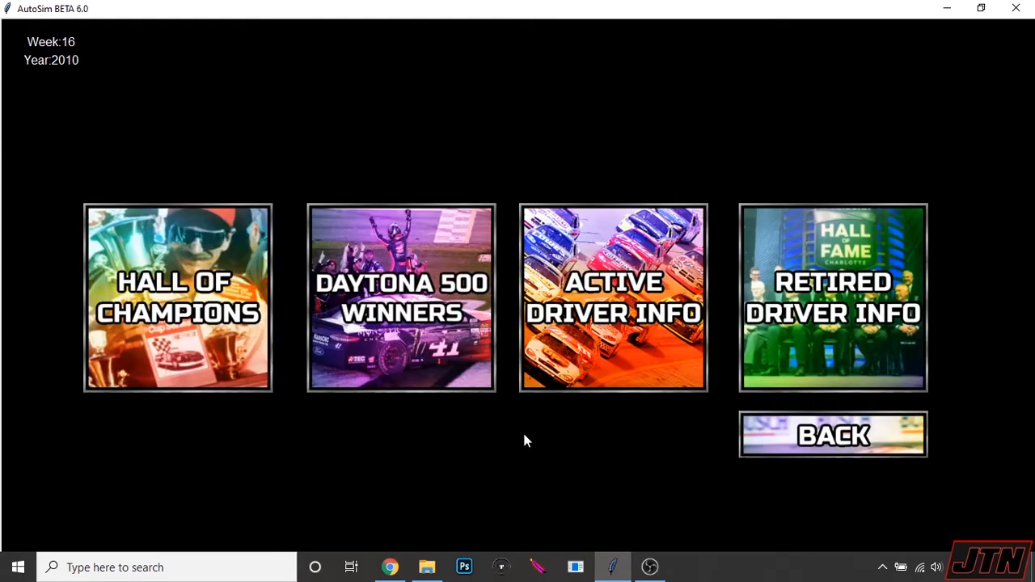
{"action": "mouse_move", "coordinate": [230, 327]}
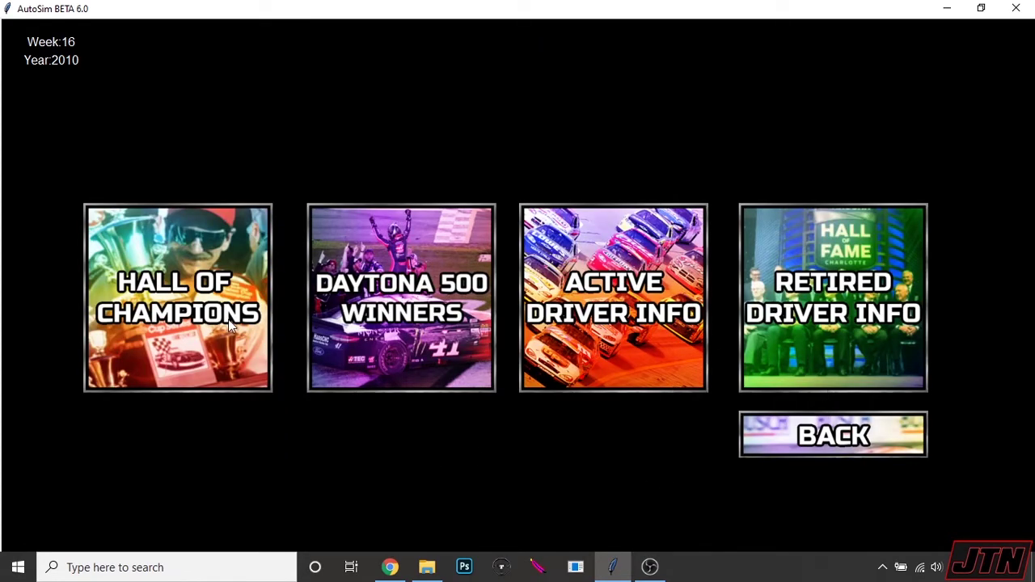
{"action": "mouse_move", "coordinate": [264, 350]}
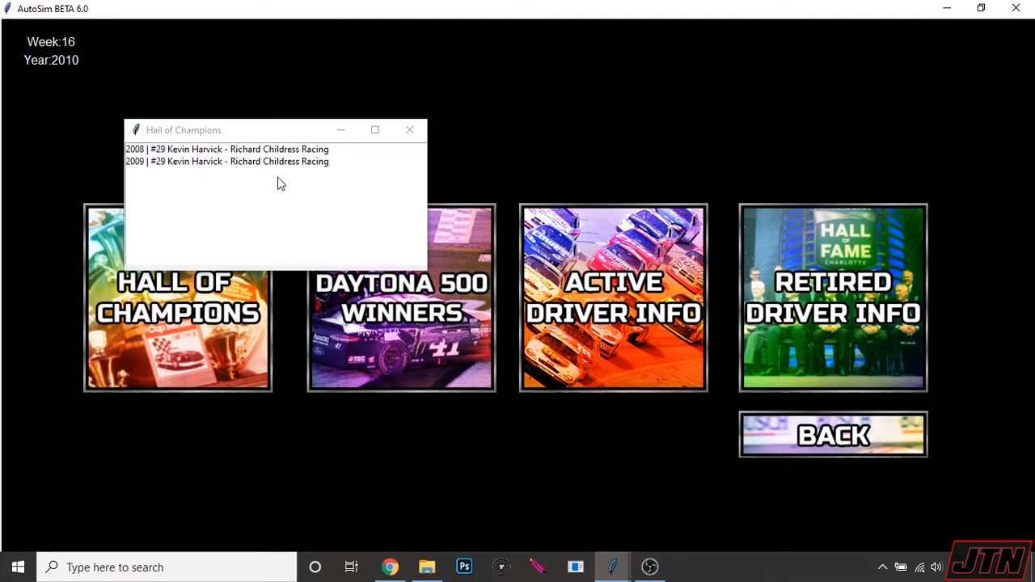
{"action": "mouse_move", "coordinate": [409, 129]}
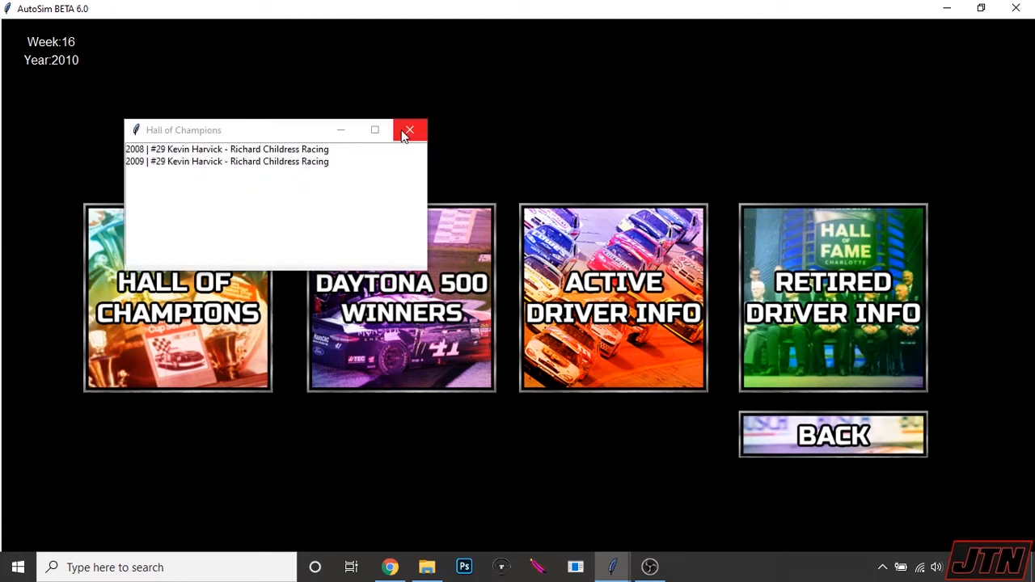
{"action": "mouse_move", "coordinate": [409, 130]}
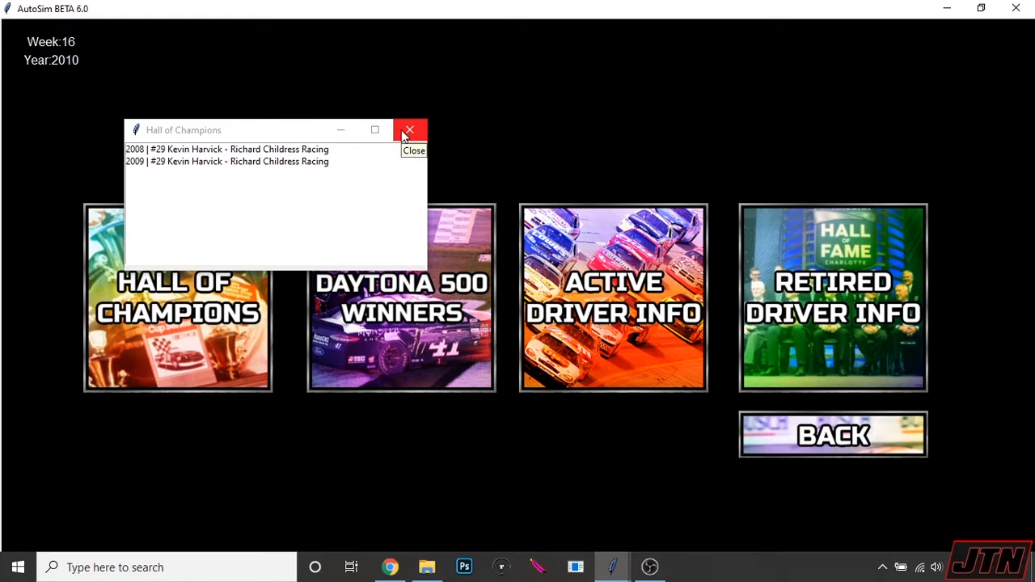
Step: Close the Hall of Champions, view the Daytona 500 winners list, then return to statistics
{"action": "left_click", "coordinate": [408, 129]}
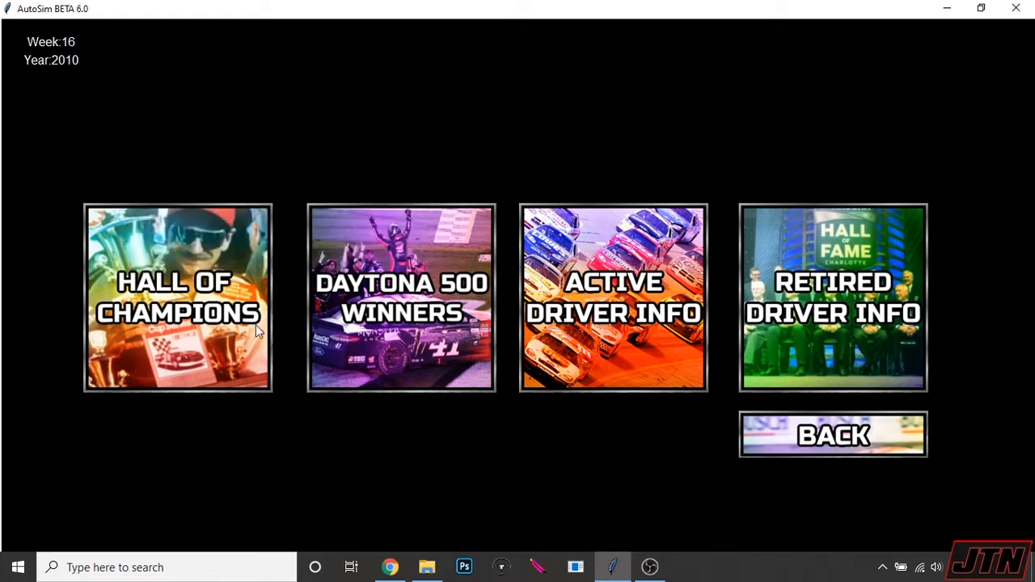
{"action": "left_click", "coordinate": [401, 298]}
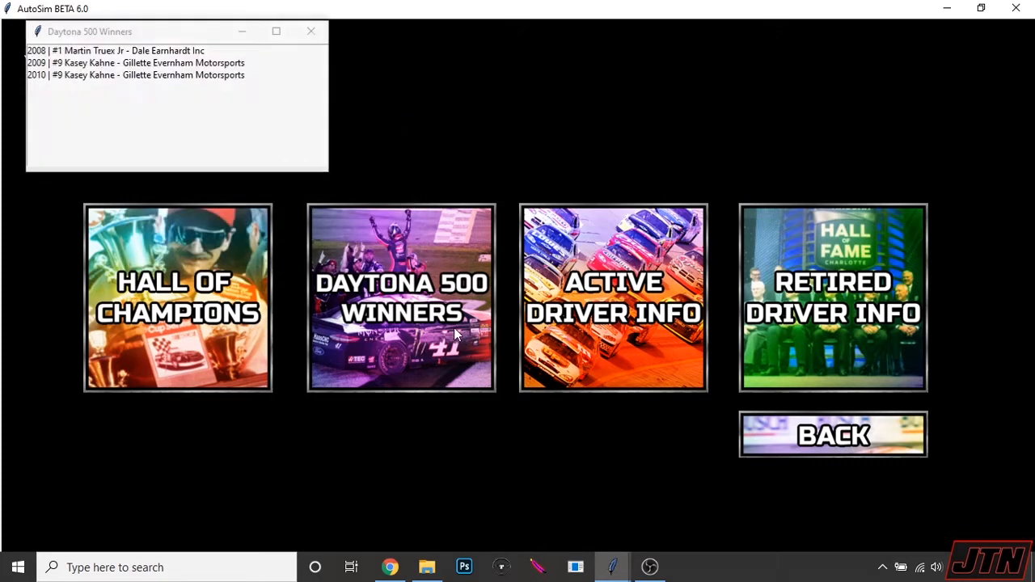
{"action": "mouse_move", "coordinate": [126, 74]}
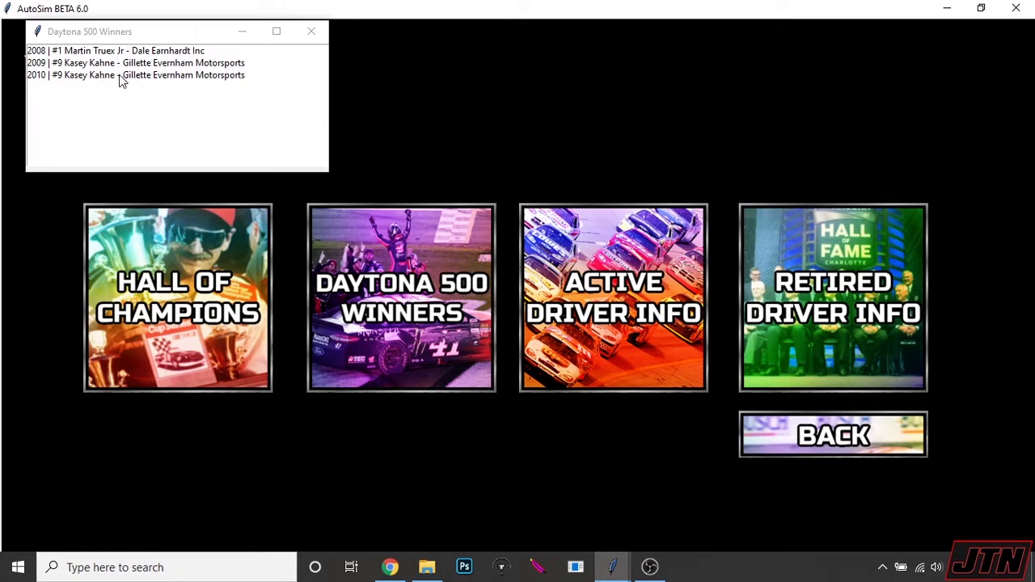
{"action": "mouse_move", "coordinate": [310, 42]}
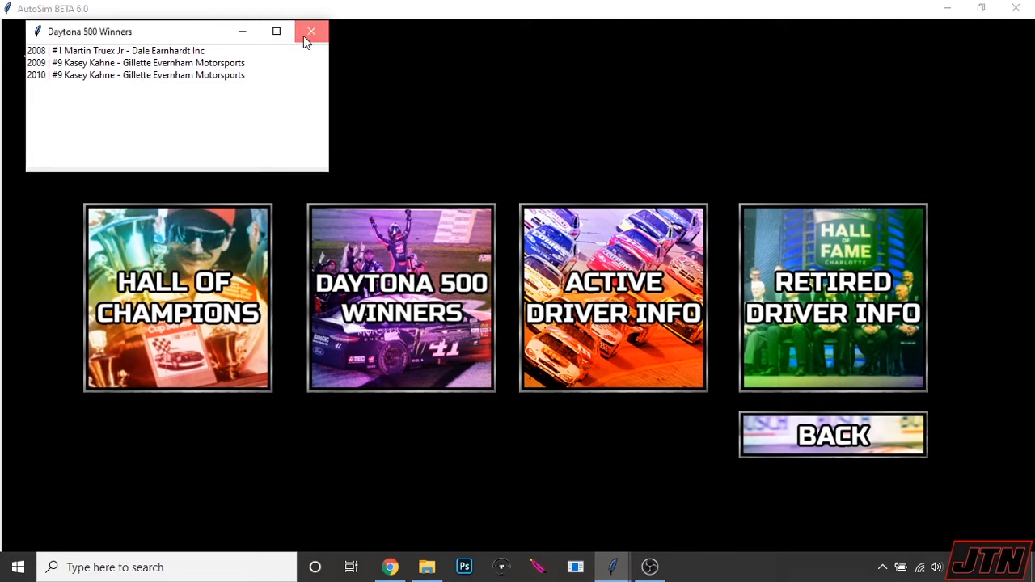
{"action": "left_click", "coordinate": [314, 31]}
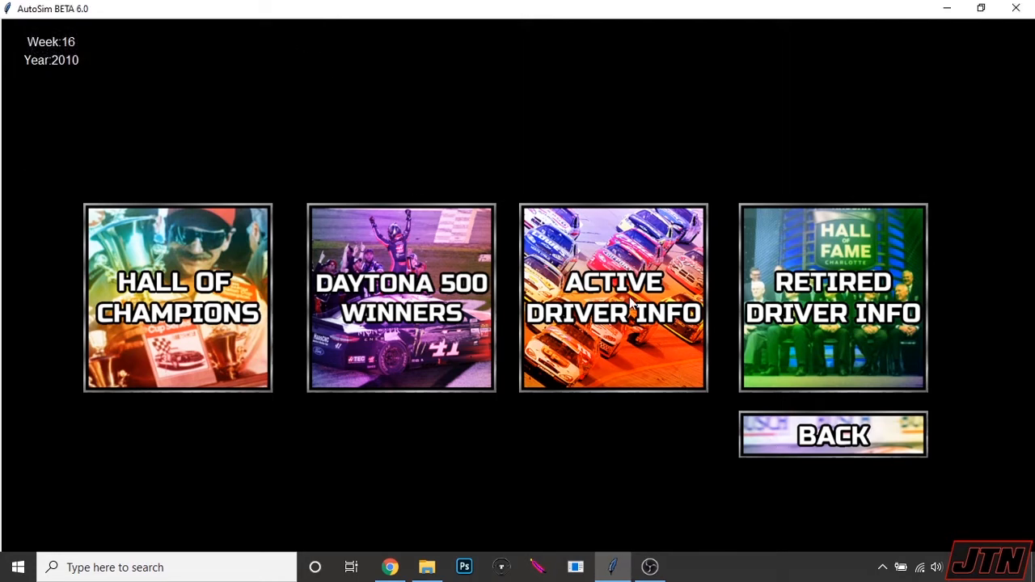
Step: Browse active driver info and check Scott Riggs' and Brad Keselowski's career statistics
{"action": "left_click", "coordinate": [613, 298]}
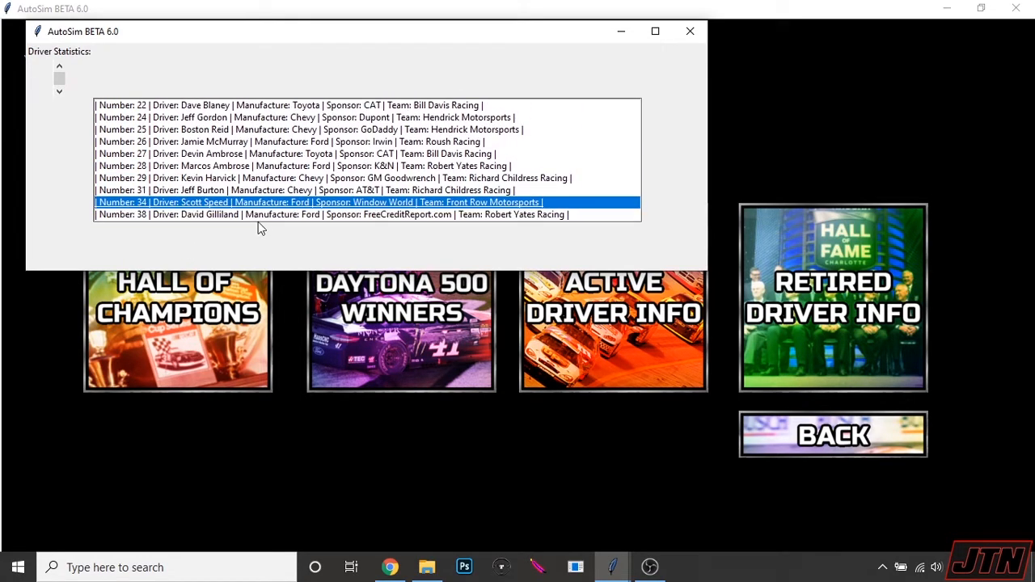
{"action": "scroll", "scroll_direction": "down", "scroll_amount": 3}
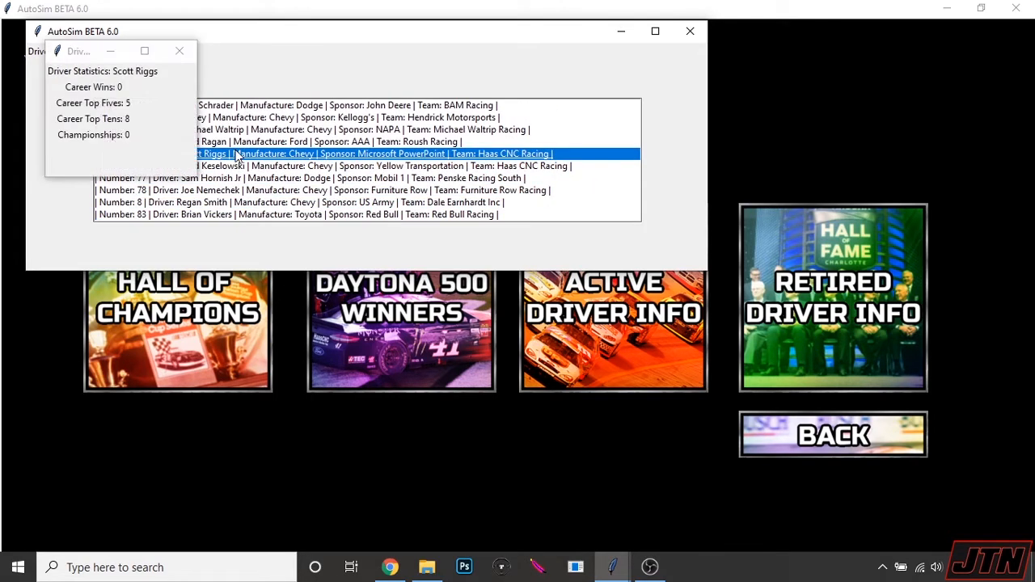
{"action": "mouse_move", "coordinate": [154, 165]}
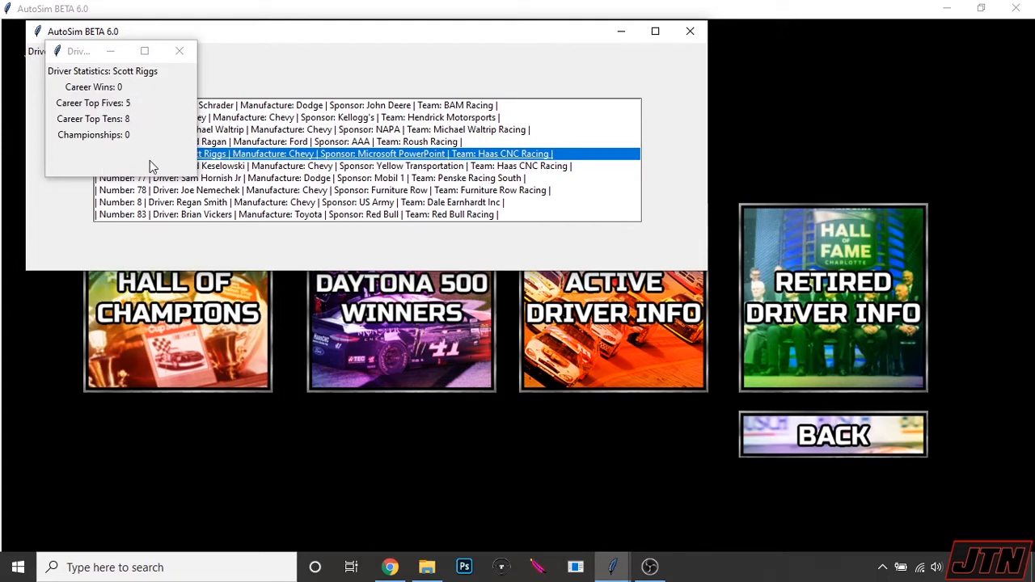
{"action": "left_click", "coordinate": [181, 50]}
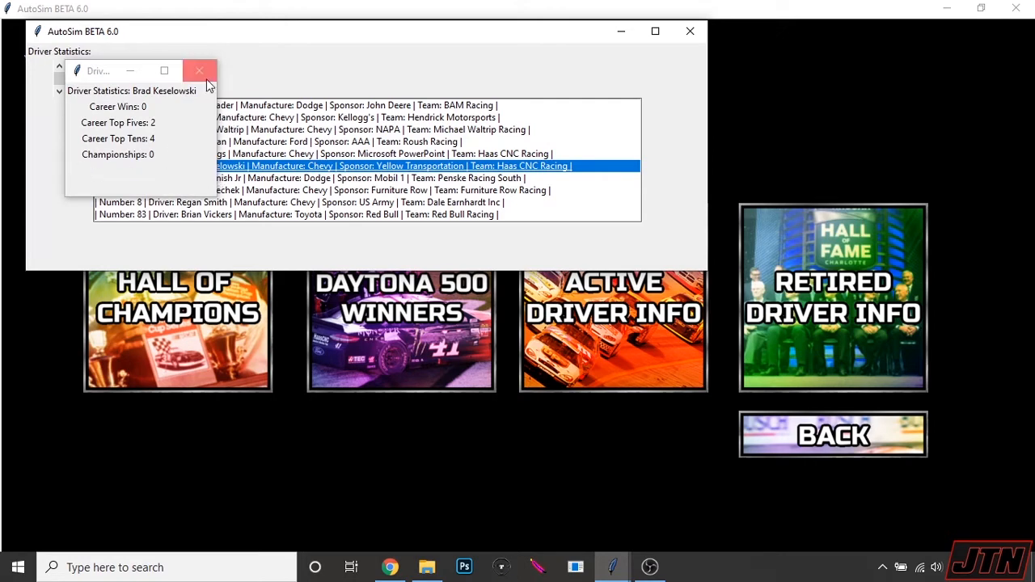
{"action": "left_click", "coordinate": [199, 71]}
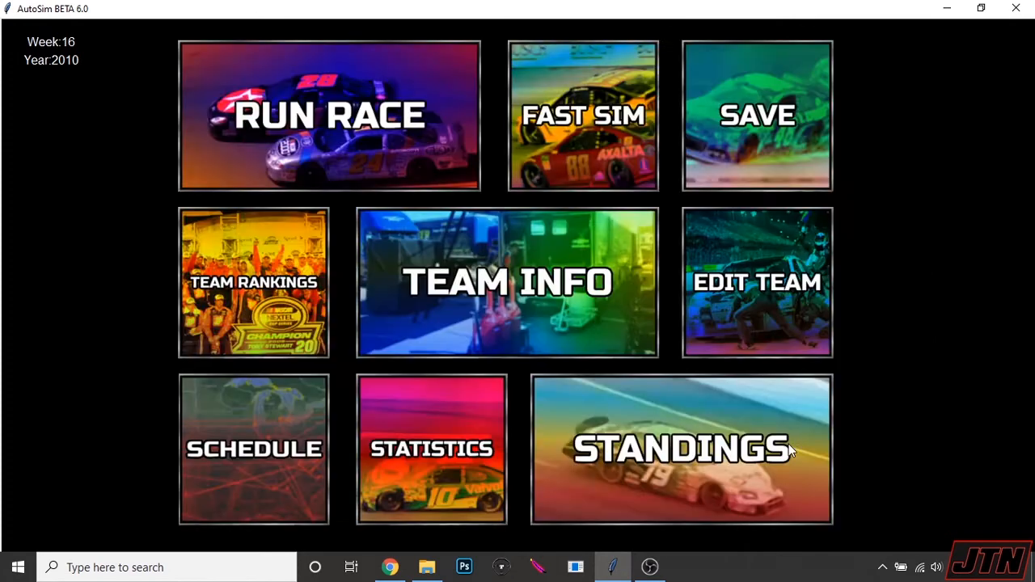
{"action": "mouse_move", "coordinate": [624, 343]}
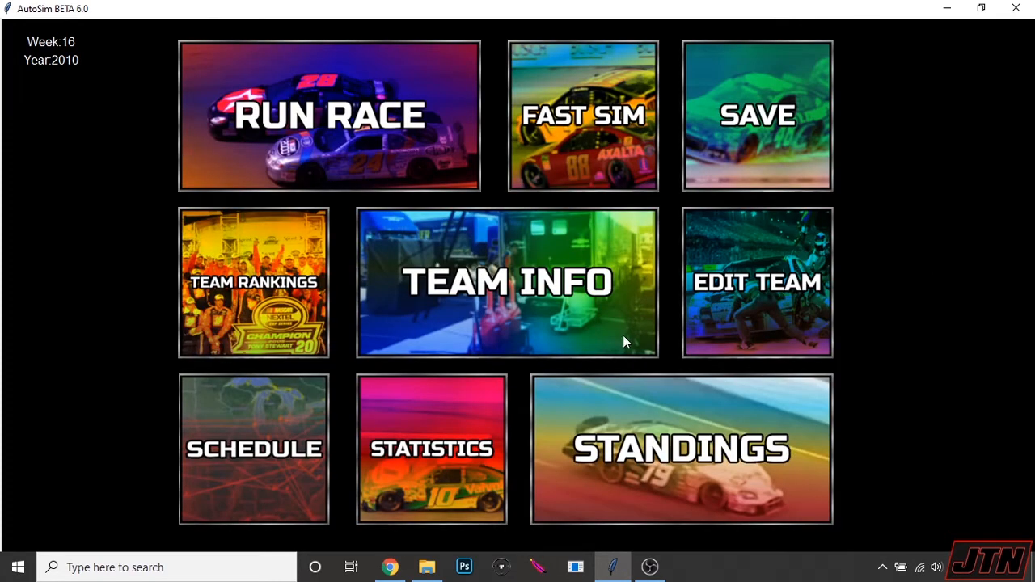
Step: Run the week 16 Sonoma race won by Martin Truex Jr., read the race notes, and continue
{"action": "left_click", "coordinate": [329, 113]}
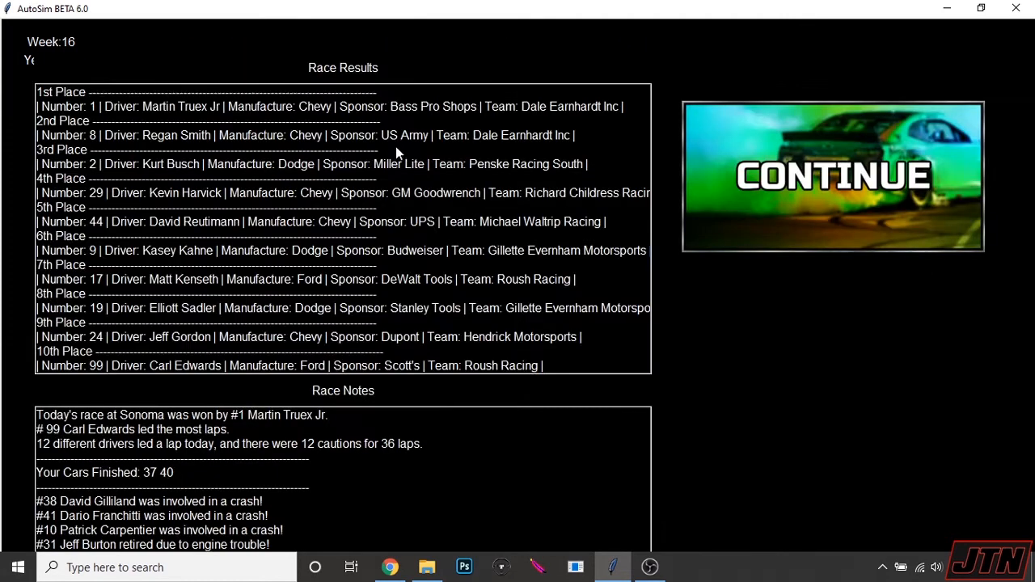
{"action": "left_click", "coordinate": [126, 501]}
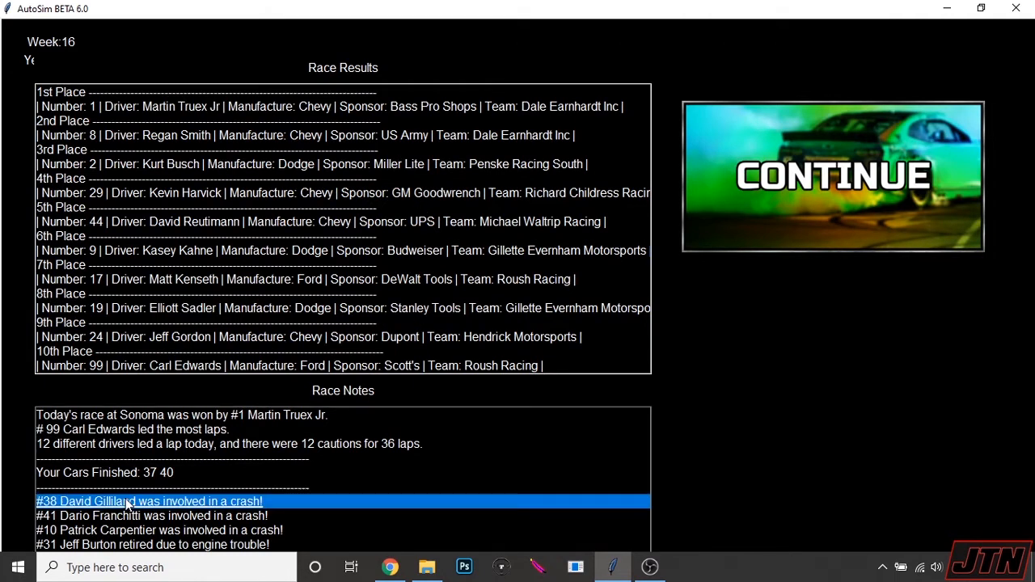
{"action": "scroll", "scroll_direction": "down", "scroll_amount": 3}
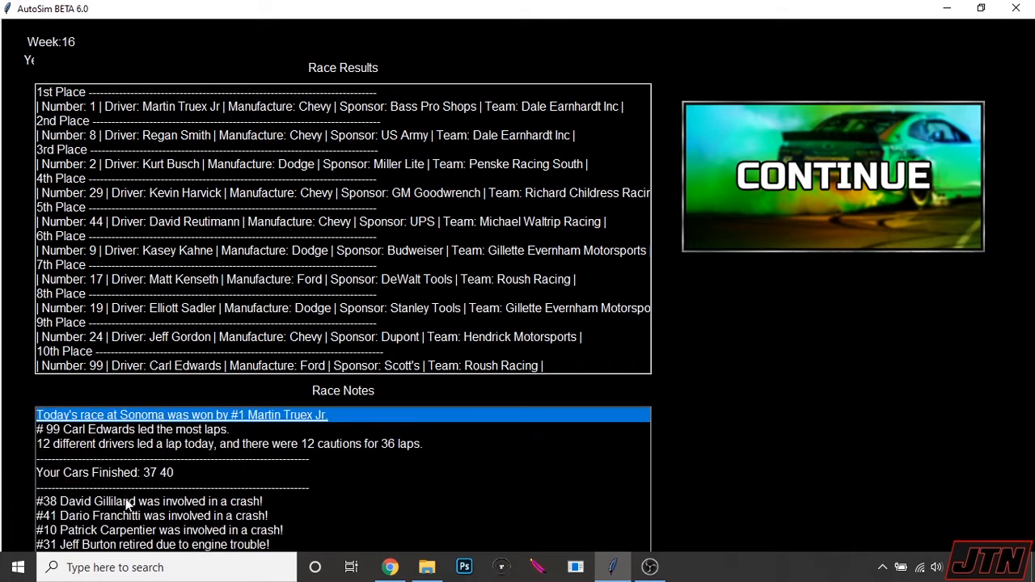
{"action": "mouse_move", "coordinate": [463, 453]}
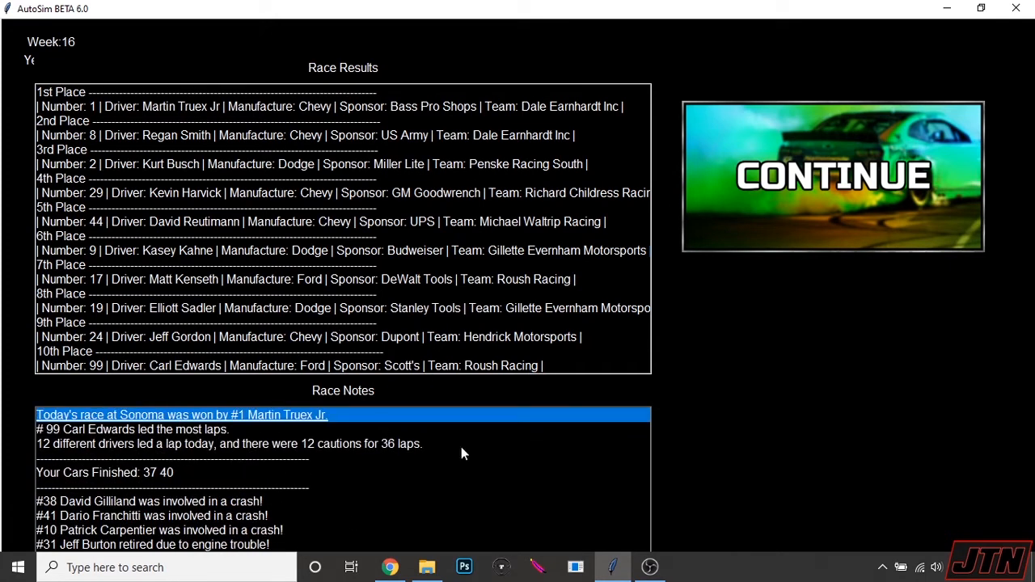
{"action": "left_click", "coordinate": [833, 175]}
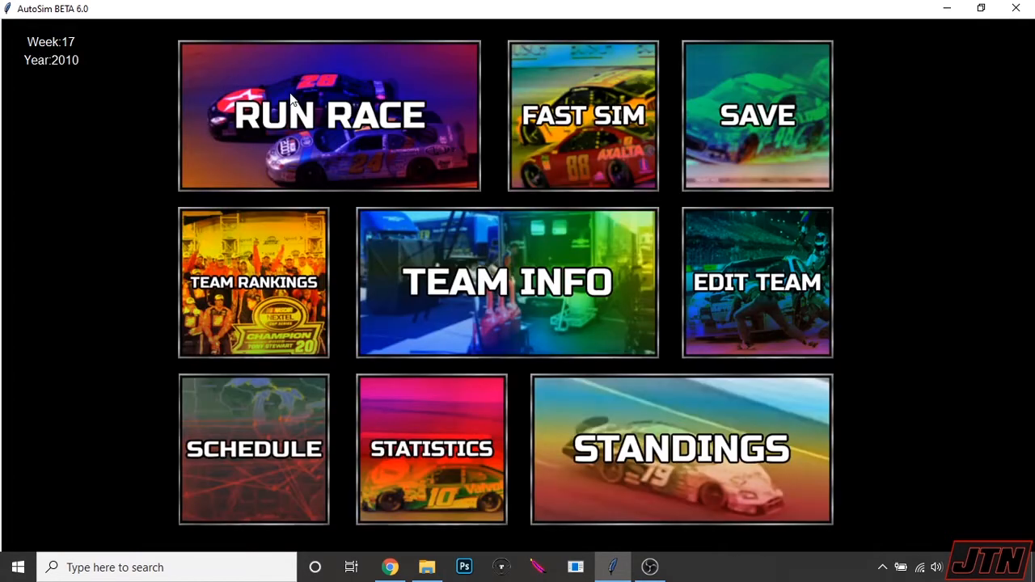
Step: Run the week 17 Daytona race, find cars 70 and 66 in 21st and 25th, and continue
{"action": "left_click", "coordinate": [330, 113]}
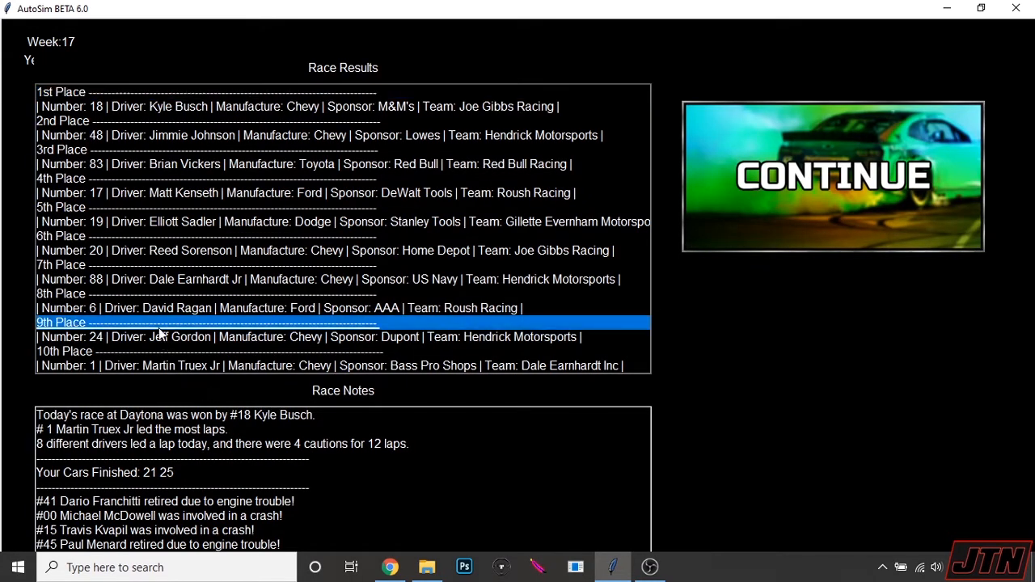
{"action": "scroll", "scroll_direction": "down", "scroll_amount": 3}
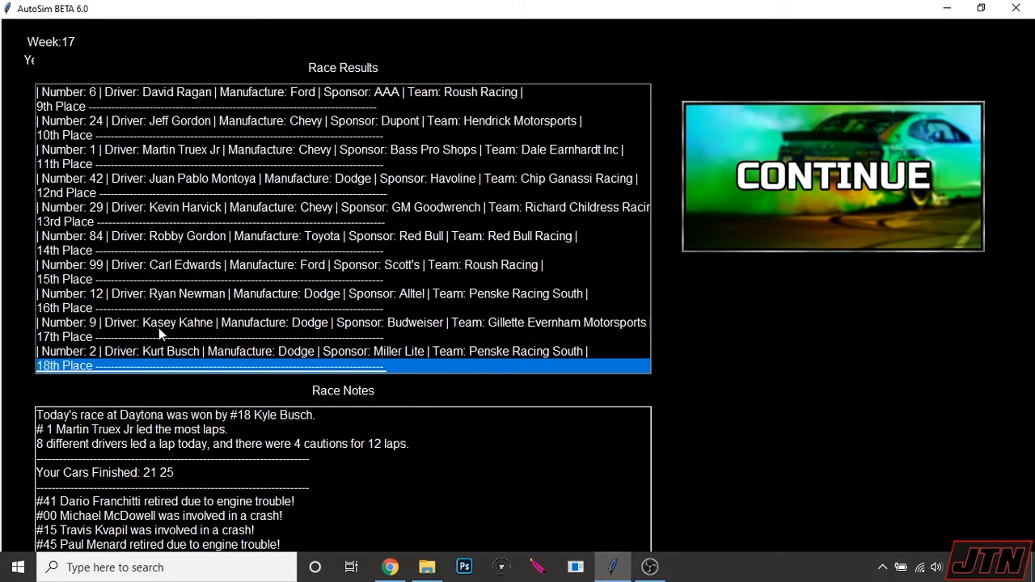
{"action": "scroll", "scroll_direction": "down", "scroll_amount": 3}
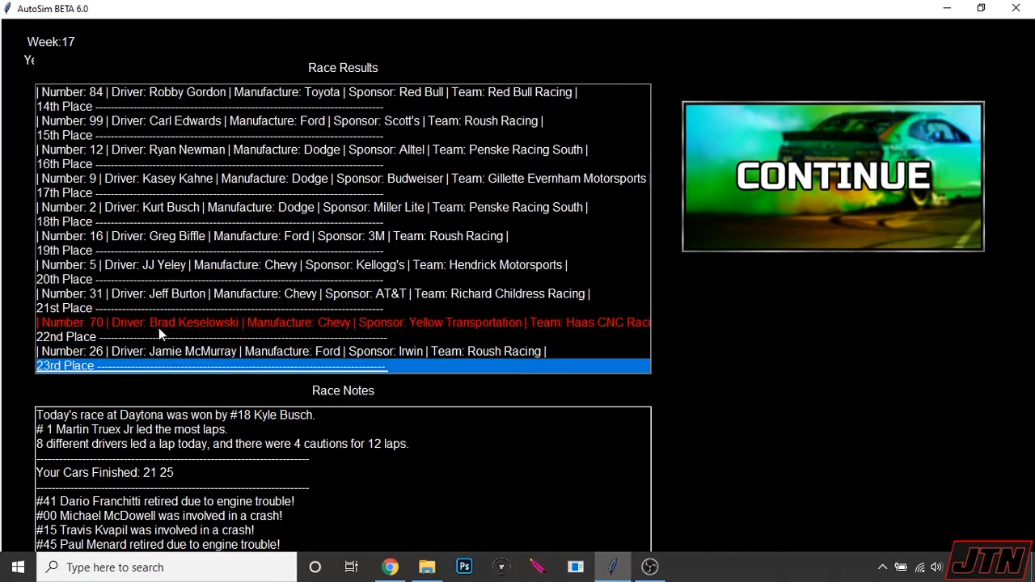
{"action": "scroll", "scroll_direction": "down", "scroll_amount": 3}
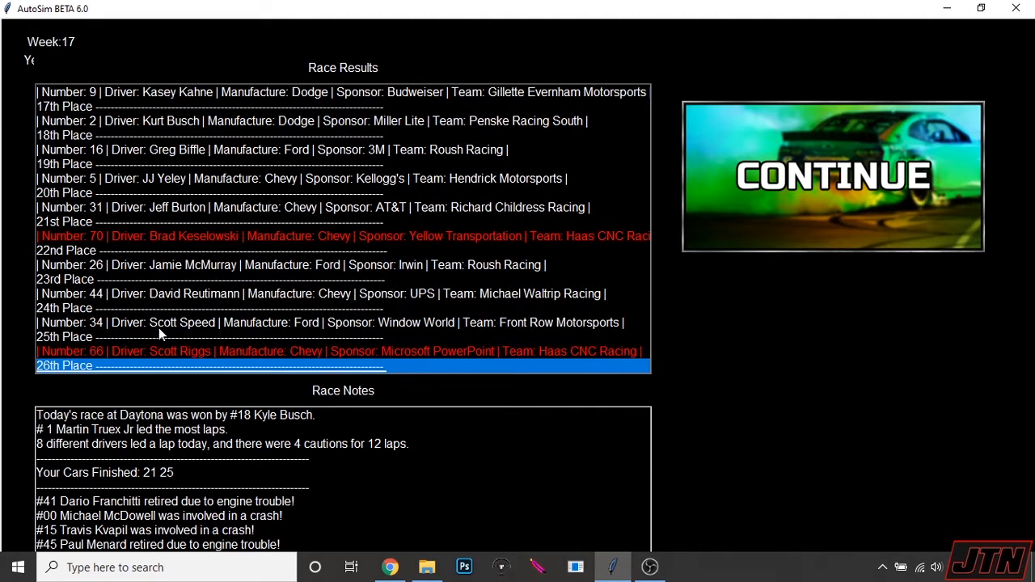
{"action": "left_click", "coordinate": [831, 176]}
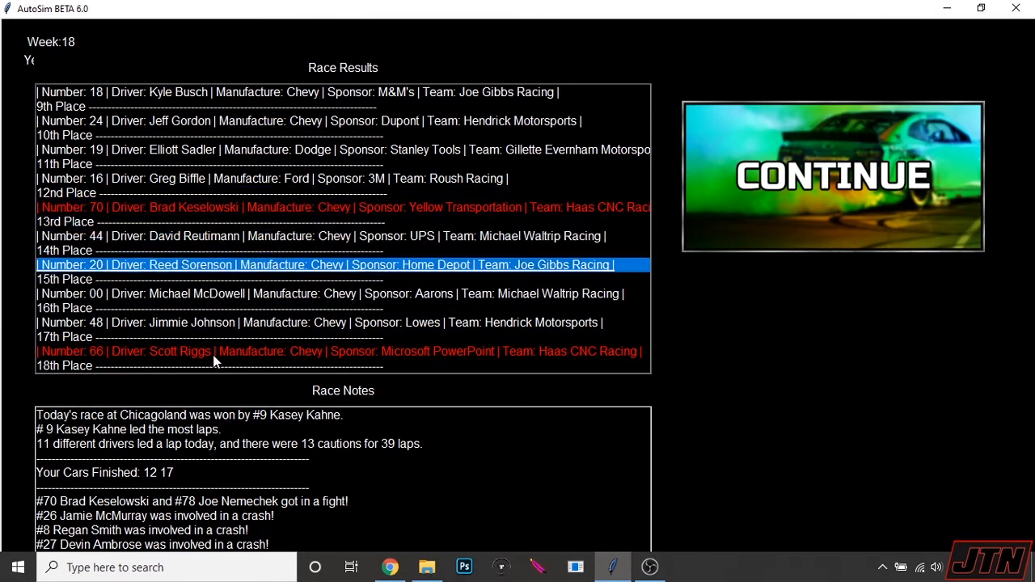
{"action": "mouse_move", "coordinate": [698, 328]}
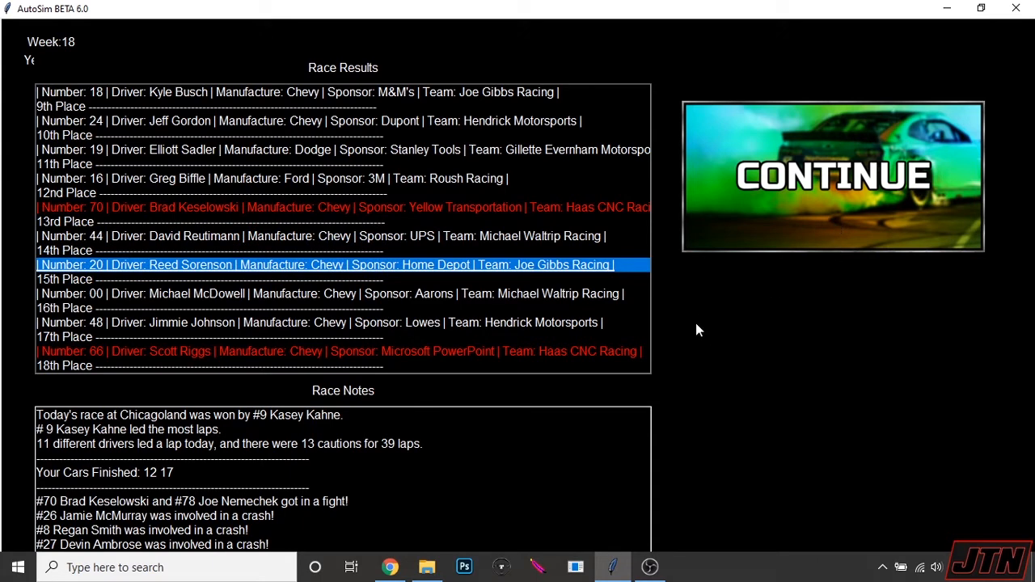
{"action": "mouse_move", "coordinate": [830, 178]}
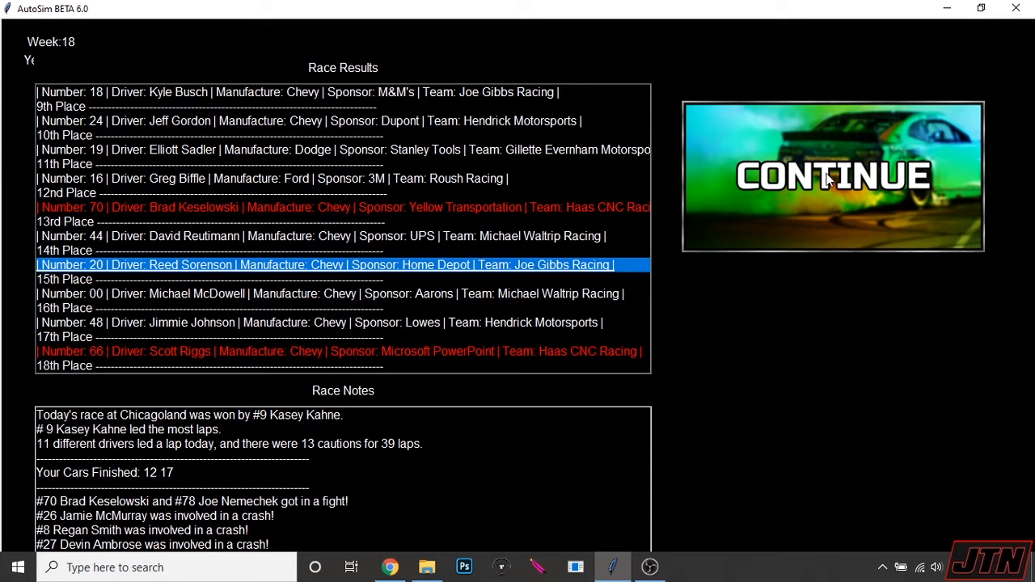
Step: Continue past the week 18 Chicagoland results where team cars finished 12th and 17th
{"action": "left_click", "coordinate": [833, 175]}
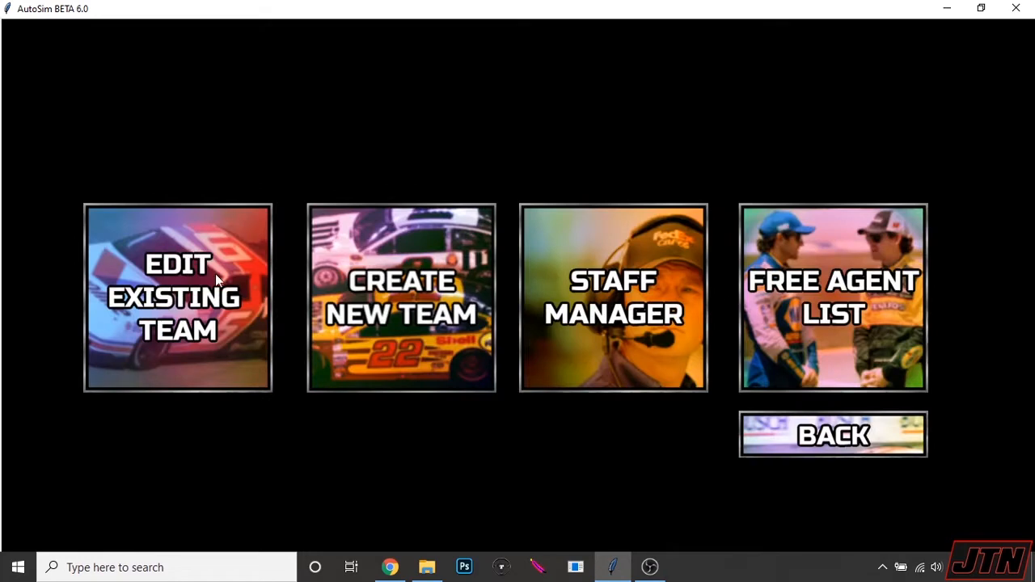
Step: Enter car 70's management page showing Brad Keselowski's 78.5 rating and $72,620 funds
{"action": "left_click", "coordinate": [178, 297]}
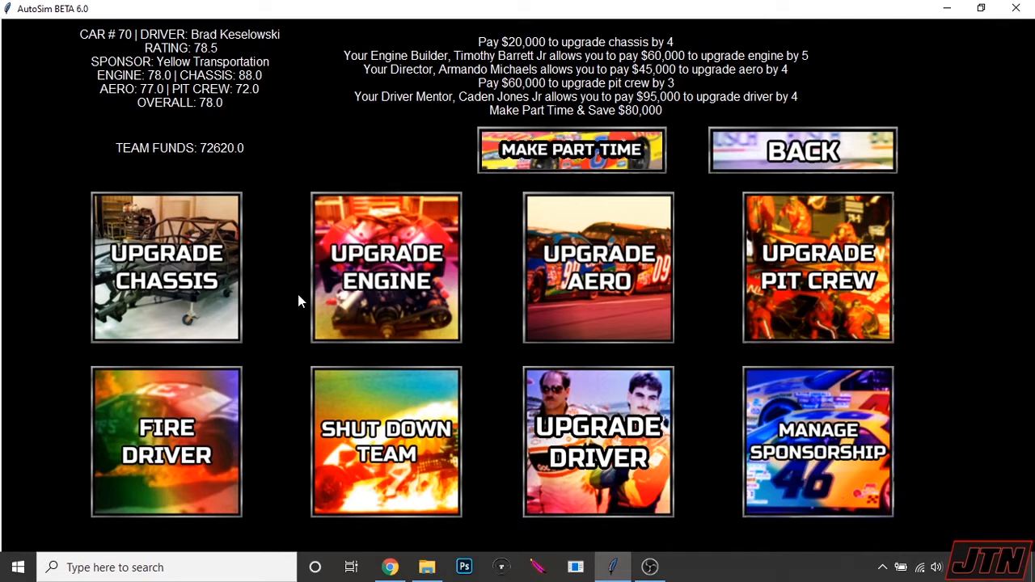
{"action": "mouse_move", "coordinate": [608, 283]}
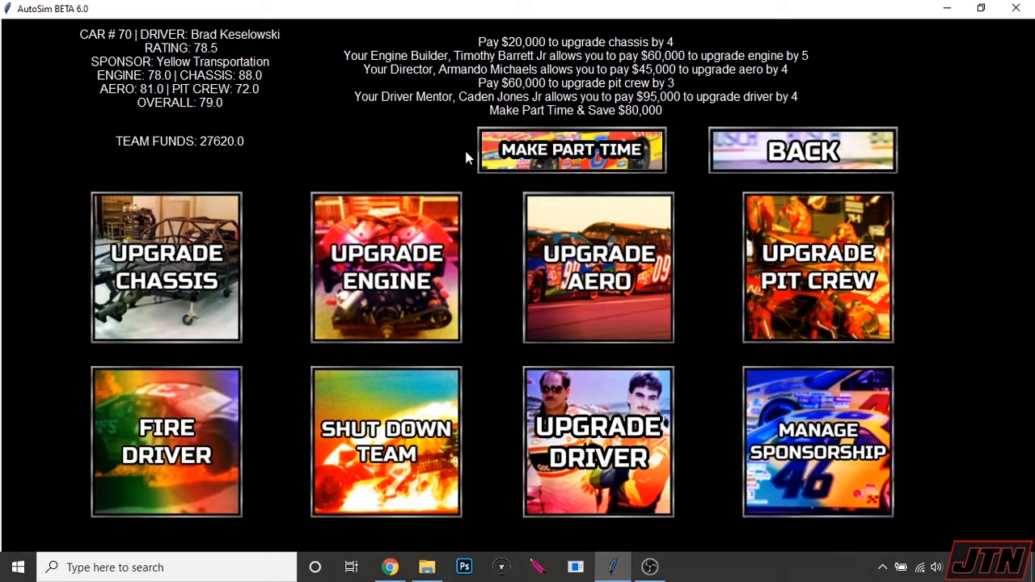
{"action": "mouse_move", "coordinate": [773, 160]}
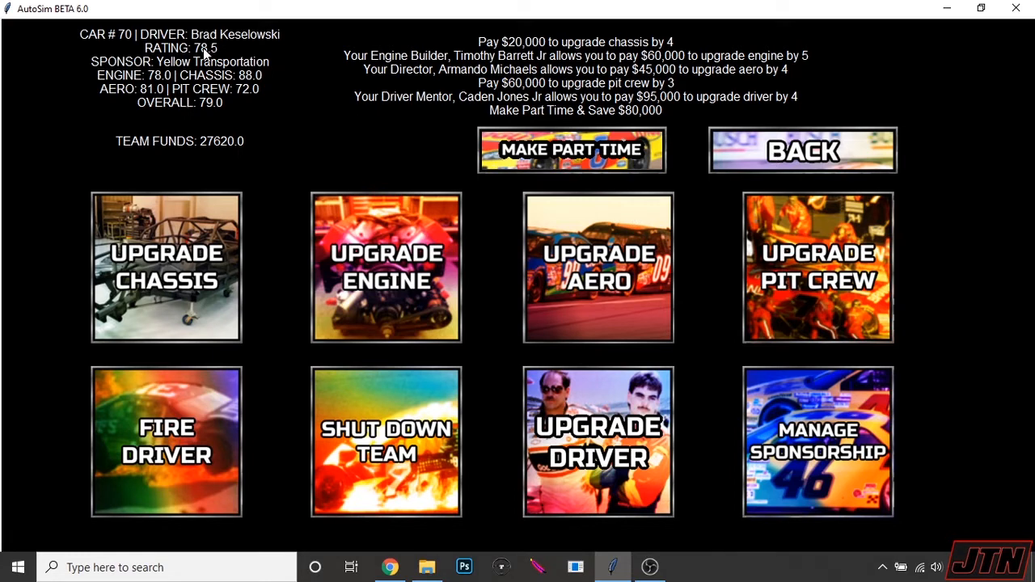
{"action": "mouse_move", "coordinate": [165, 130]}
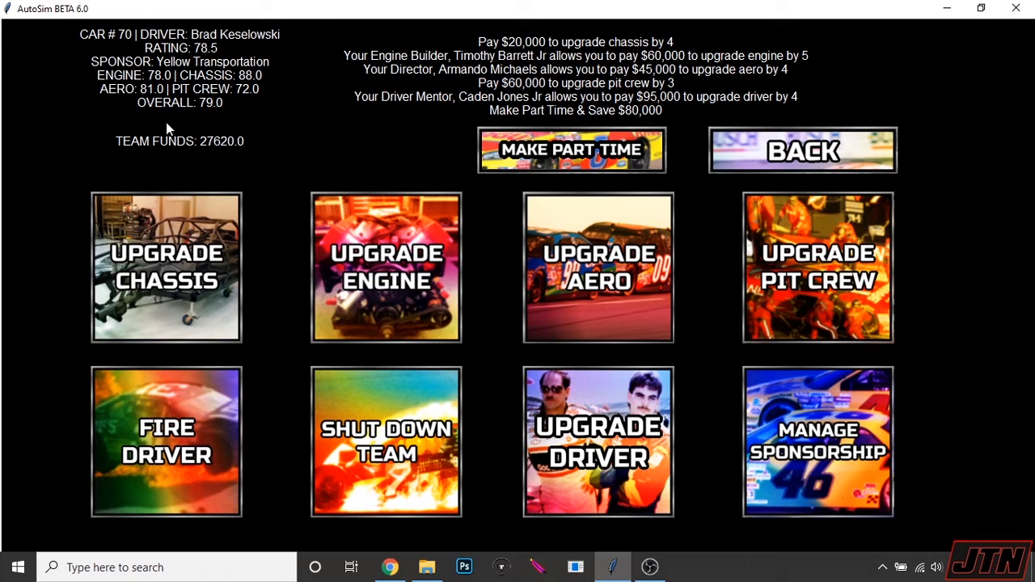
{"action": "mouse_move", "coordinate": [132, 10]}
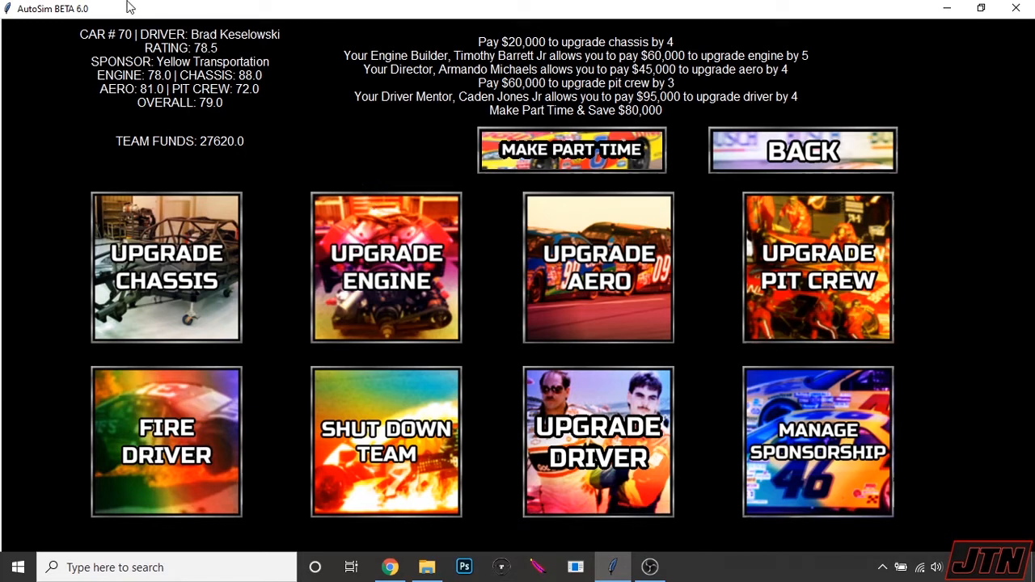
{"action": "mouse_move", "coordinate": [487, 265]}
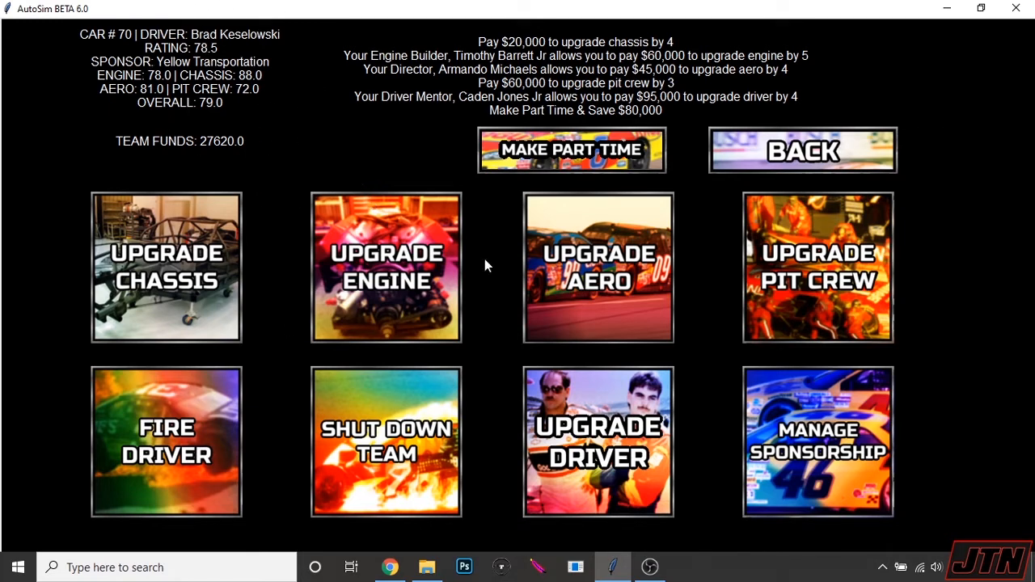
{"action": "mouse_move", "coordinate": [240, 240]}
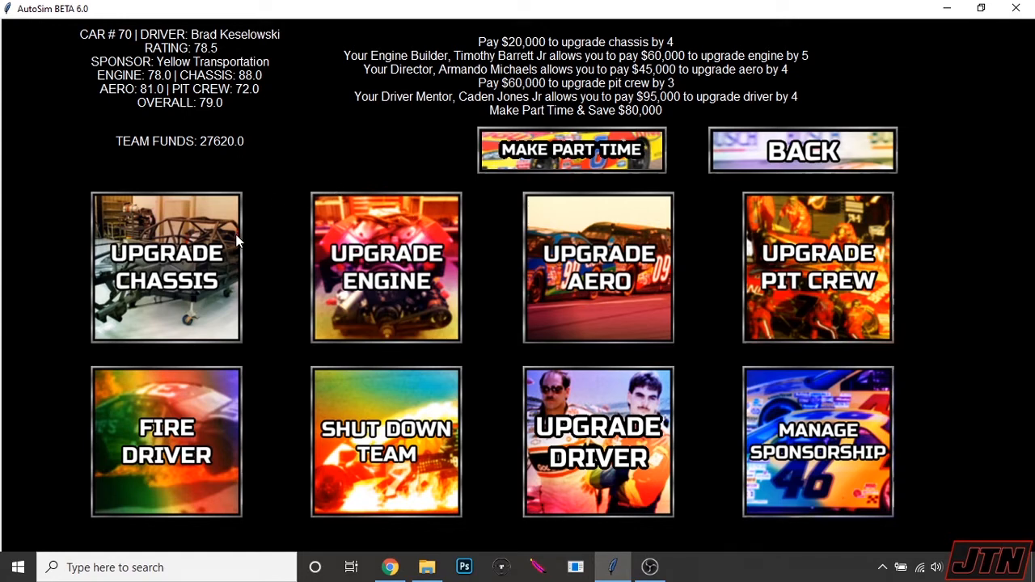
{"action": "mouse_move", "coordinate": [680, 293]}
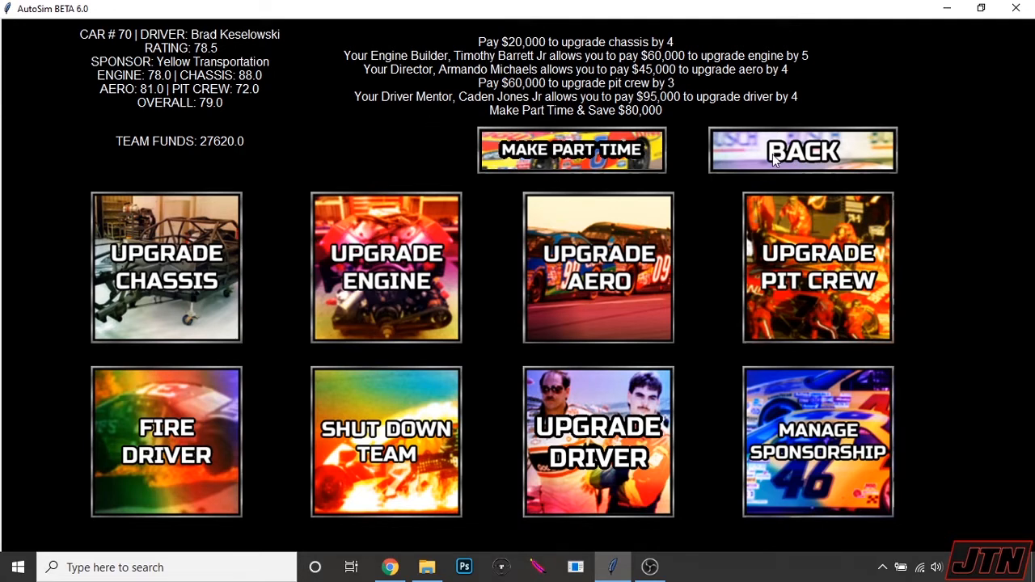
Step: Run the week 19 New Hampshire race, where Keselowski finishes third behind Jamie McMurray, and continue
{"action": "left_click", "coordinate": [802, 149]}
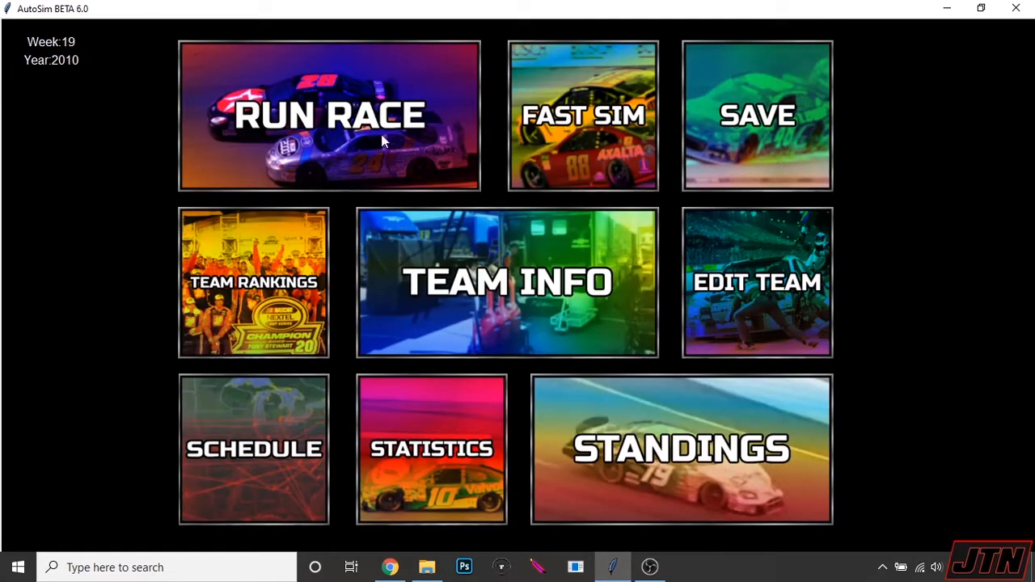
{"action": "left_click", "coordinate": [329, 113]}
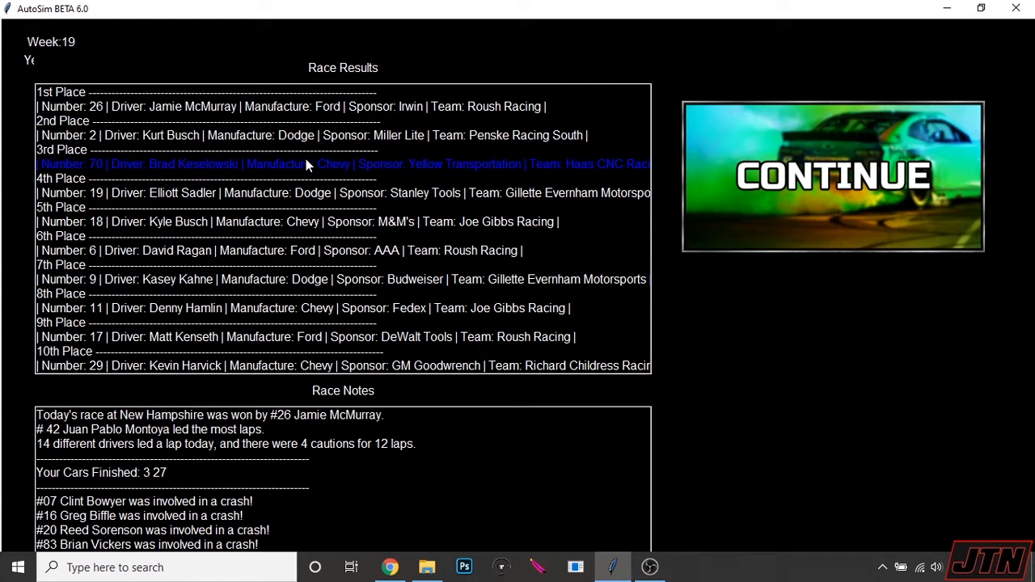
{"action": "mouse_move", "coordinate": [136, 502]}
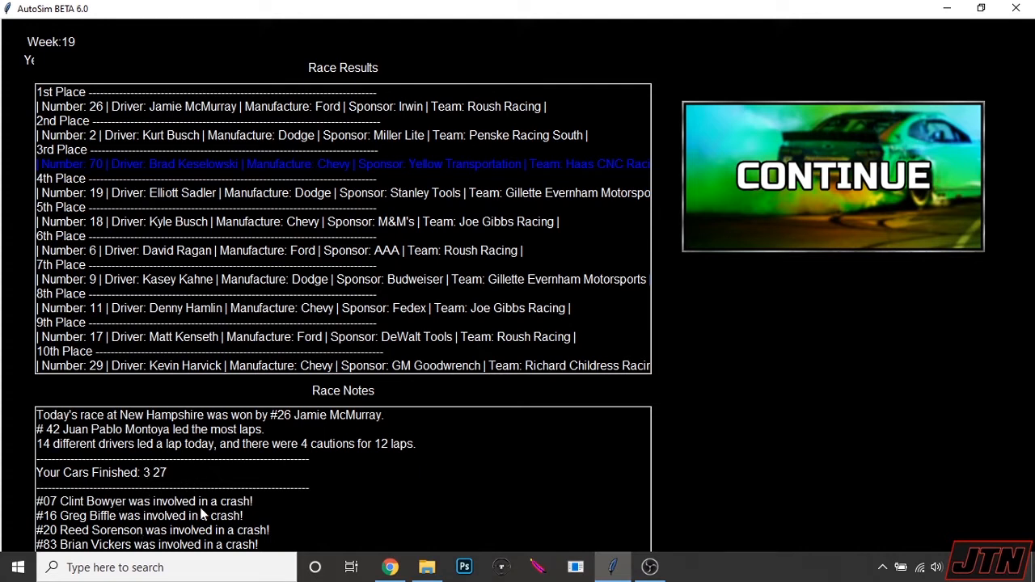
{"action": "mouse_move", "coordinate": [854, 203]}
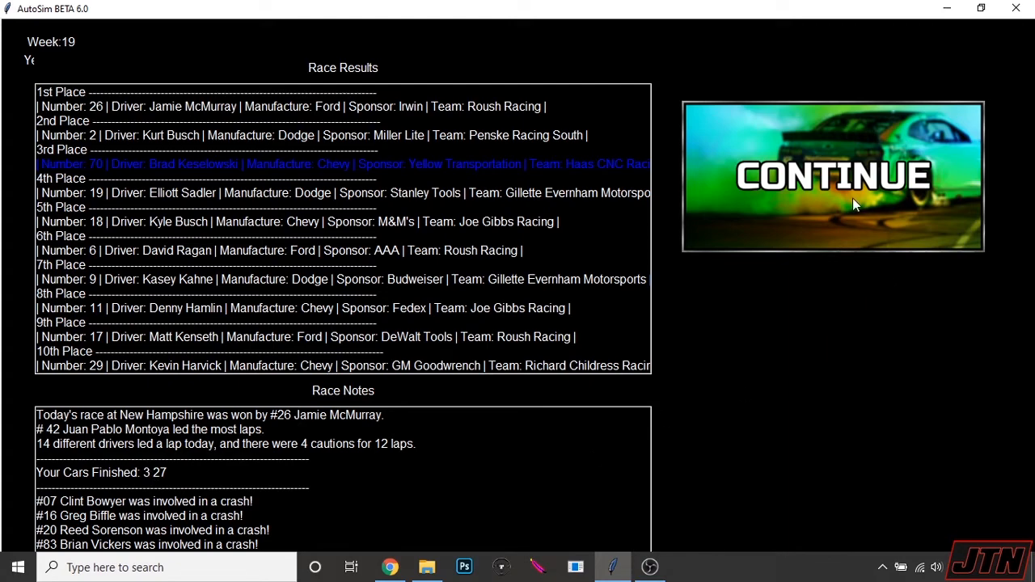
{"action": "left_click", "coordinate": [831, 175]}
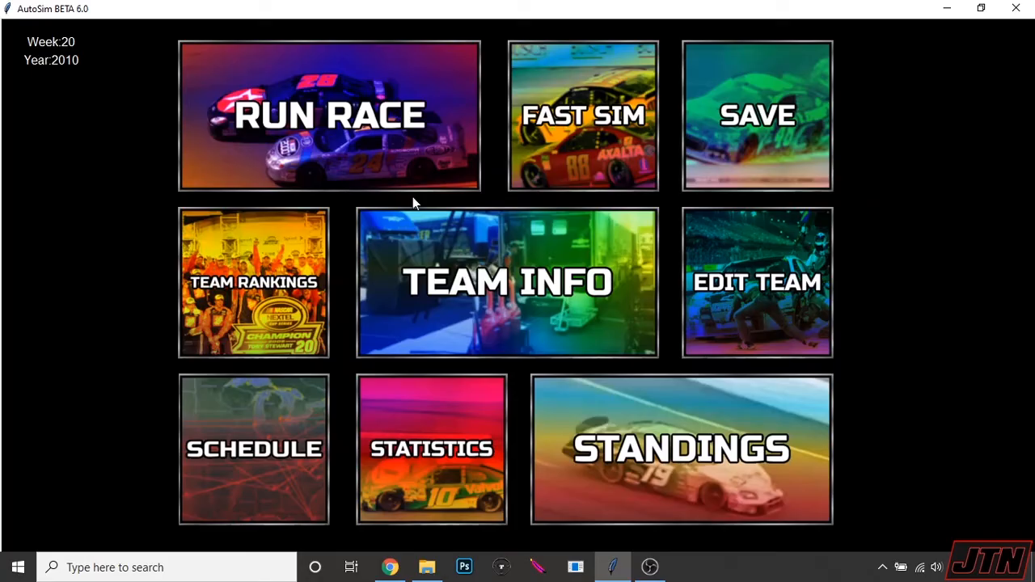
Step: Run the week 20 Pocono race with cars 70 and 66 in 14th and 15th, then review week 21 points standings
{"action": "left_click", "coordinate": [331, 119]}
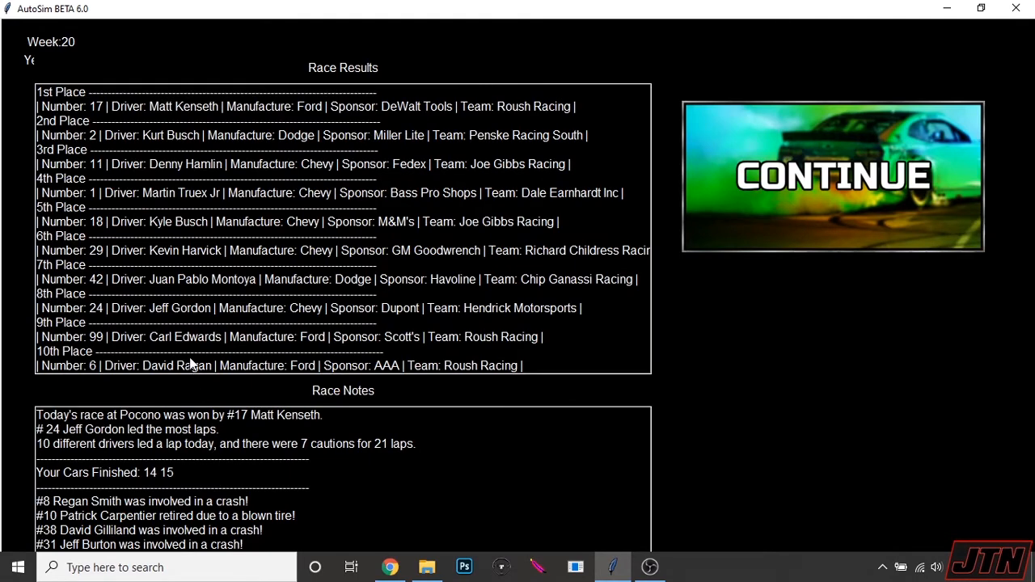
{"action": "scroll", "scroll_direction": "down", "scroll_amount": 3}
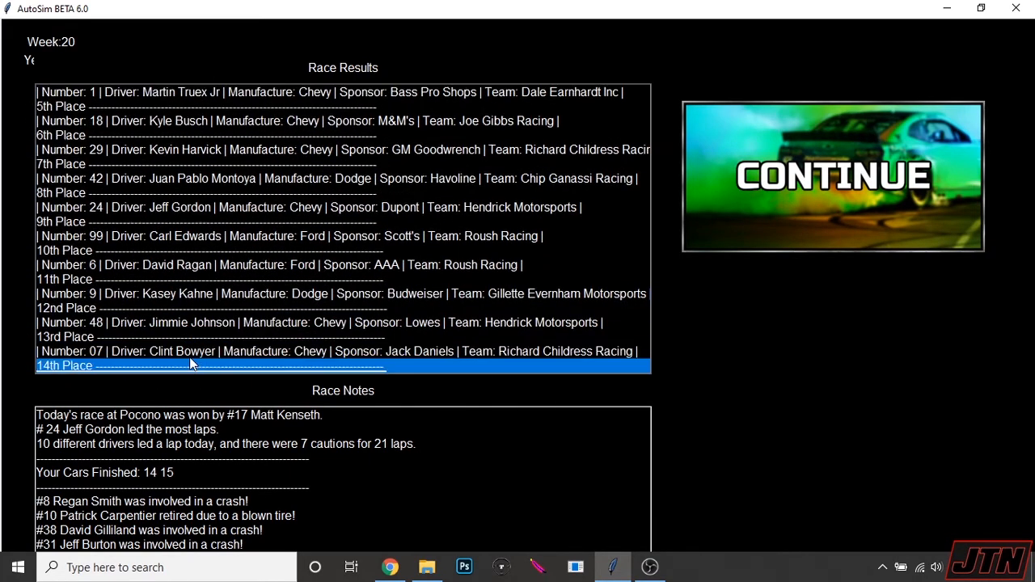
{"action": "scroll", "scroll_direction": "down", "scroll_amount": 3}
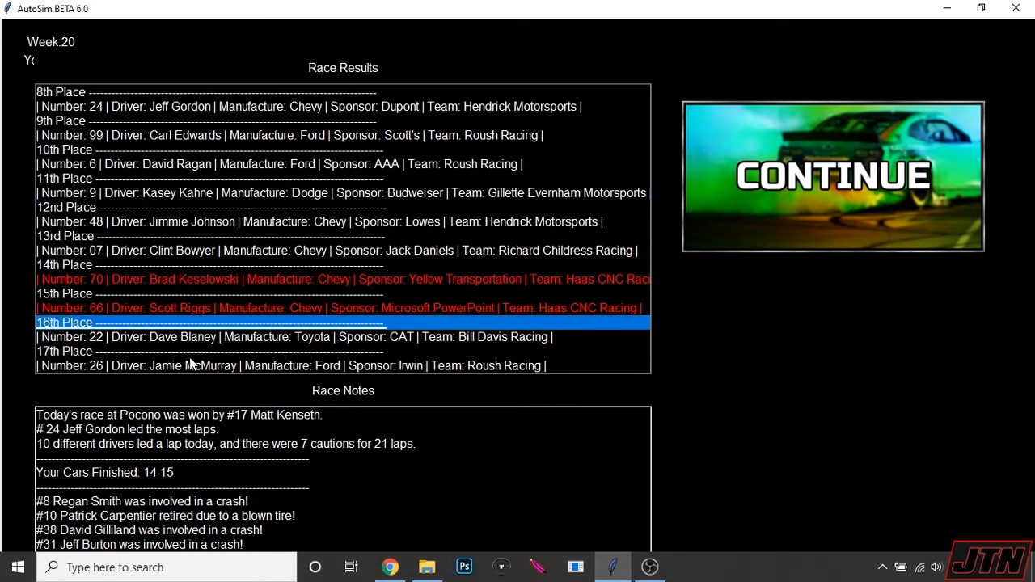
{"action": "left_click", "coordinate": [832, 175]}
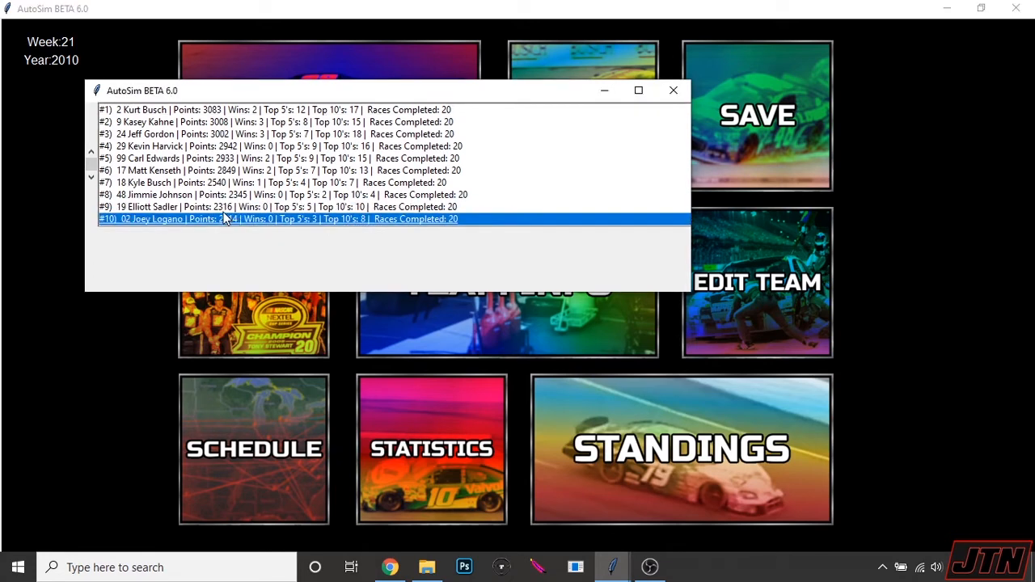
{"action": "scroll", "scroll_direction": "down", "scroll_amount": 3}
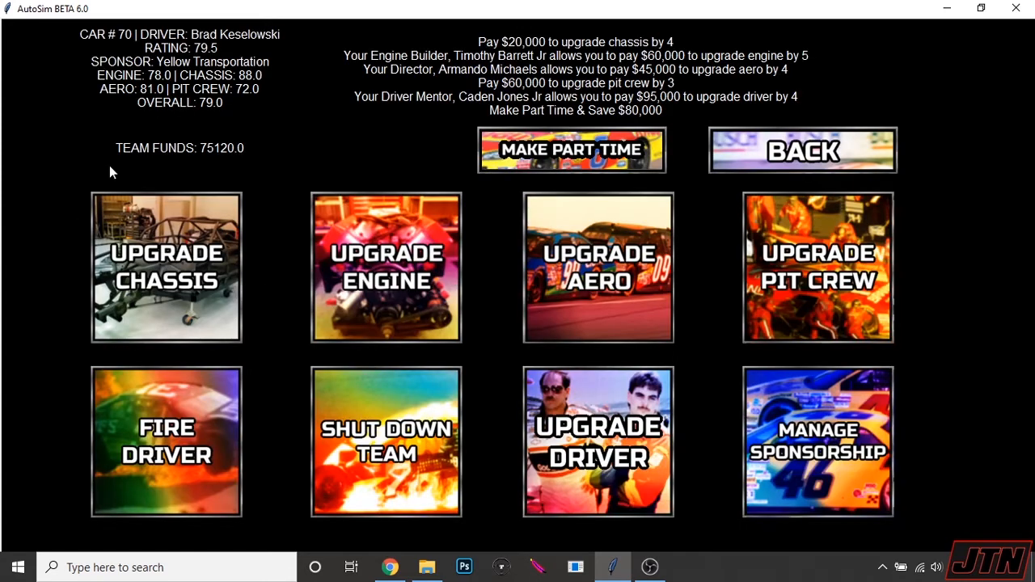
{"action": "mouse_move", "coordinate": [320, 375]}
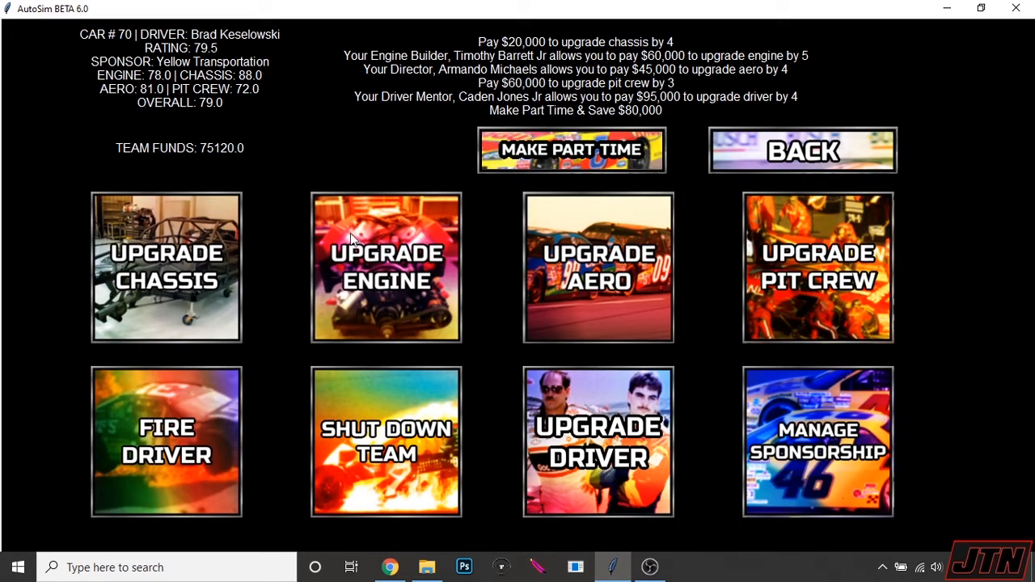
{"action": "mouse_move", "coordinate": [398, 252]}
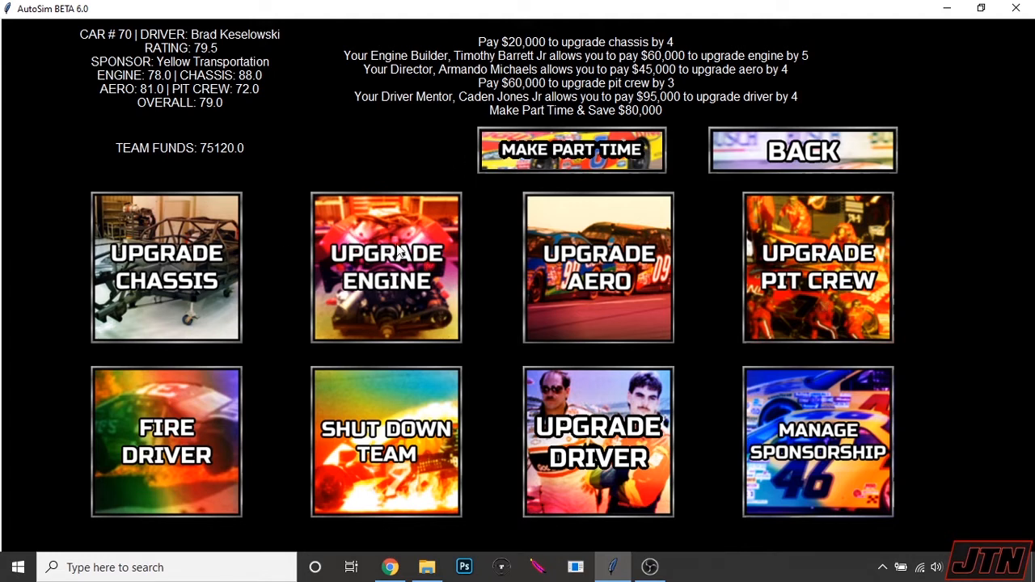
Step: Upgrade car 70's engine from 78 to 83 for $60,000, leaving $15,120 in team funds
{"action": "left_click", "coordinate": [388, 268]}
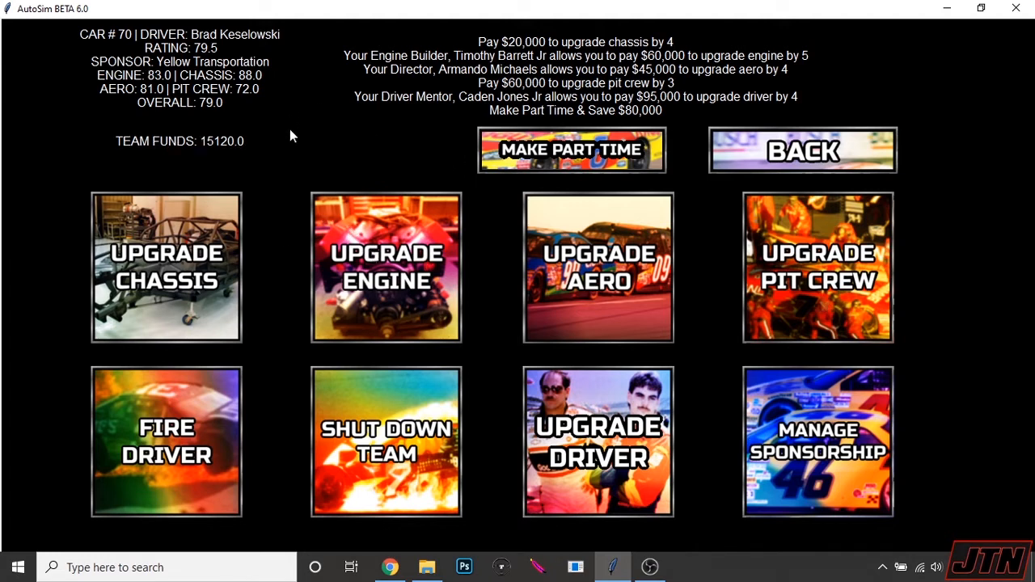
{"action": "mouse_move", "coordinate": [553, 201]}
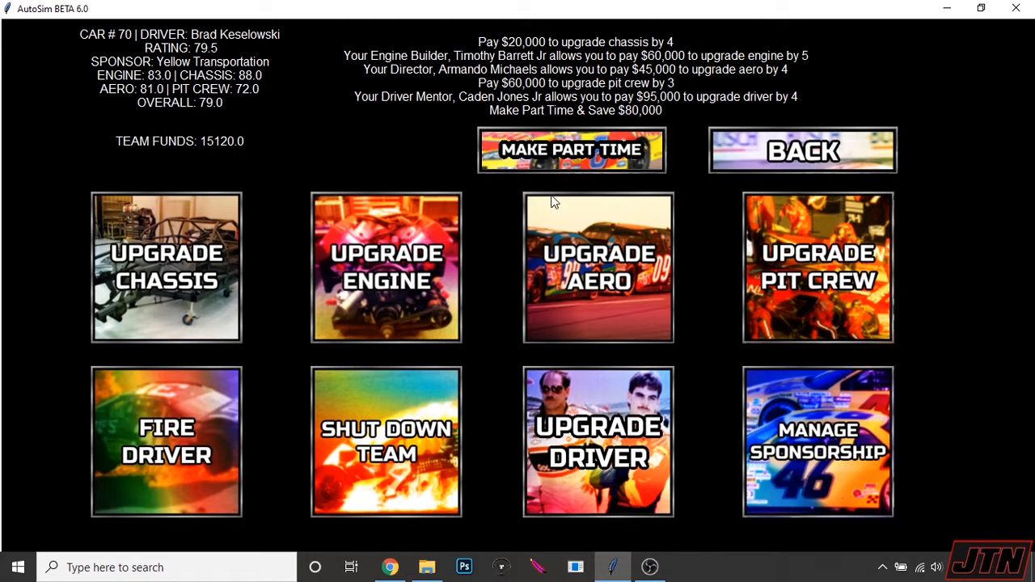
{"action": "mouse_move", "coordinate": [273, 137]}
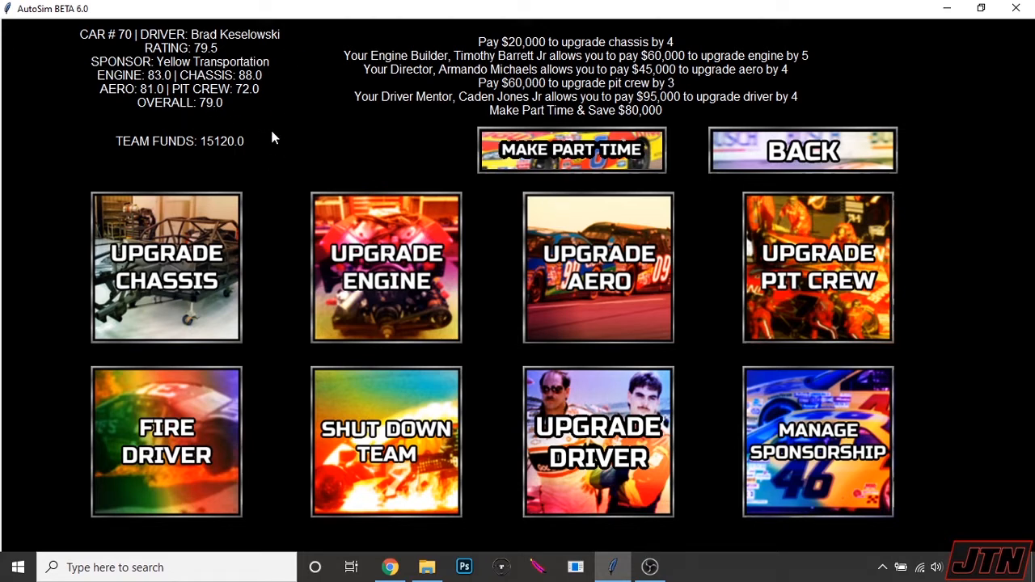
{"action": "mouse_move", "coordinate": [818, 271]}
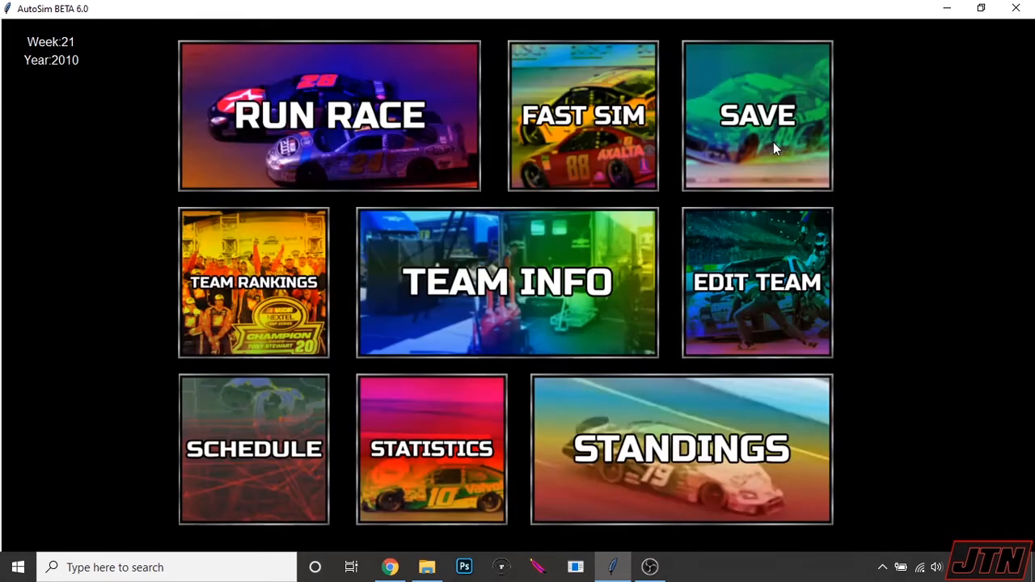
Step: Run the week 21 Indianapolis race, review the finishing order, and continue to week 22
{"action": "left_click", "coordinate": [330, 117]}
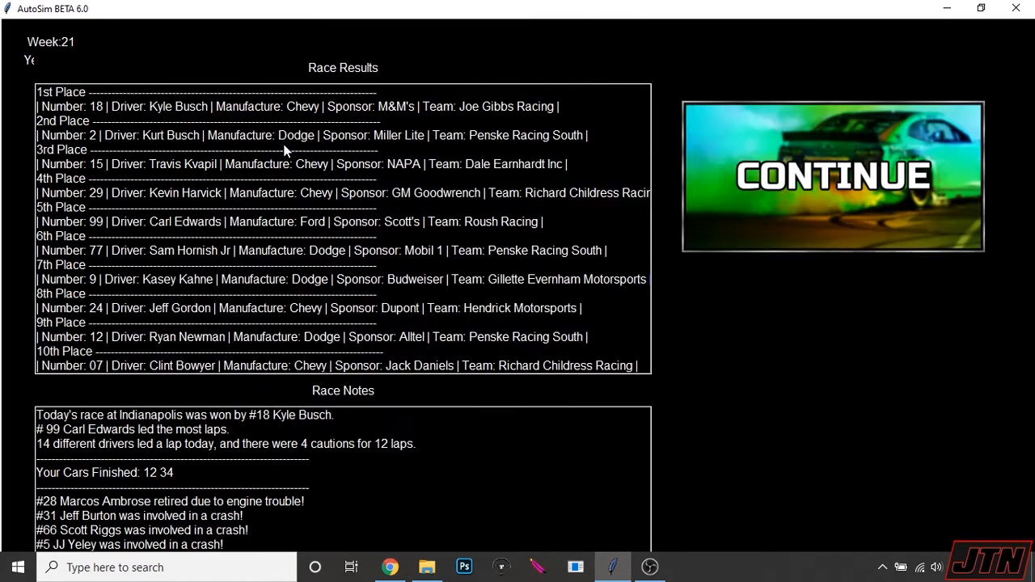
{"action": "left_click", "coordinate": [146, 295]}
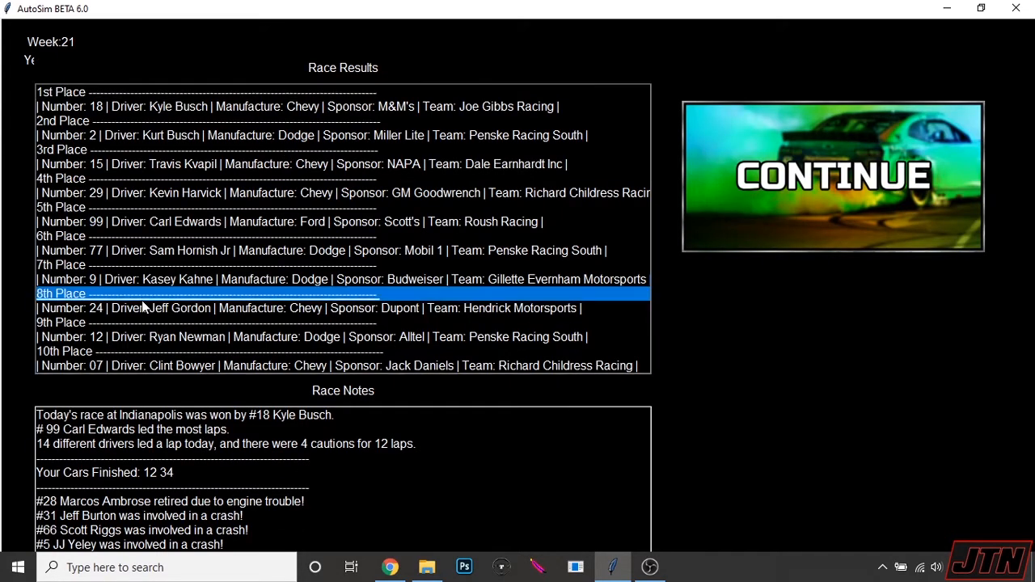
{"action": "scroll", "scroll_direction": "down", "scroll_amount": 3}
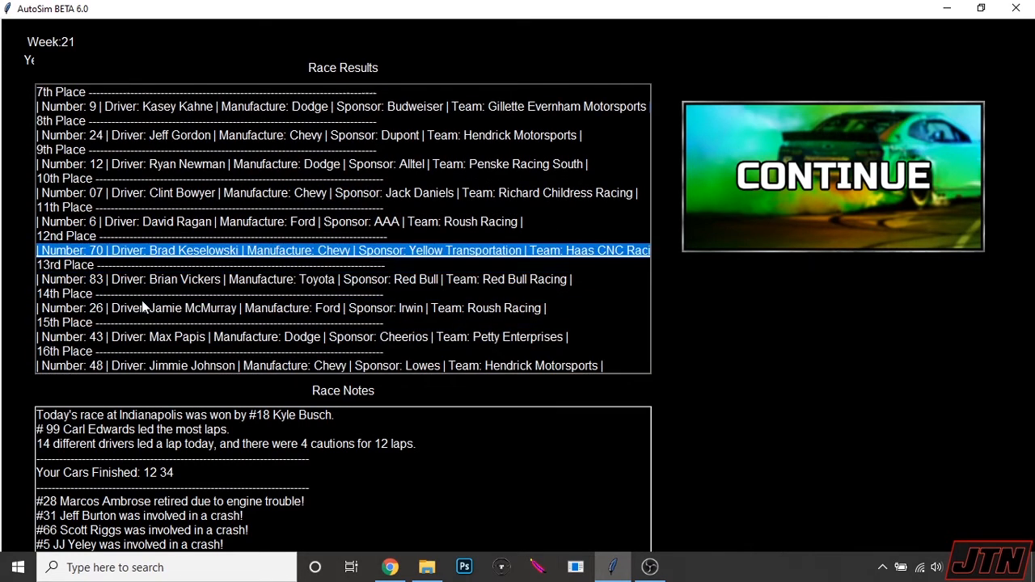
{"action": "mouse_move", "coordinate": [629, 318]}
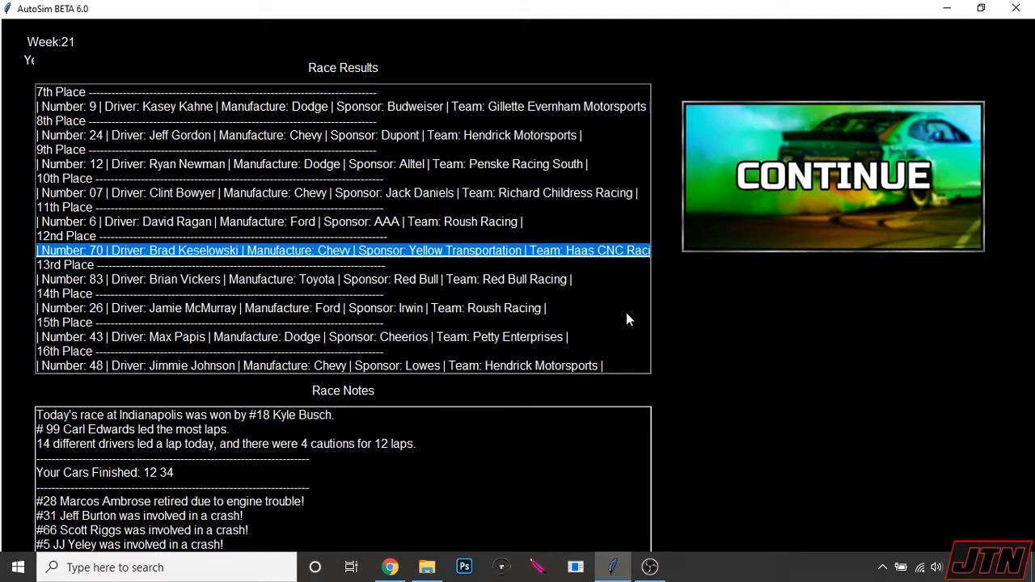
{"action": "mouse_move", "coordinate": [681, 204]}
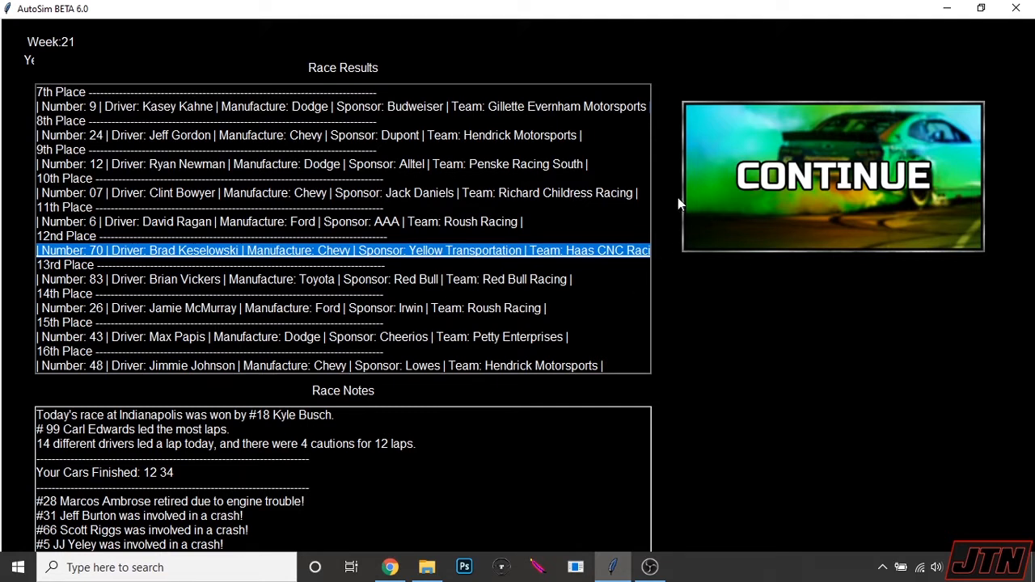
{"action": "mouse_move", "coordinate": [783, 311]}
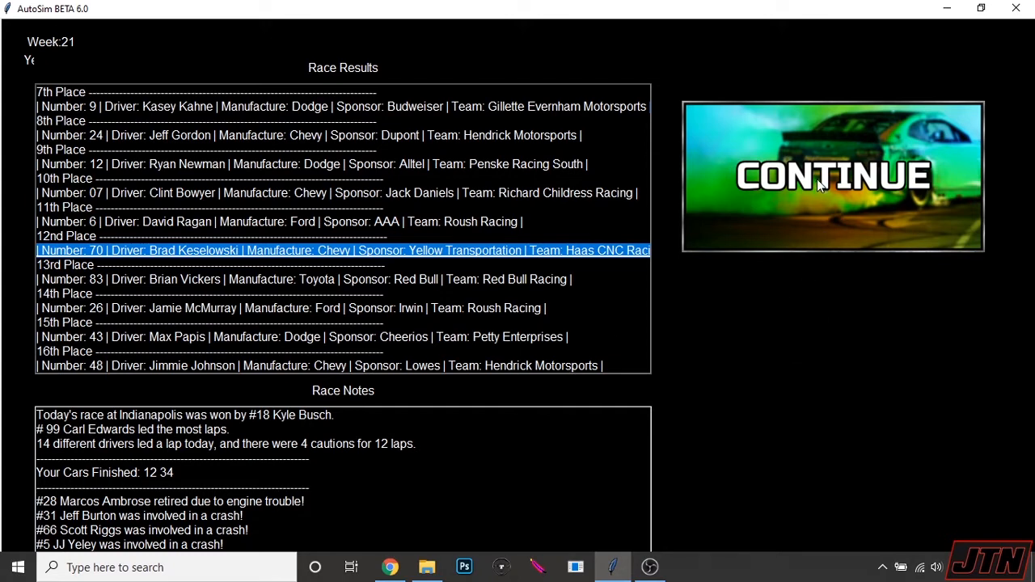
{"action": "left_click", "coordinate": [831, 175]}
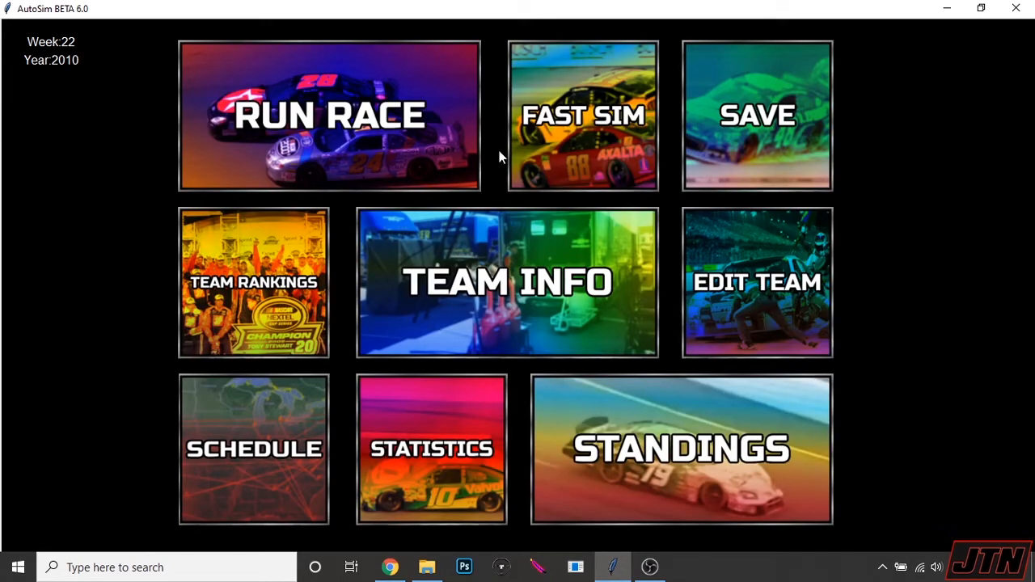
Step: Run the week 22 Watkins Glen race, read the race notes, and continue to week 23
{"action": "left_click", "coordinate": [332, 116]}
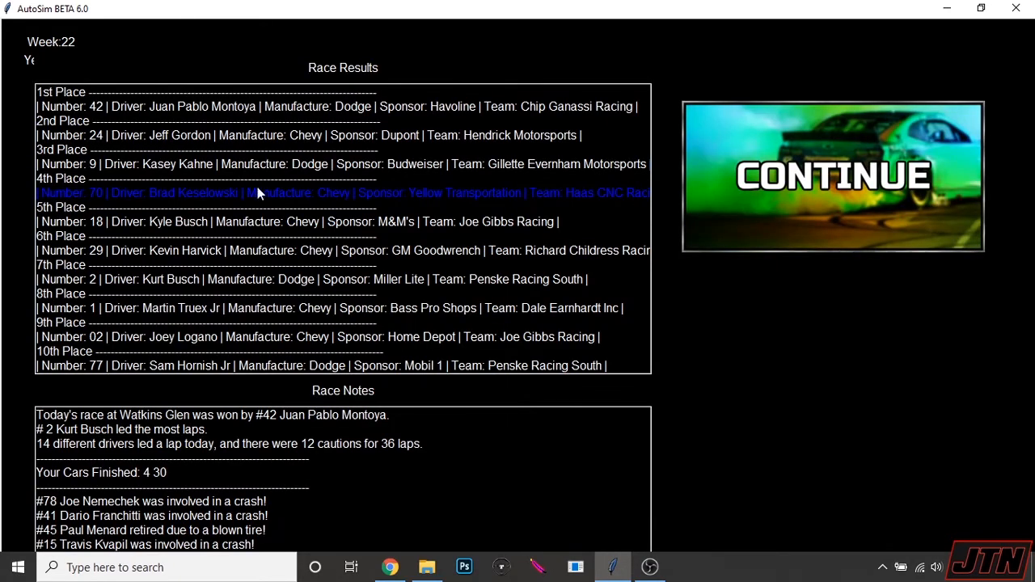
{"action": "mouse_move", "coordinate": [234, 220]}
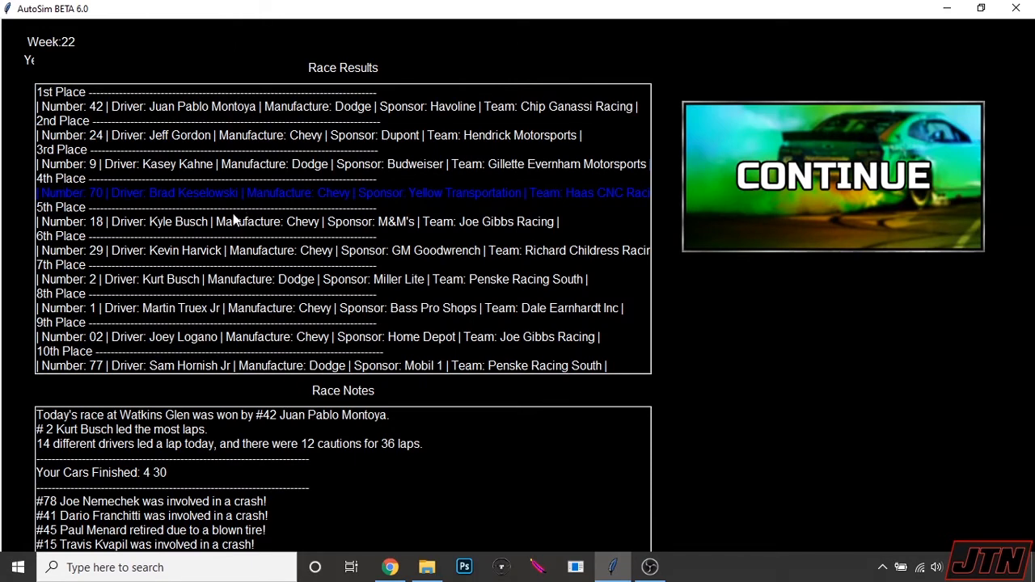
{"action": "mouse_move", "coordinate": [369, 224]}
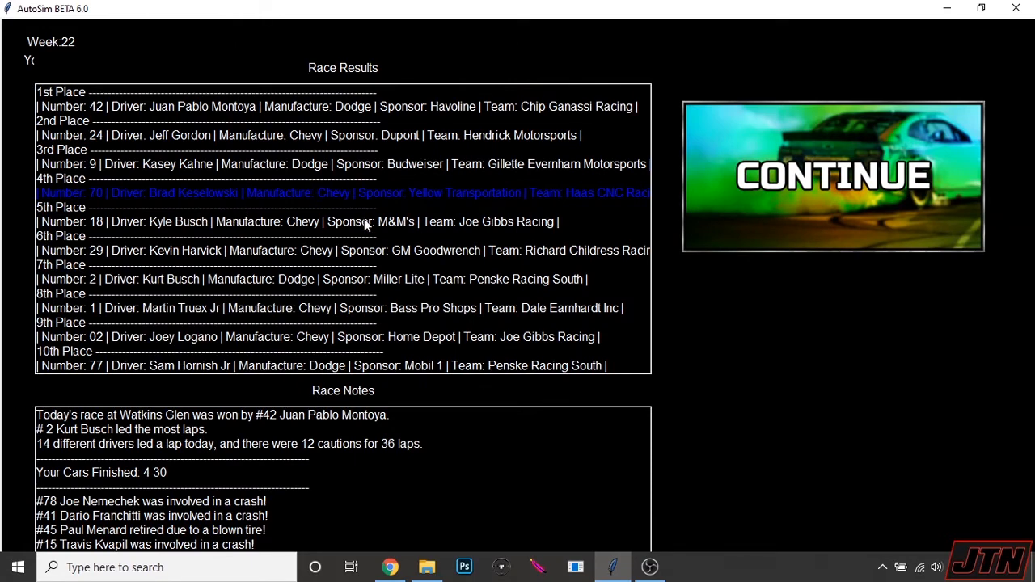
{"action": "left_click", "coordinate": [323, 222]}
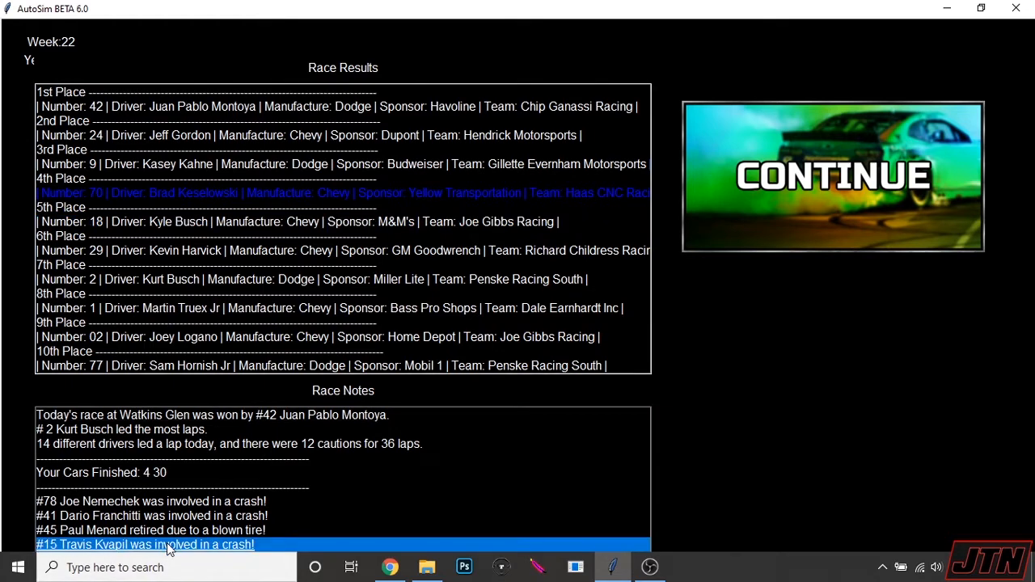
{"action": "scroll", "scroll_direction": "down", "scroll_amount": 3}
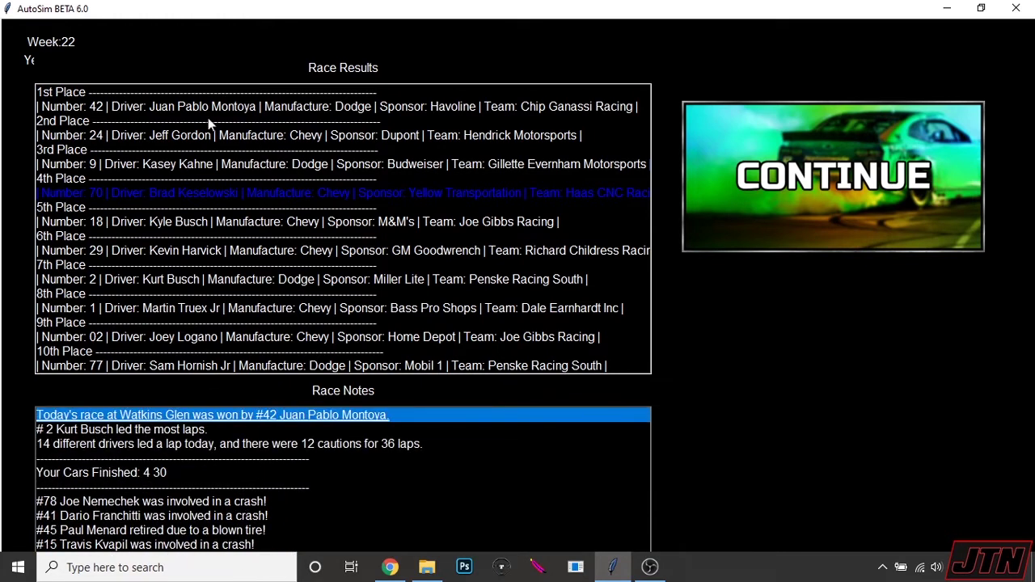
{"action": "mouse_move", "coordinate": [236, 112]}
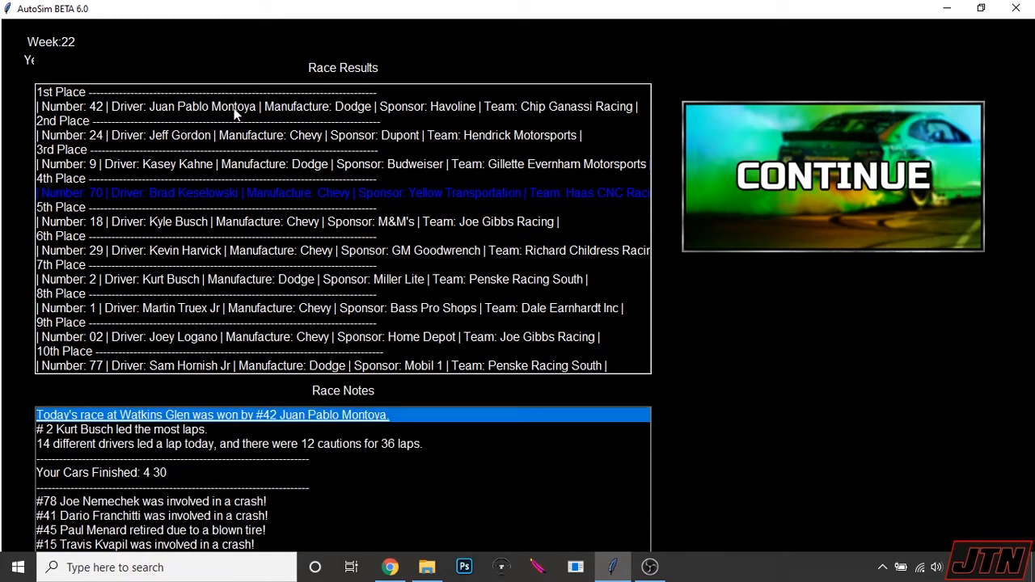
{"action": "mouse_move", "coordinate": [239, 184]}
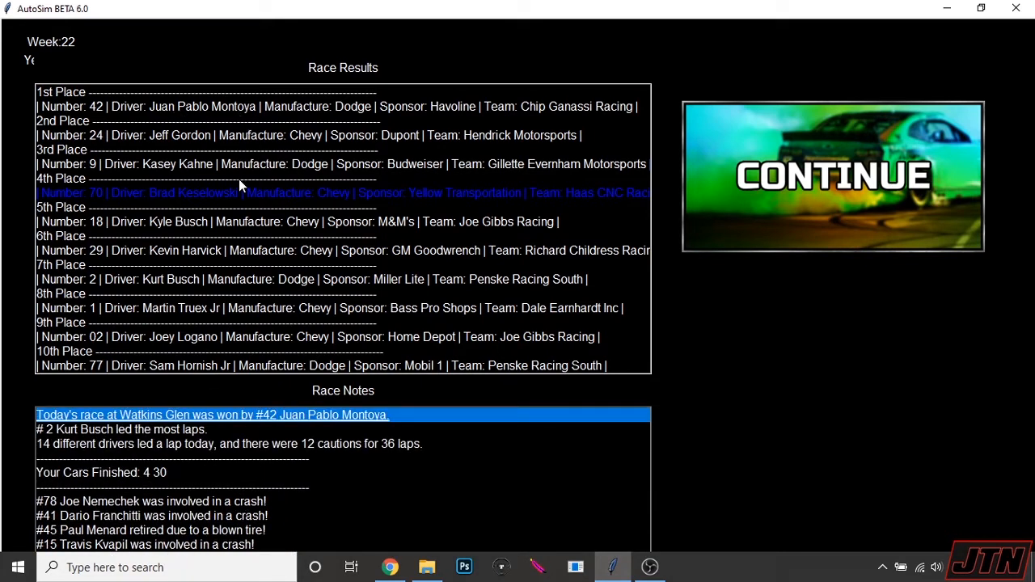
{"action": "mouse_move", "coordinate": [225, 246]}
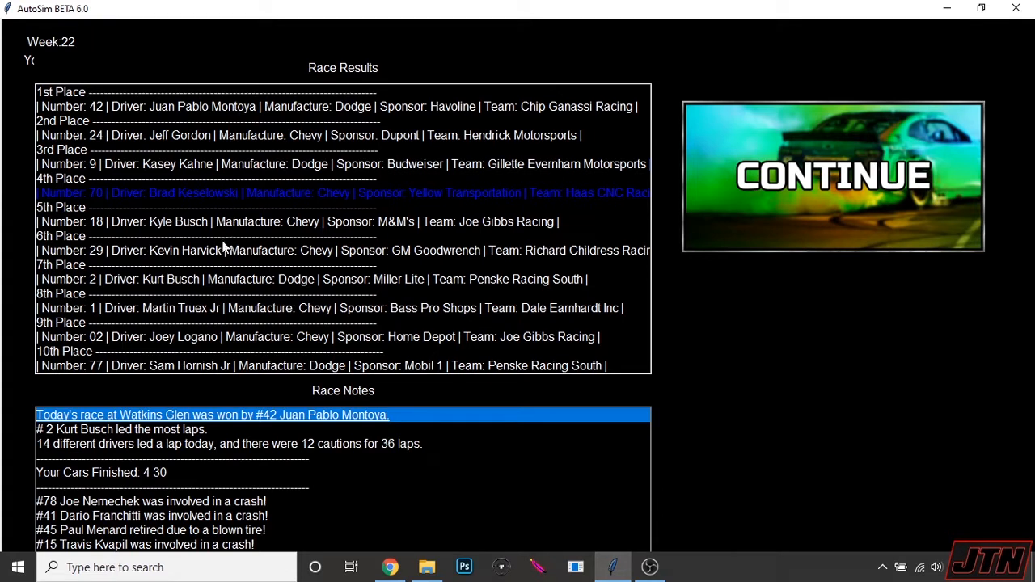
{"action": "mouse_move", "coordinate": [257, 333]}
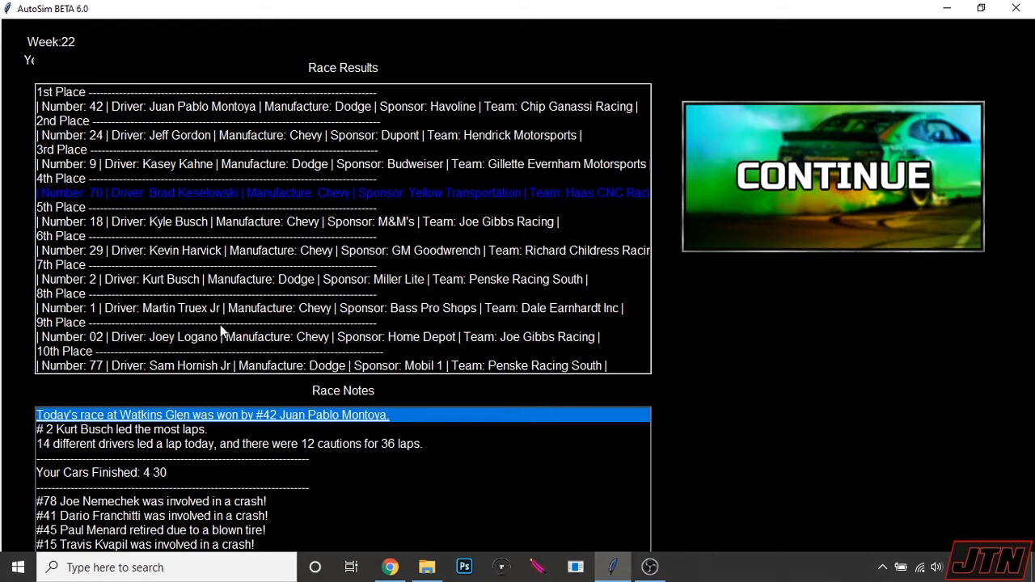
{"action": "mouse_move", "coordinate": [828, 359]}
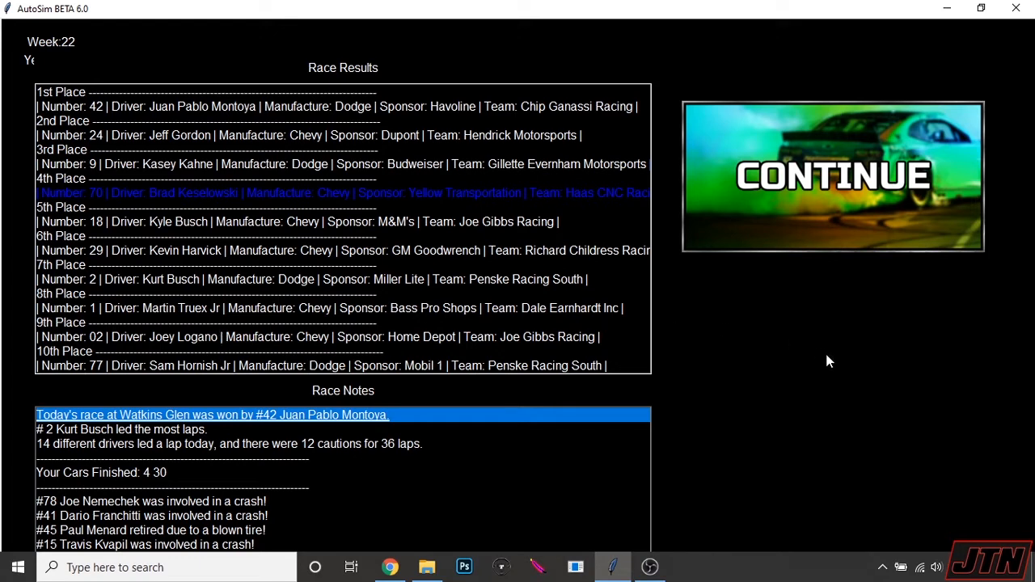
{"action": "mouse_move", "coordinate": [790, 199]}
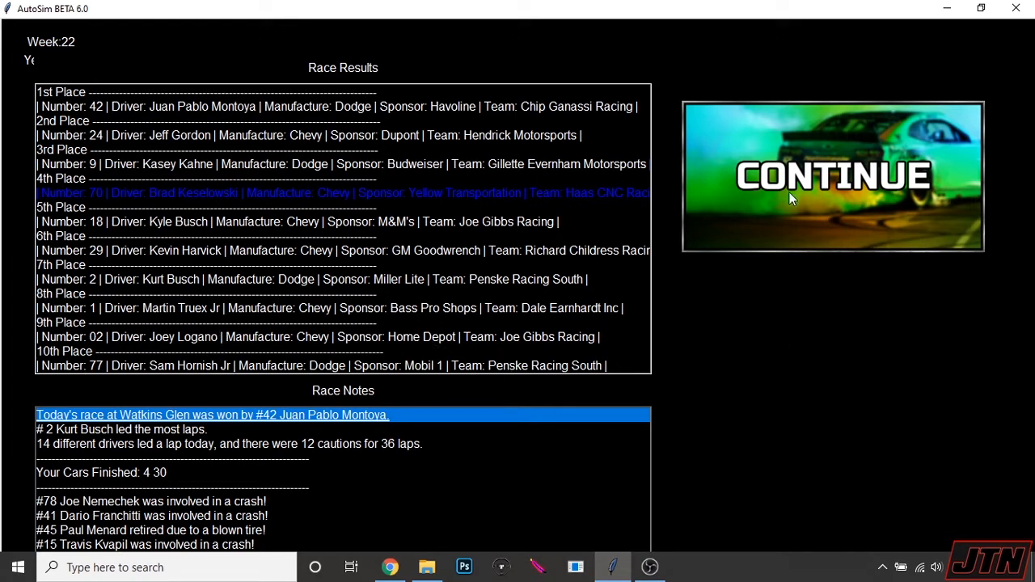
{"action": "left_click", "coordinate": [831, 175]}
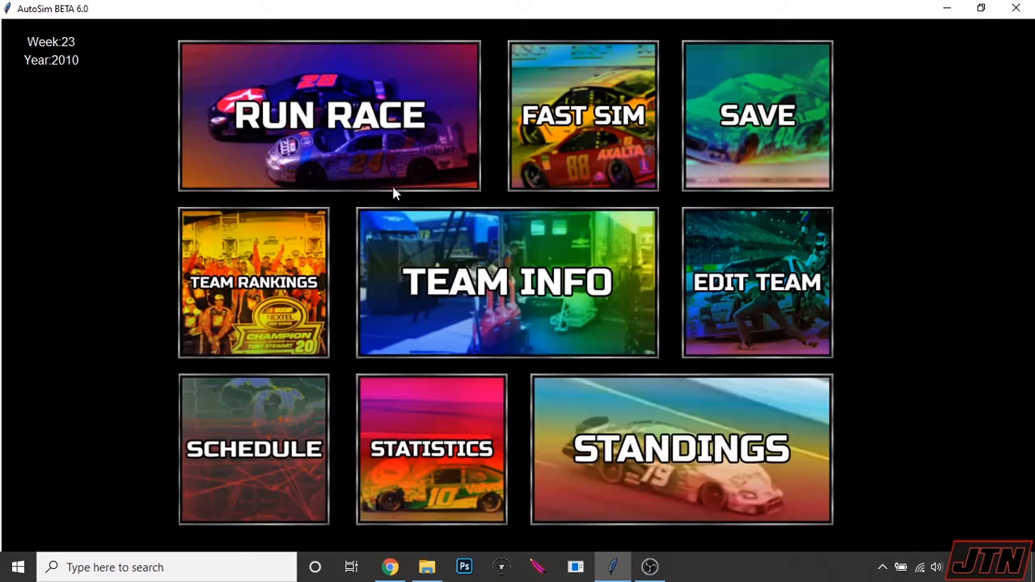
Step: Check car 70's management page with $55,620 in funds, then return to the week 23 menu
{"action": "left_click", "coordinate": [756, 281]}
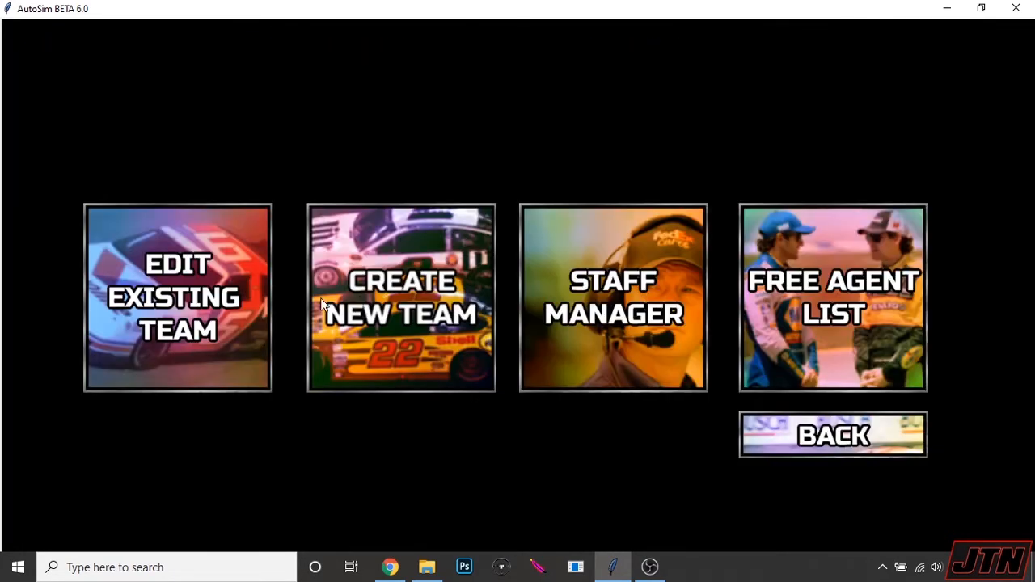
{"action": "left_click", "coordinate": [178, 298]}
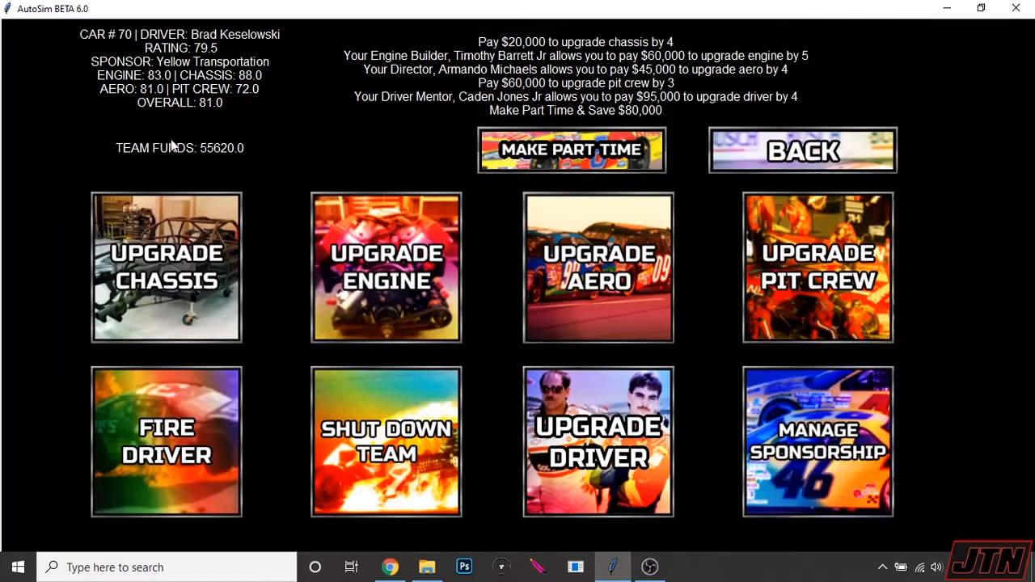
{"action": "mouse_move", "coordinate": [601, 334]}
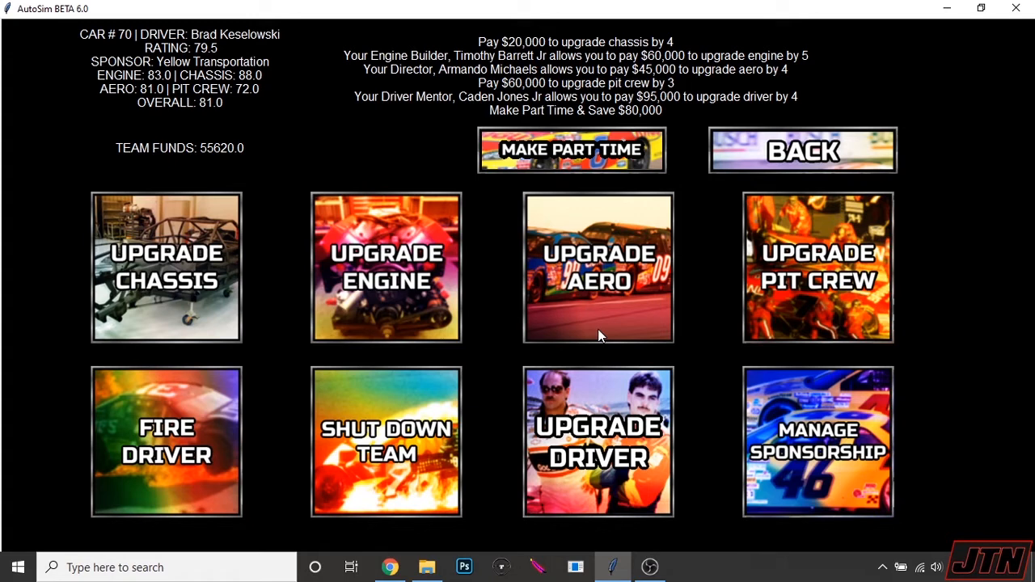
{"action": "left_click", "coordinate": [803, 149]}
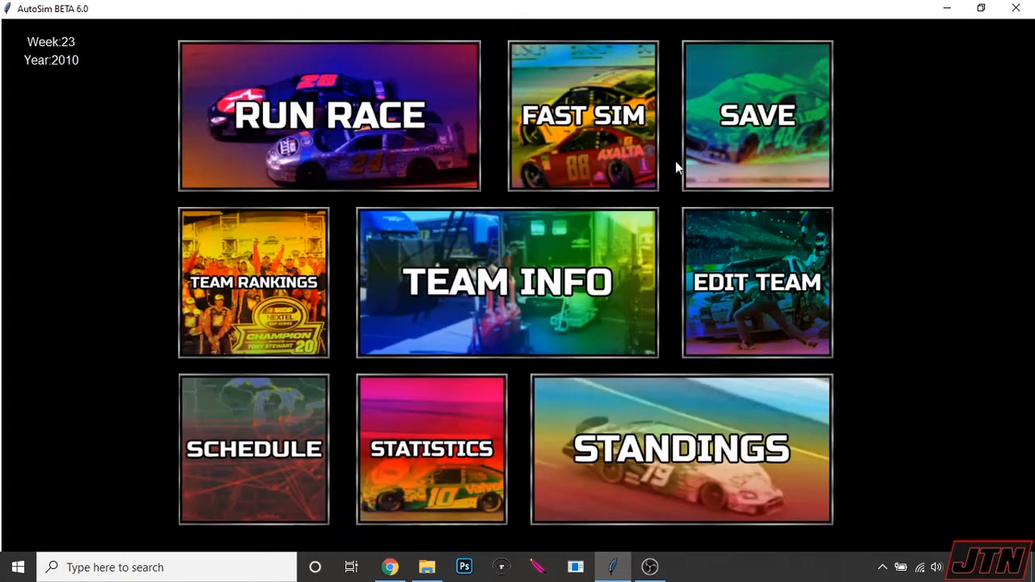
Step: Simulate the week 23 Michigan race, scroll the full results (cars 70 and 66 at 22nd and 29th), and continue
{"action": "left_click", "coordinate": [330, 117]}
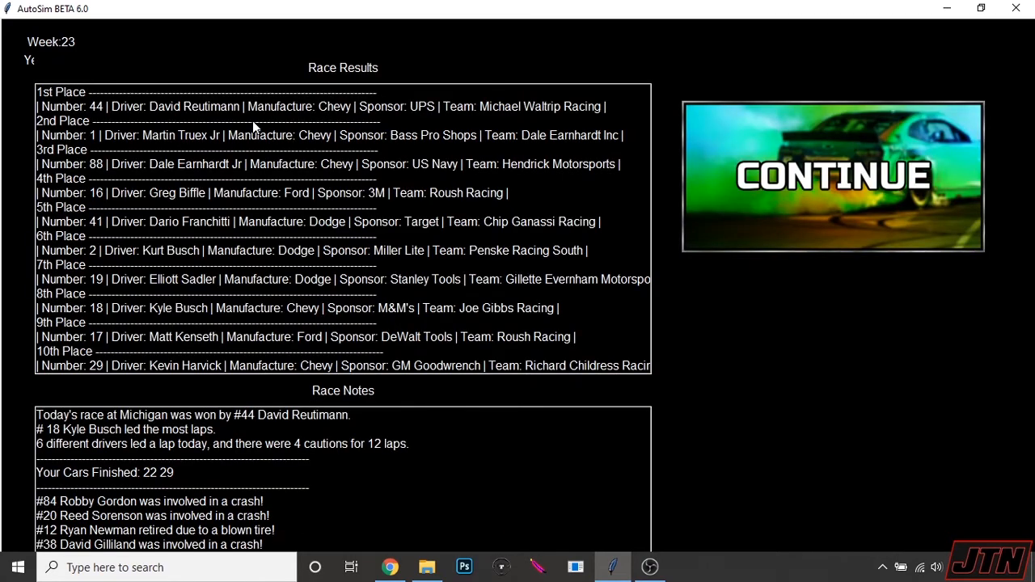
{"action": "left_click", "coordinate": [162, 294]}
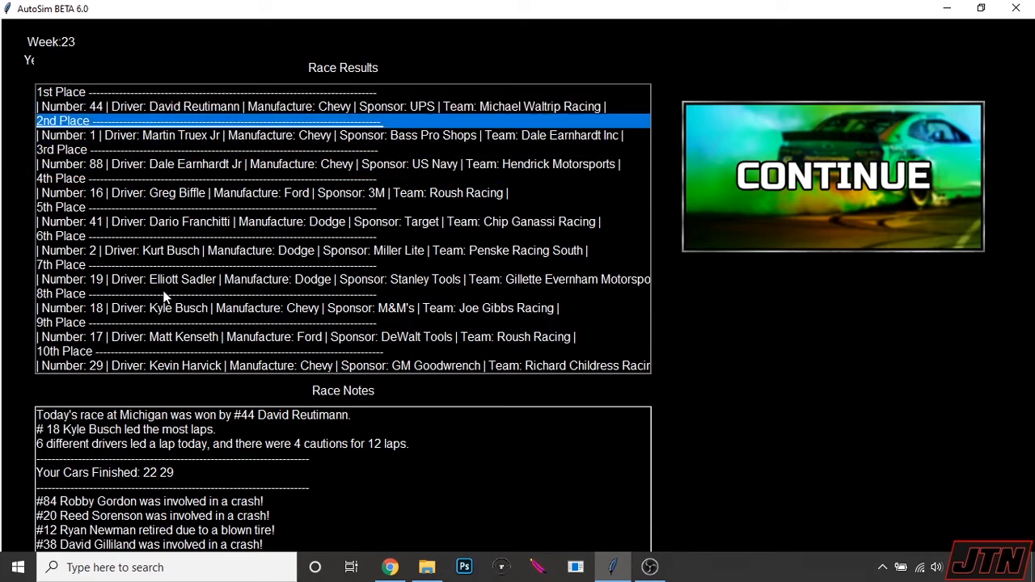
{"action": "scroll", "scroll_direction": "down", "scroll_amount": 3}
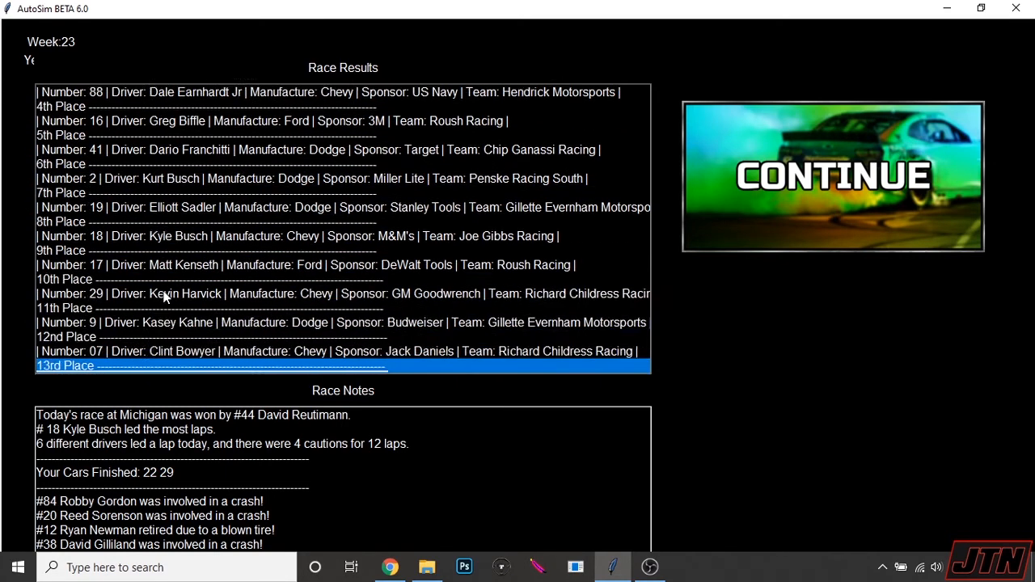
{"action": "scroll", "scroll_direction": "down", "scroll_amount": 3}
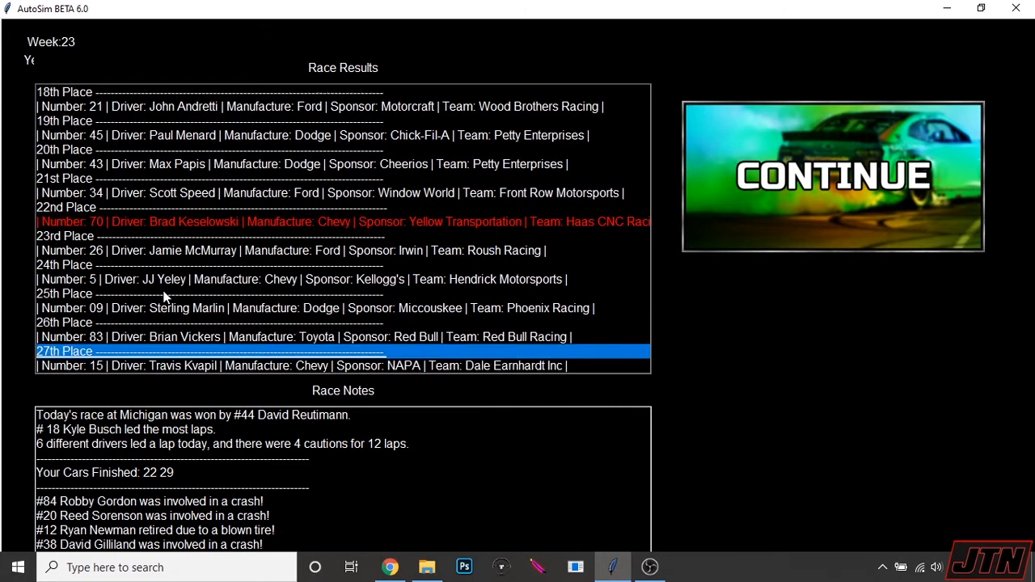
{"action": "scroll", "scroll_direction": "down", "scroll_amount": 3}
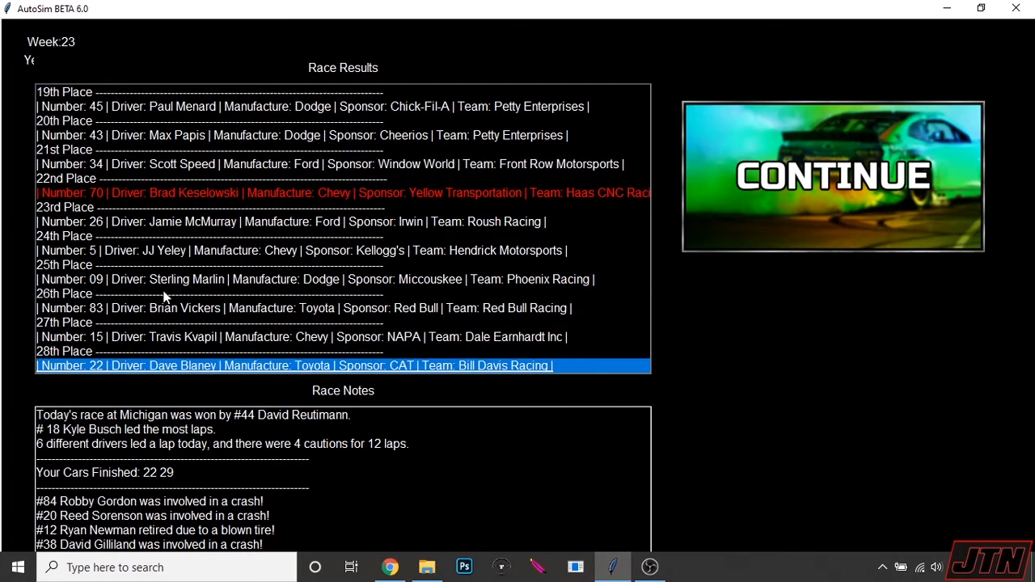
{"action": "scroll", "scroll_direction": "down", "scroll_amount": 3}
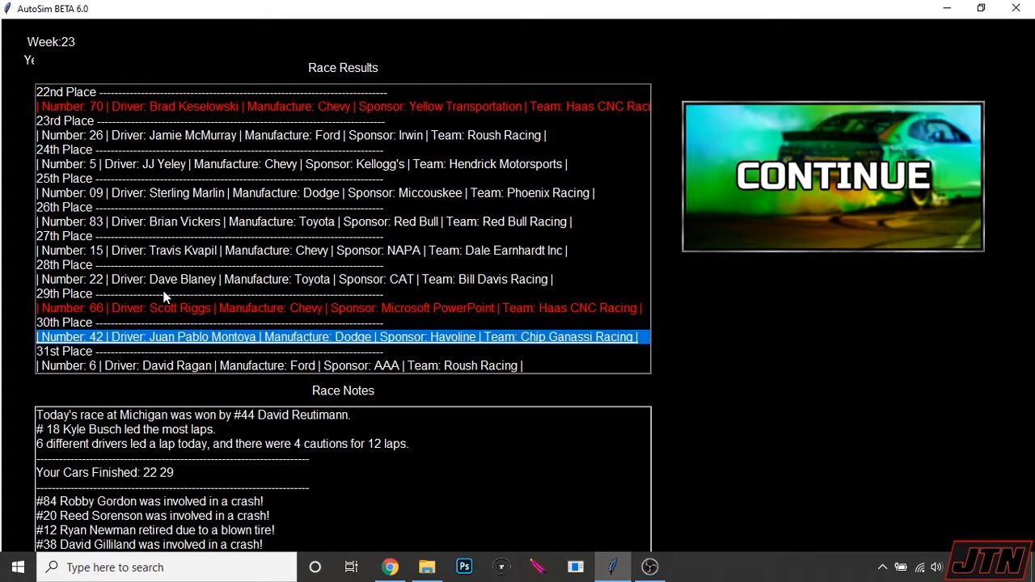
{"action": "left_click", "coordinate": [162, 295]}
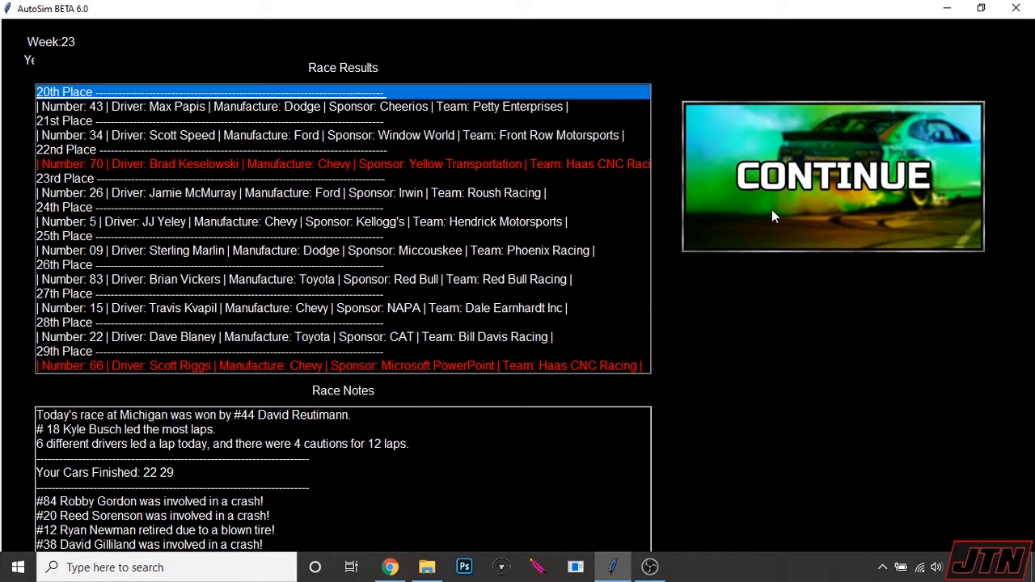
{"action": "left_click", "coordinate": [831, 176]}
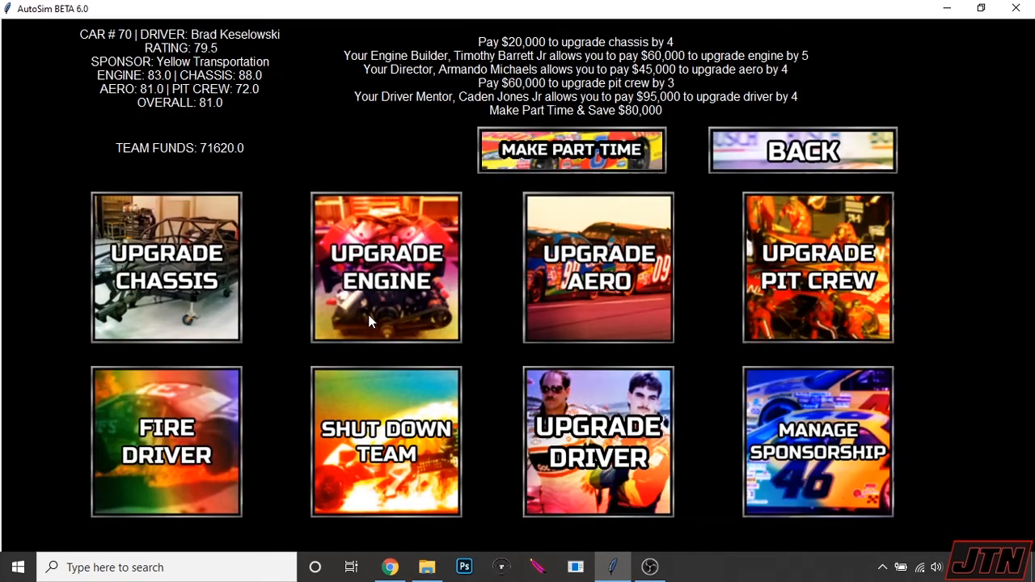
{"action": "mouse_move", "coordinate": [803, 278]}
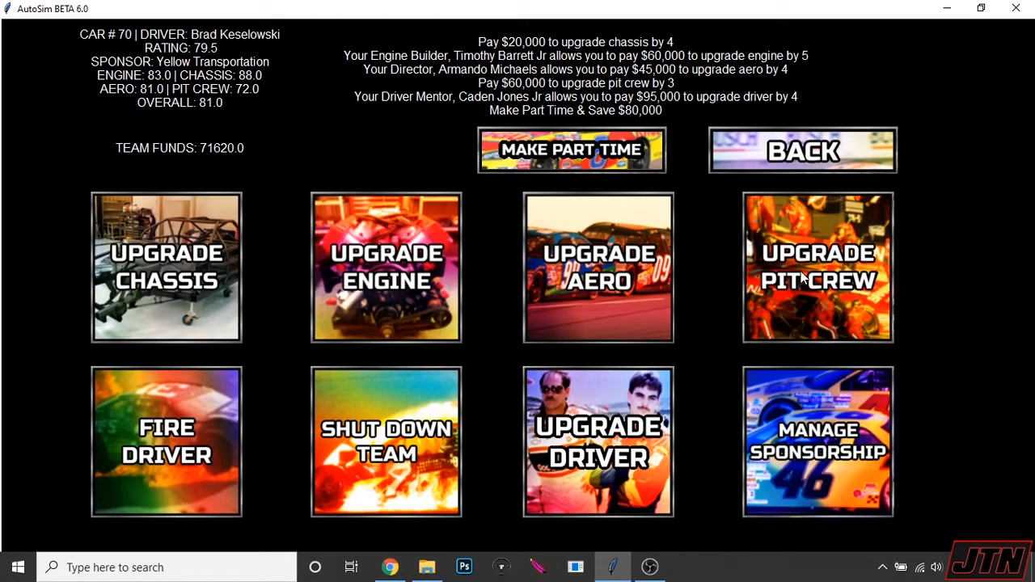
Step: Buy the $60,000 pit crew upgrade for car 70, raising its rating from 72 to 77
{"action": "left_click", "coordinate": [818, 267]}
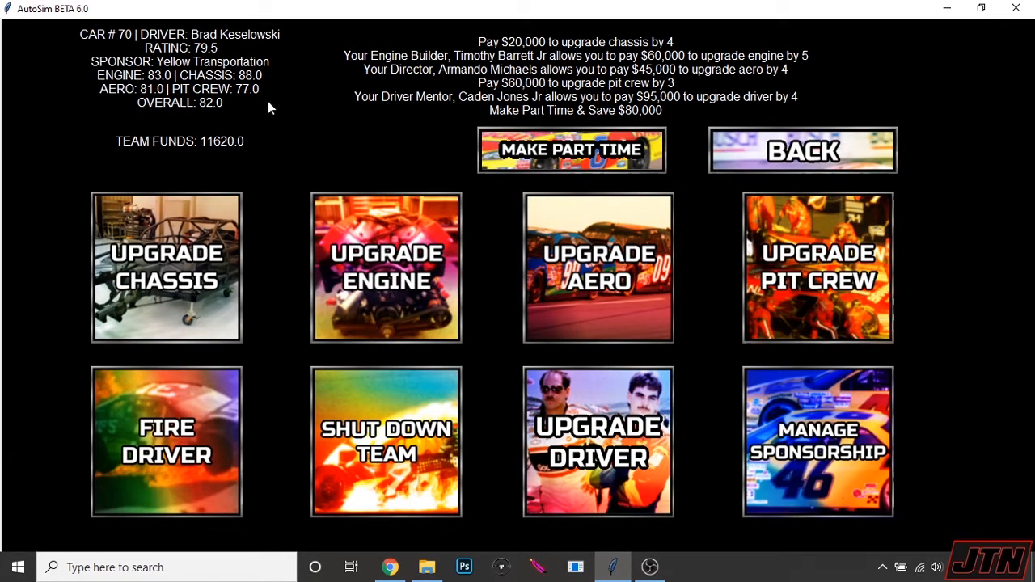
{"action": "mouse_move", "coordinate": [651, 99]}
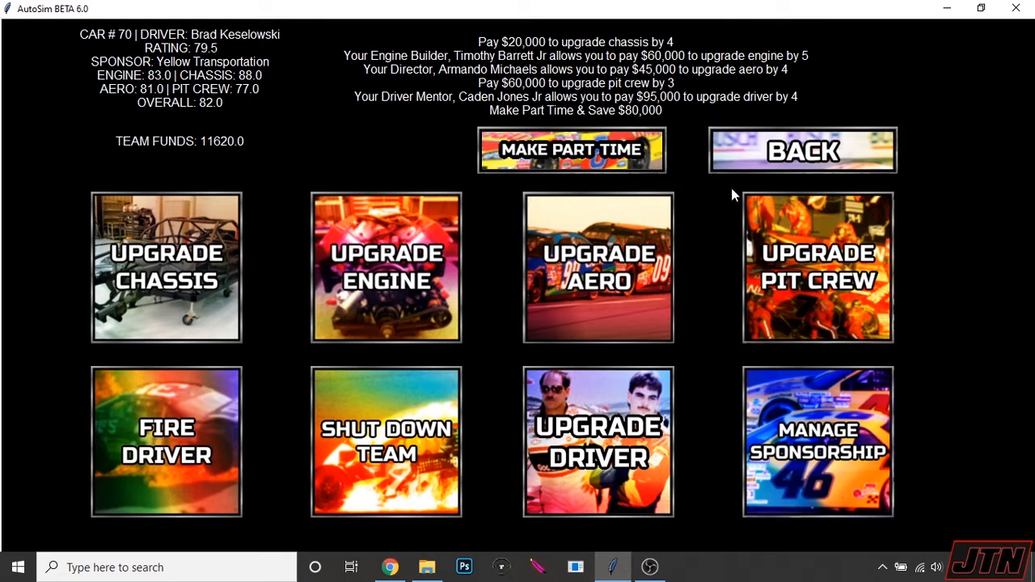
{"action": "mouse_move", "coordinate": [490, 256]}
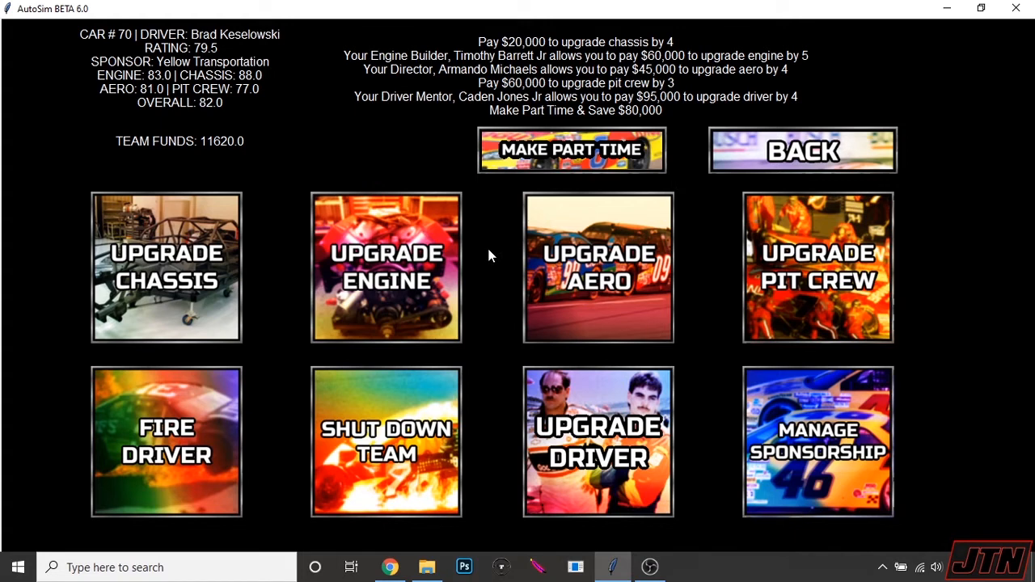
{"action": "mouse_move", "coordinate": [328, 152]}
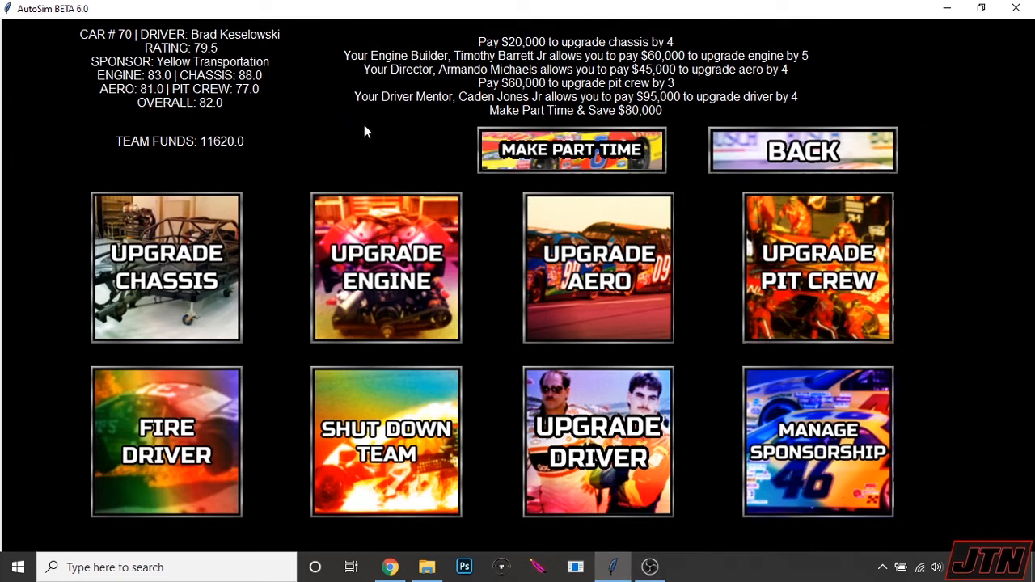
{"action": "mouse_move", "coordinate": [731, 297]}
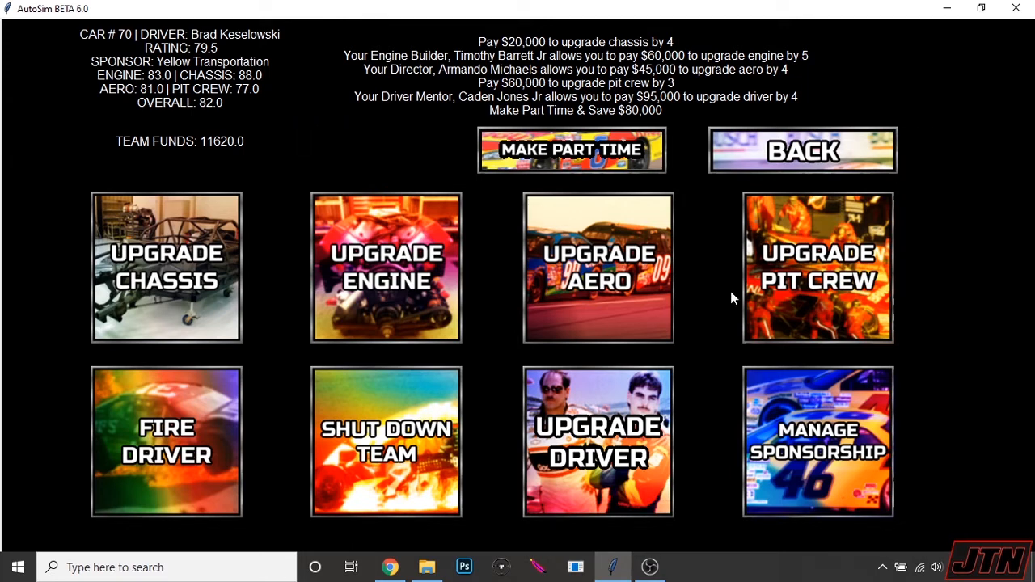
{"action": "mouse_move", "coordinate": [372, 113]}
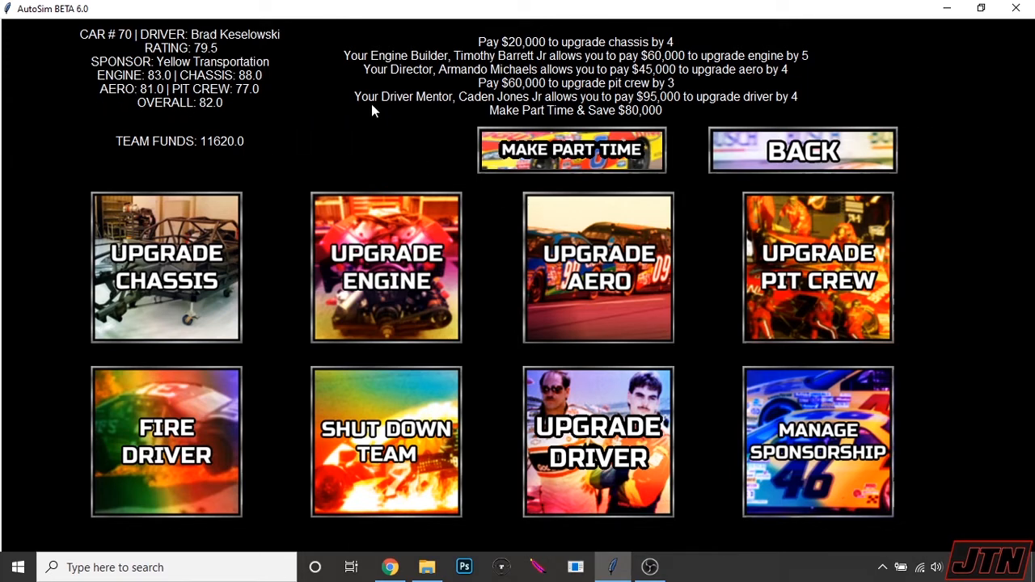
{"action": "mouse_move", "coordinate": [954, 362]}
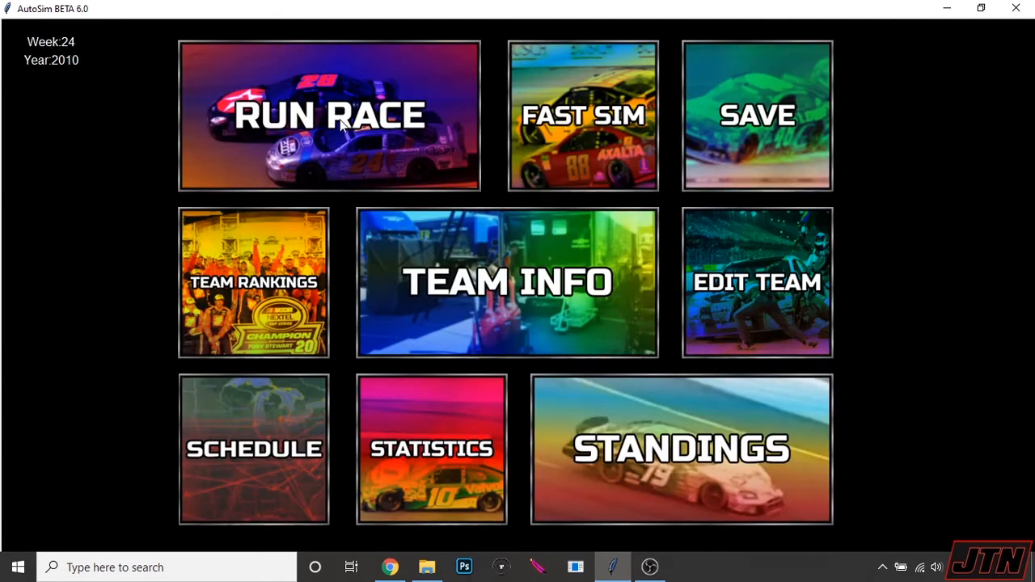
Step: Simulate the week 24 Bristol race, look over the results, and continue to week 25
{"action": "left_click", "coordinate": [340, 118]}
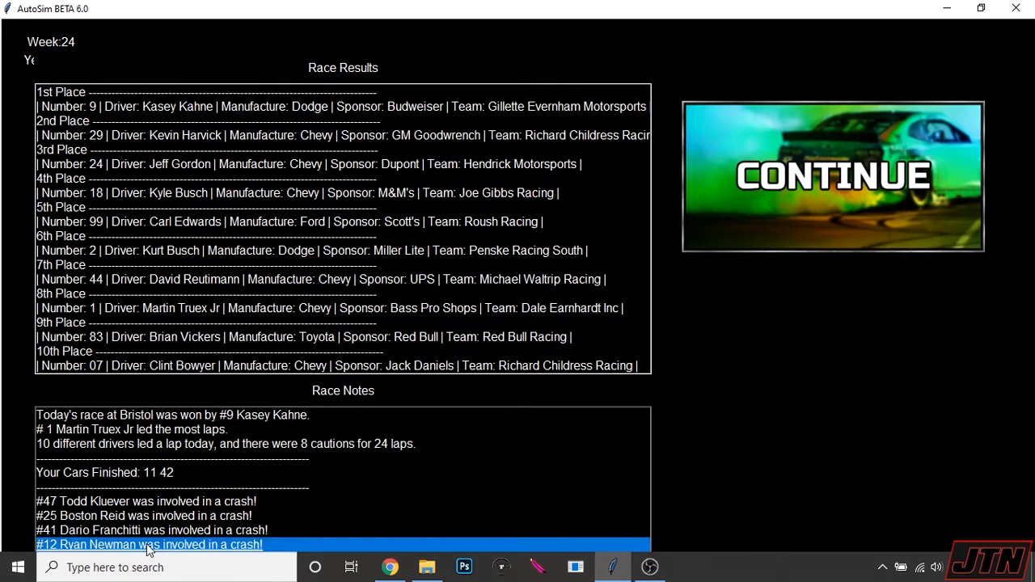
{"action": "scroll", "scroll_direction": "down", "scroll_amount": 3}
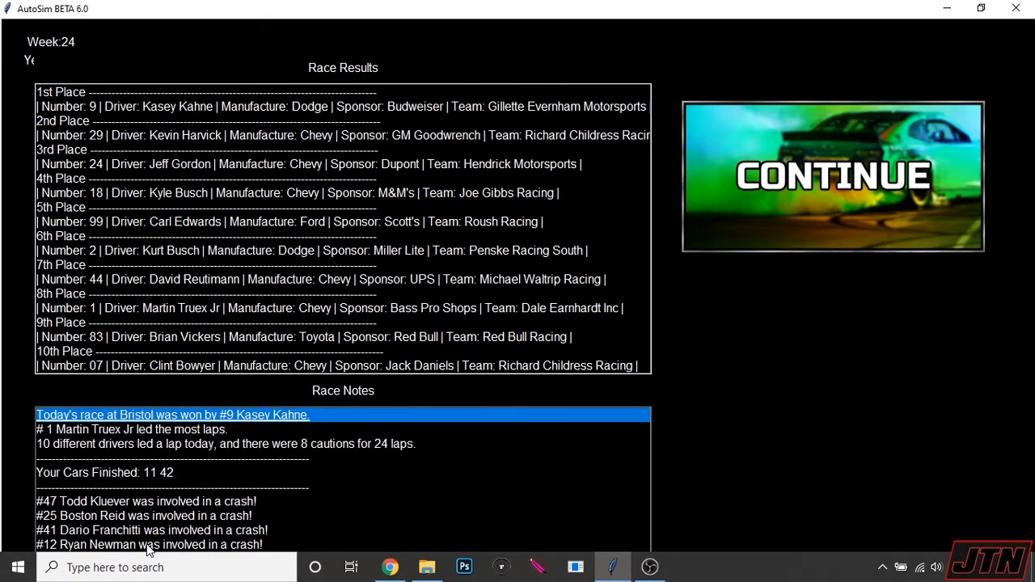
{"action": "mouse_move", "coordinate": [184, 194]}
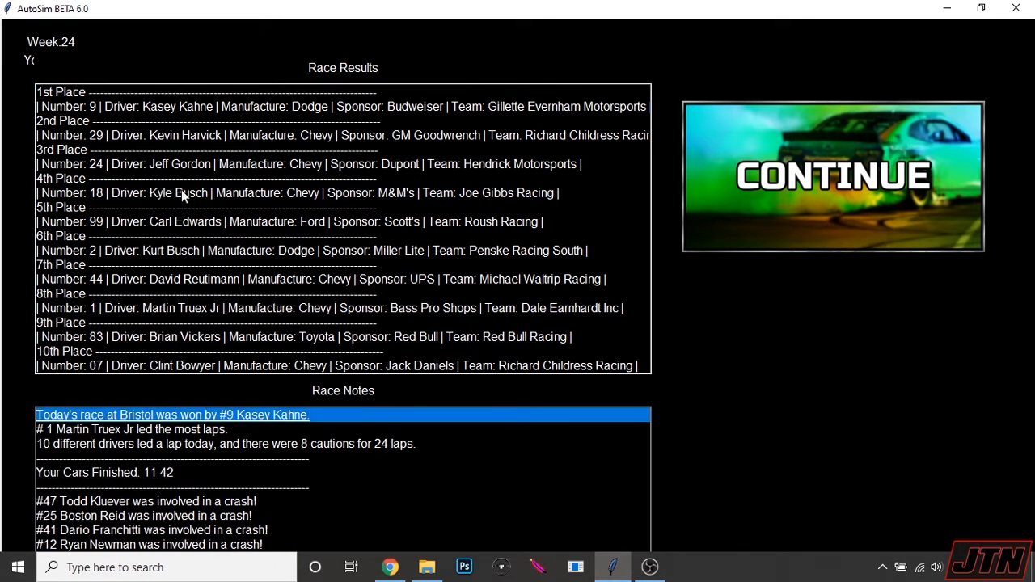
{"action": "mouse_move", "coordinate": [324, 165]}
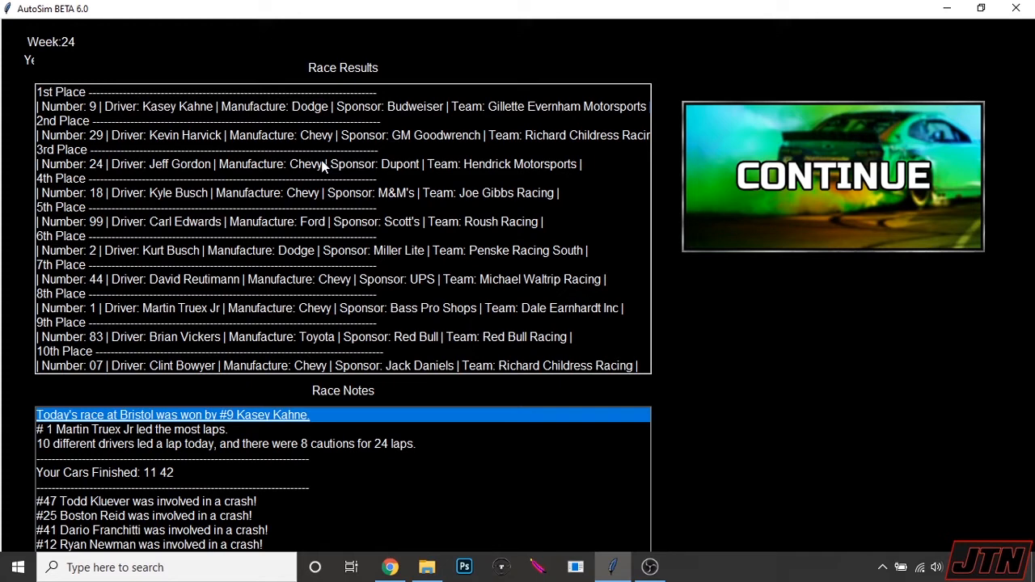
{"action": "left_click", "coordinate": [831, 177]}
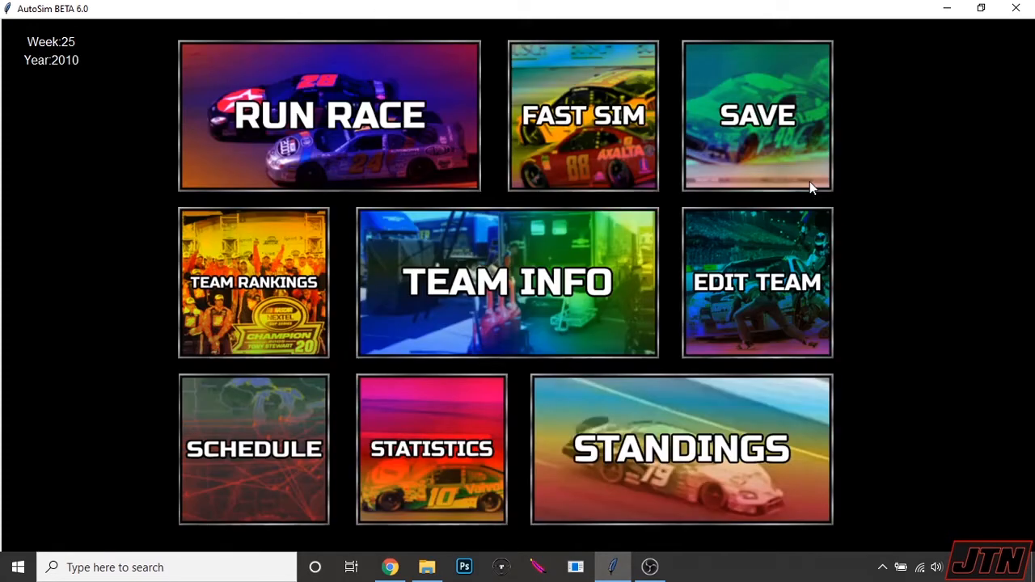
{"action": "mouse_move", "coordinate": [350, 127]}
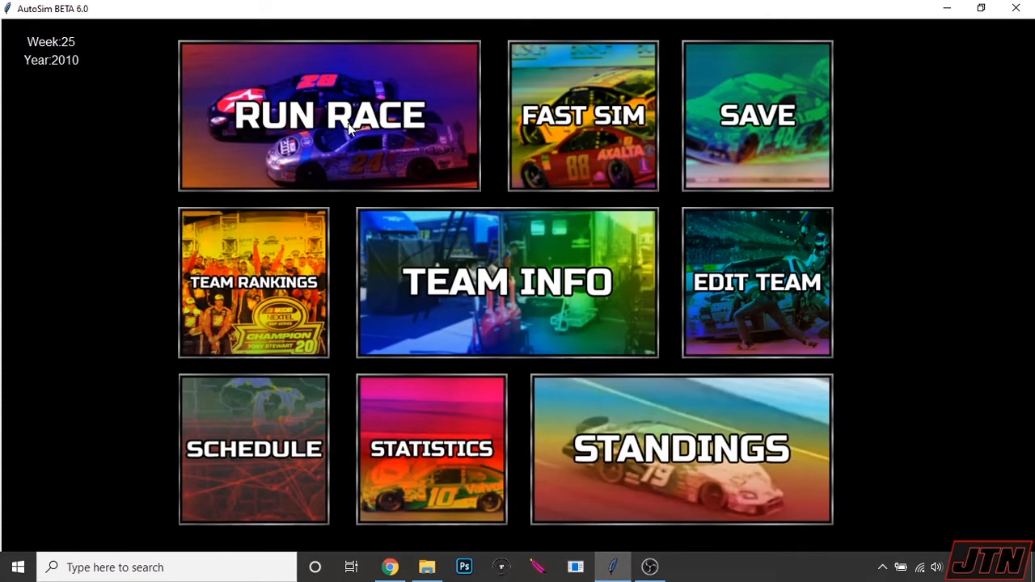
Step: Simulate the week 25 Fontana race, find car 70's 30th-place result line, and continue to week 26
{"action": "left_click", "coordinate": [349, 113]}
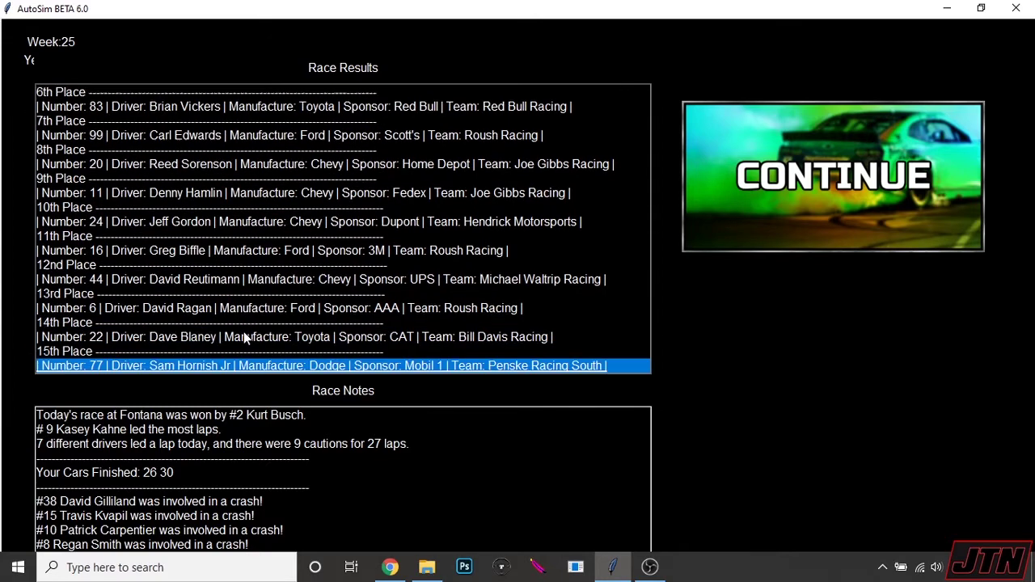
{"action": "scroll", "scroll_direction": "down", "scroll_amount": 3}
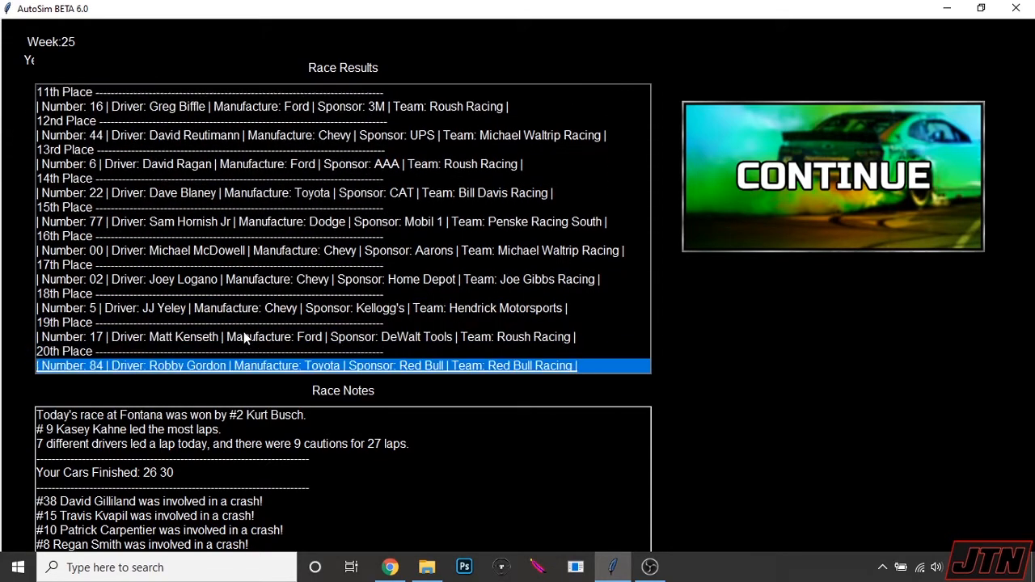
{"action": "scroll", "scroll_direction": "down", "scroll_amount": 3}
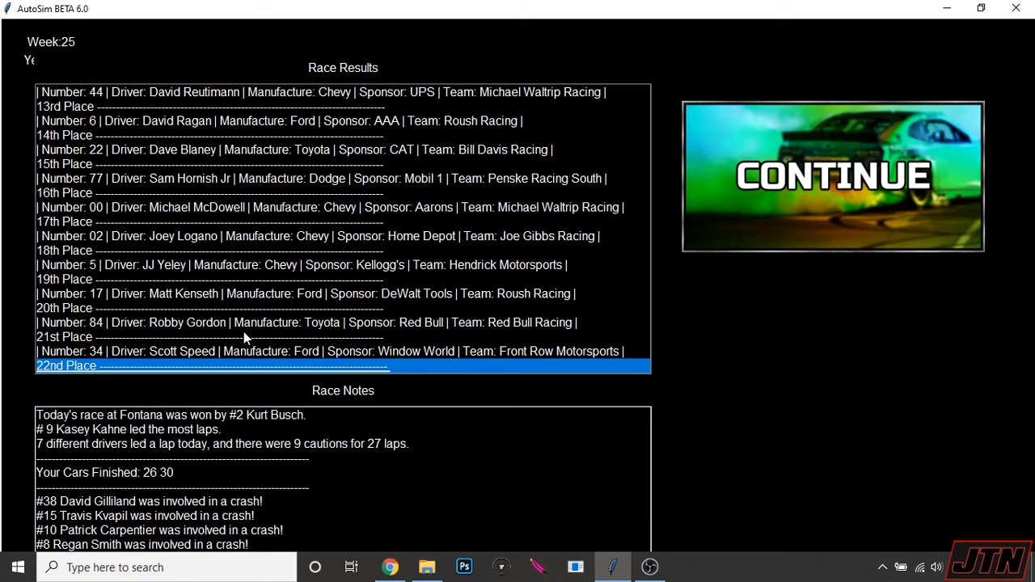
{"action": "scroll", "scroll_direction": "down", "scroll_amount": 3}
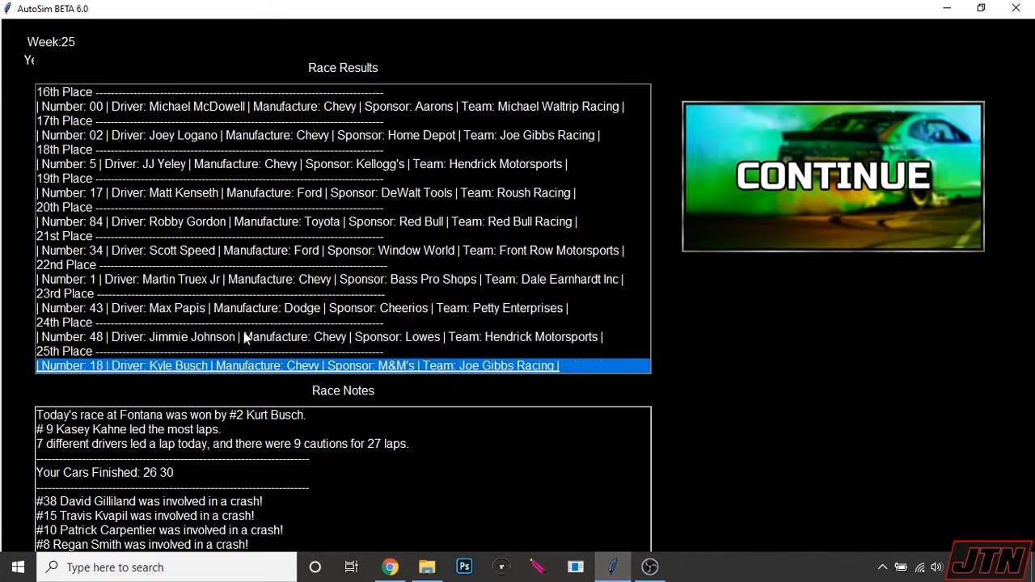
{"action": "scroll", "scroll_direction": "down", "scroll_amount": 3}
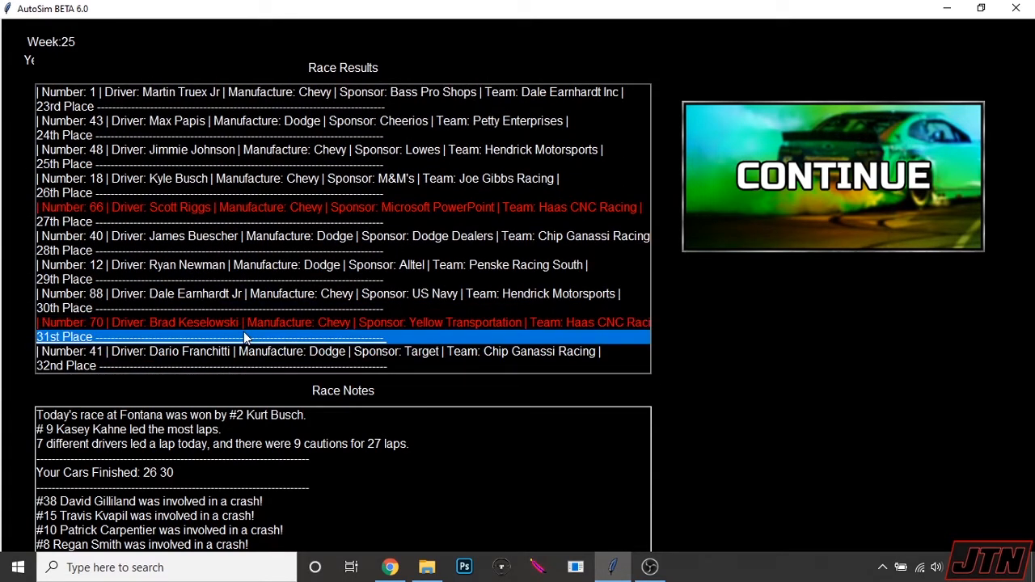
{"action": "left_click", "coordinate": [243, 322]}
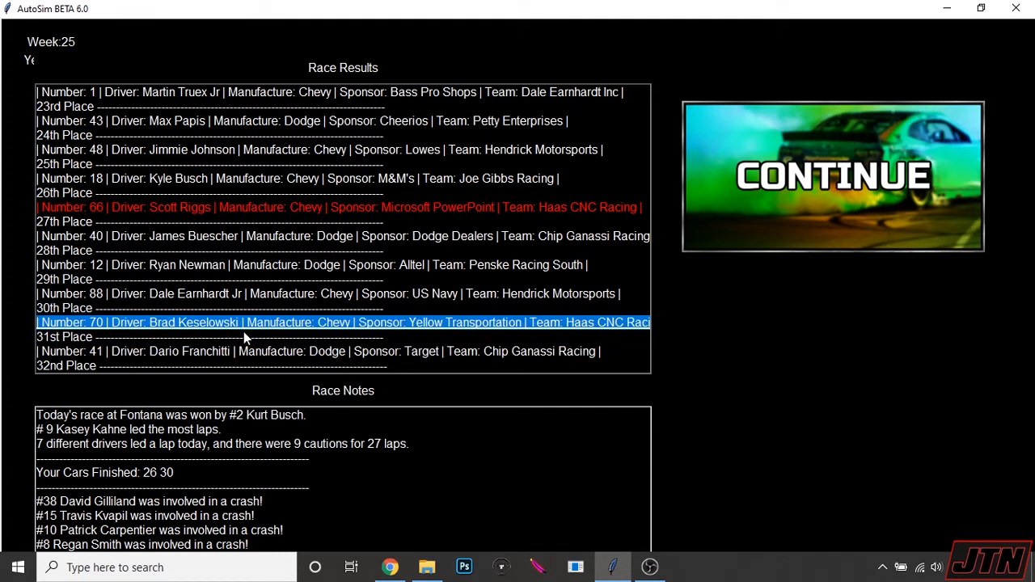
{"action": "mouse_move", "coordinate": [793, 184]}
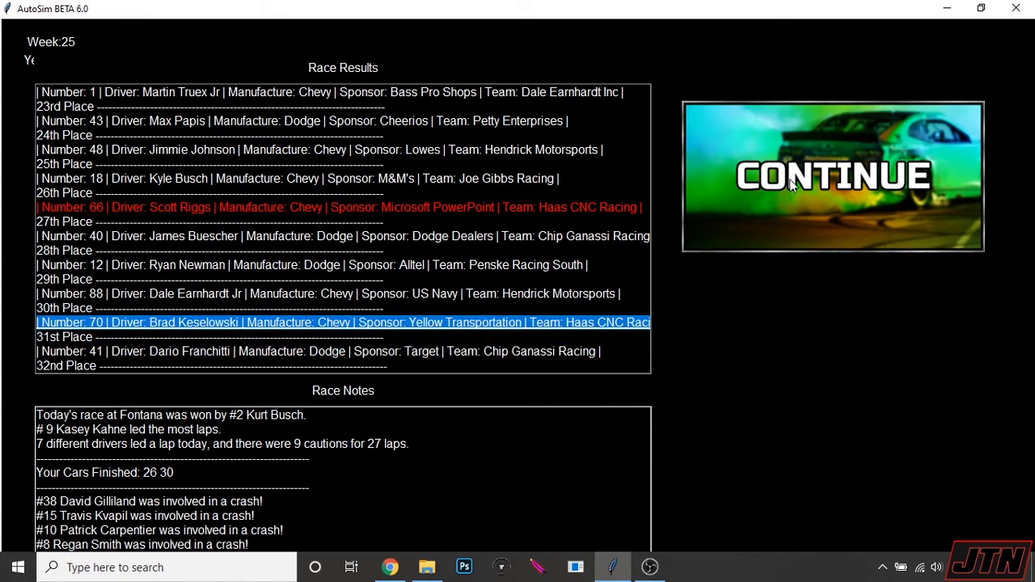
{"action": "left_click", "coordinate": [831, 175]}
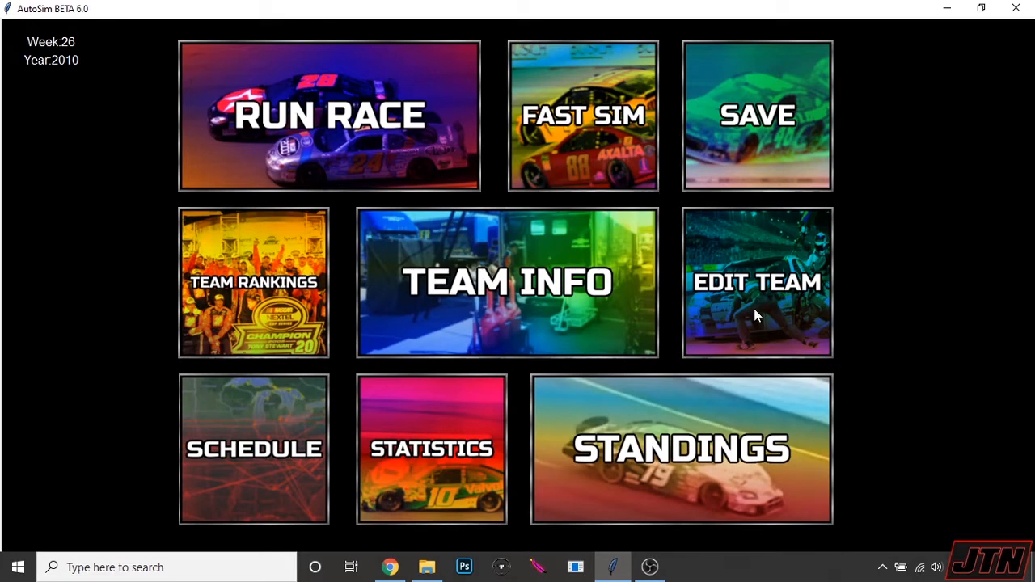
Step: Buy the $40,000 chassis upgrade for car 70, raising it from 88 to 96, and return to the menu
{"action": "left_click", "coordinate": [757, 281]}
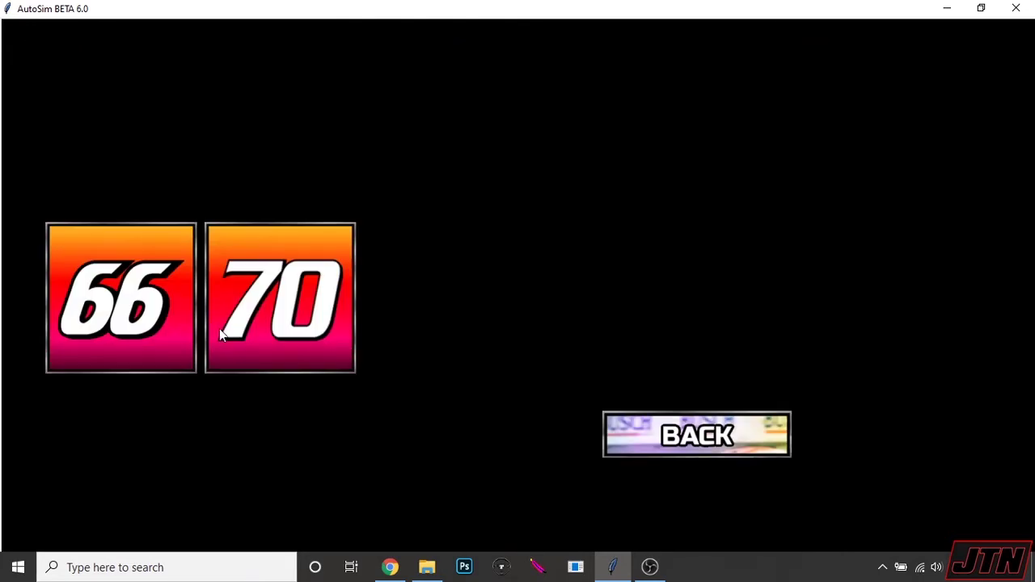
{"action": "left_click", "coordinate": [279, 298]}
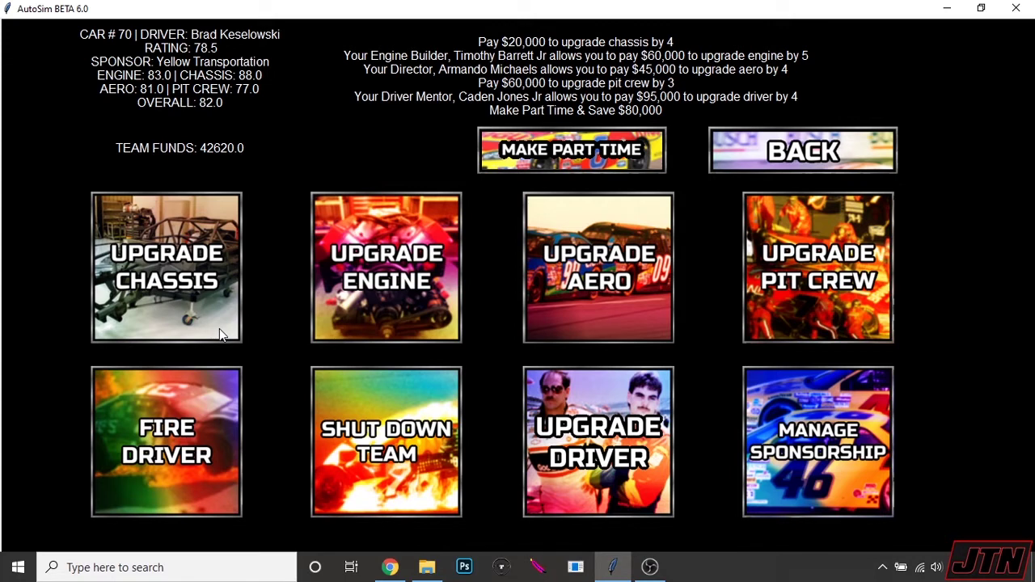
{"action": "left_click", "coordinate": [165, 267]}
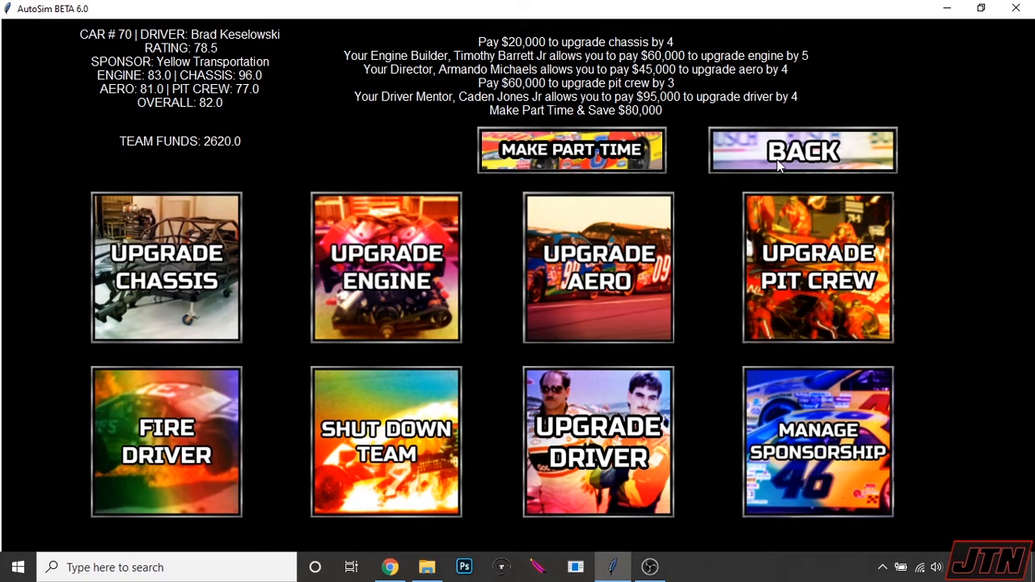
{"action": "left_click", "coordinate": [802, 149]}
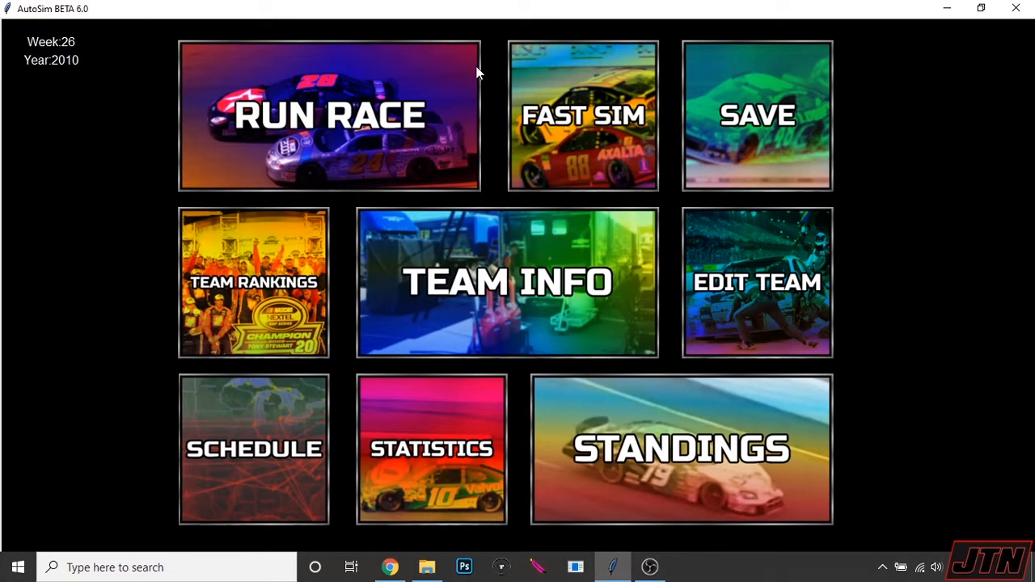
Step: Run the week 26 Richmond race, scroll the results, and continue to week 27
{"action": "left_click", "coordinate": [330, 115]}
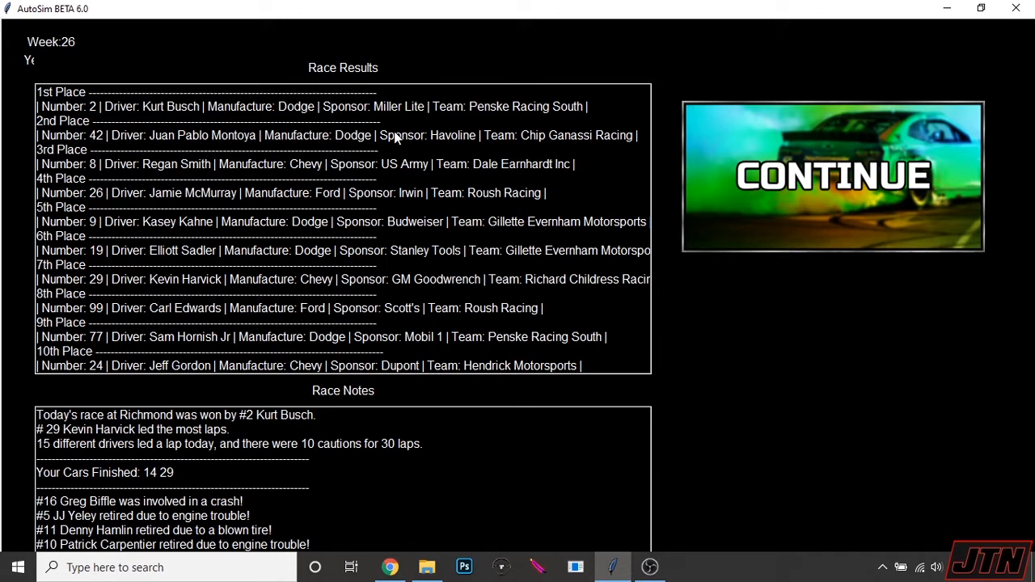
{"action": "mouse_move", "coordinate": [519, 271]}
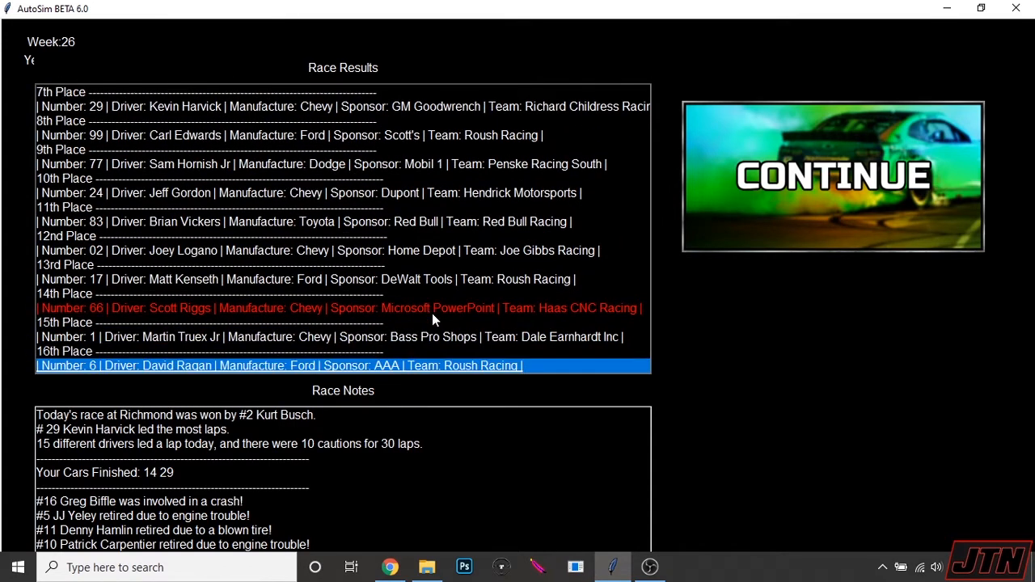
{"action": "scroll", "scroll_direction": "down", "scroll_amount": 3}
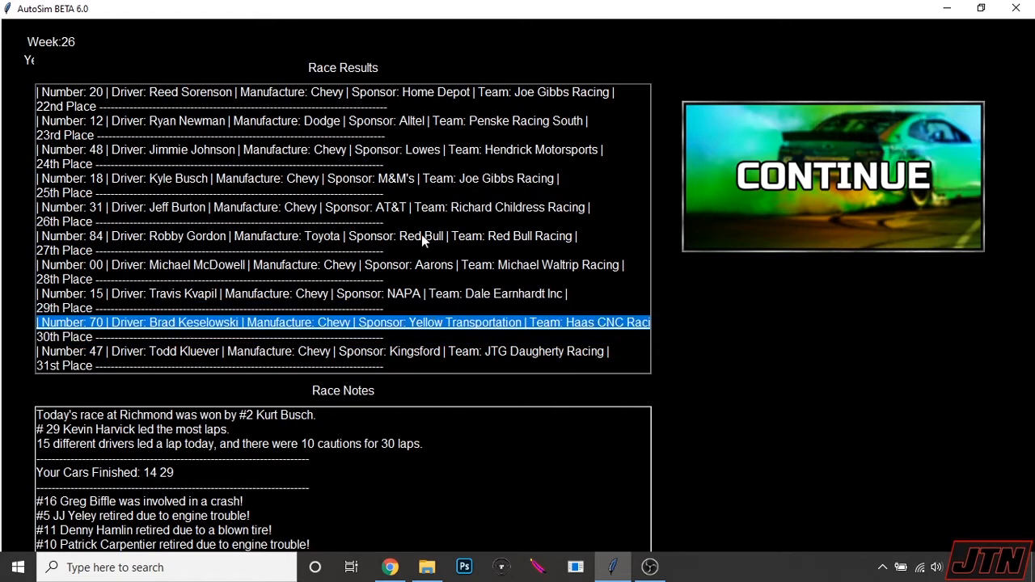
{"action": "mouse_move", "coordinate": [837, 197]}
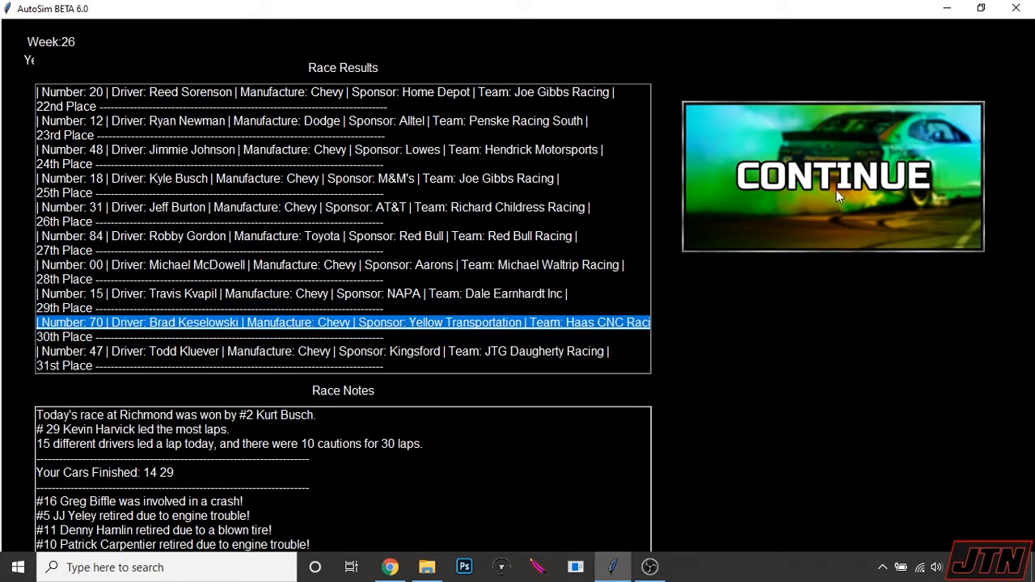
{"action": "left_click", "coordinate": [834, 175]}
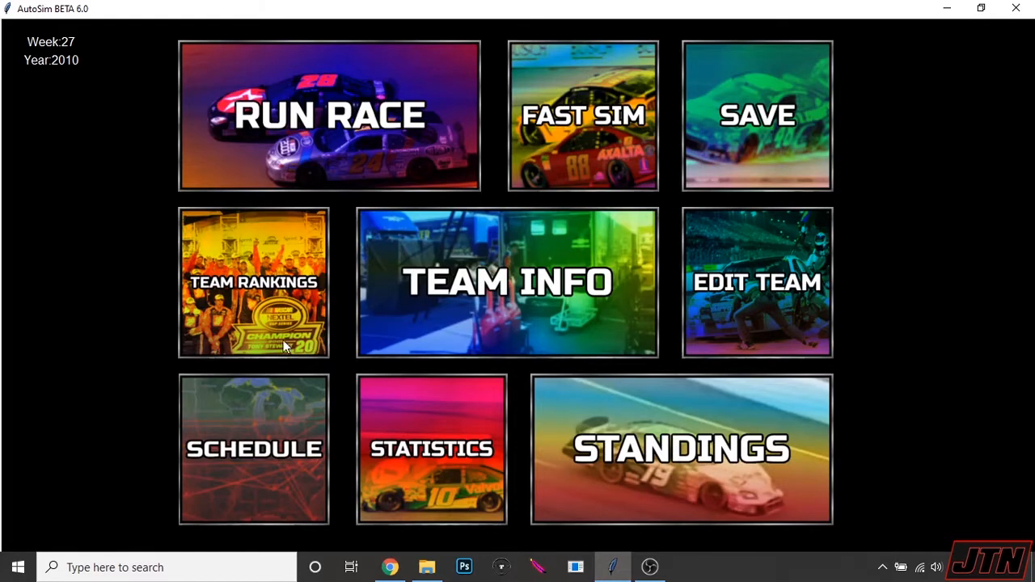
Step: Review the driver points rankings after 26 races, selecting Matt Kenseth's entry, then close them
{"action": "left_click", "coordinate": [680, 450]}
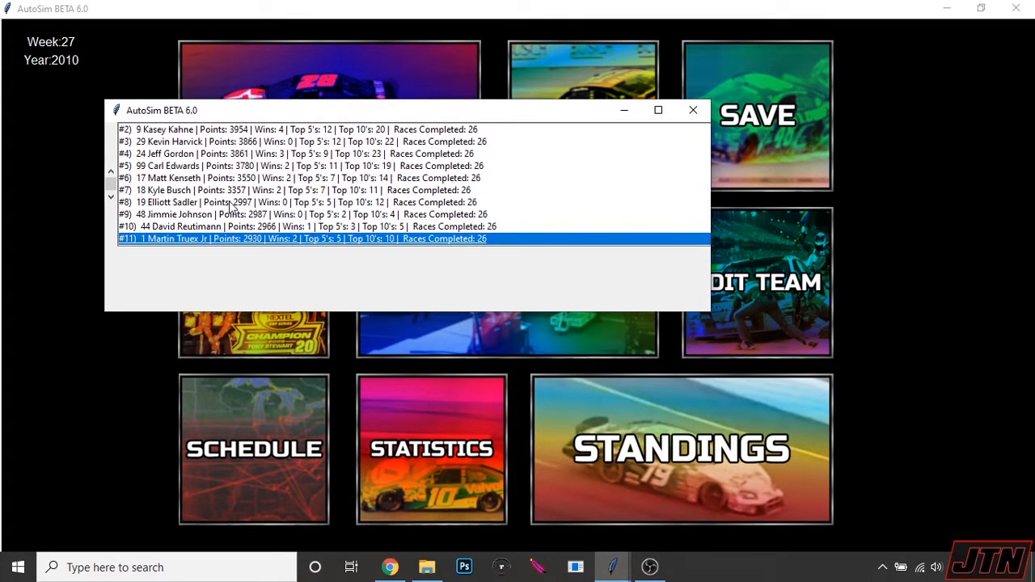
{"action": "scroll", "scroll_direction": "down", "scroll_amount": 3}
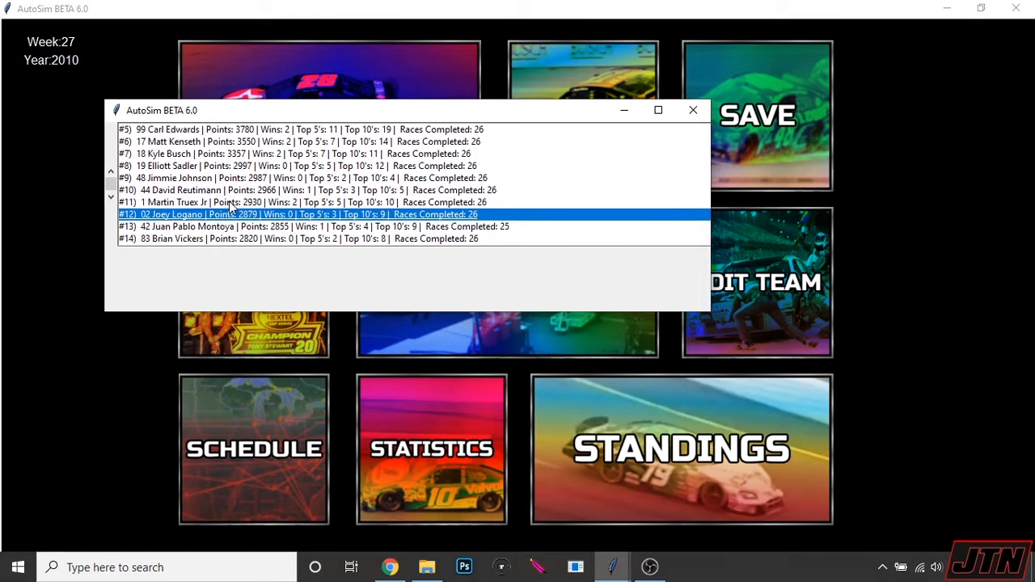
{"action": "left_click", "coordinate": [262, 226]}
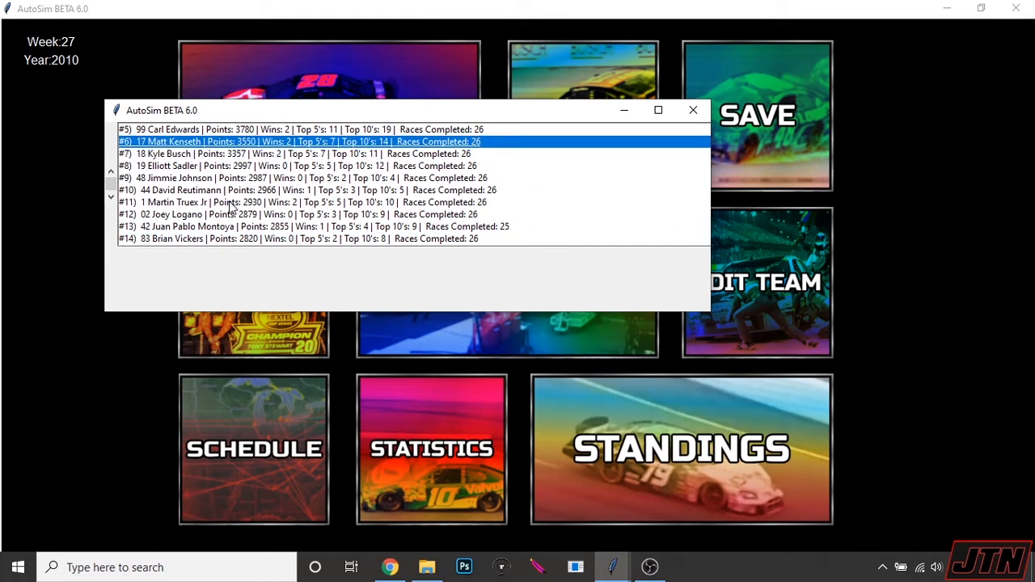
{"action": "left_click", "coordinate": [692, 110]}
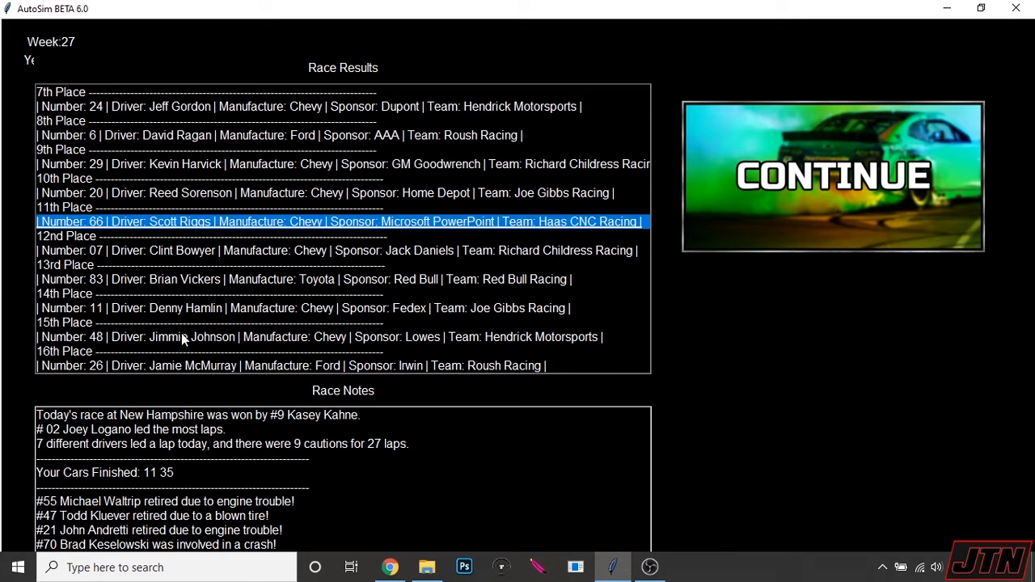
Step: Run the New Hampshire race and continue past its results to week 28
{"action": "left_click", "coordinate": [64, 294]}
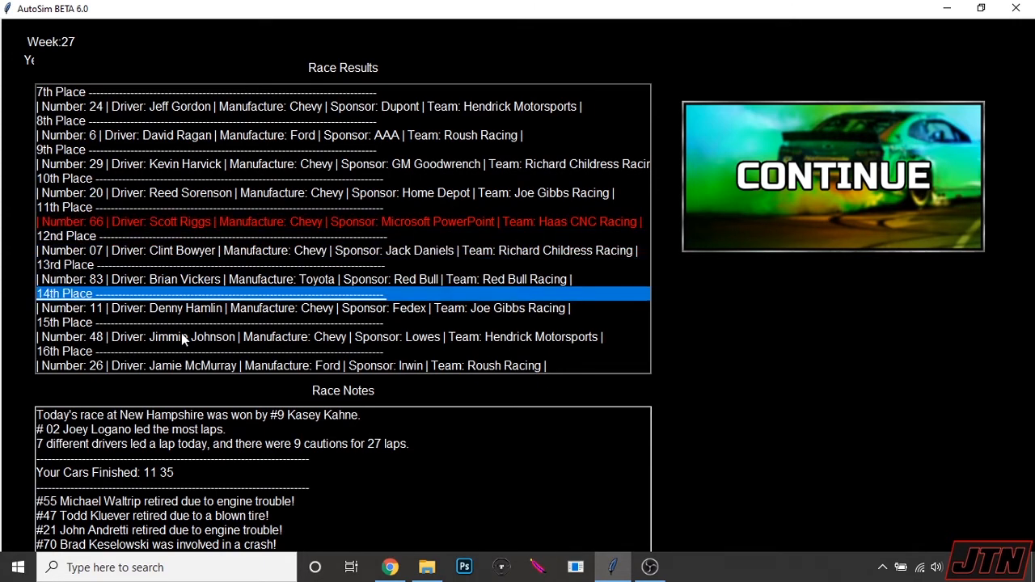
{"action": "mouse_move", "coordinate": [361, 540]}
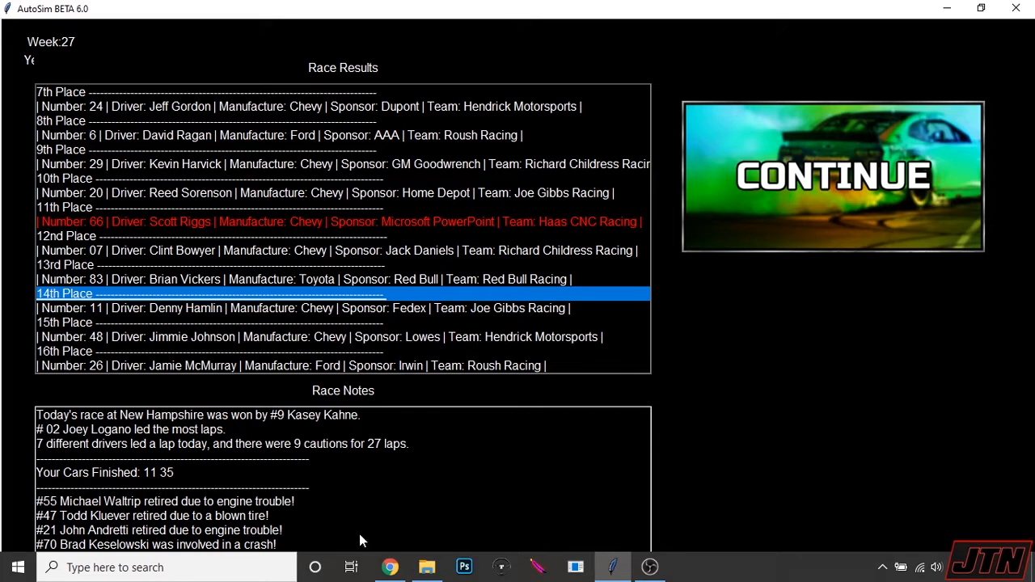
{"action": "left_click", "coordinate": [832, 175]}
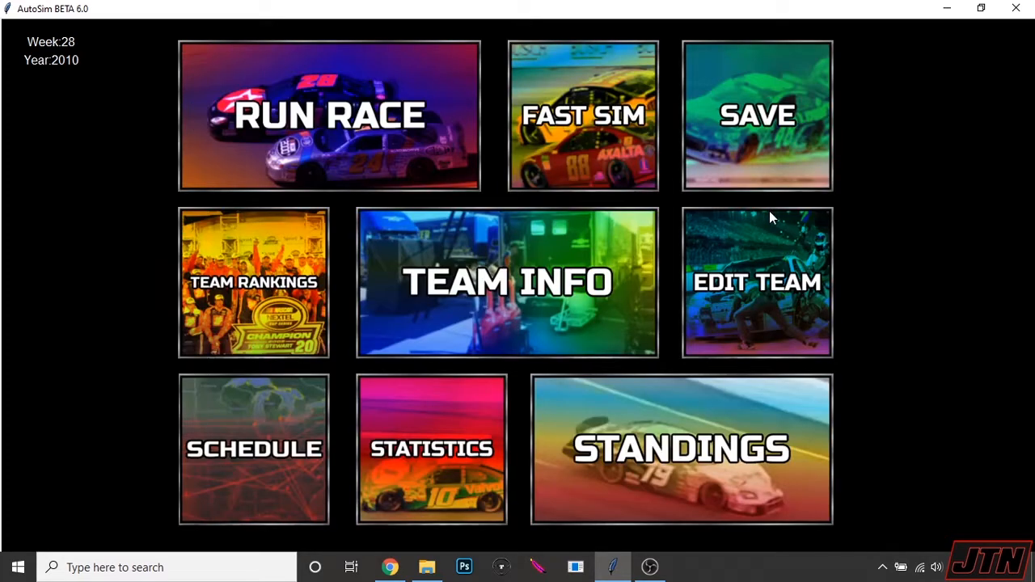
Step: Check car 70's ratings in Edit Team, return to the menu and run the Dover race
{"action": "left_click", "coordinate": [757, 282]}
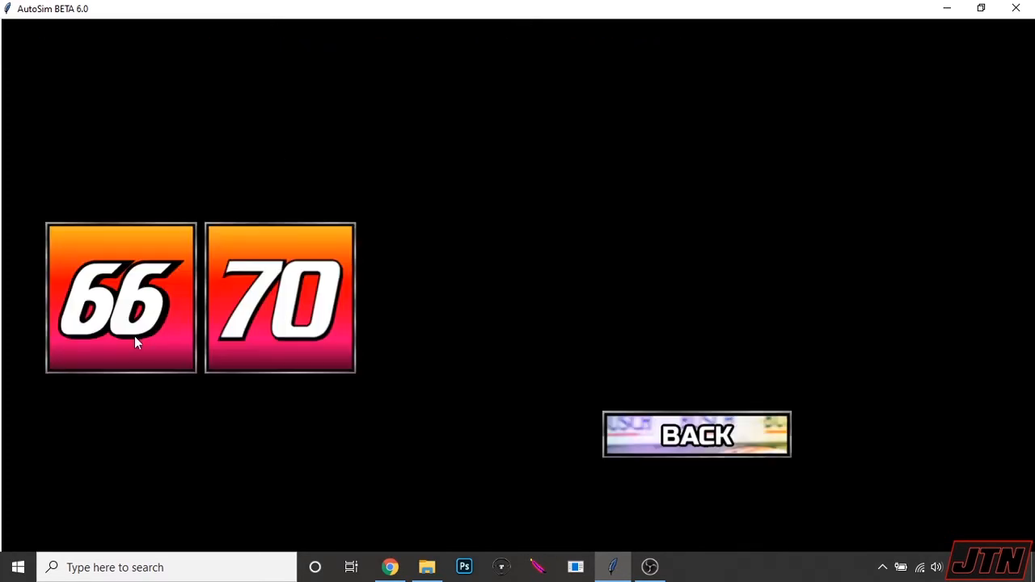
{"action": "left_click", "coordinate": [279, 298]}
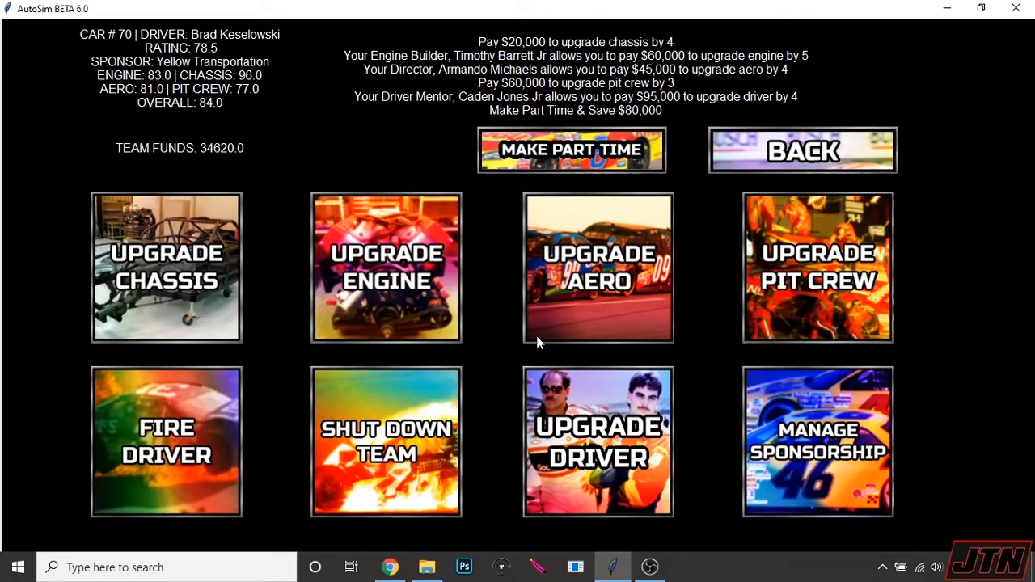
{"action": "mouse_move", "coordinate": [673, 320]}
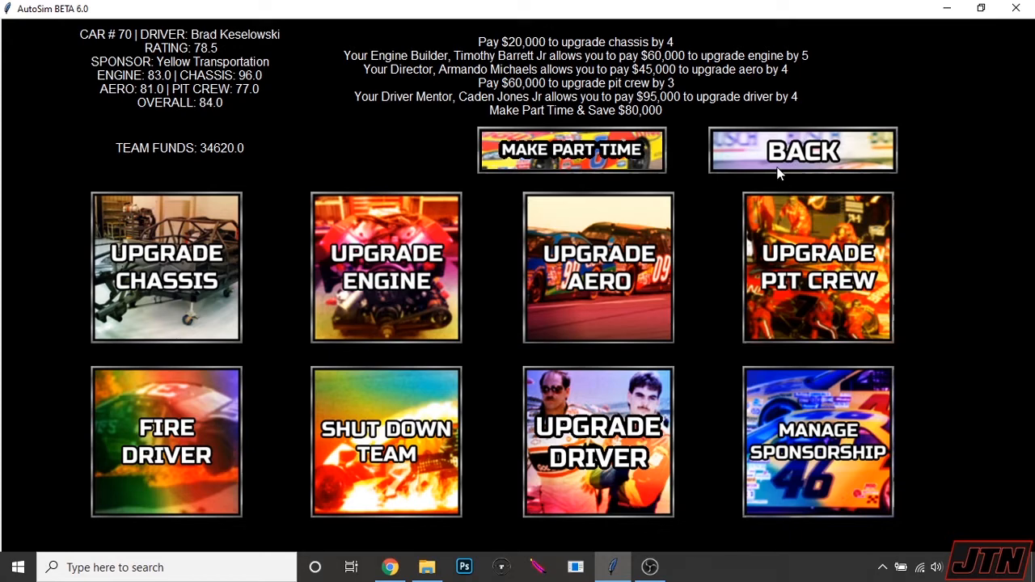
{"action": "left_click", "coordinate": [802, 149]}
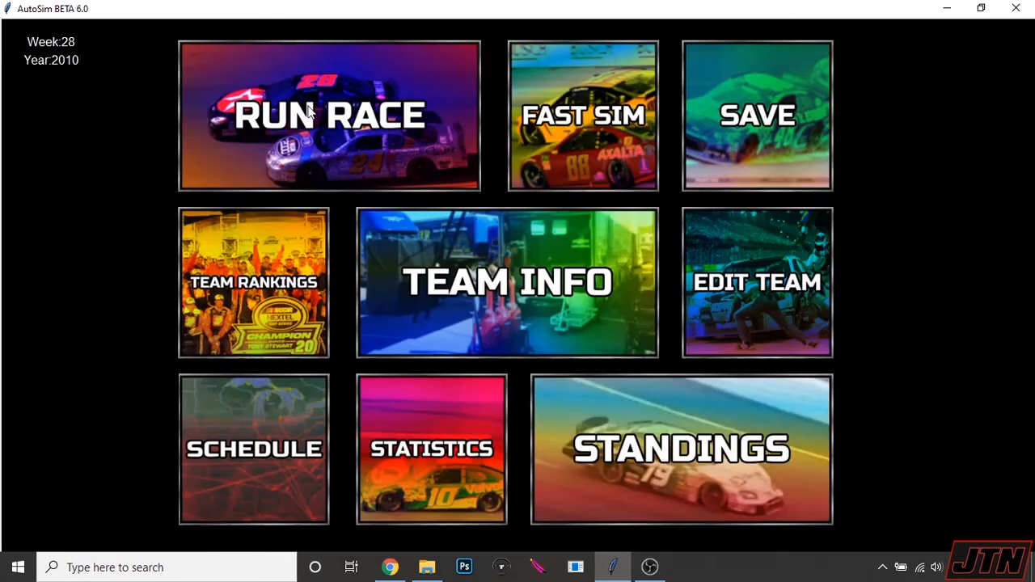
{"action": "left_click", "coordinate": [333, 114]}
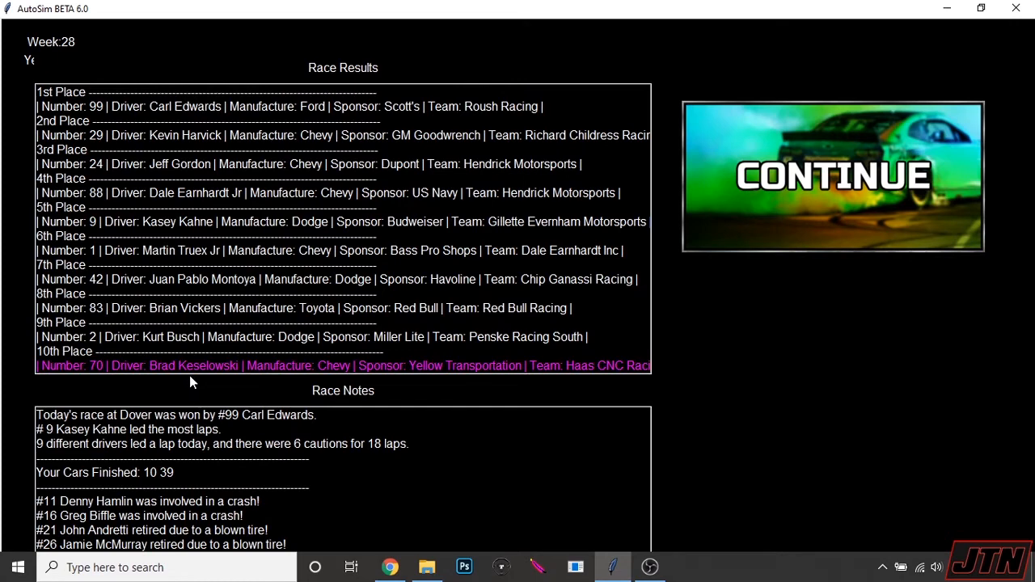
{"action": "mouse_move", "coordinate": [191, 381]}
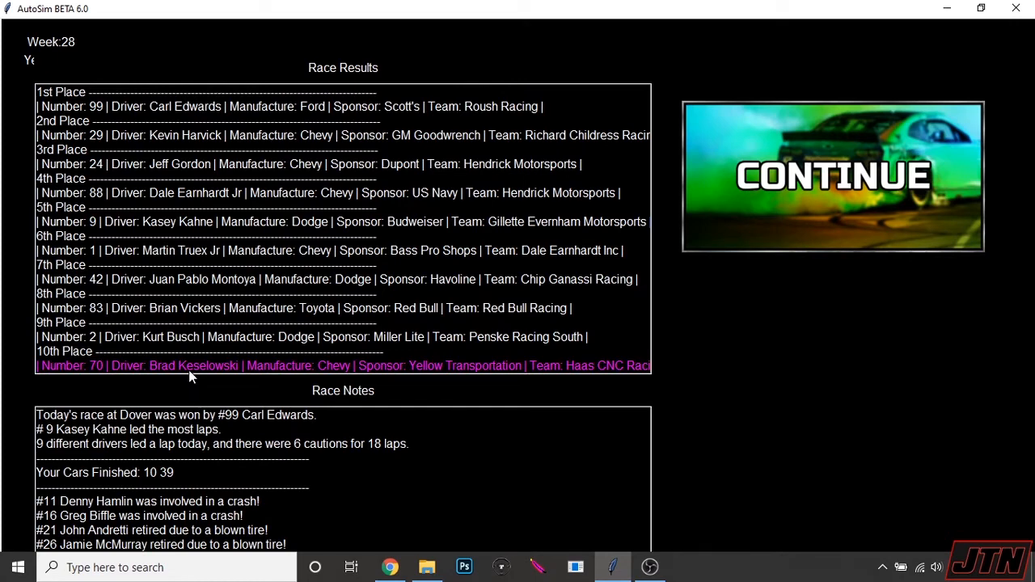
{"action": "mouse_move", "coordinate": [833, 175]}
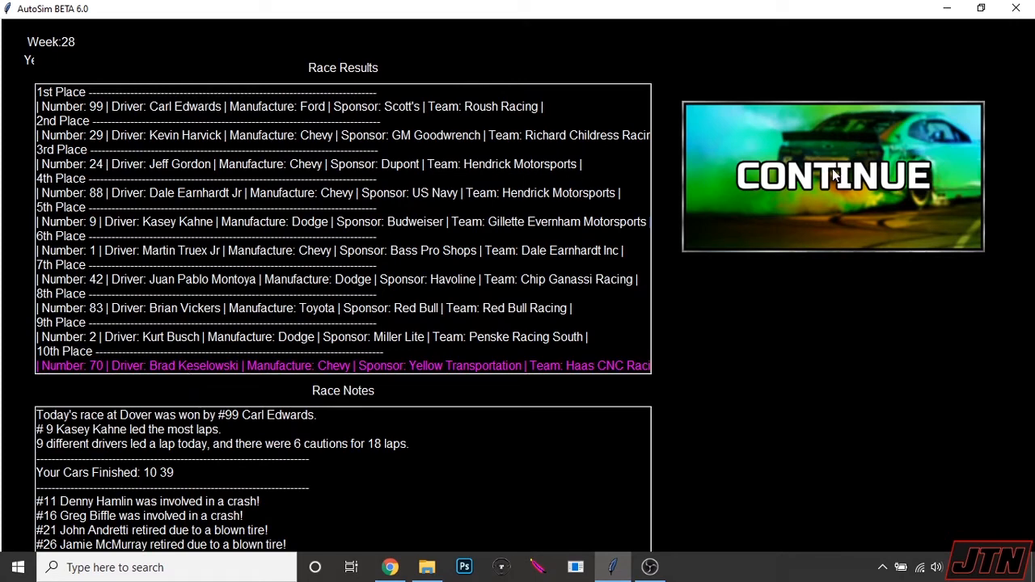
Step: Continue past the Dover results and bring up Haas CNC Racing's 2010 team stats chart
{"action": "left_click", "coordinate": [833, 174]}
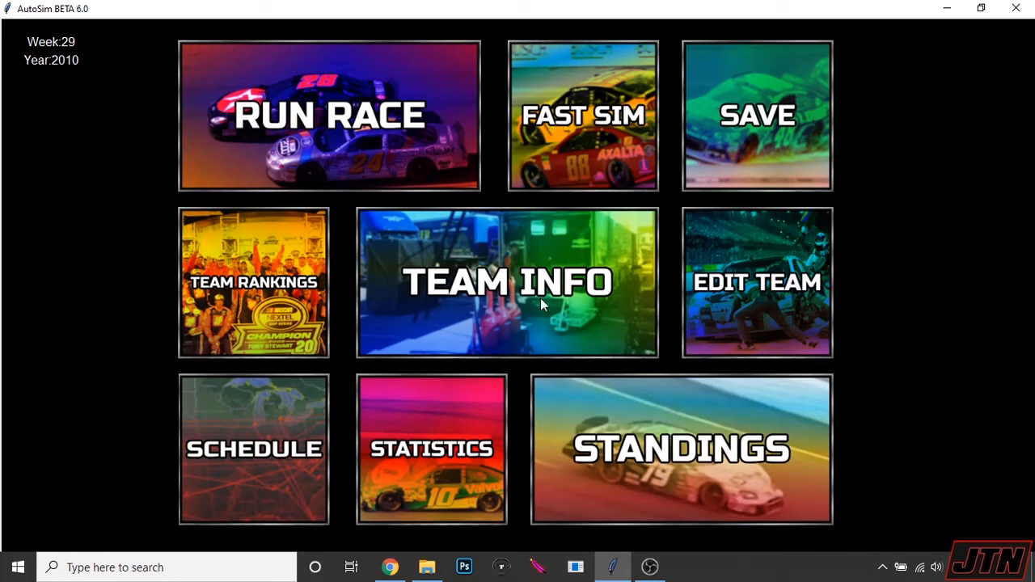
{"action": "left_click", "coordinate": [507, 282]}
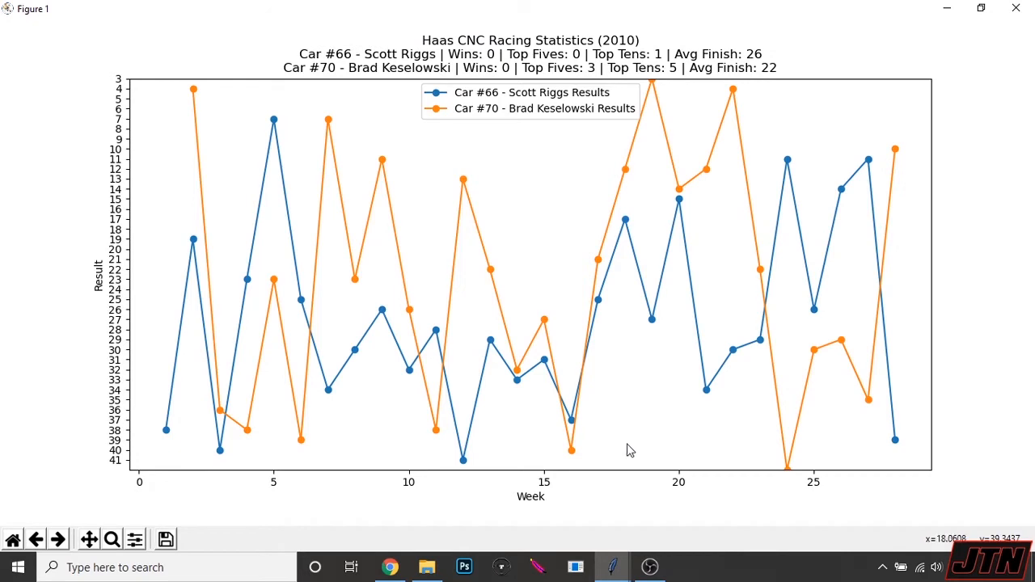
{"action": "mouse_move", "coordinate": [547, 343]}
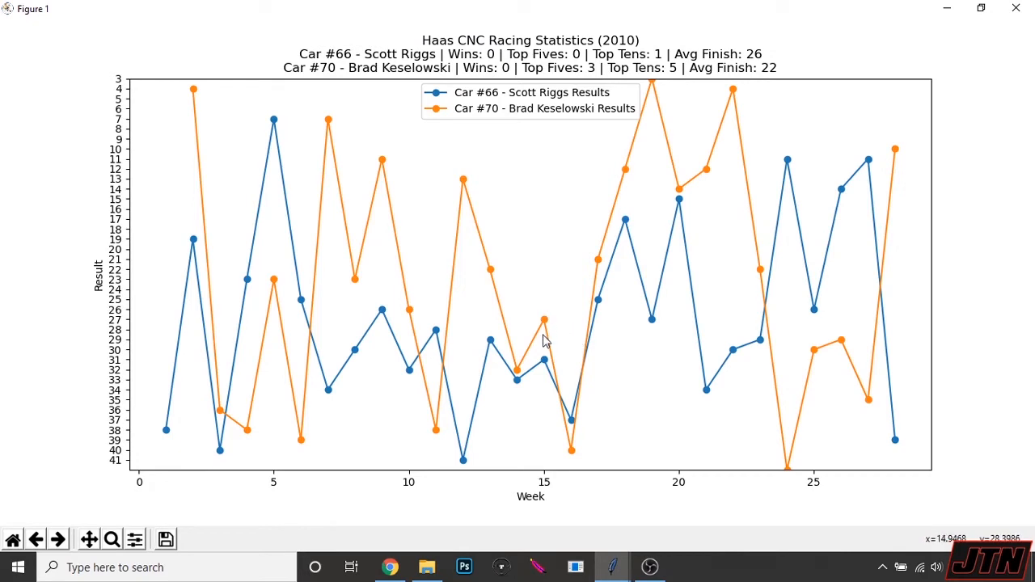
{"action": "mouse_move", "coordinate": [811, 292]}
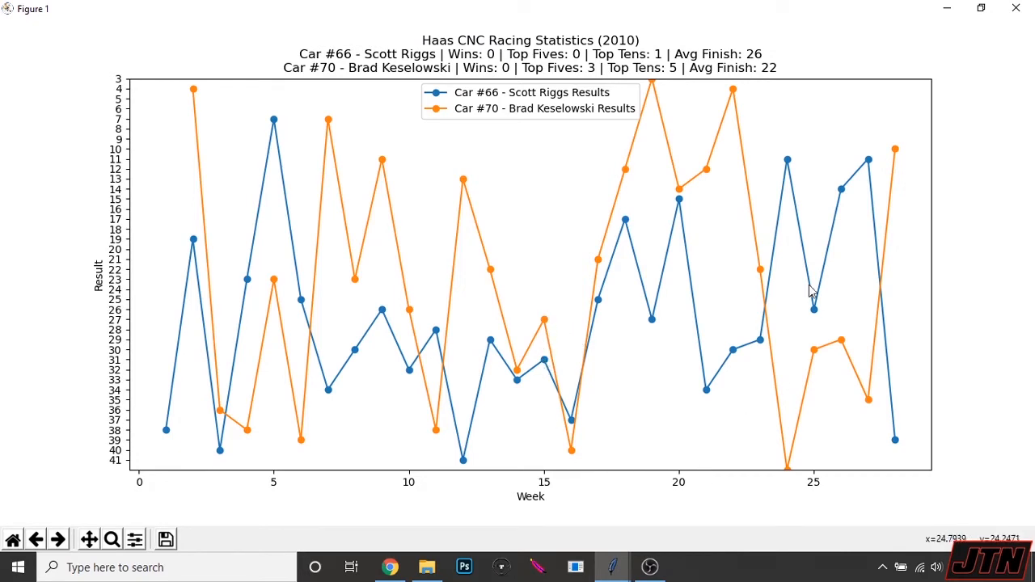
{"action": "mouse_move", "coordinate": [220, 184]}
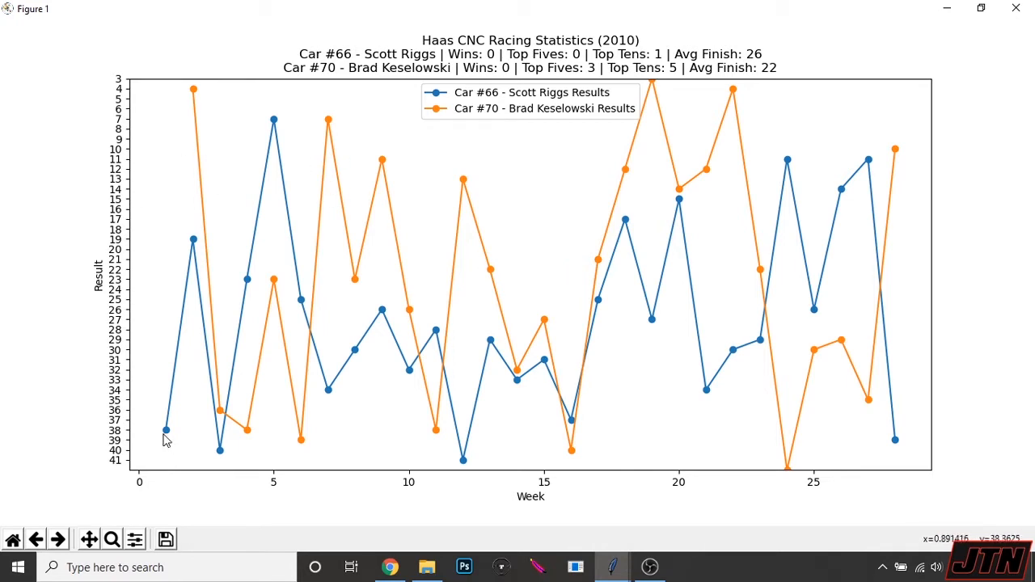
{"action": "mouse_move", "coordinate": [159, 451]}
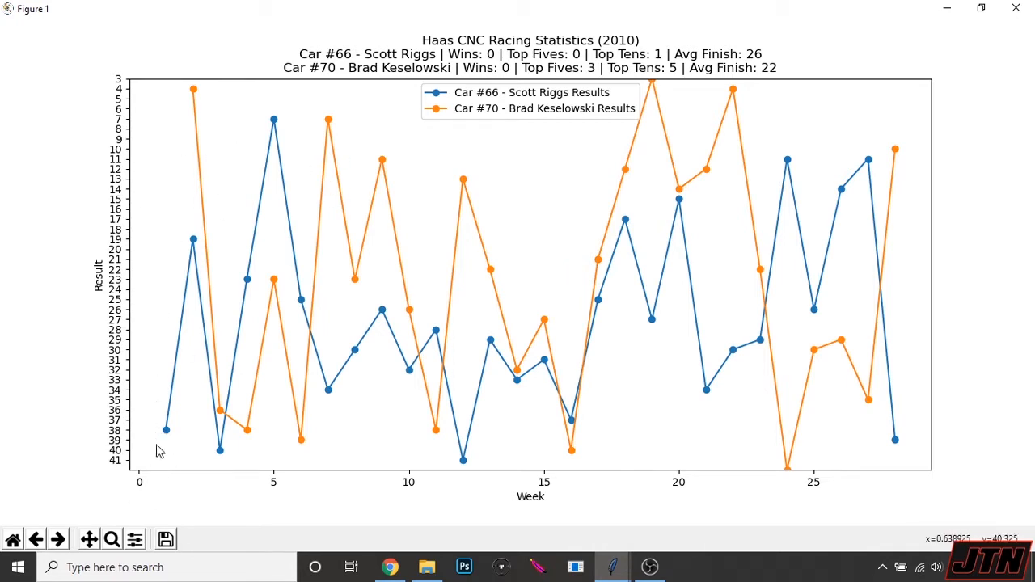
{"action": "mouse_move", "coordinate": [207, 99]}
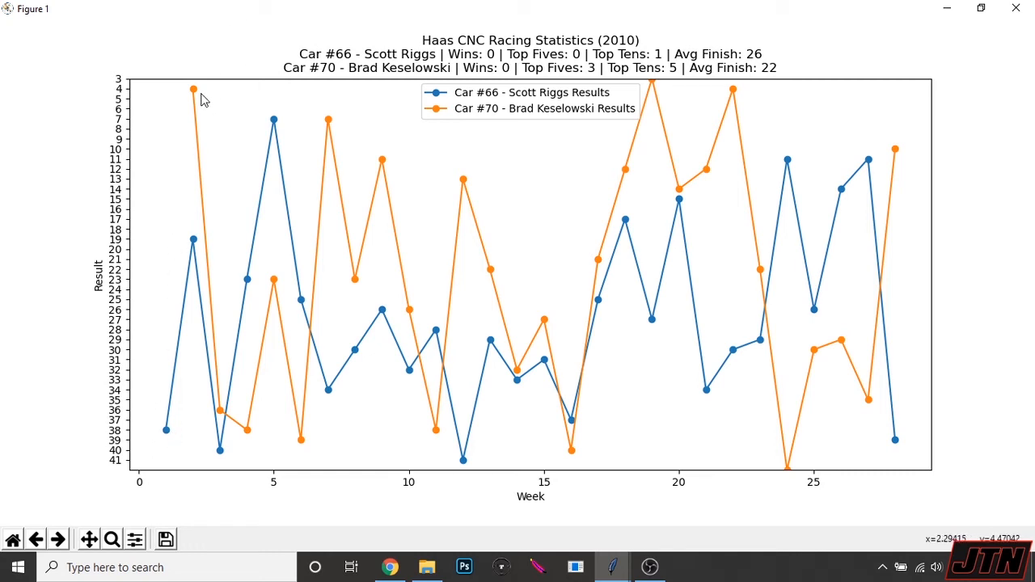
{"action": "mouse_move", "coordinate": [186, 305]}
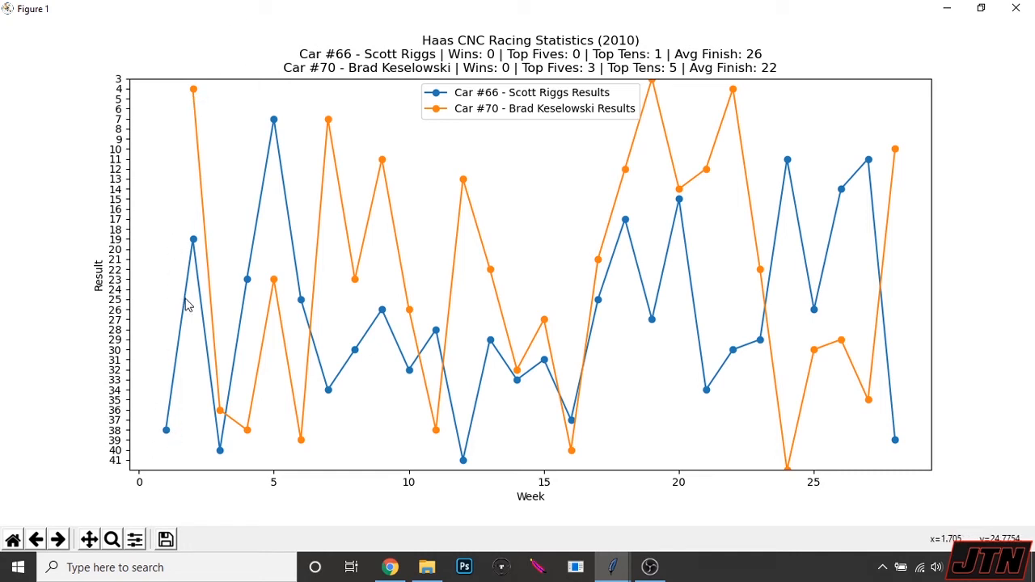
{"action": "mouse_move", "coordinate": [655, 95]}
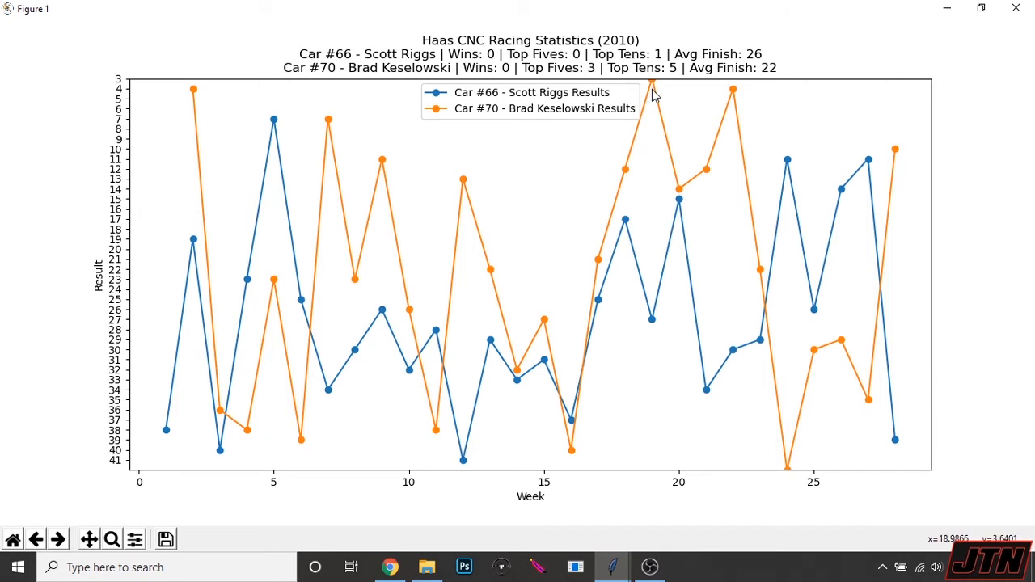
{"action": "mouse_move", "coordinate": [633, 284]}
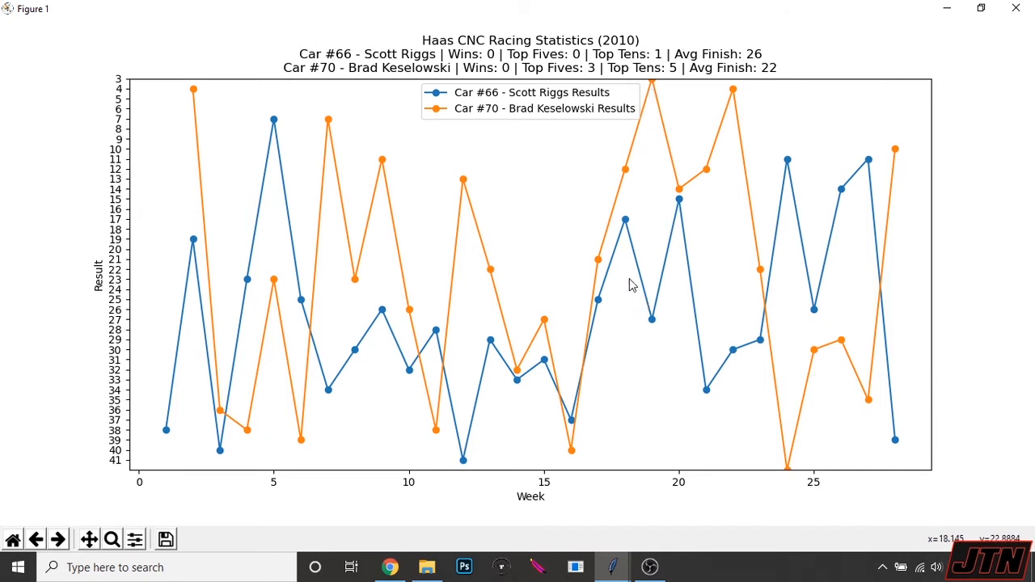
{"action": "mouse_move", "coordinate": [744, 196]}
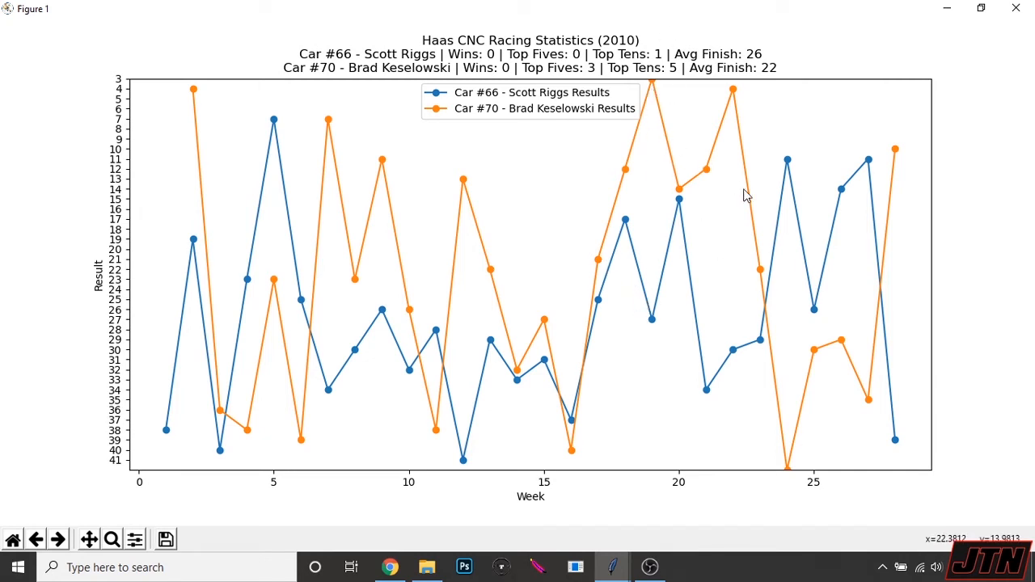
{"action": "mouse_move", "coordinate": [913, 328]}
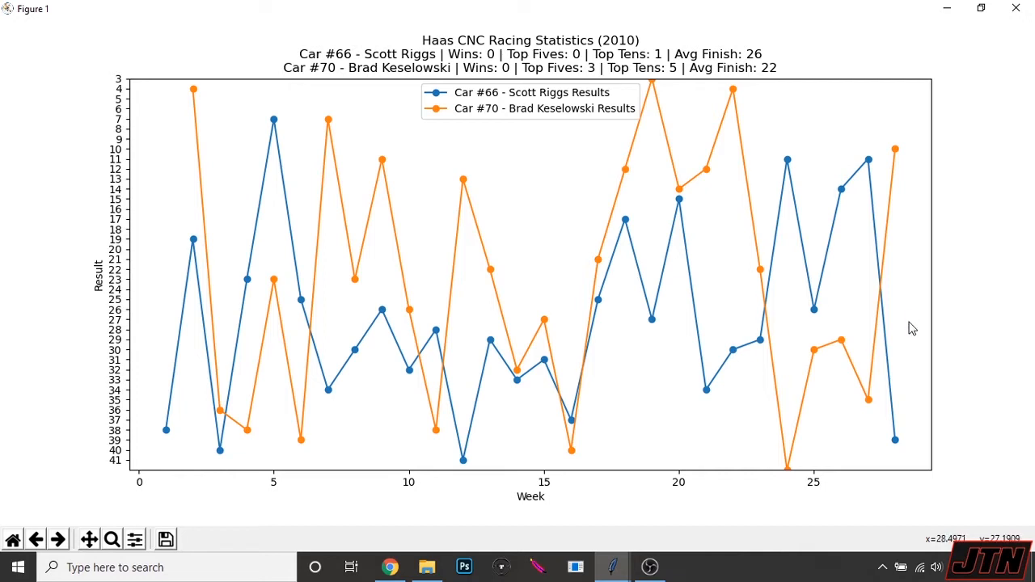
{"action": "mouse_move", "coordinate": [880, 324]}
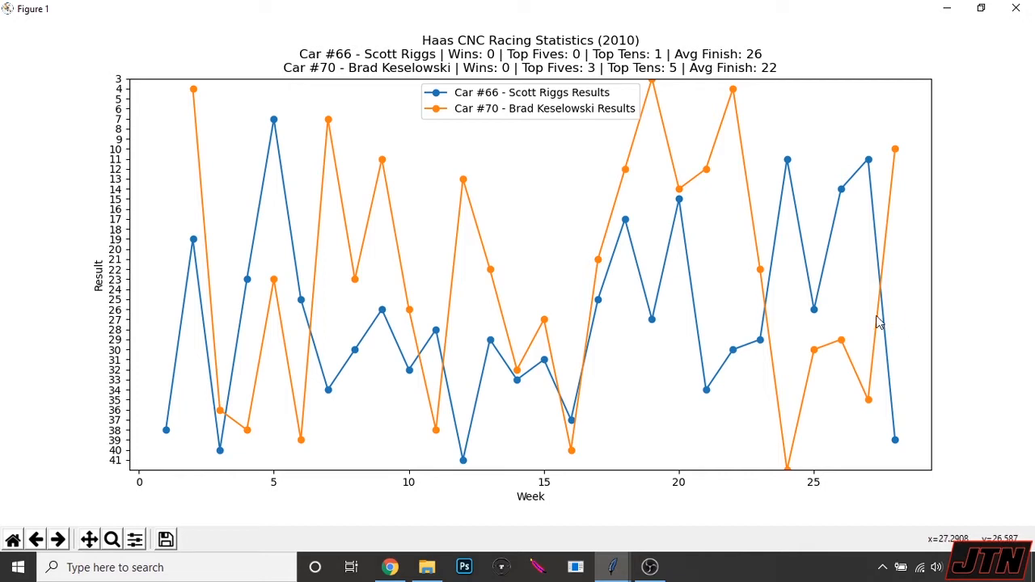
{"action": "mouse_move", "coordinate": [598, 116]}
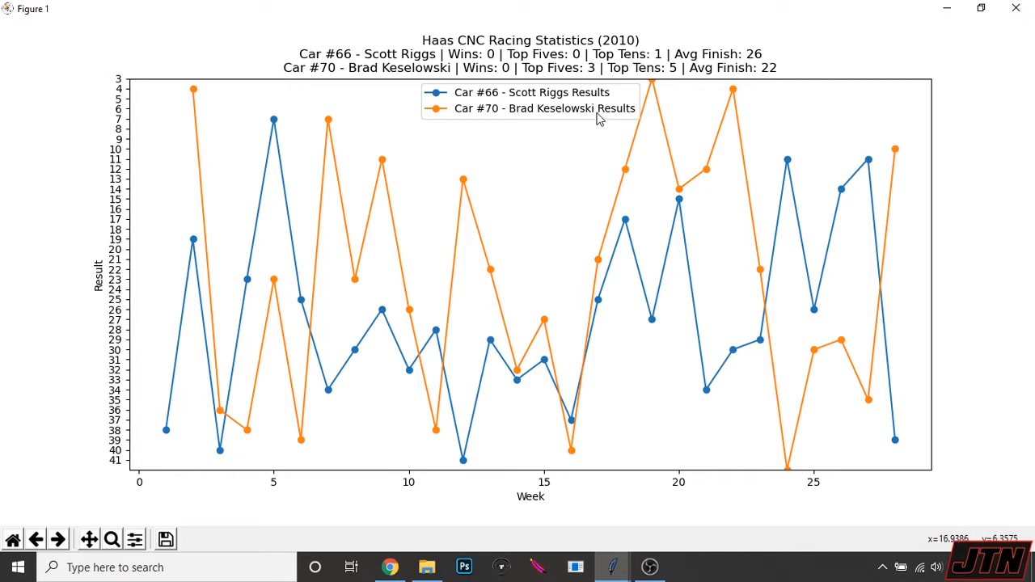
{"action": "mouse_move", "coordinate": [709, 85]}
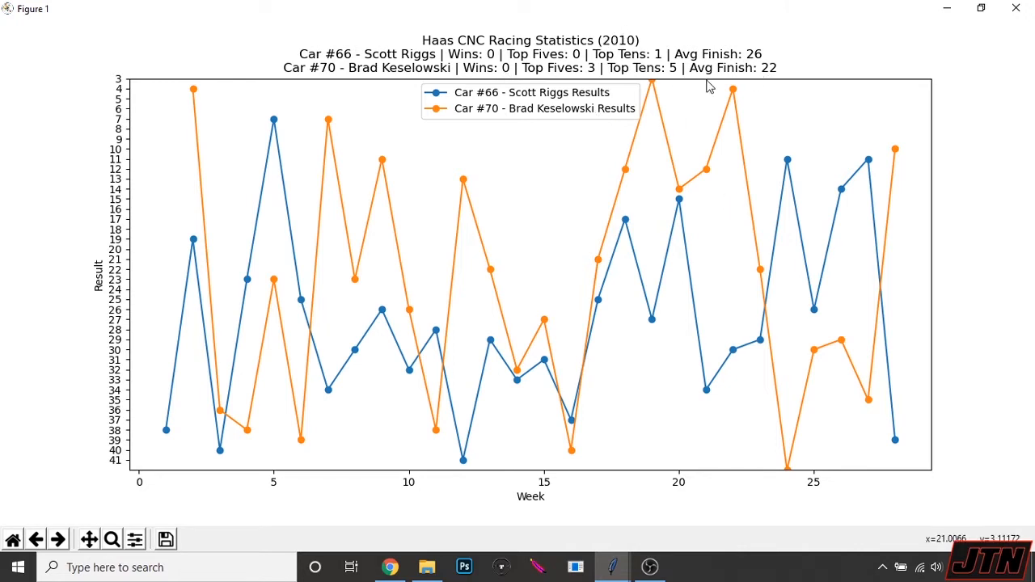
{"action": "mouse_move", "coordinate": [825, 375]}
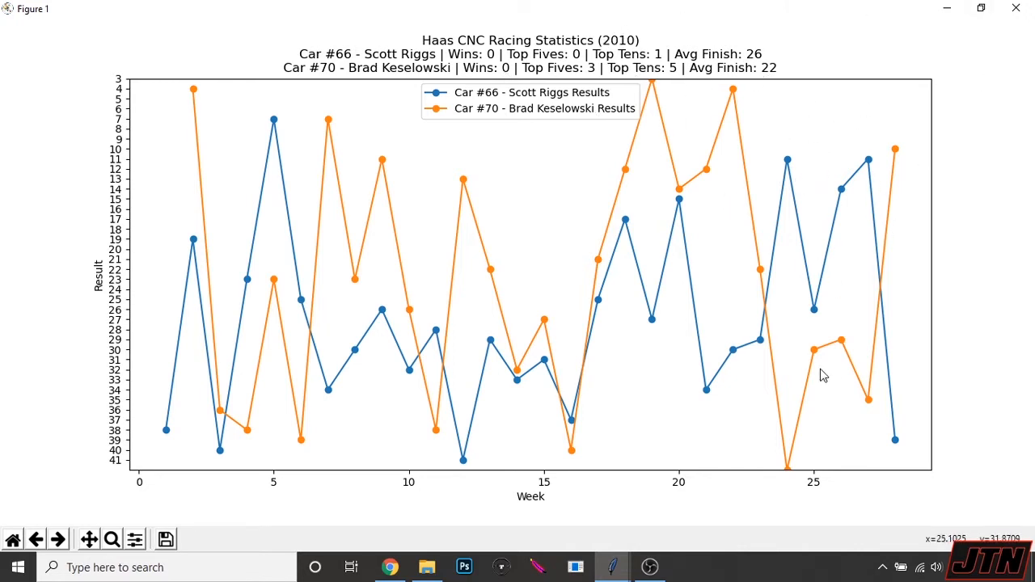
{"action": "mouse_move", "coordinate": [1025, 61]}
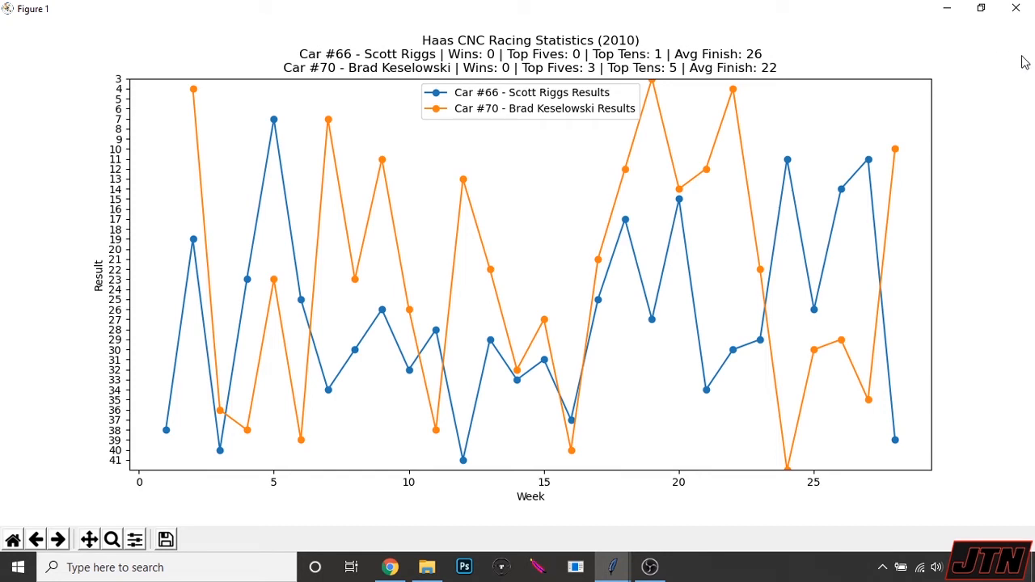
{"action": "mouse_move", "coordinate": [1014, 9]}
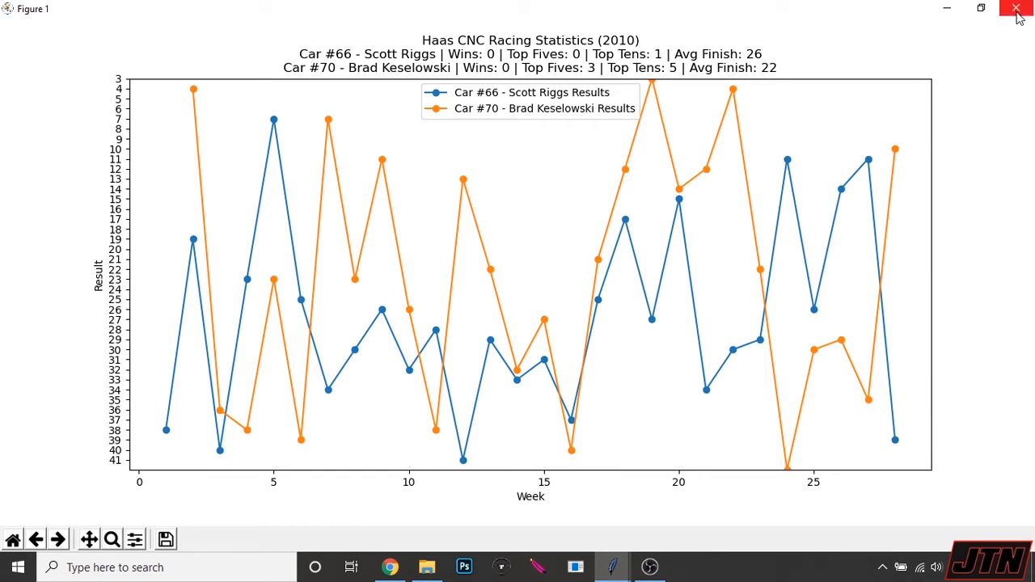
{"action": "mouse_move", "coordinate": [1019, 9]}
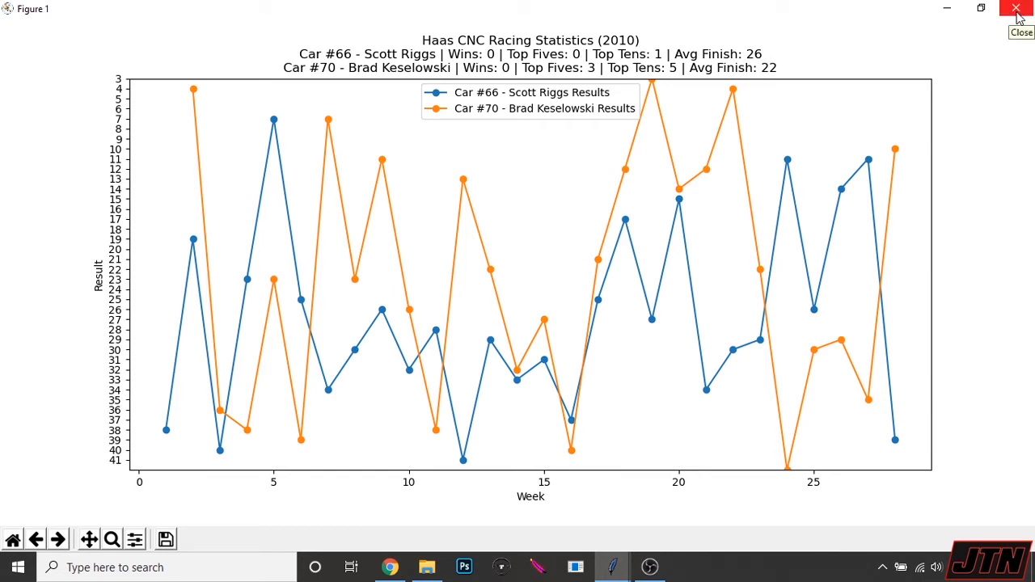
Step: Close the 2010 team results chart after reviewing cars 66 and 70
{"action": "left_click", "coordinate": [1018, 10]}
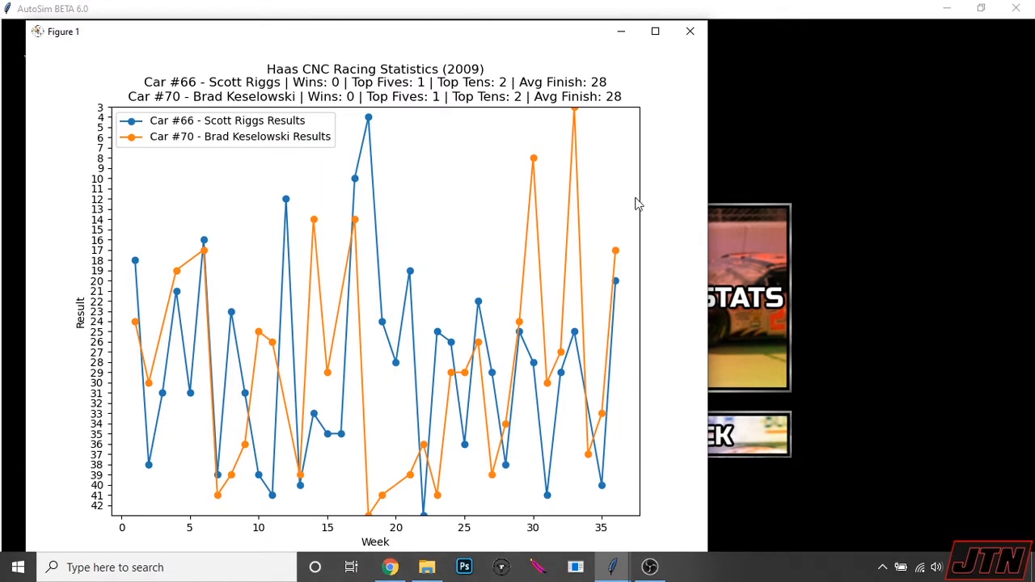
{"action": "mouse_move", "coordinate": [679, 504]}
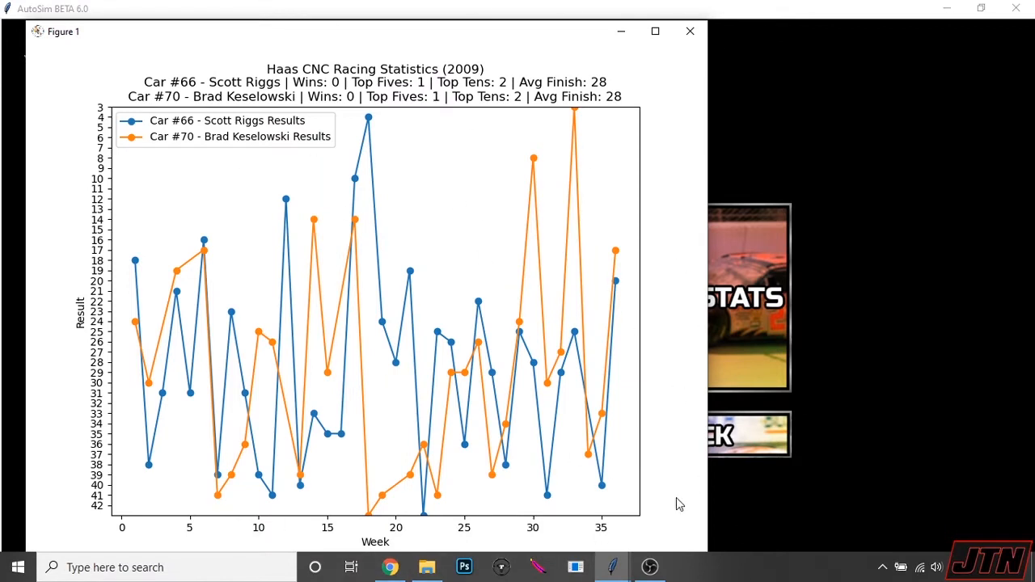
Step: Close the 2009 results chart and show the team overview of cars 66 and 70
{"action": "left_click", "coordinate": [689, 31]}
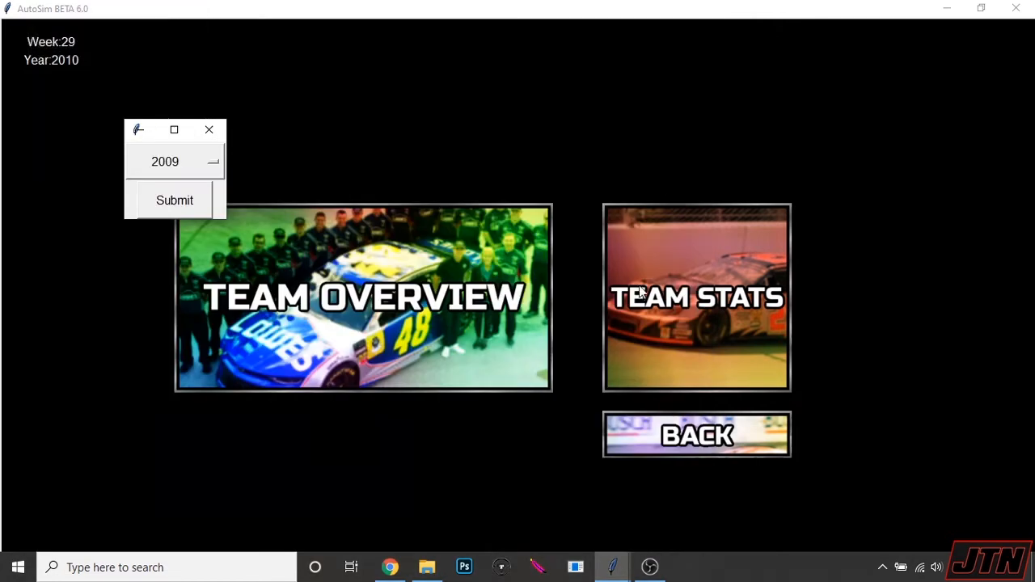
{"action": "left_click", "coordinate": [175, 200]}
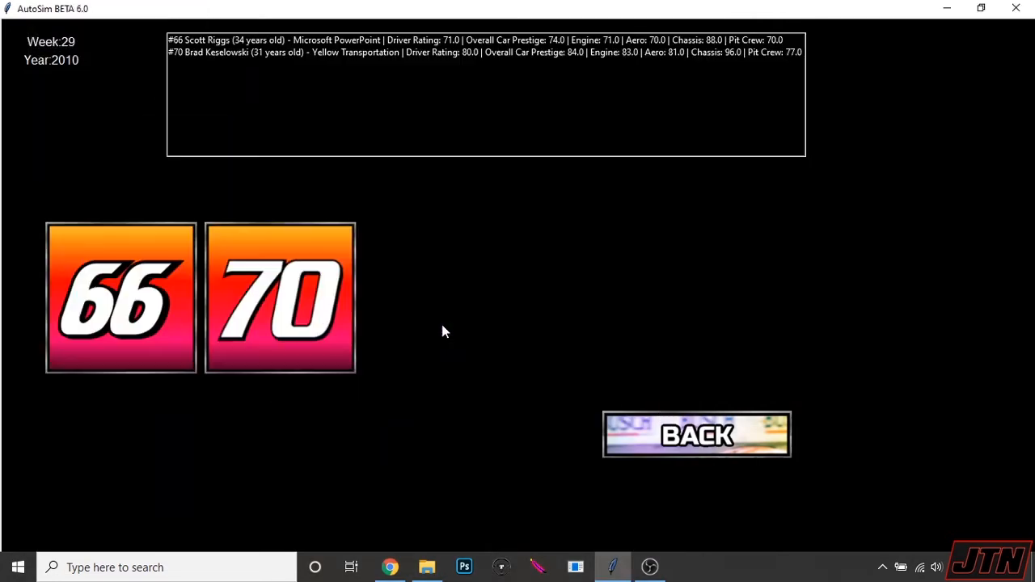
{"action": "mouse_move", "coordinate": [485, 93]}
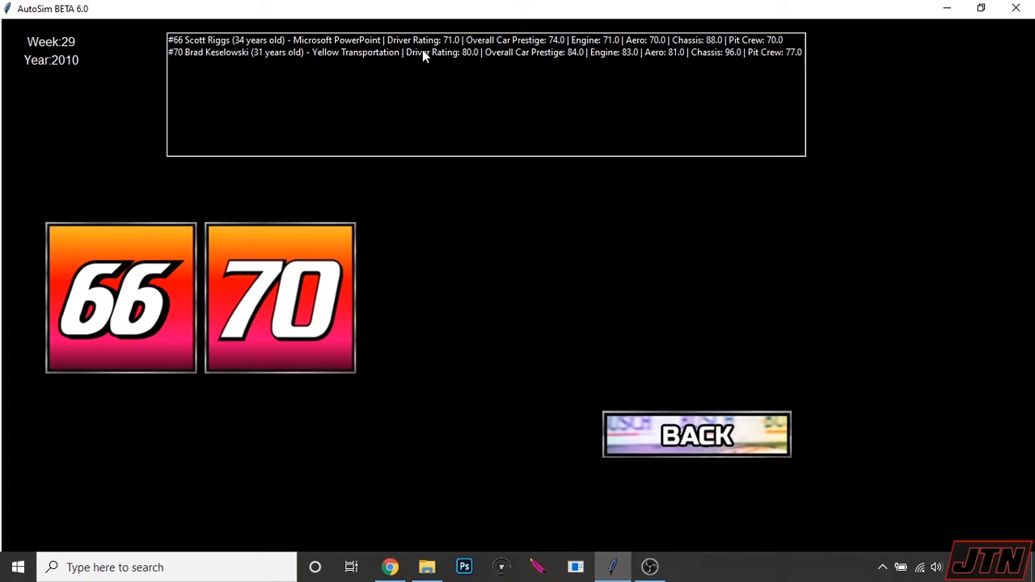
Step: Return to the main menu and run the week 29 Talladega race
{"action": "left_click", "coordinate": [697, 434]}
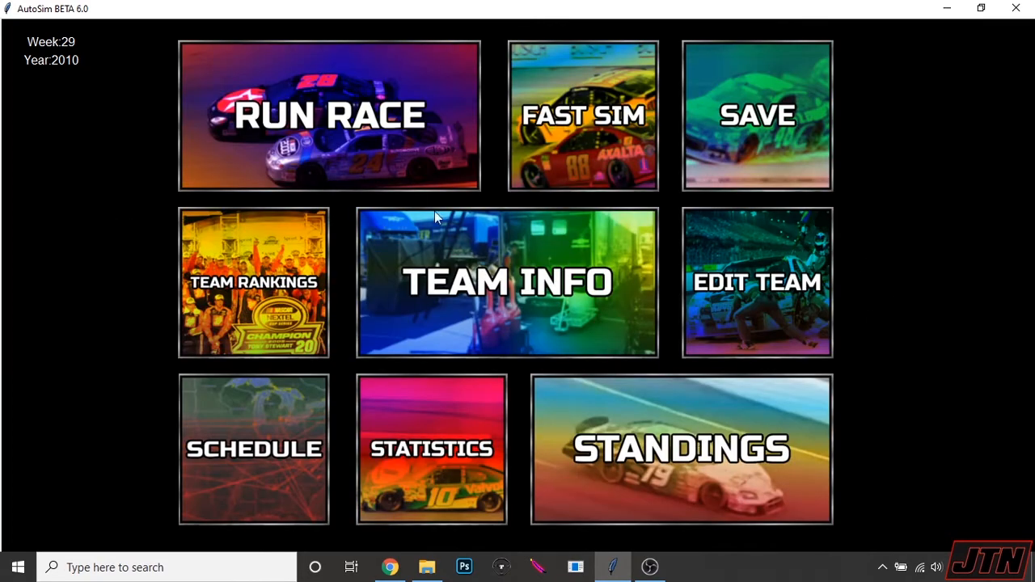
{"action": "left_click", "coordinate": [330, 113]}
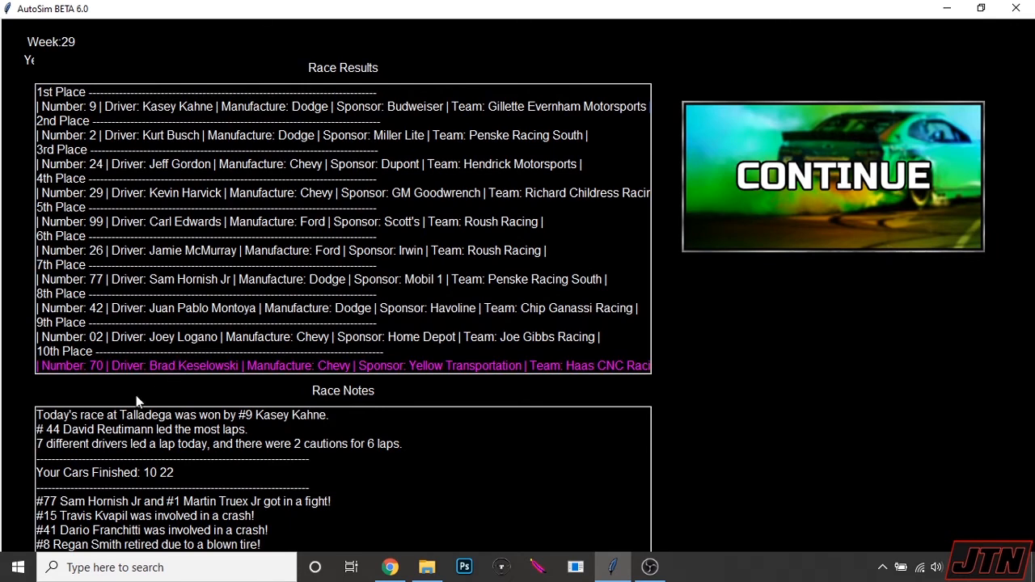
{"action": "mouse_move", "coordinate": [319, 357]}
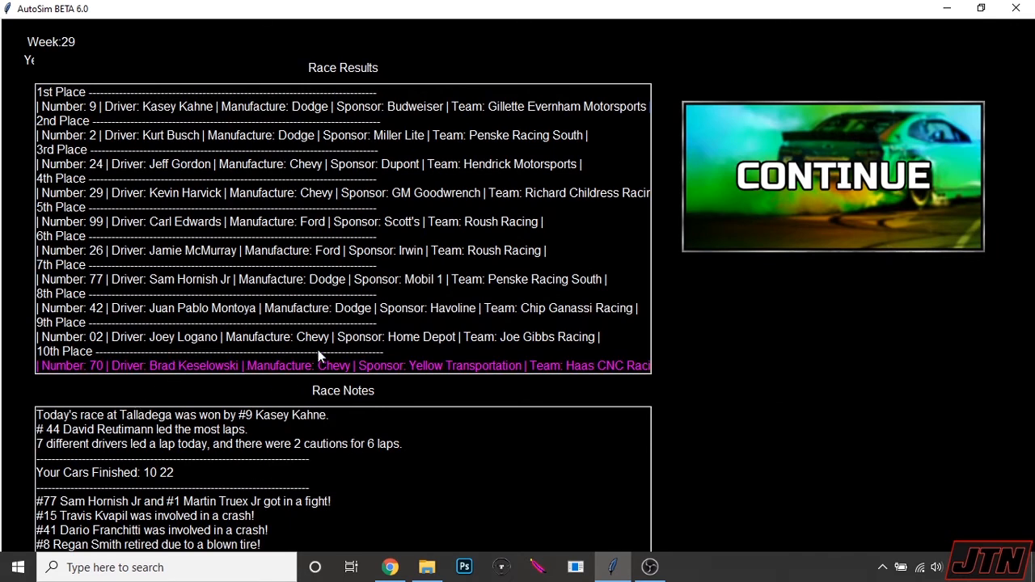
{"action": "mouse_move", "coordinate": [752, 221]}
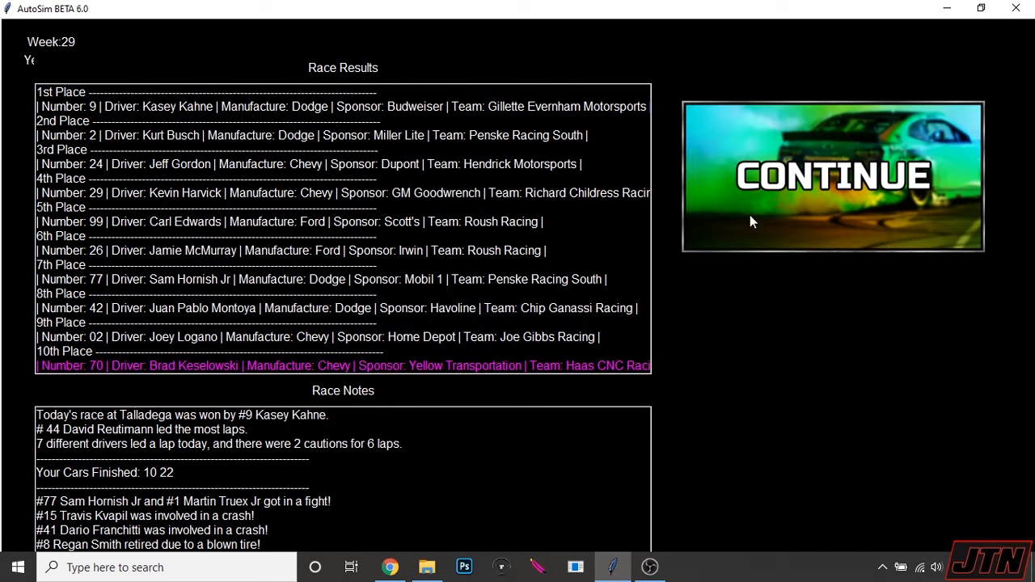
Step: Continue past the Talladega race results
{"action": "left_click", "coordinate": [831, 175]}
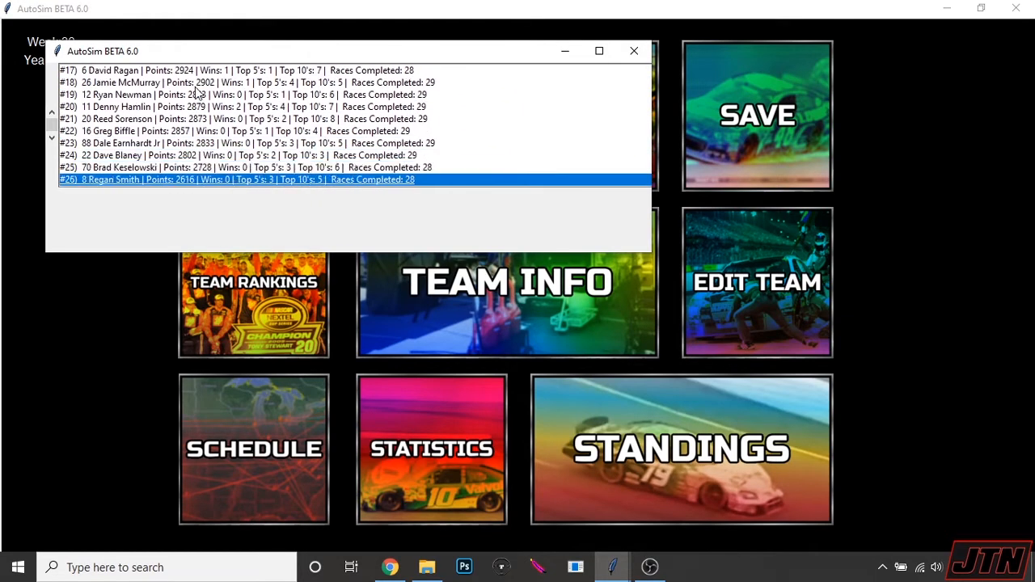
Step: Scroll through the driver points standings and close the standings window
{"action": "scroll", "scroll_direction": "down", "scroll_amount": 3}
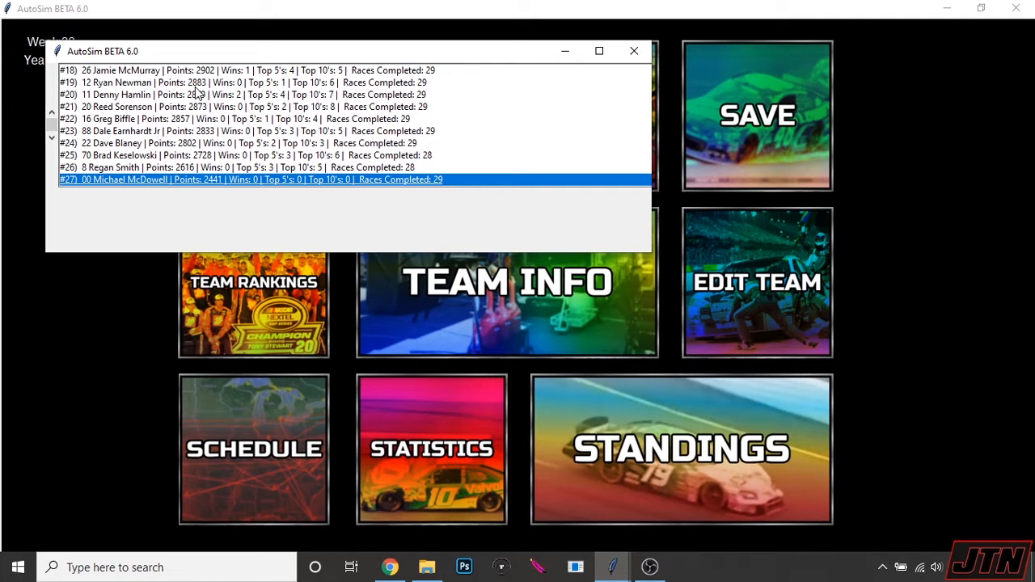
{"action": "scroll", "scroll_direction": "down", "scroll_amount": 3}
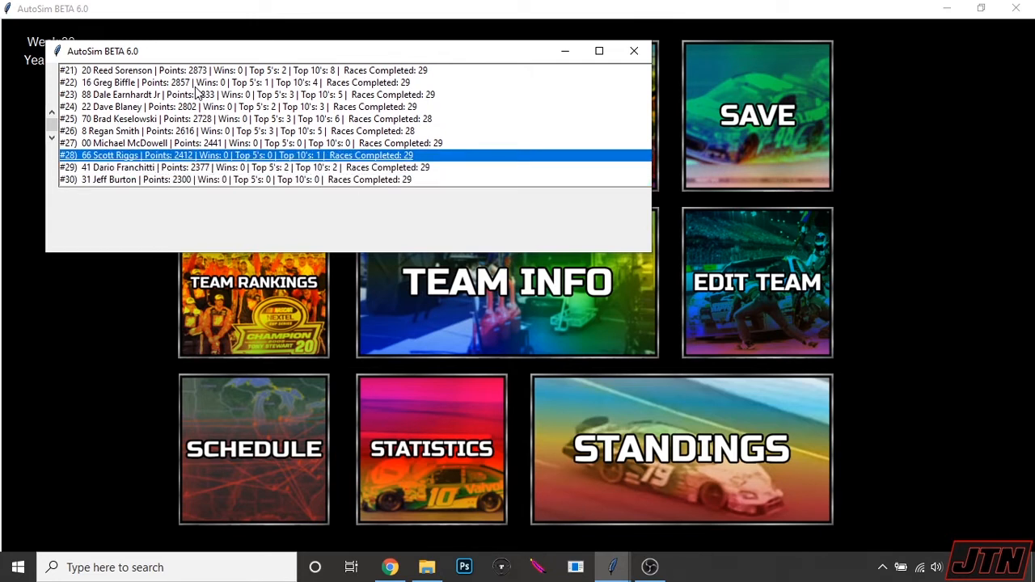
{"action": "mouse_move", "coordinate": [677, 26]}
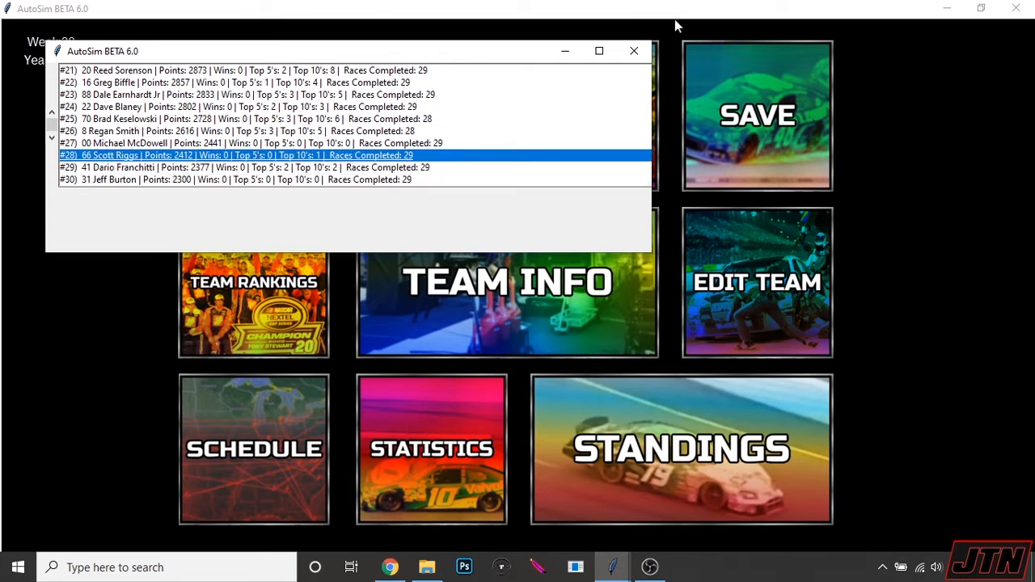
{"action": "mouse_move", "coordinate": [634, 50]}
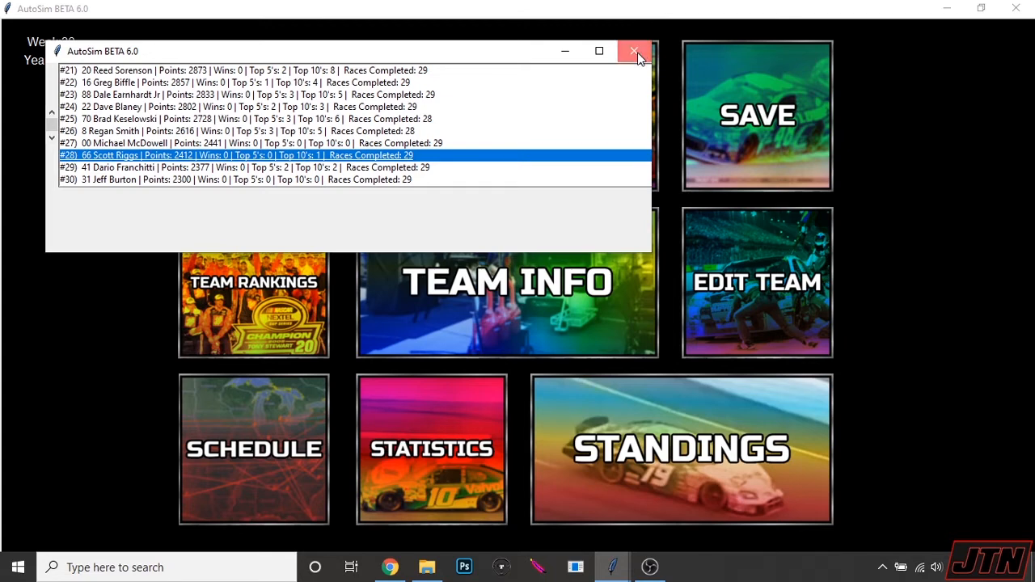
{"action": "left_click", "coordinate": [631, 51]}
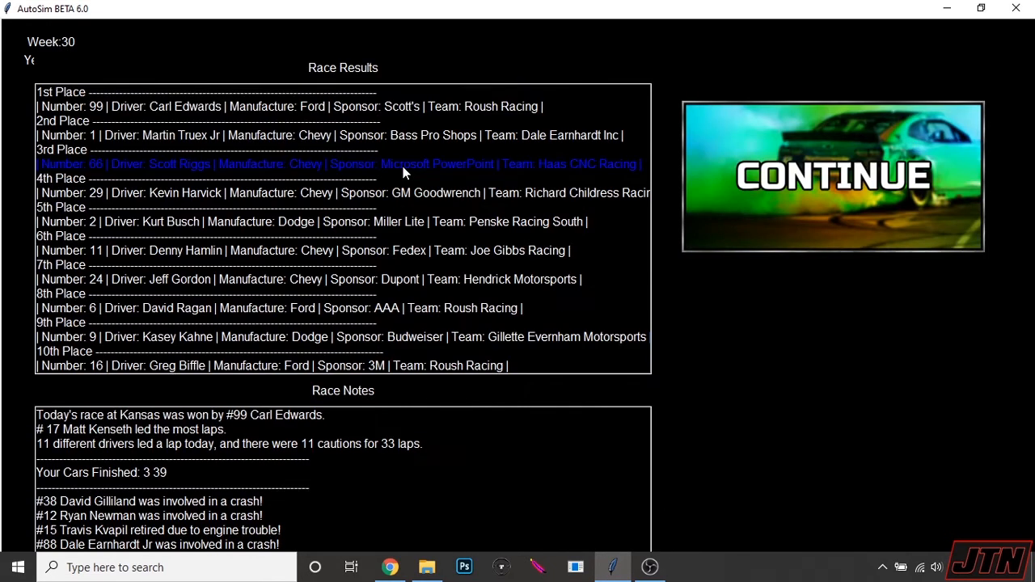
{"action": "mouse_move", "coordinate": [330, 163]}
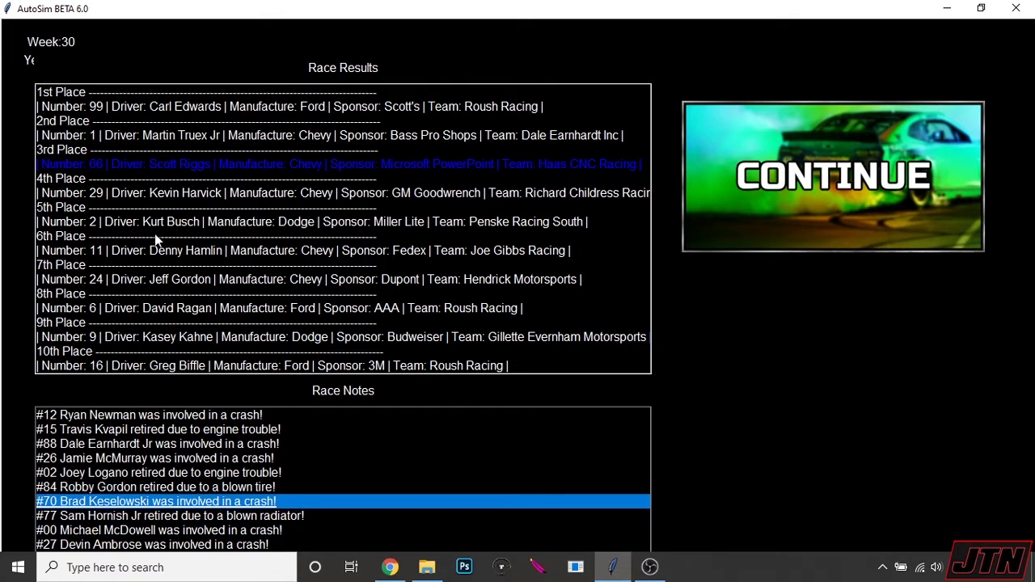
{"action": "mouse_move", "coordinate": [634, 172]}
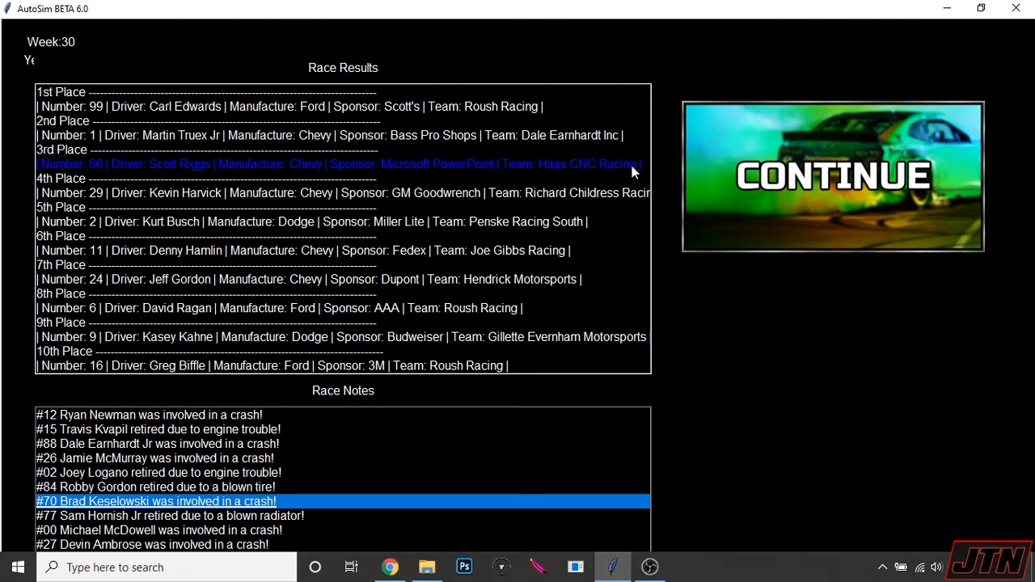
Step: Continue past the Kansas results and upgrade car 70's pit crew to 82
{"action": "left_click", "coordinate": [833, 174]}
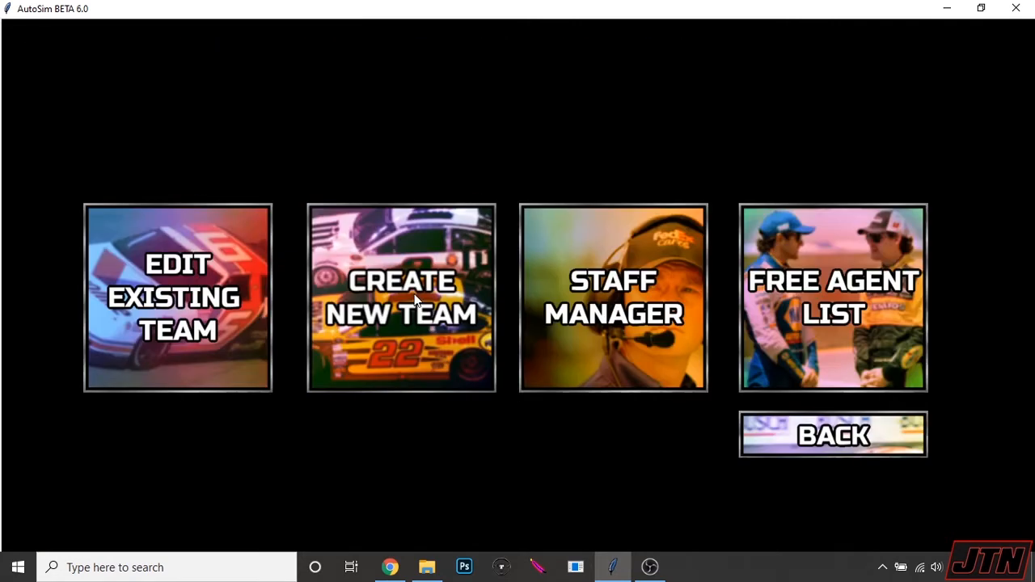
{"action": "left_click", "coordinate": [177, 298]}
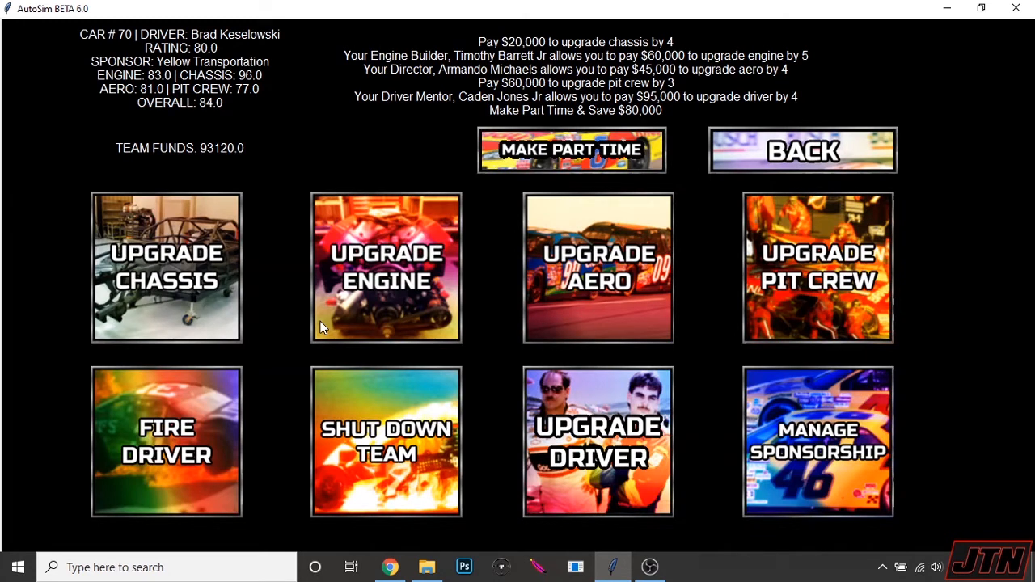
{"action": "mouse_move", "coordinate": [830, 326]}
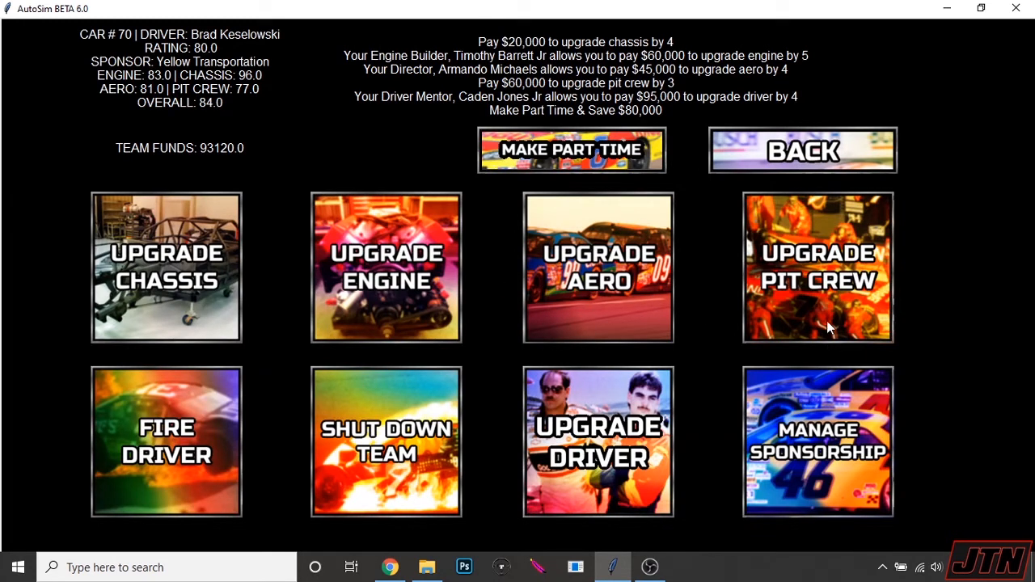
{"action": "left_click", "coordinate": [819, 267]}
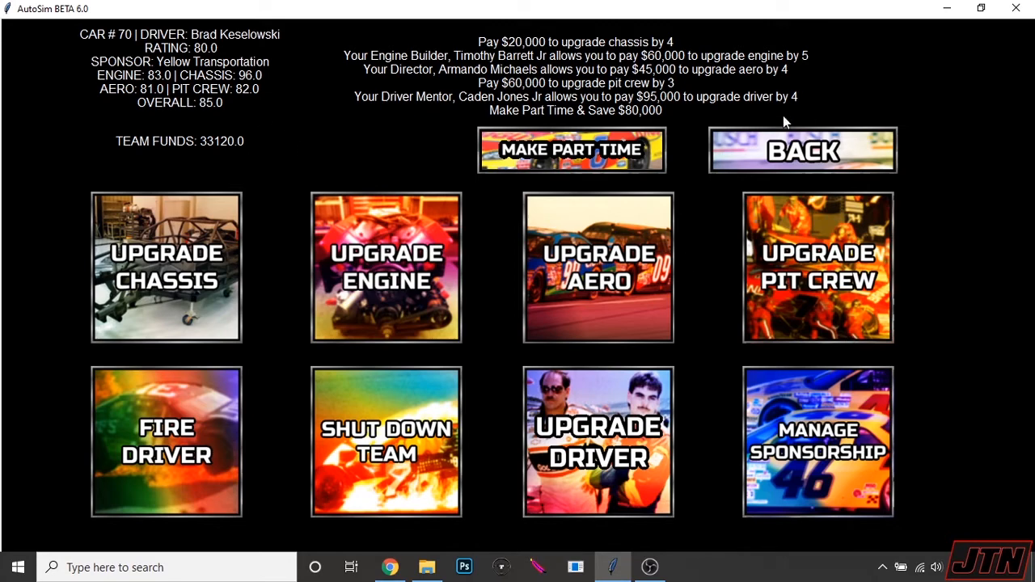
Step: Upgrade car 66's chassis from 88 to 92 for $20,000 and return to the main menu
{"action": "left_click", "coordinate": [802, 149]}
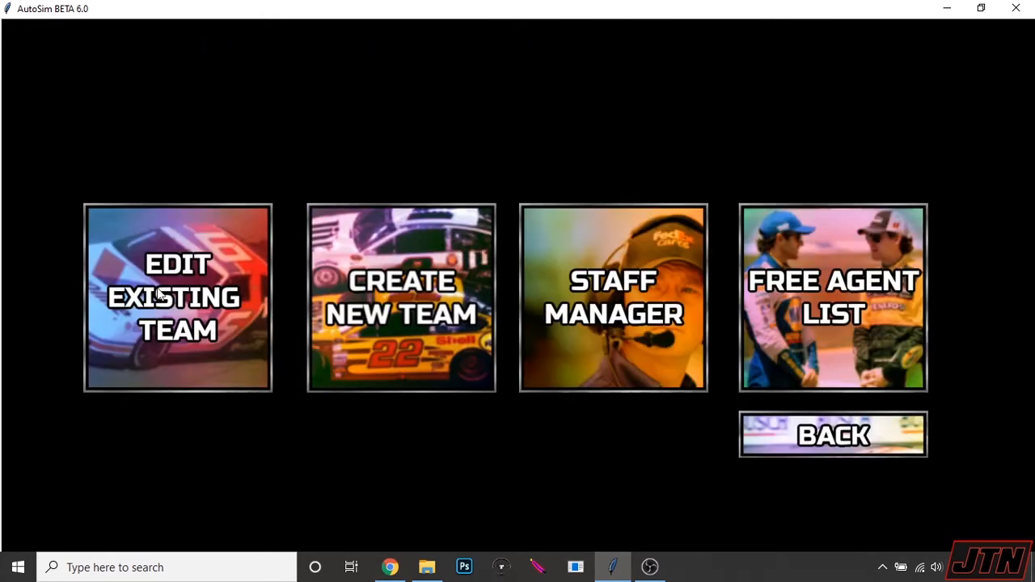
{"action": "left_click", "coordinate": [178, 298]}
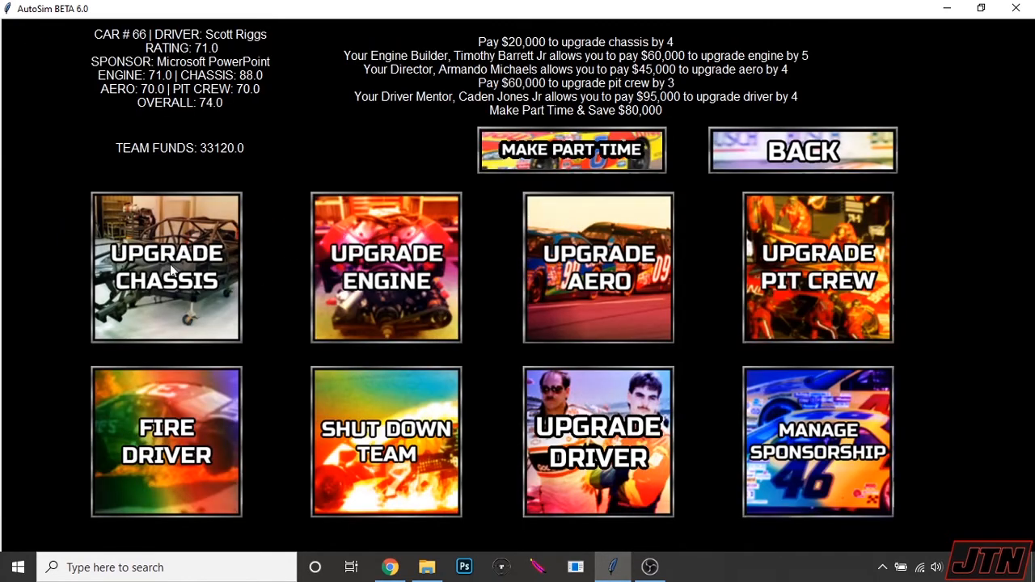
{"action": "left_click", "coordinate": [165, 266]}
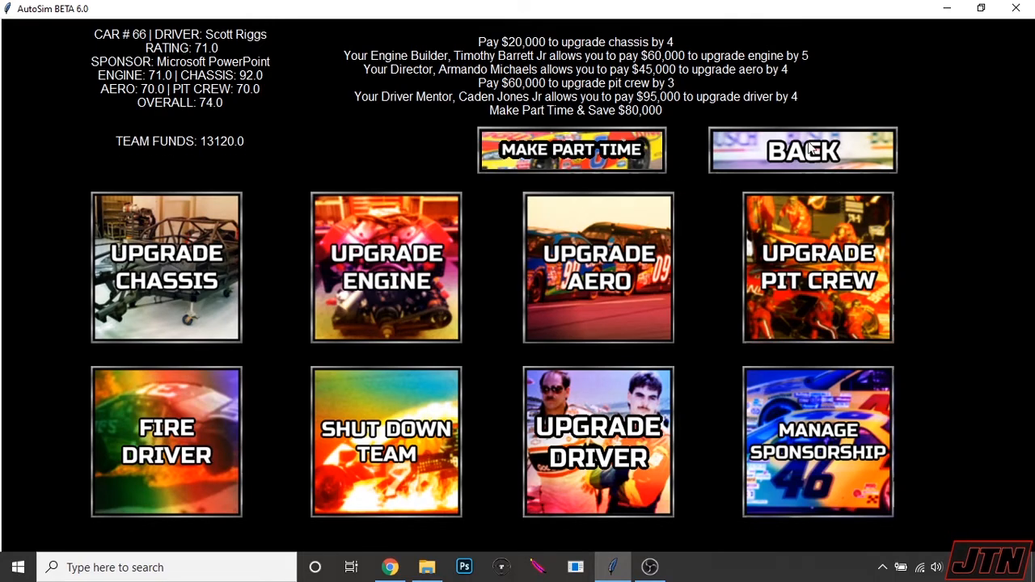
{"action": "left_click", "coordinate": [802, 149]}
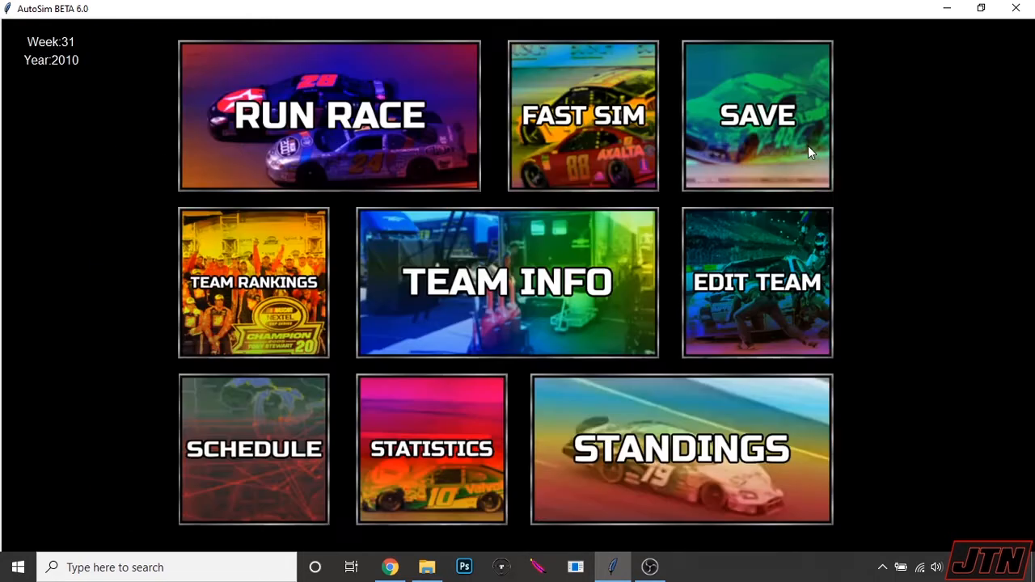
Step: Run the Darlington race, scroll its results and notes, and advance to week 32
{"action": "left_click", "coordinate": [328, 113]}
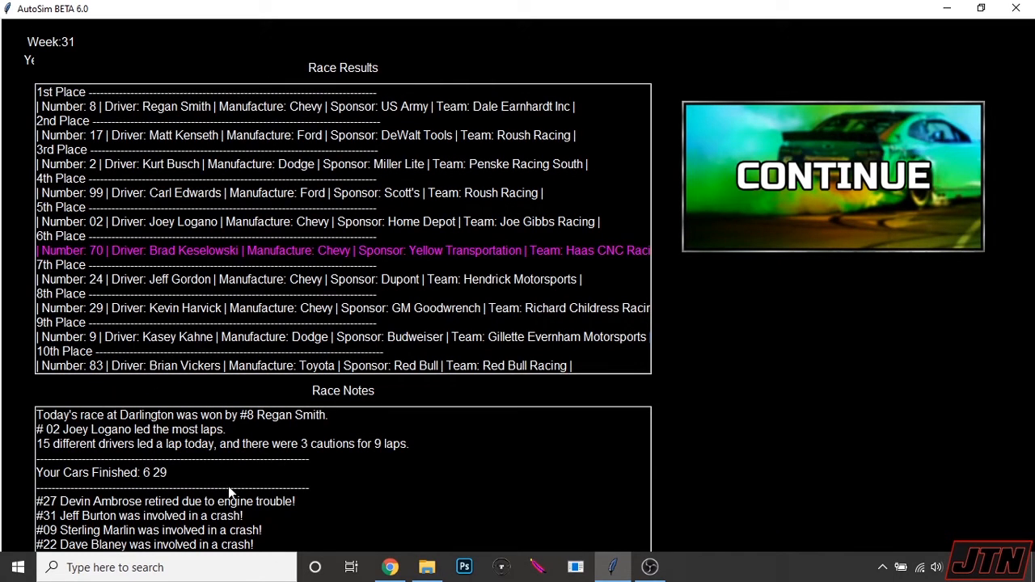
{"action": "mouse_move", "coordinate": [282, 349]}
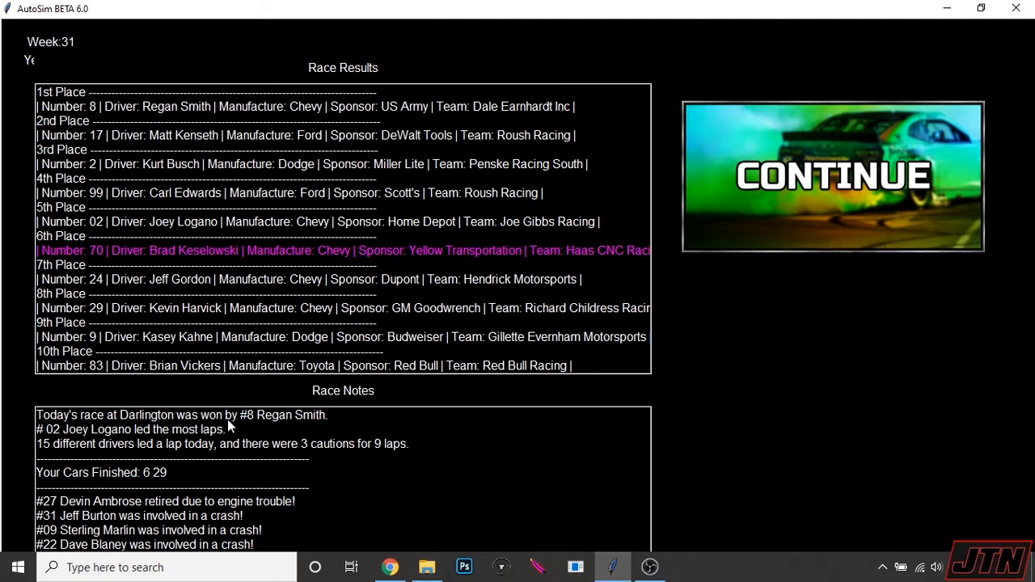
{"action": "mouse_move", "coordinate": [259, 547]}
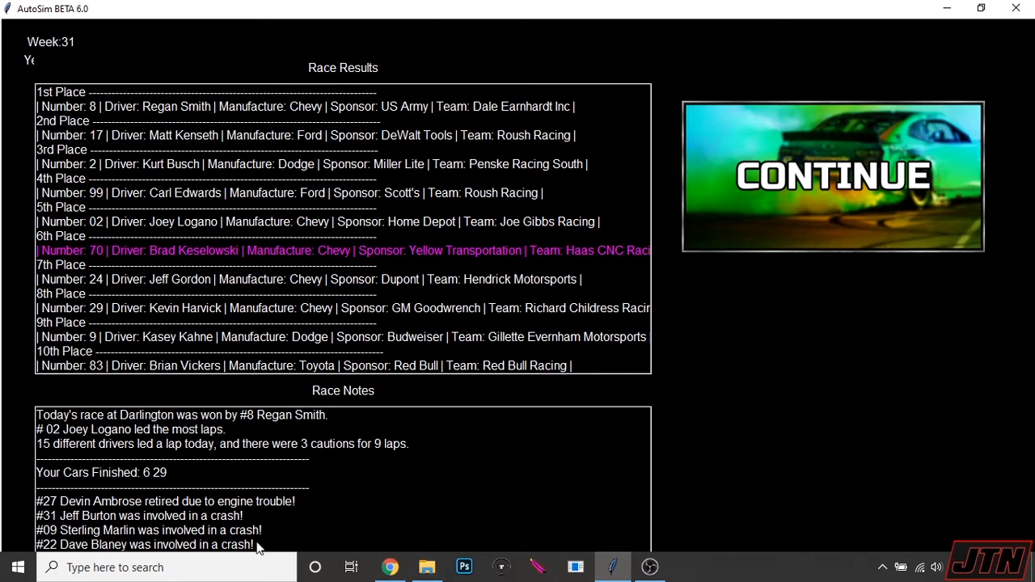
{"action": "mouse_move", "coordinate": [170, 493]}
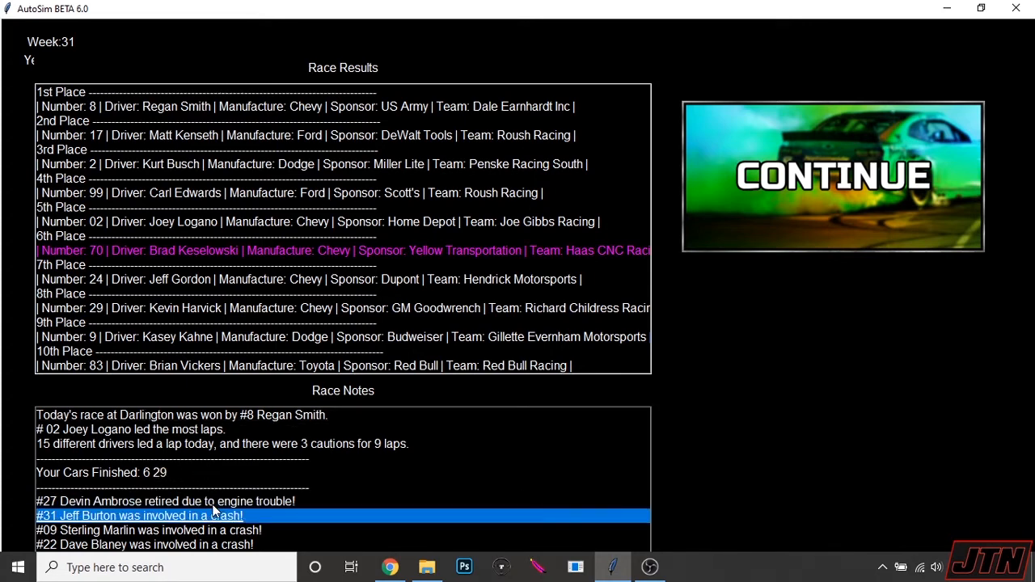
{"action": "scroll", "scroll_direction": "down", "scroll_amount": 3}
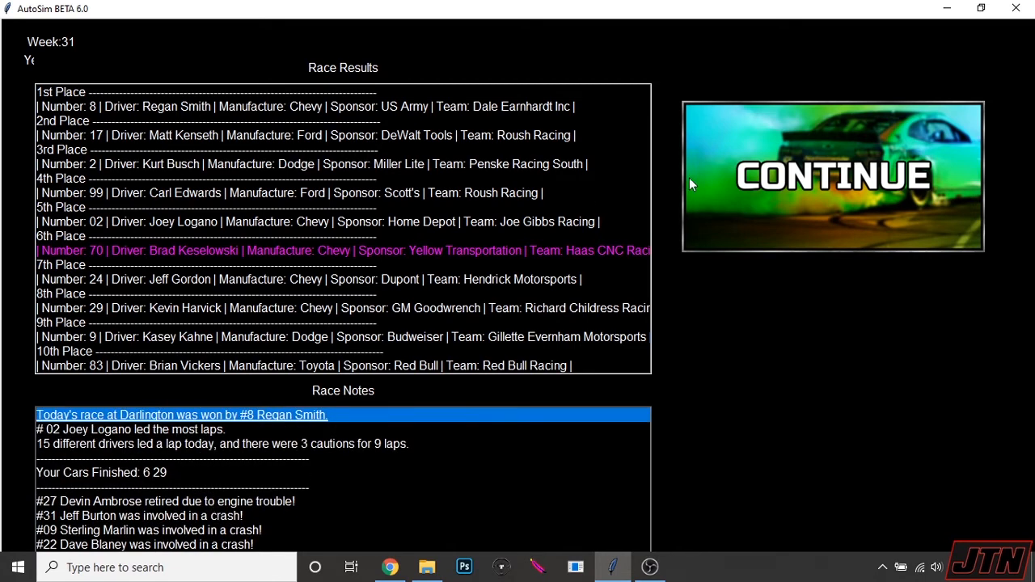
{"action": "left_click", "coordinate": [835, 175]}
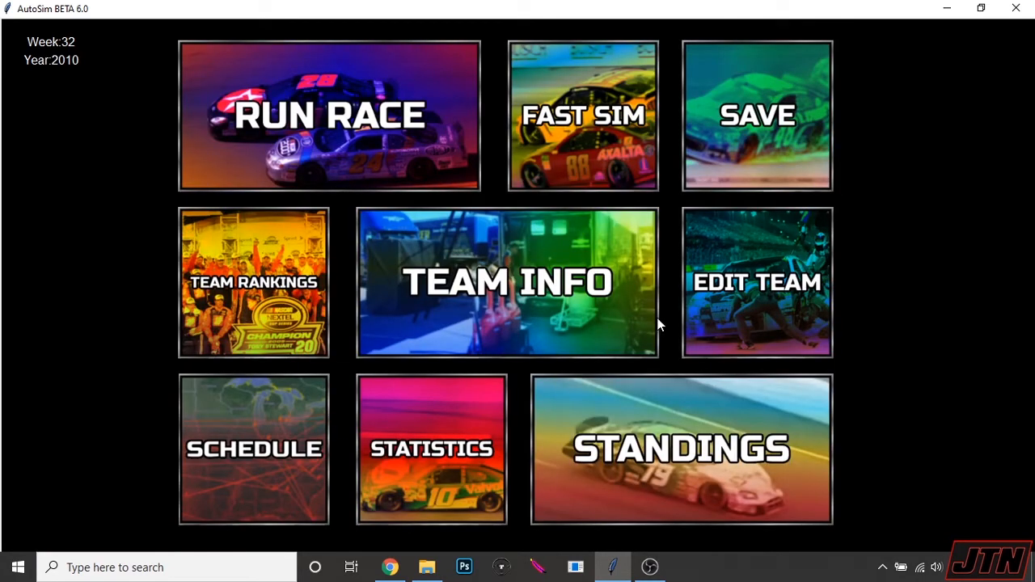
Step: Run the Martinsville race, find cars 70 and 66 in the results, and continue to week 33
{"action": "left_click", "coordinate": [330, 115]}
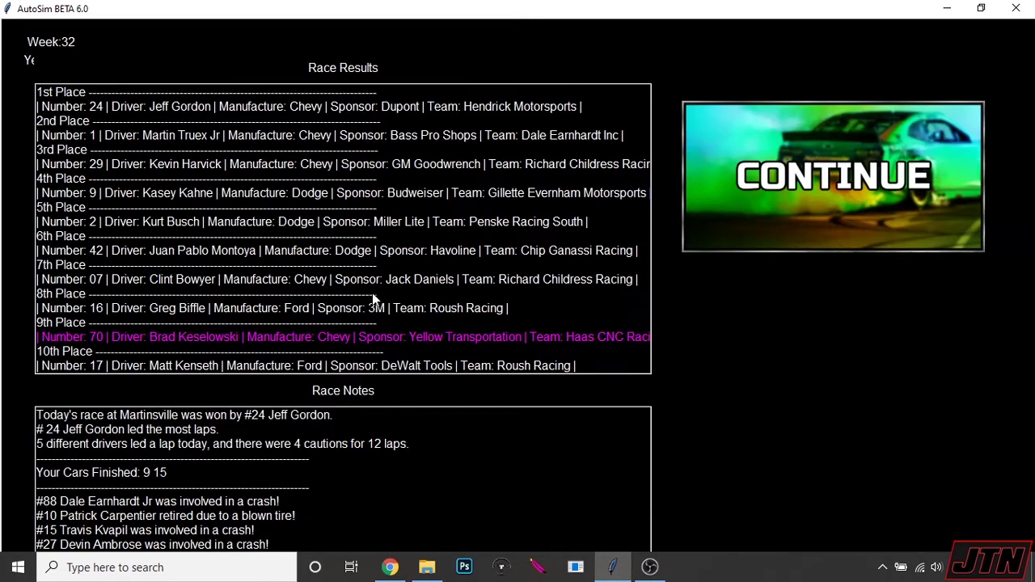
{"action": "mouse_move", "coordinate": [291, 395]}
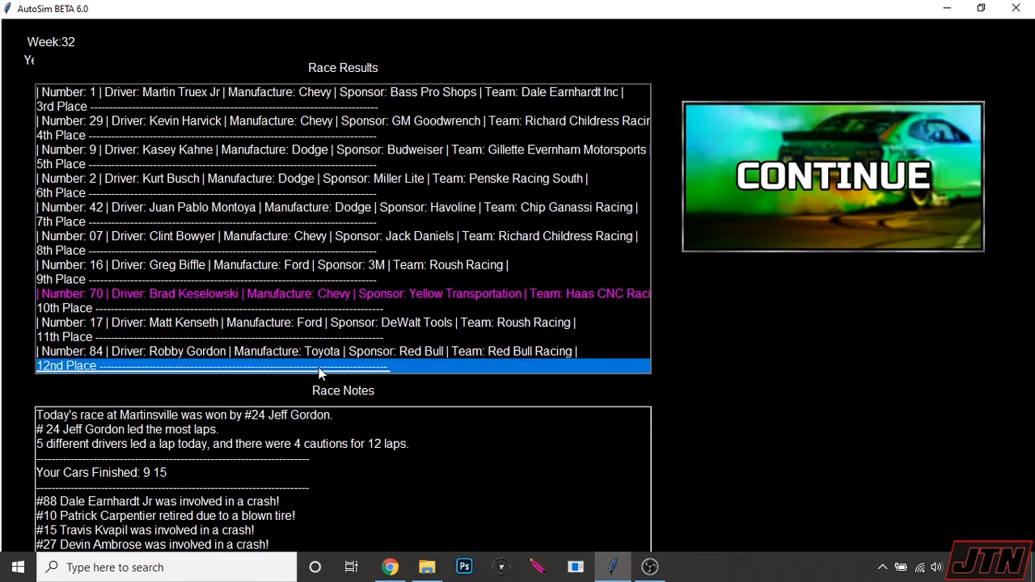
{"action": "scroll", "scroll_direction": "down", "scroll_amount": 3}
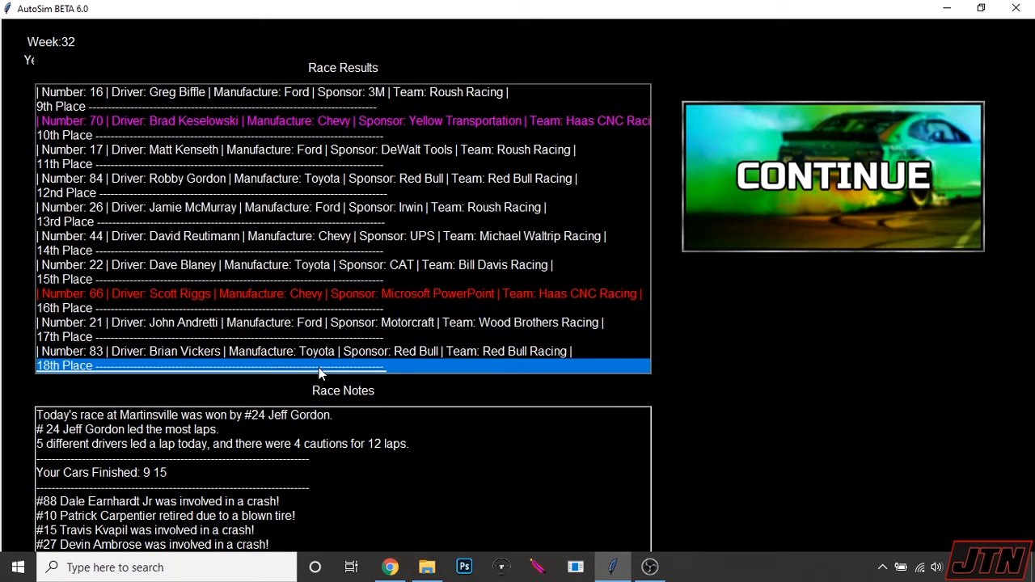
{"action": "scroll", "scroll_direction": "down", "scroll_amount": 3}
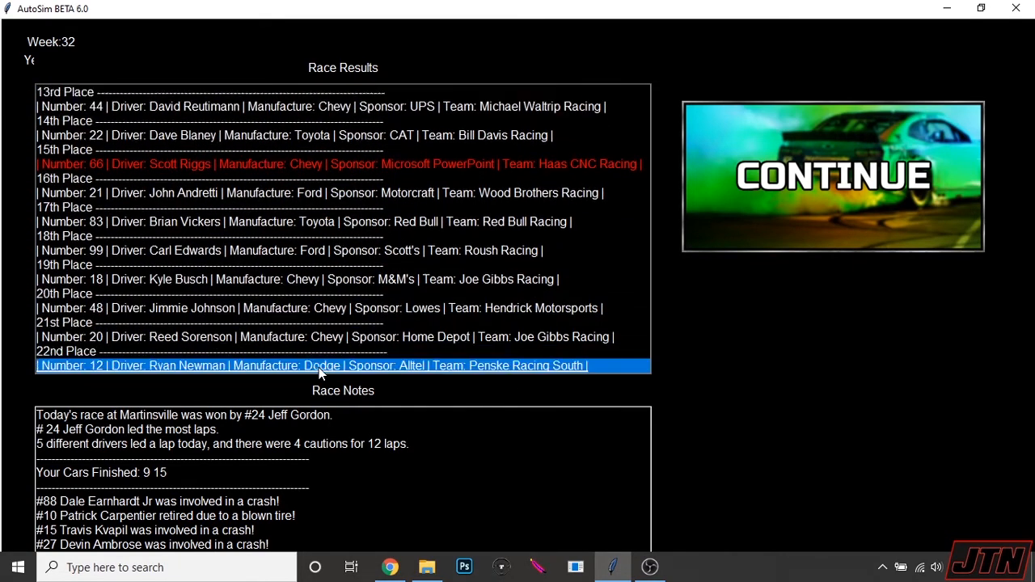
{"action": "scroll", "scroll_direction": "down", "scroll_amount": 3}
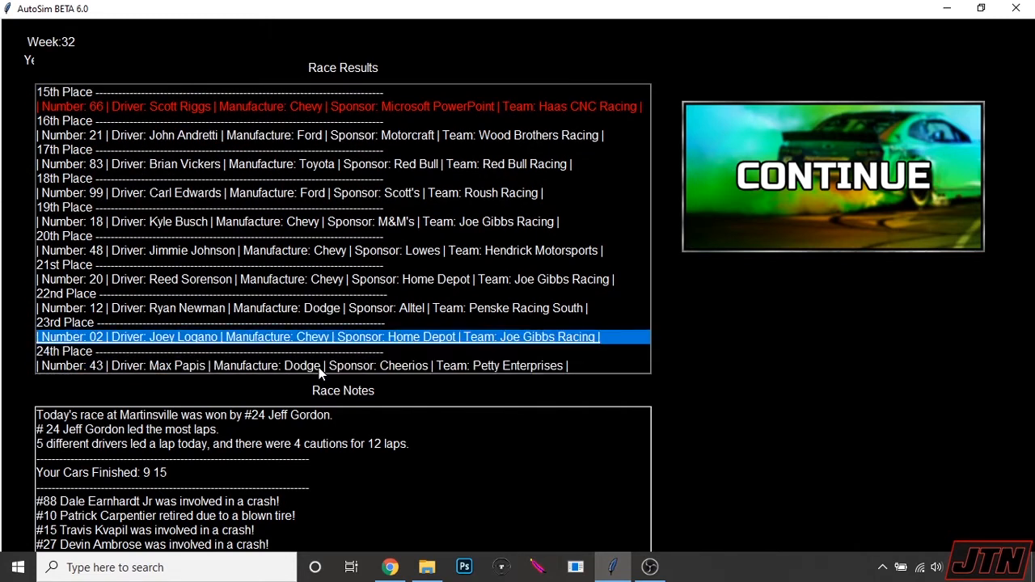
{"action": "mouse_move", "coordinate": [776, 243]}
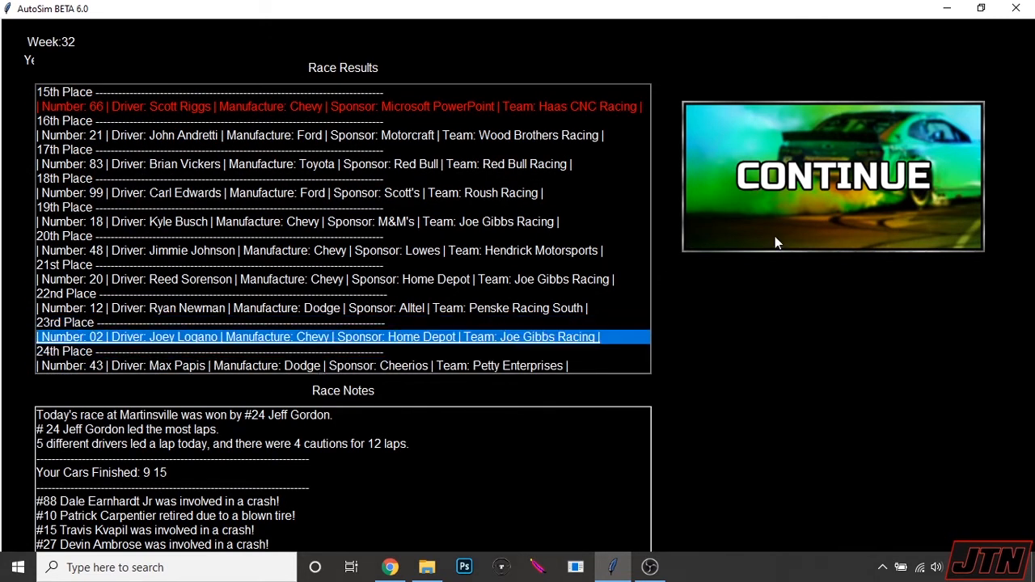
{"action": "left_click", "coordinate": [831, 175]}
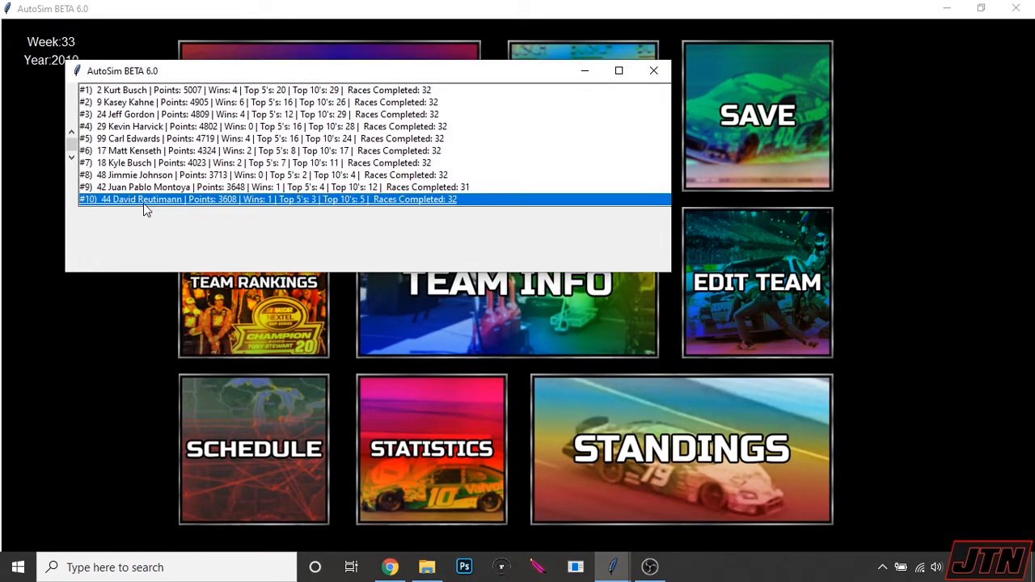
Step: Review the points standings from the leader down to Keselowski 25th and Riggs 27th, then close them
{"action": "left_click", "coordinate": [242, 102]}
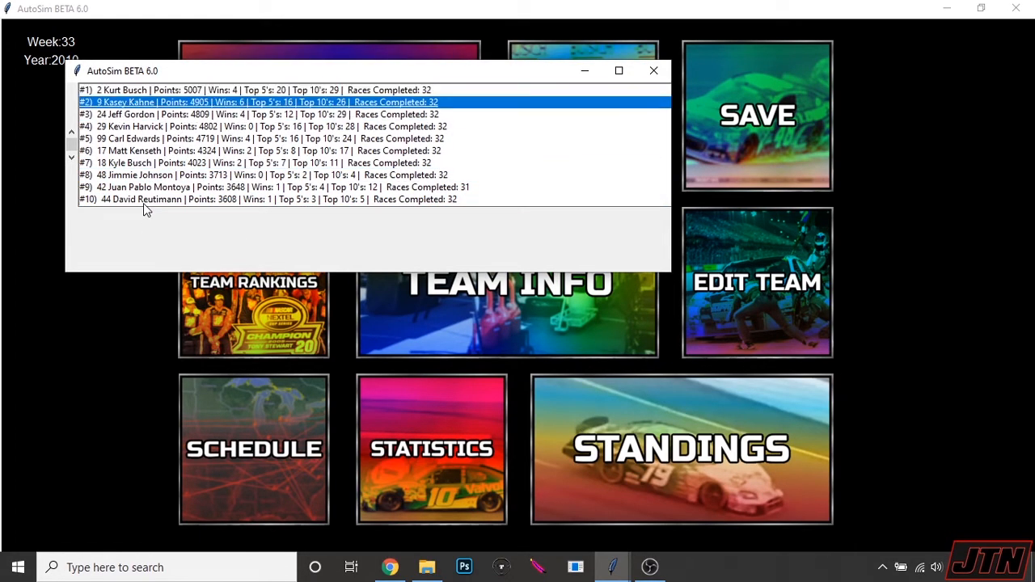
{"action": "left_click", "coordinate": [243, 89]}
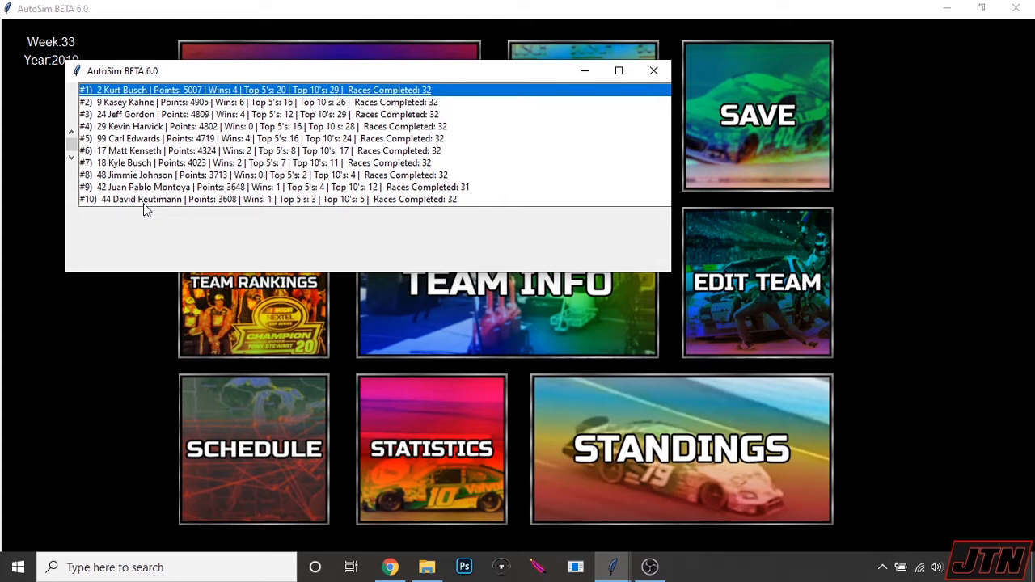
{"action": "left_click", "coordinate": [243, 175]}
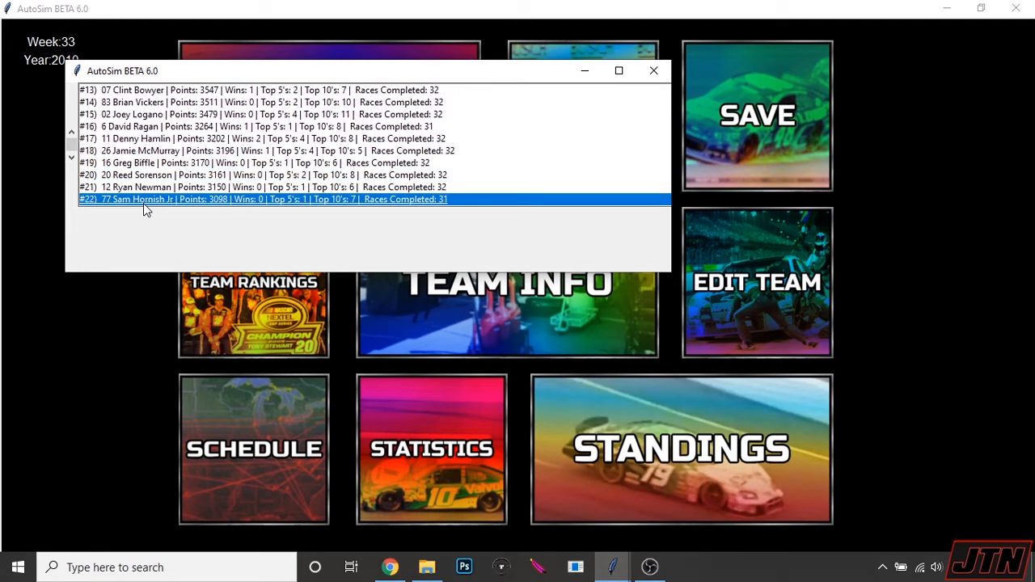
{"action": "scroll", "scroll_direction": "down", "scroll_amount": 3}
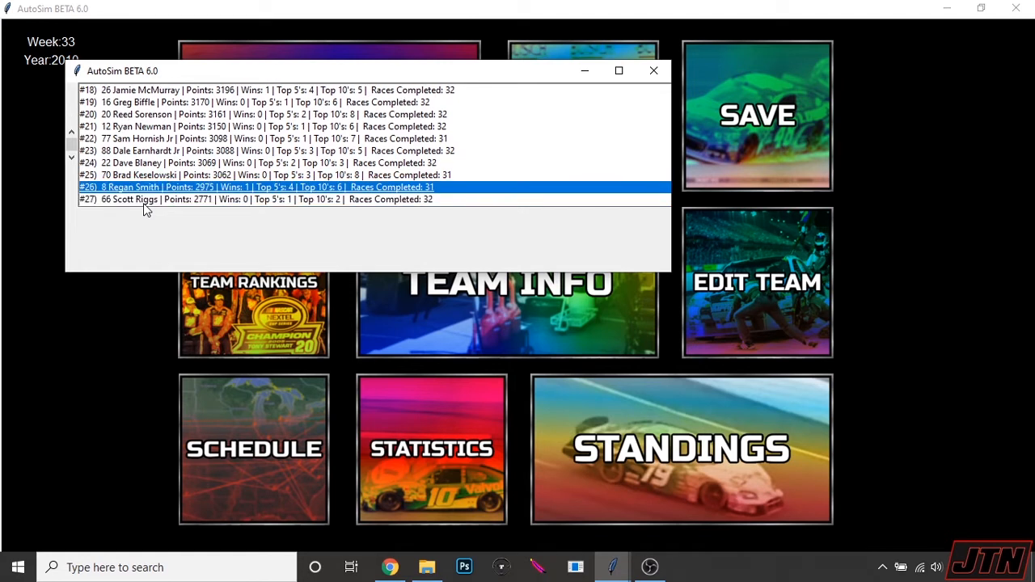
{"action": "left_click", "coordinate": [243, 175]}
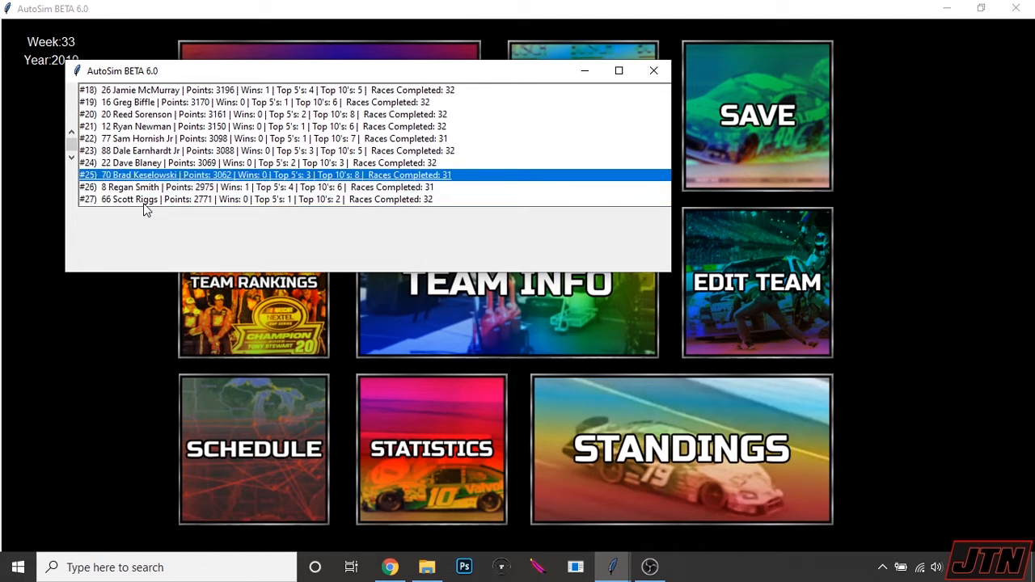
{"action": "left_click", "coordinate": [243, 139]}
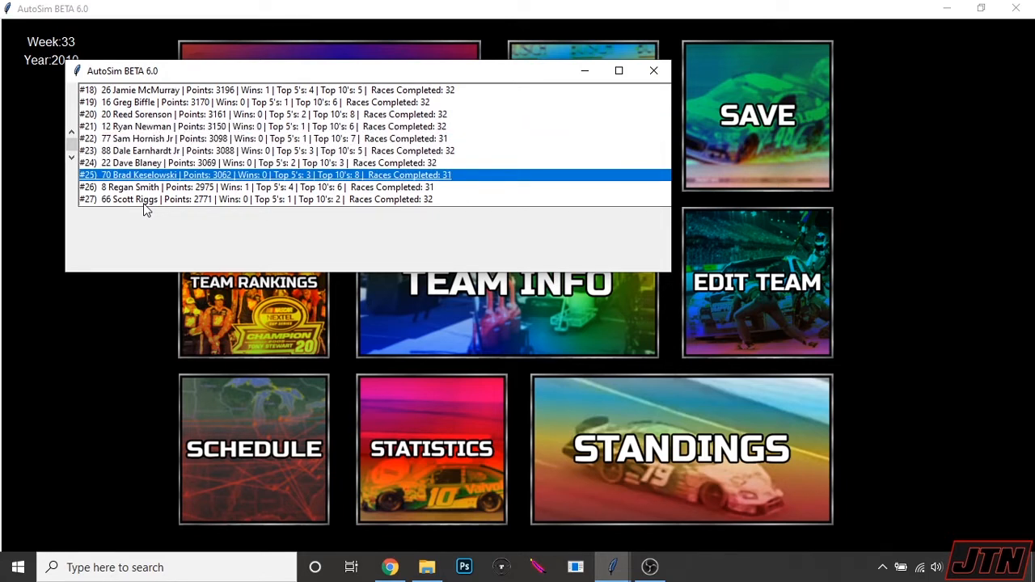
{"action": "mouse_move", "coordinate": [673, 55]}
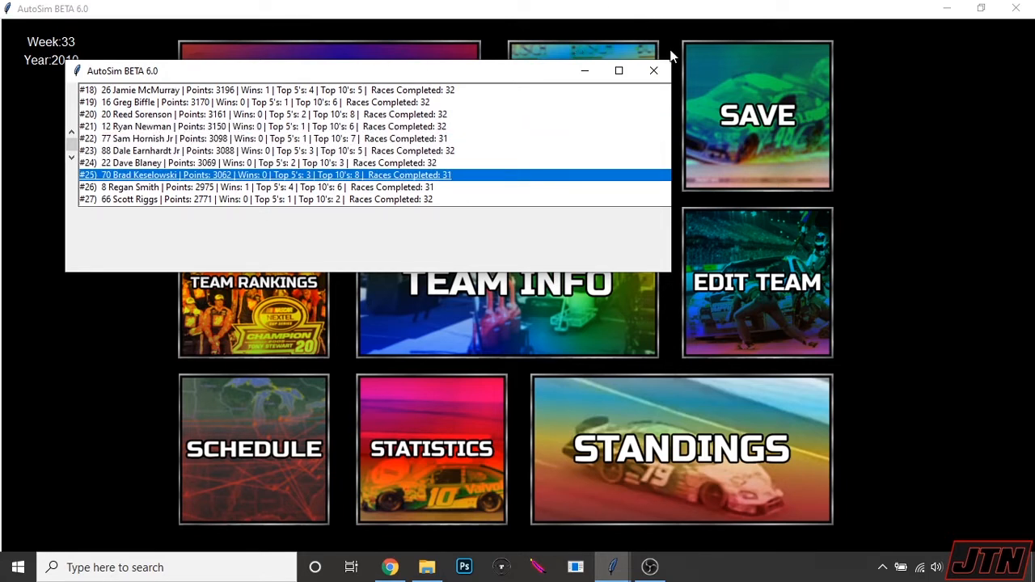
{"action": "left_click", "coordinate": [653, 71]}
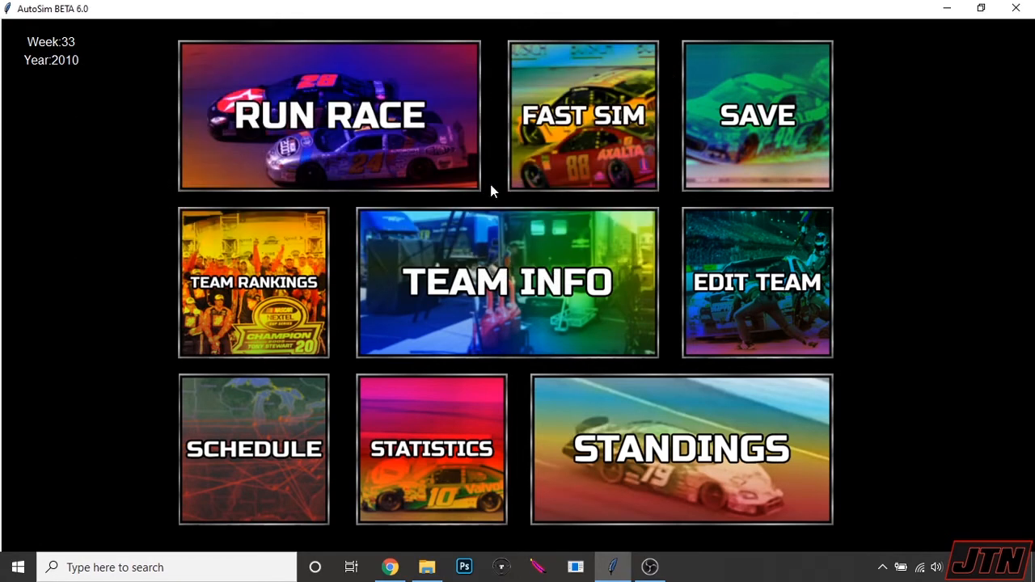
Step: Run the Atlanta race, review the finishing order and notes, and leave the results
{"action": "left_click", "coordinate": [329, 114]}
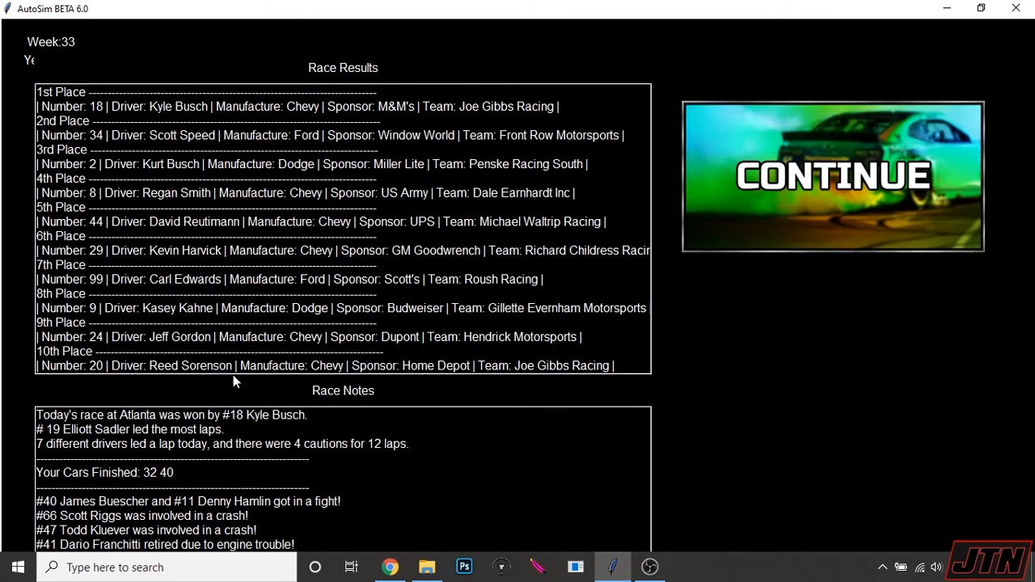
{"action": "mouse_move", "coordinate": [155, 518]}
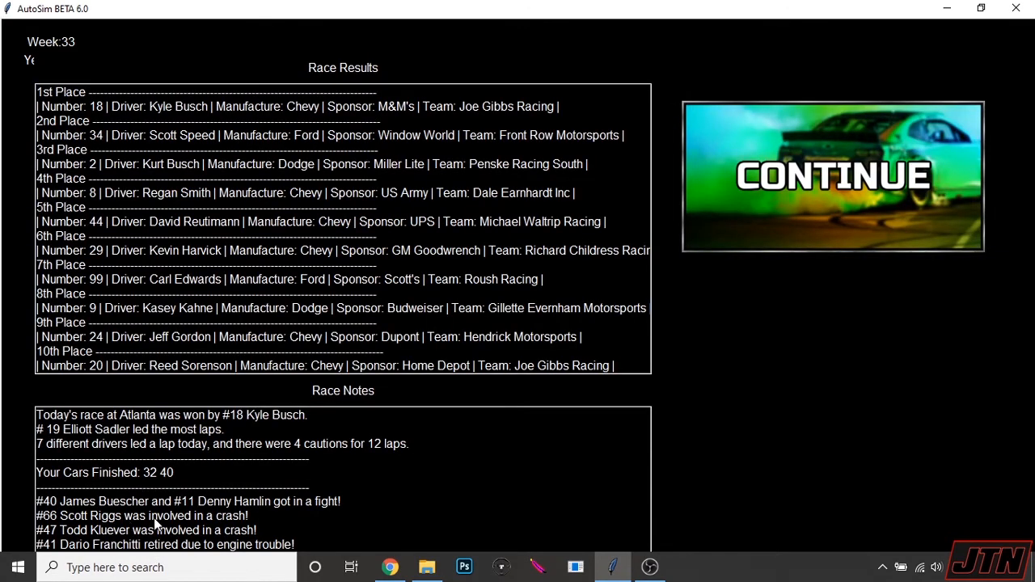
{"action": "mouse_move", "coordinate": [245, 450]}
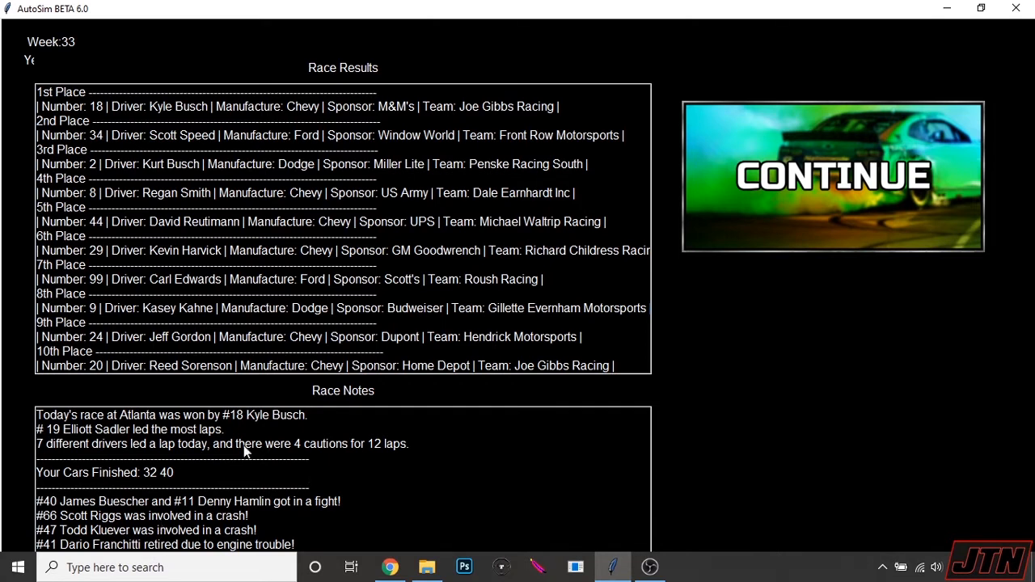
{"action": "mouse_move", "coordinate": [246, 165]}
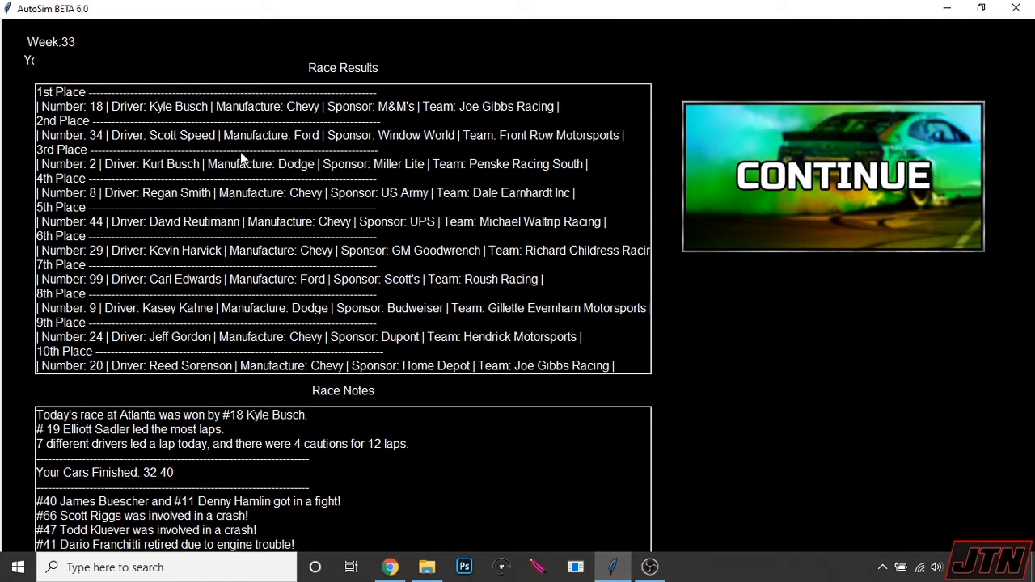
{"action": "mouse_move", "coordinate": [275, 242]}
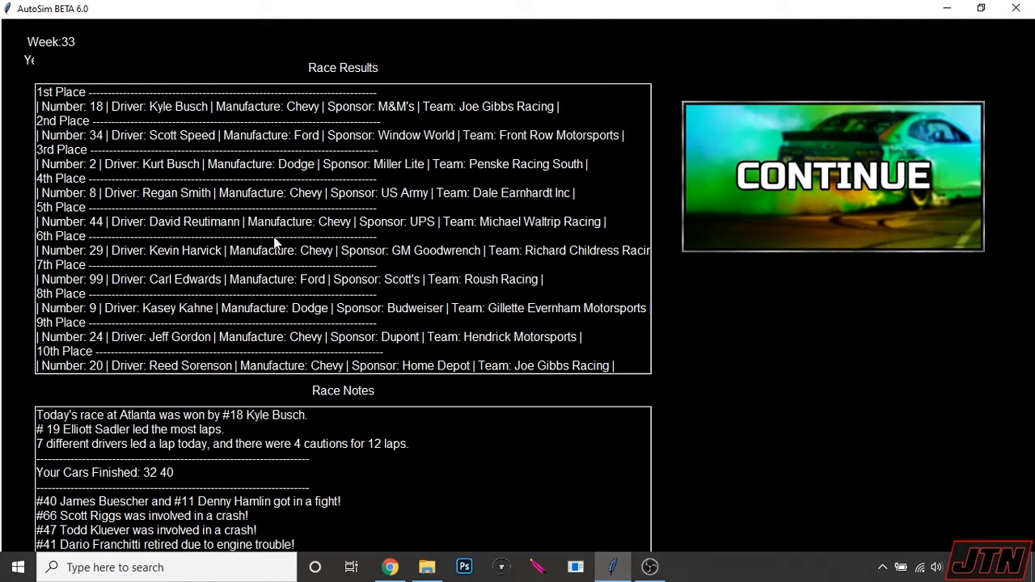
{"action": "mouse_move", "coordinate": [656, 221]}
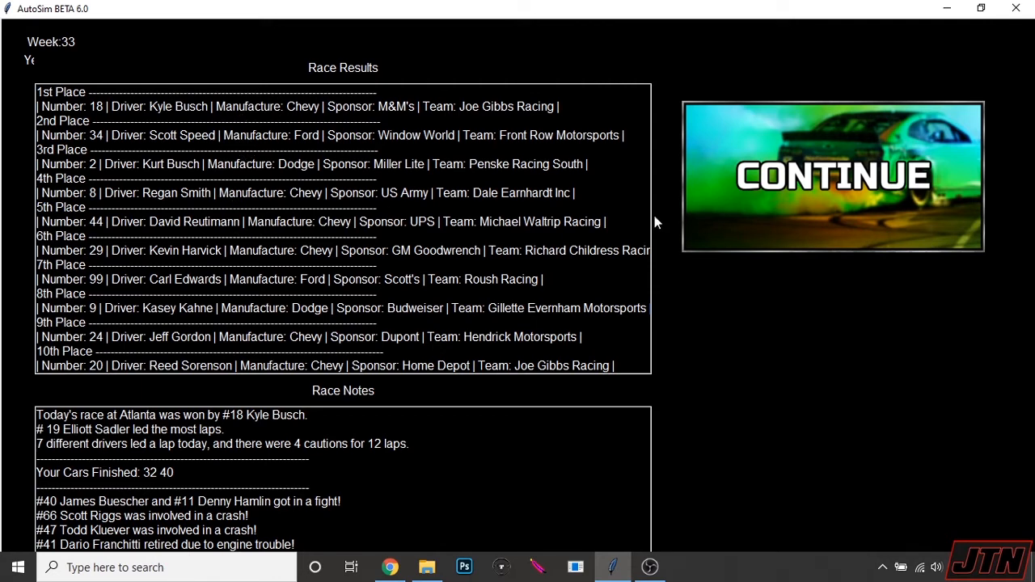
{"action": "left_click", "coordinate": [831, 175]}
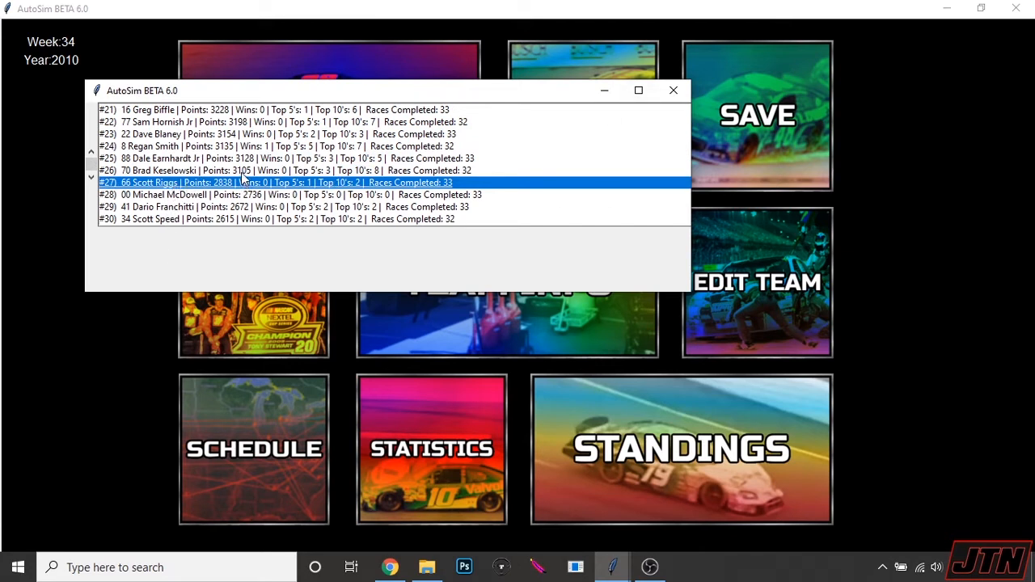
{"action": "mouse_move", "coordinate": [175, 181]}
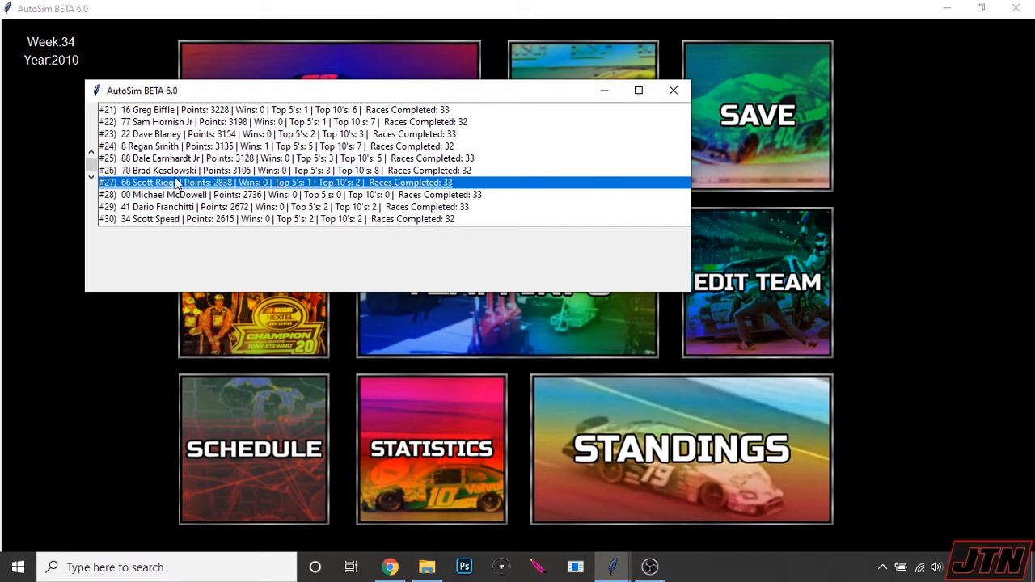
{"action": "mouse_move", "coordinate": [344, 191]}
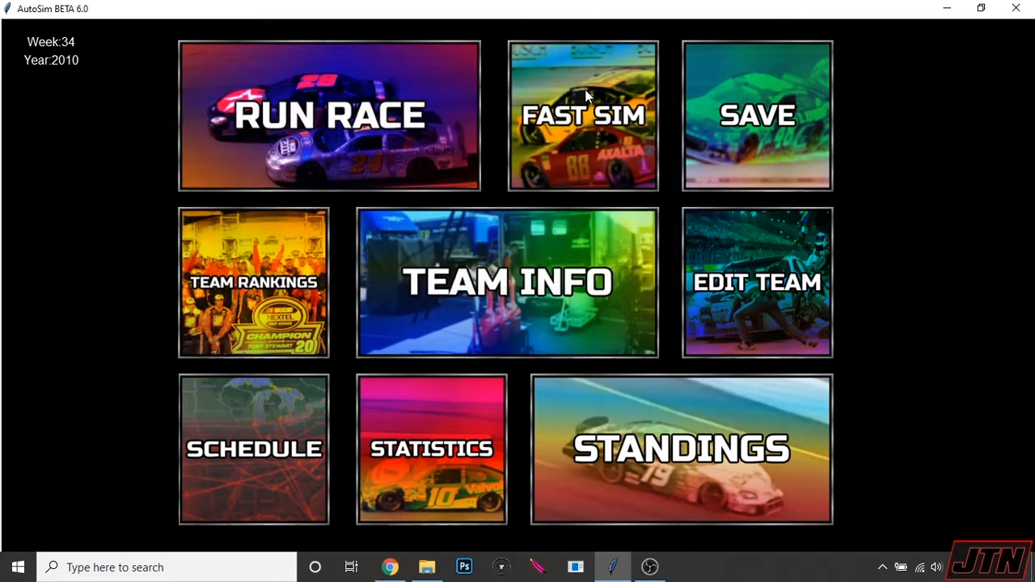
Step: Fast-sim the Texas race and look through the finishing order for the team cars
{"action": "left_click", "coordinate": [328, 113]}
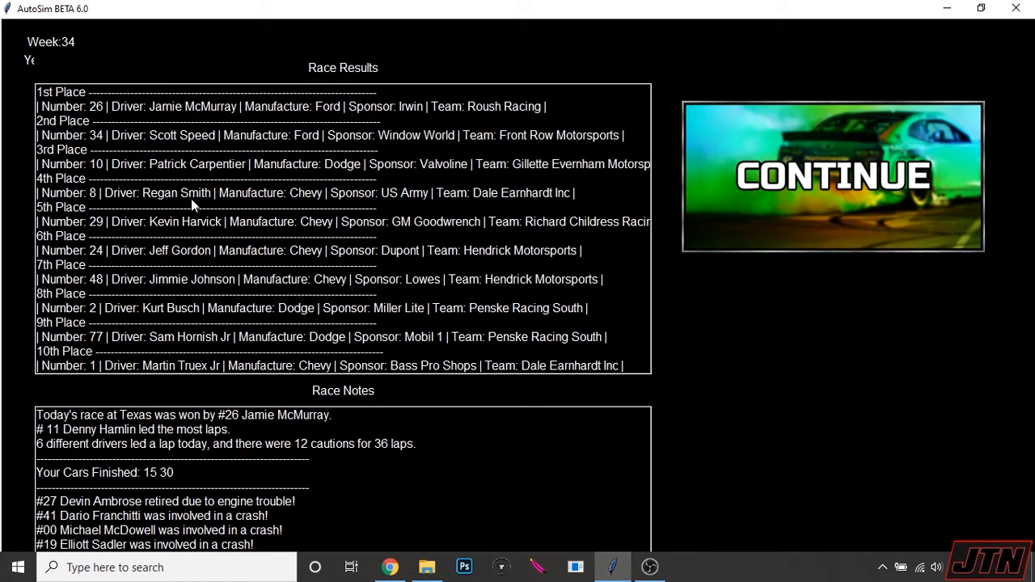
{"action": "mouse_move", "coordinate": [187, 194]}
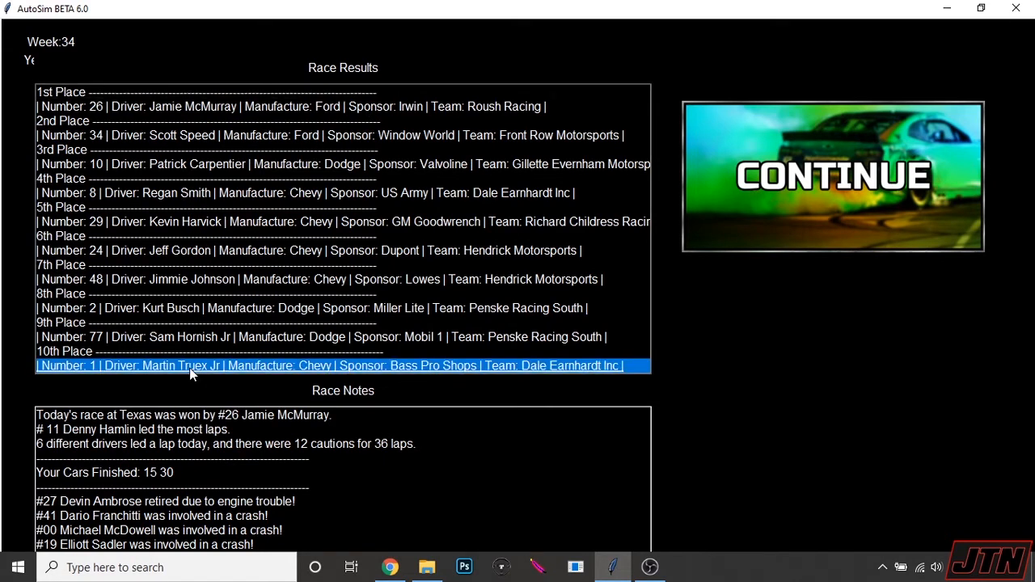
{"action": "scroll", "scroll_direction": "down", "scroll_amount": 3}
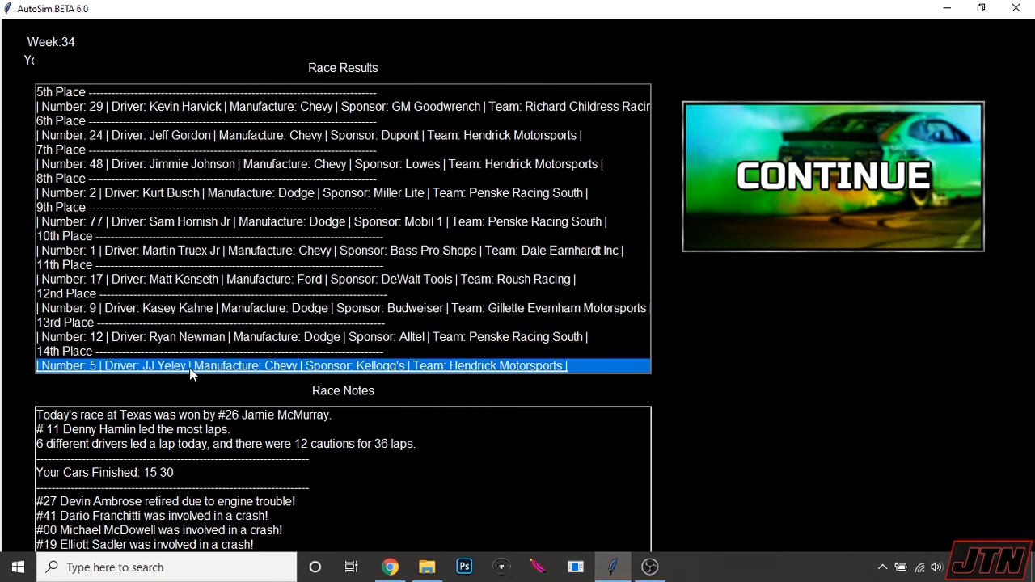
{"action": "scroll", "scroll_direction": "down", "scroll_amount": 3}
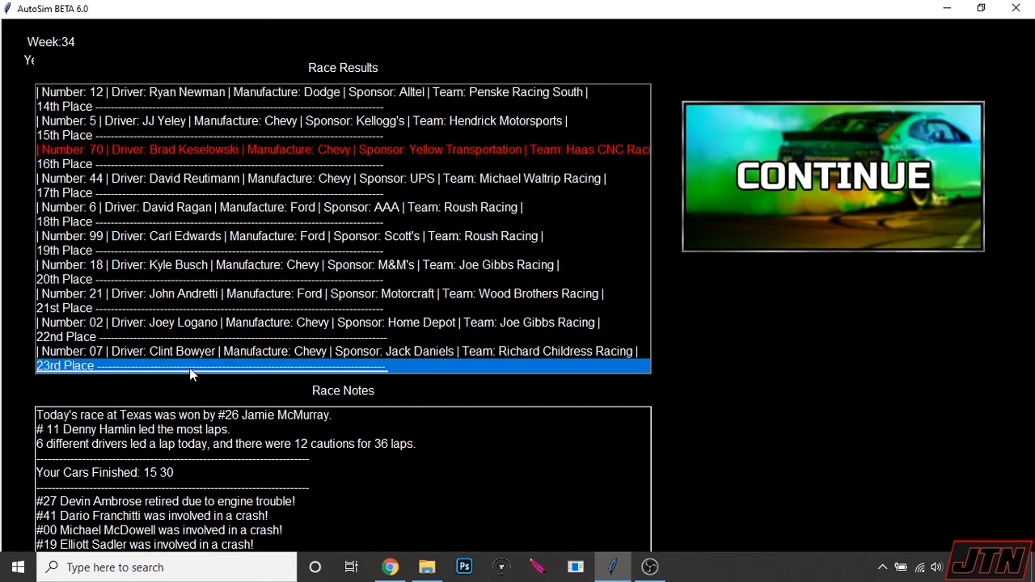
{"action": "scroll", "scroll_direction": "down", "scroll_amount": 3}
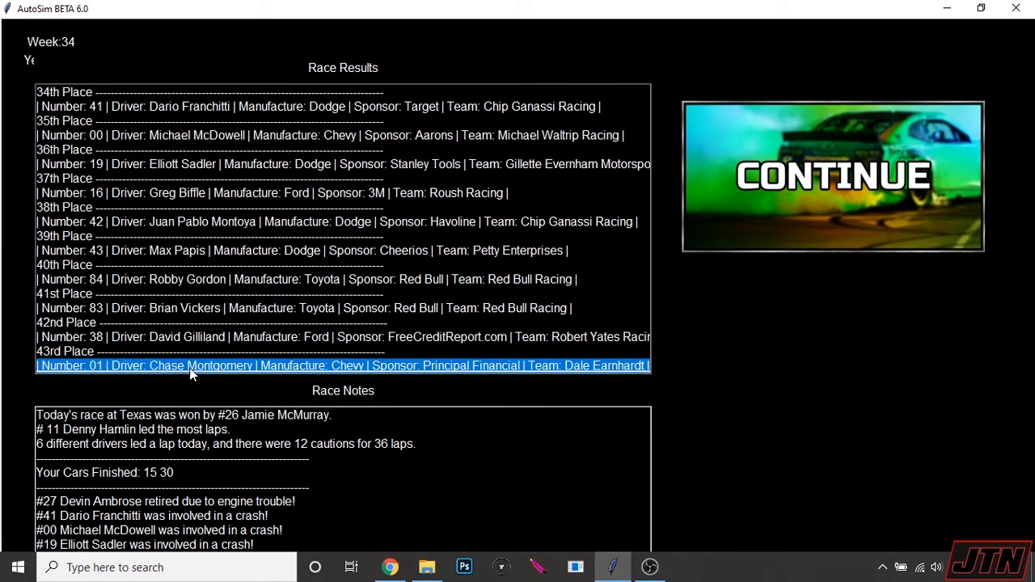
Step: Read through the Texas race notes and continue to week 35
{"action": "left_click", "coordinate": [158, 530]}
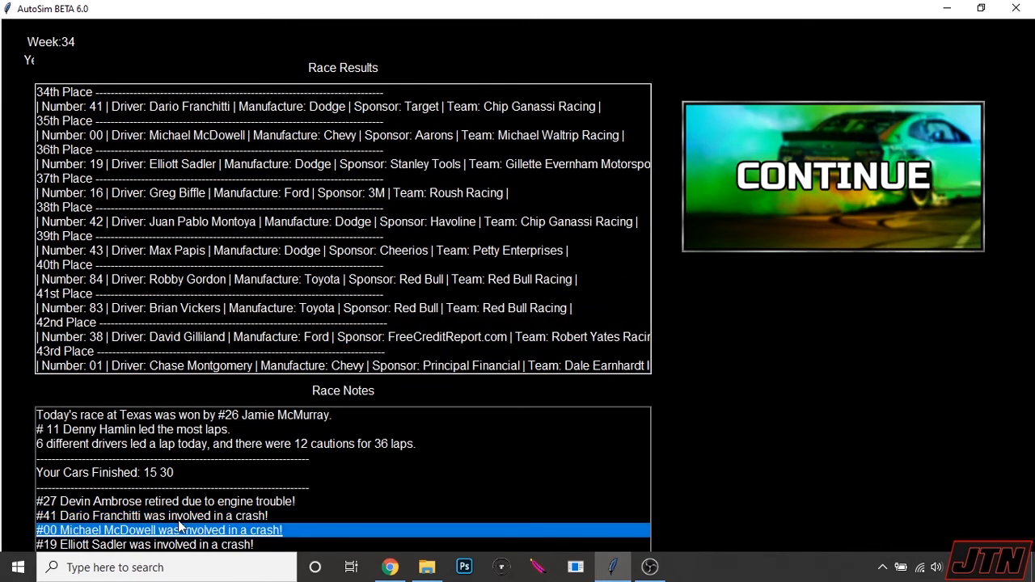
{"action": "scroll", "scroll_direction": "down", "scroll_amount": 3}
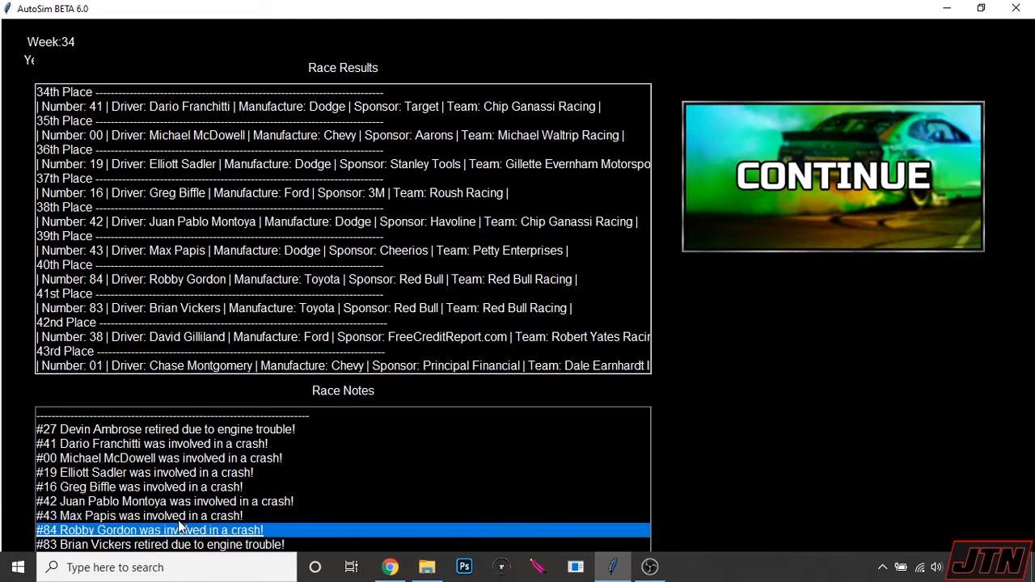
{"action": "scroll", "scroll_direction": "down", "scroll_amount": 3}
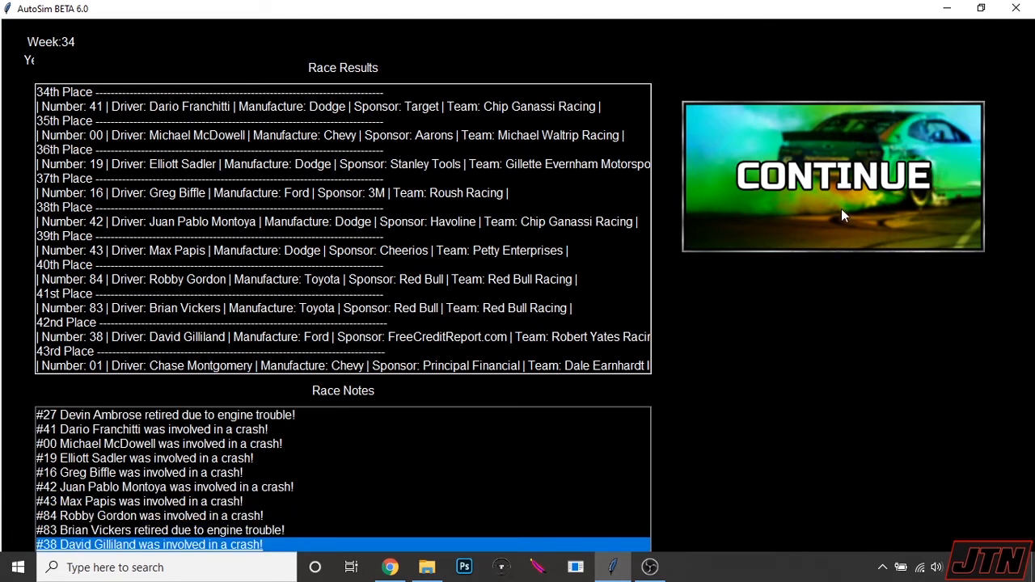
{"action": "left_click", "coordinate": [831, 175]}
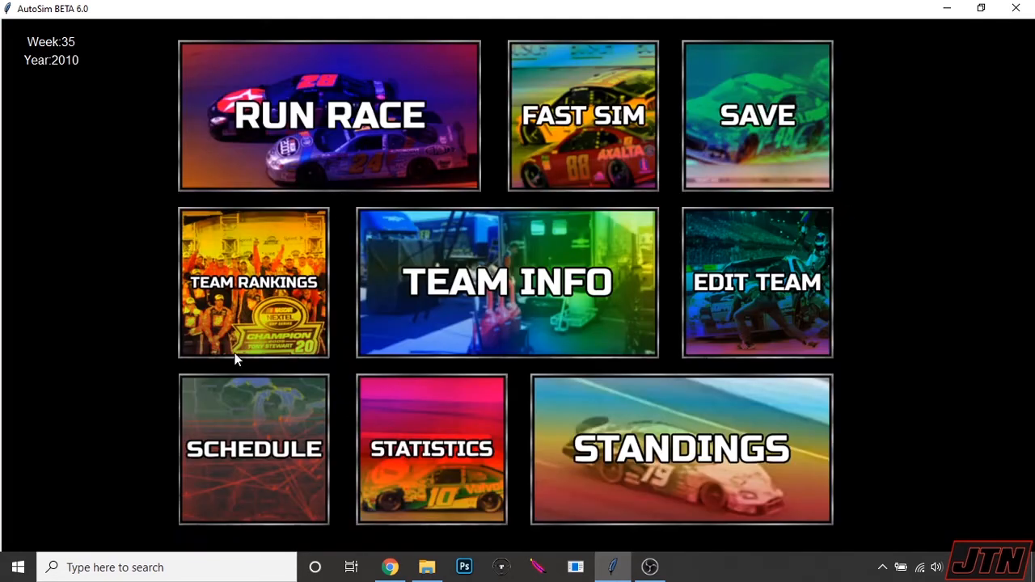
Step: Fast-sim the Phoenix race, read its notes, advance to week 36 and go to team management
{"action": "left_click", "coordinate": [328, 113]}
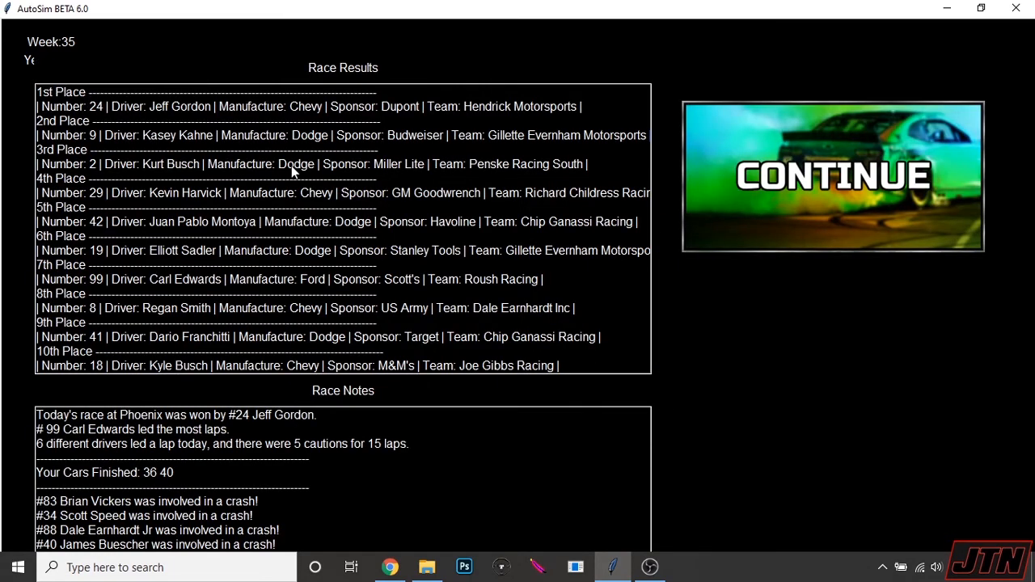
{"action": "mouse_move", "coordinate": [200, 187]}
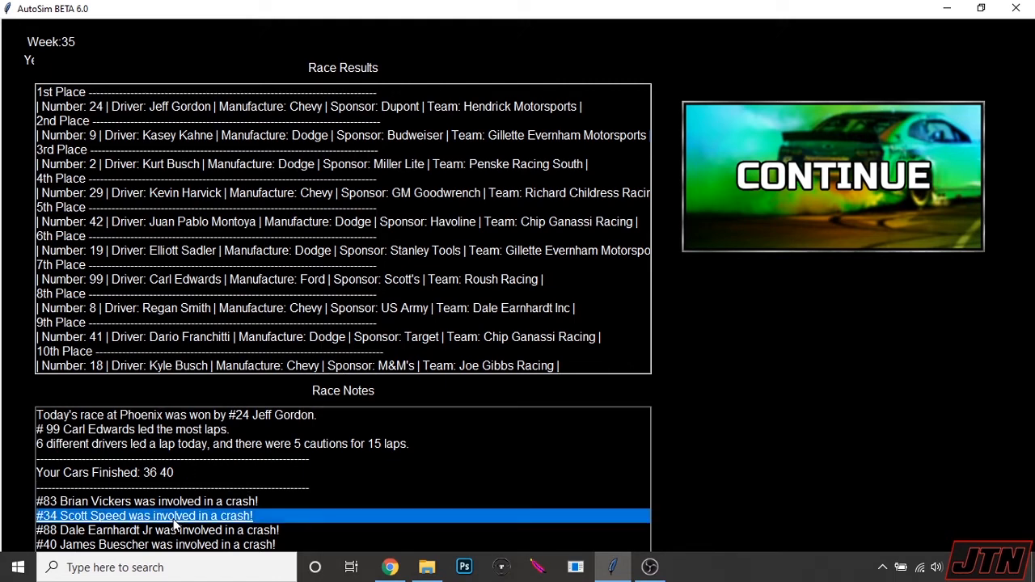
{"action": "scroll", "scroll_direction": "down", "scroll_amount": 3}
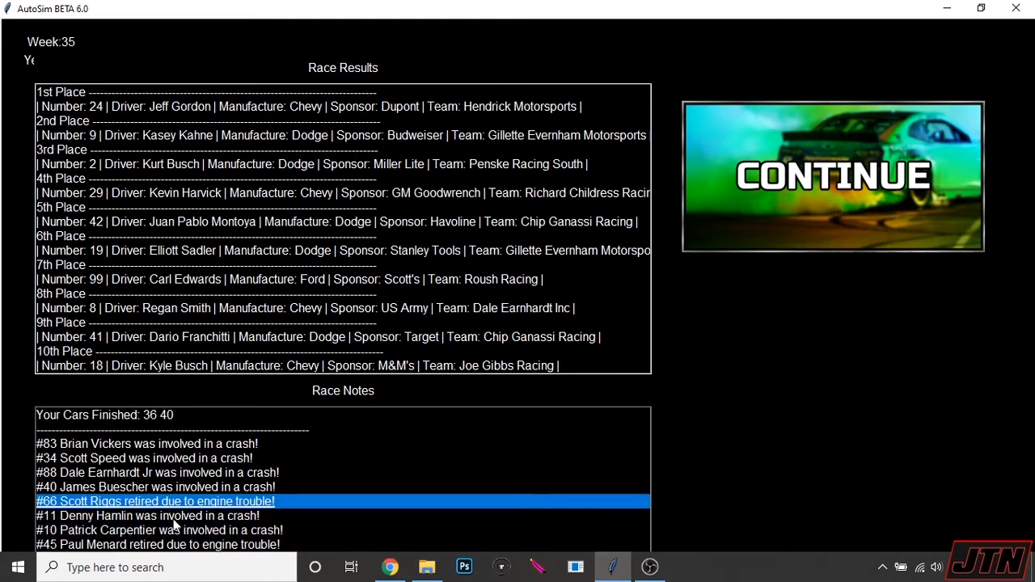
{"action": "scroll", "scroll_direction": "down", "scroll_amount": 3}
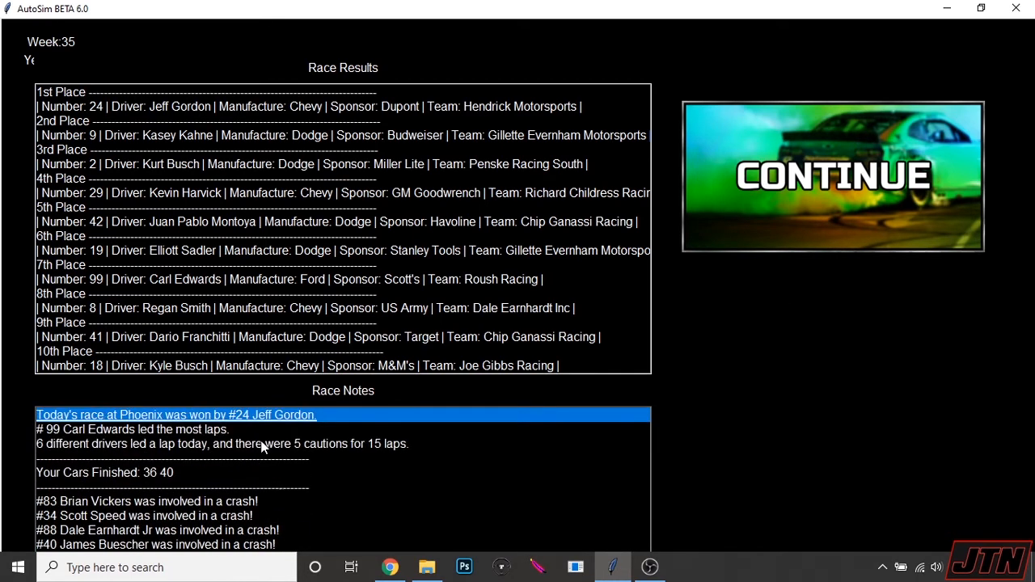
{"action": "left_click", "coordinate": [831, 174]}
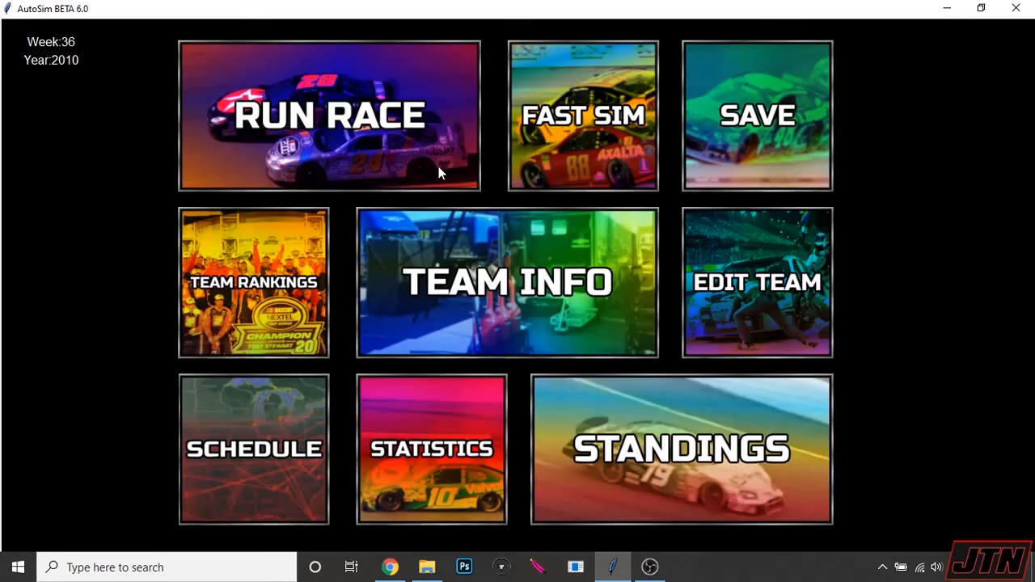
{"action": "left_click", "coordinate": [757, 282]}
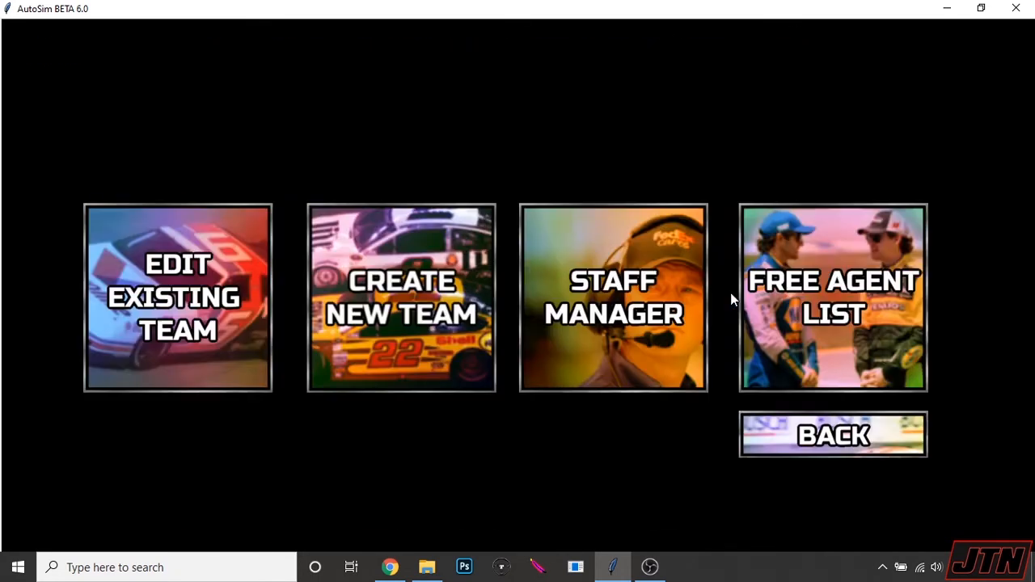
{"action": "left_click", "coordinate": [178, 298]}
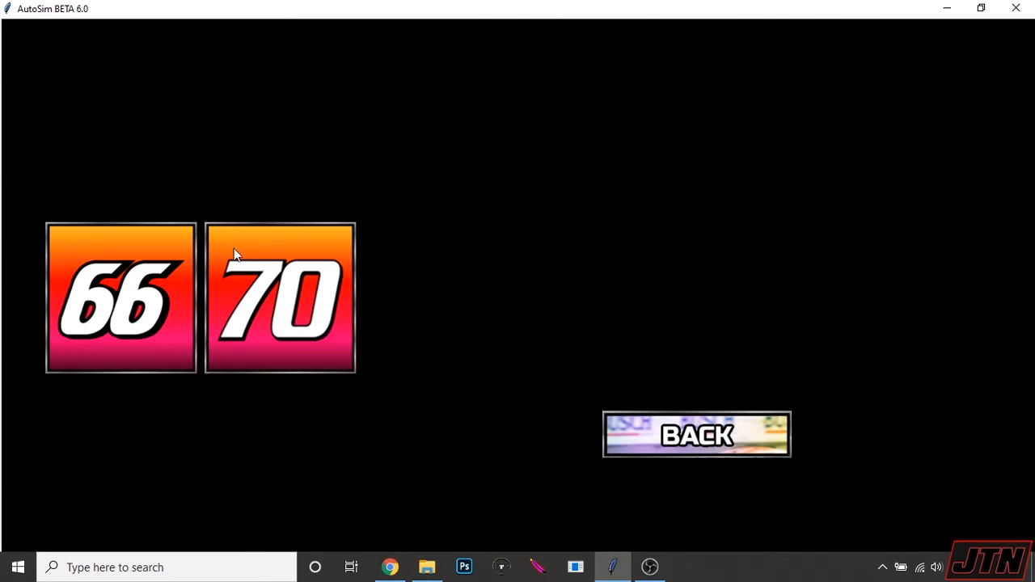
{"action": "left_click", "coordinate": [280, 298]}
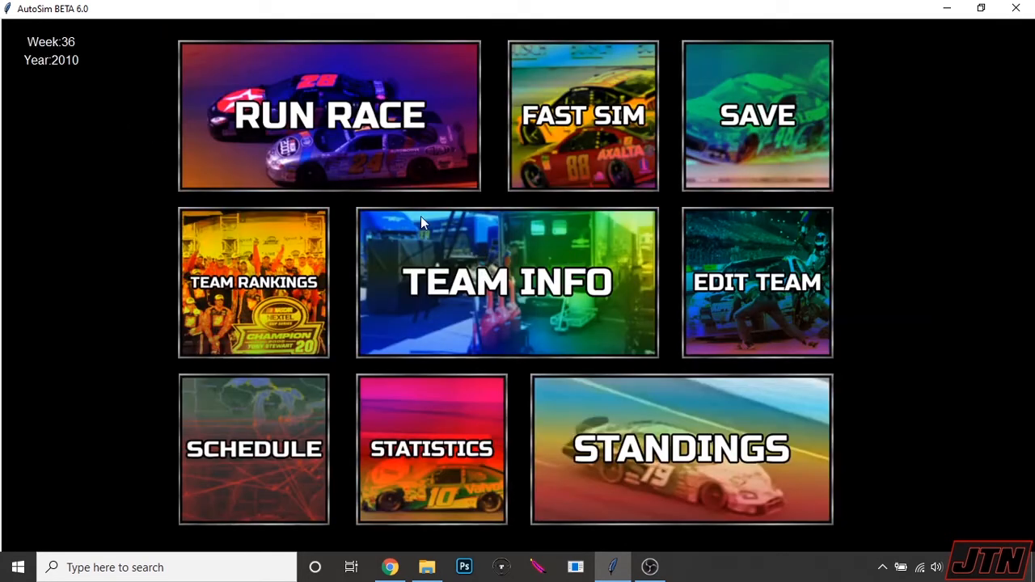
{"action": "left_click", "coordinate": [328, 116]}
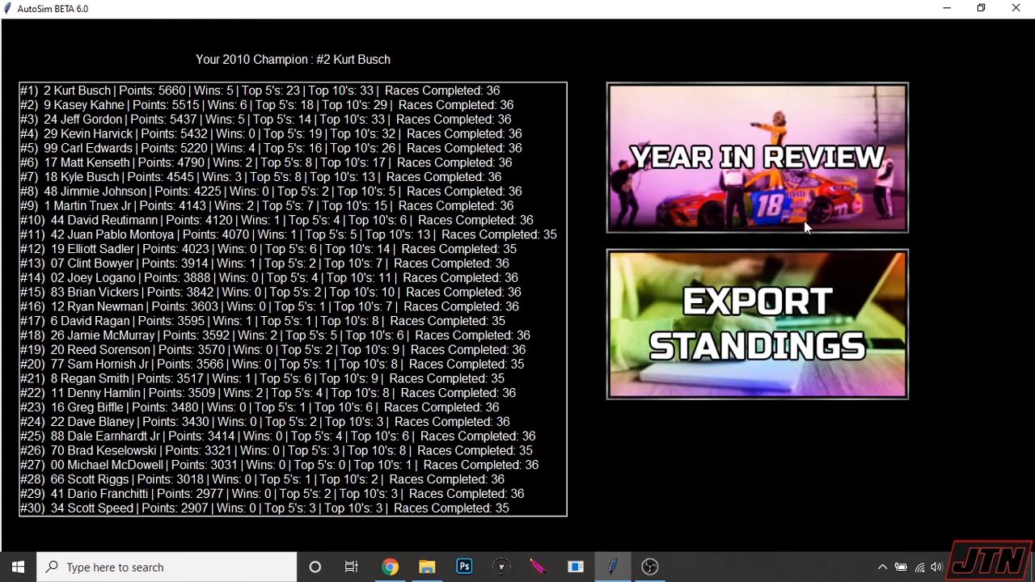
{"action": "mouse_move", "coordinate": [238, 107]}
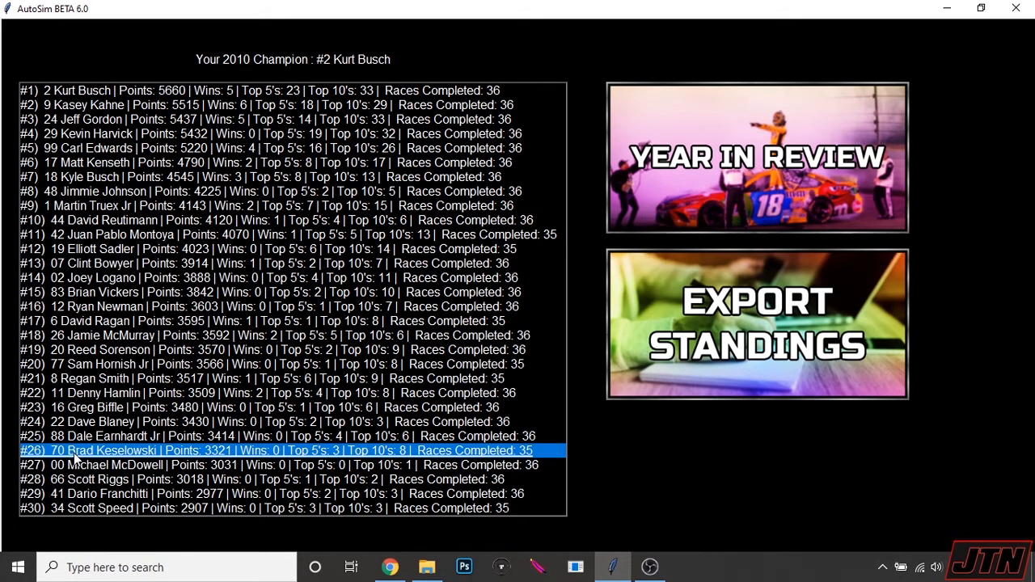
Step: Look through the 2010 final standings with Kurt Busch as champion and move on to the offseason
{"action": "scroll", "scroll_direction": "down", "scroll_amount": 3}
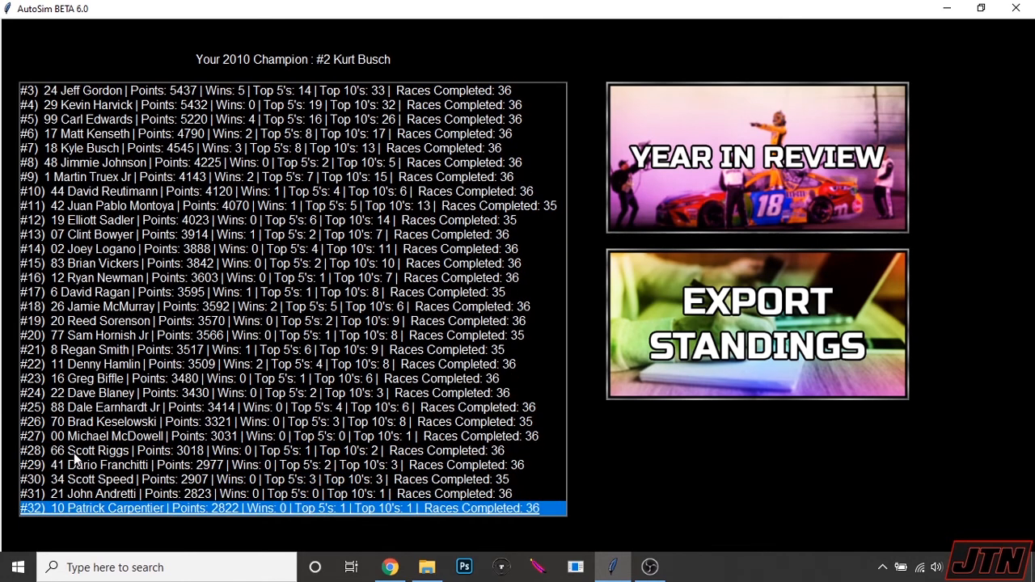
{"action": "scroll", "scroll_direction": "down", "scroll_amount": 3}
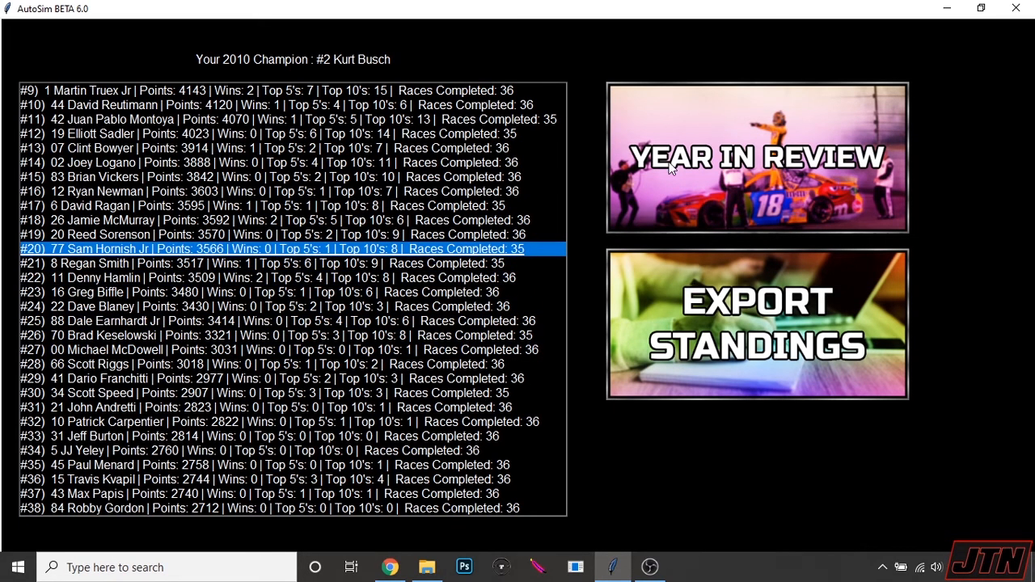
{"action": "left_click", "coordinate": [757, 157]}
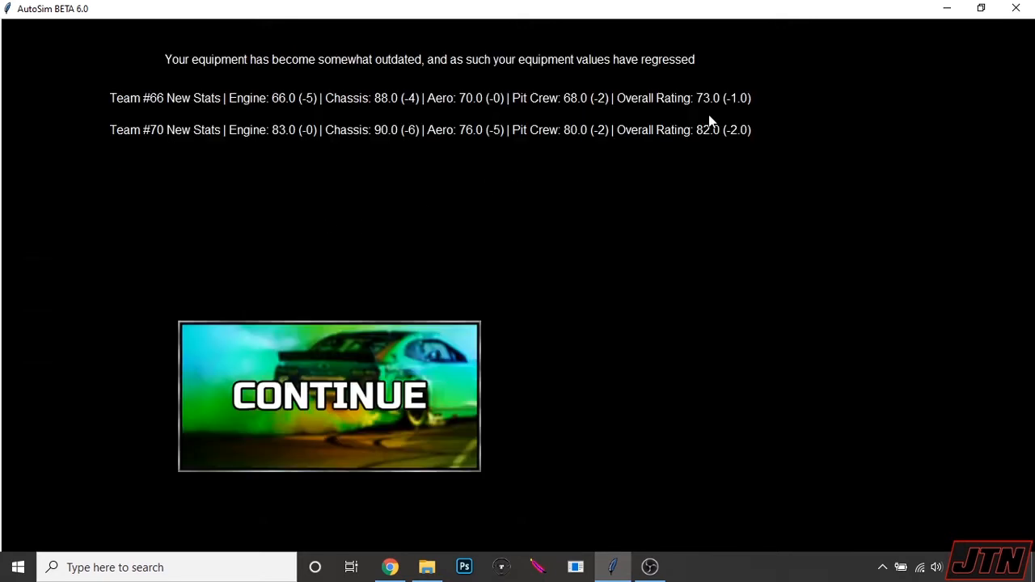
{"action": "mouse_move", "coordinate": [356, 183]}
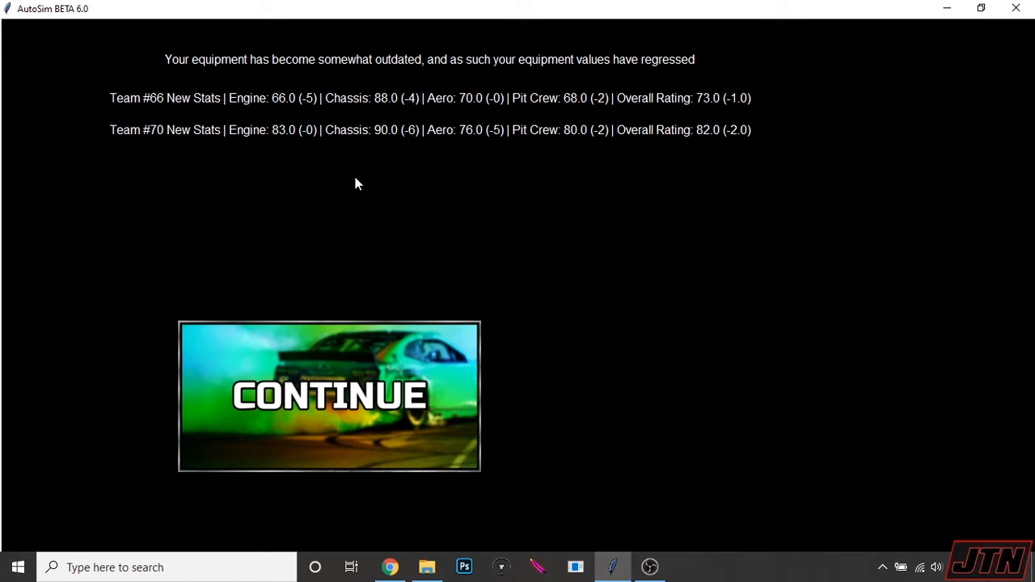
{"action": "mouse_move", "coordinate": [359, 291]}
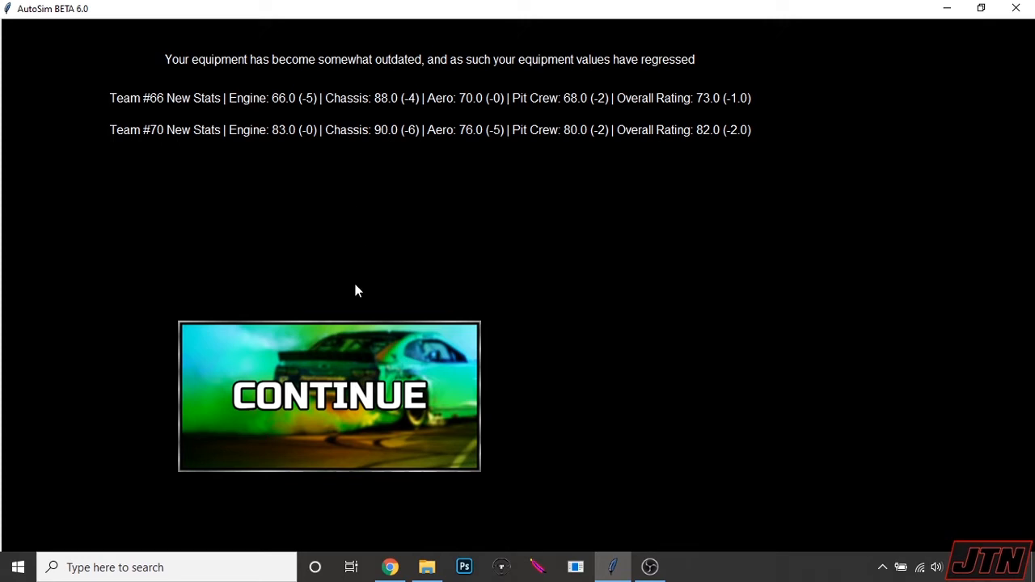
Step: Accept the offseason equipment regression to reach the Silly Season lists
{"action": "left_click", "coordinate": [329, 395]}
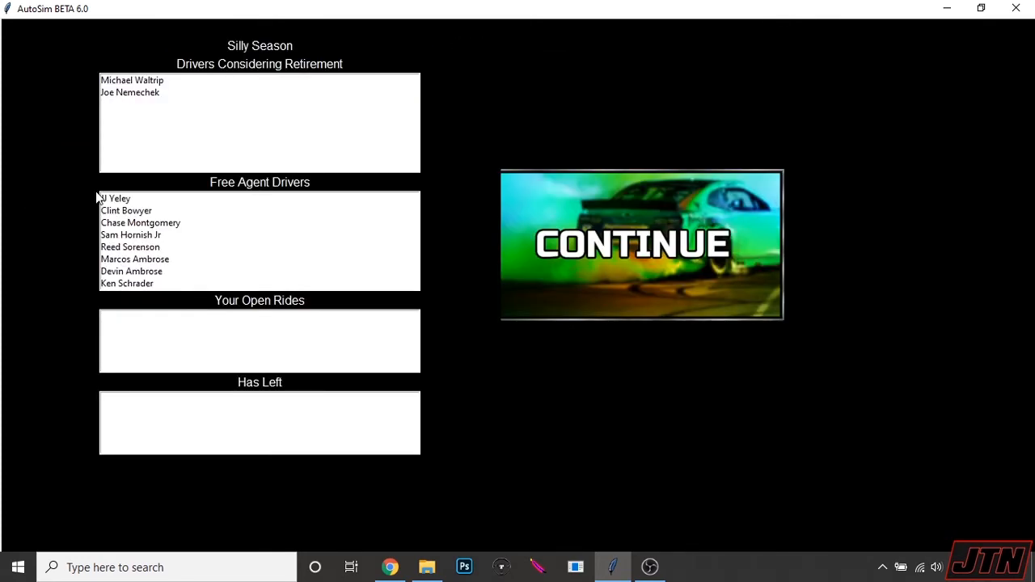
{"action": "mouse_move", "coordinate": [153, 210]}
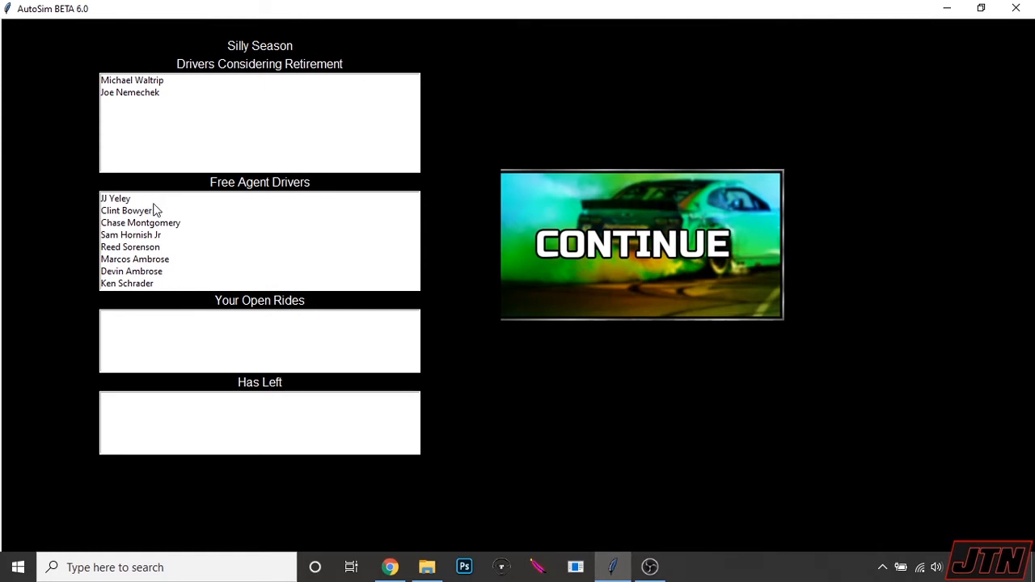
{"action": "mouse_move", "coordinate": [207, 268]}
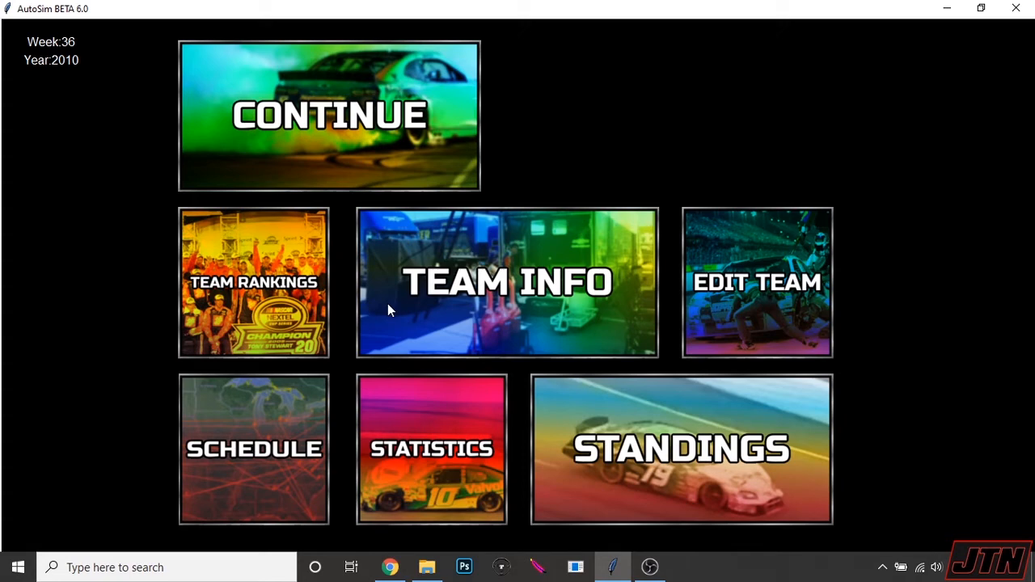
{"action": "mouse_move", "coordinate": [275, 126]}
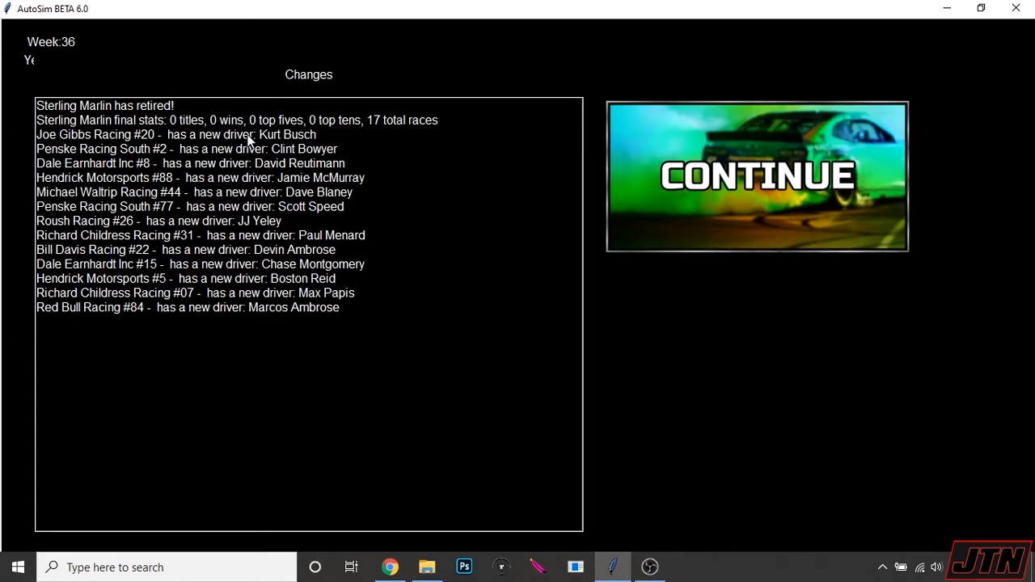
{"action": "mouse_move", "coordinate": [97, 178]}
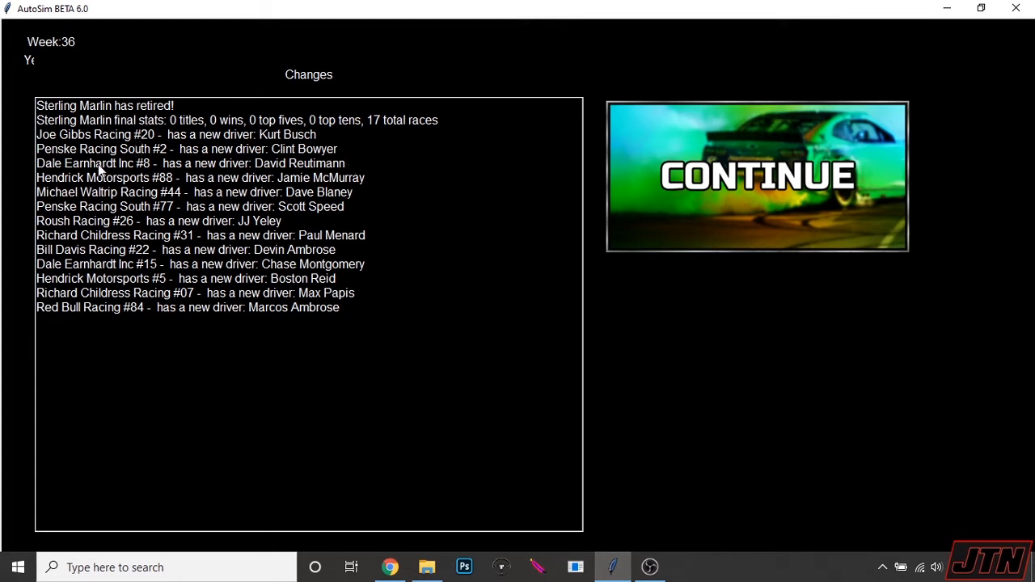
{"action": "mouse_move", "coordinate": [230, 135]}
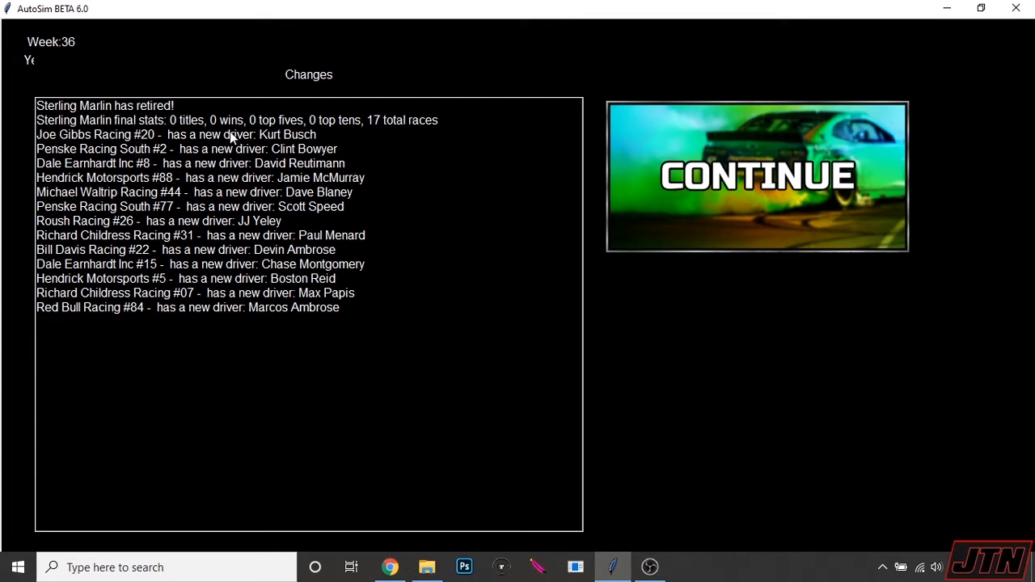
{"action": "mouse_move", "coordinate": [188, 131]}
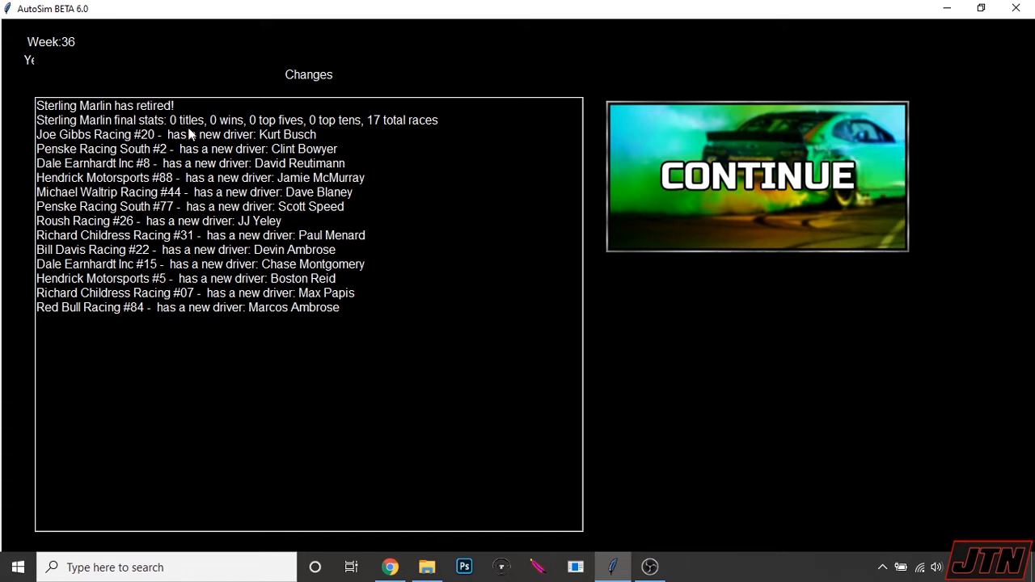
{"action": "mouse_move", "coordinate": [381, 146]}
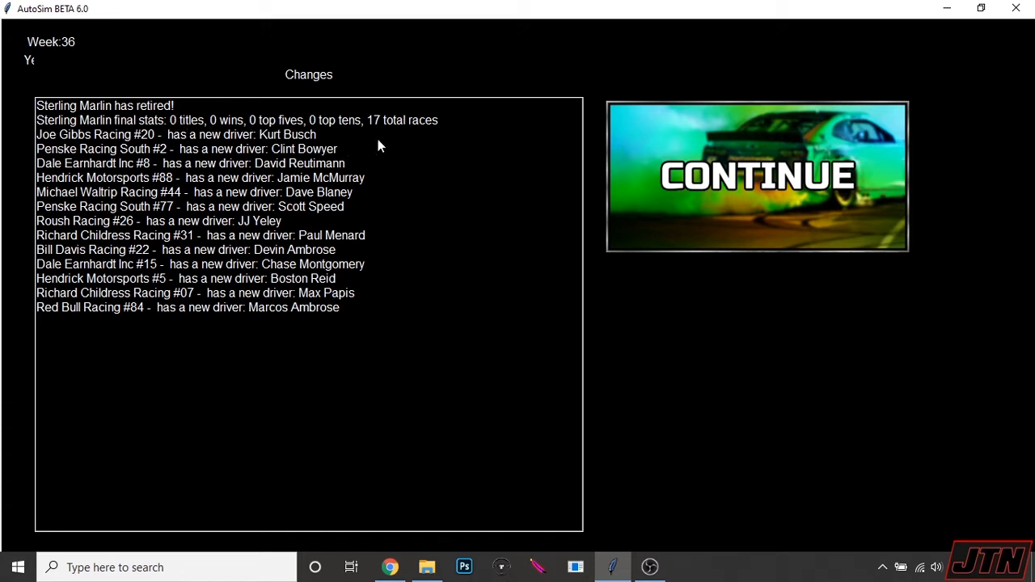
{"action": "mouse_move", "coordinate": [453, 197]}
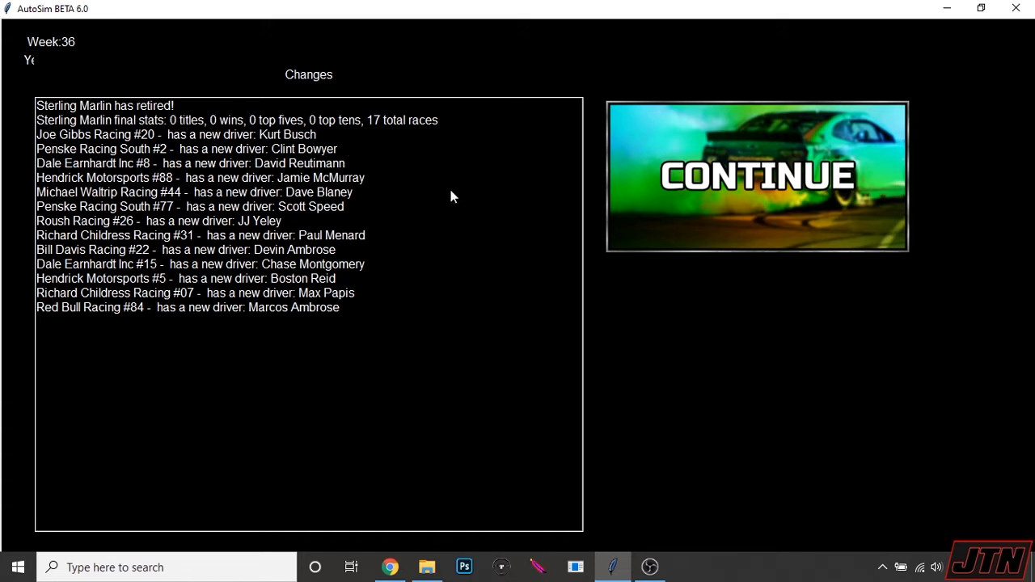
{"action": "mouse_move", "coordinate": [346, 136]}
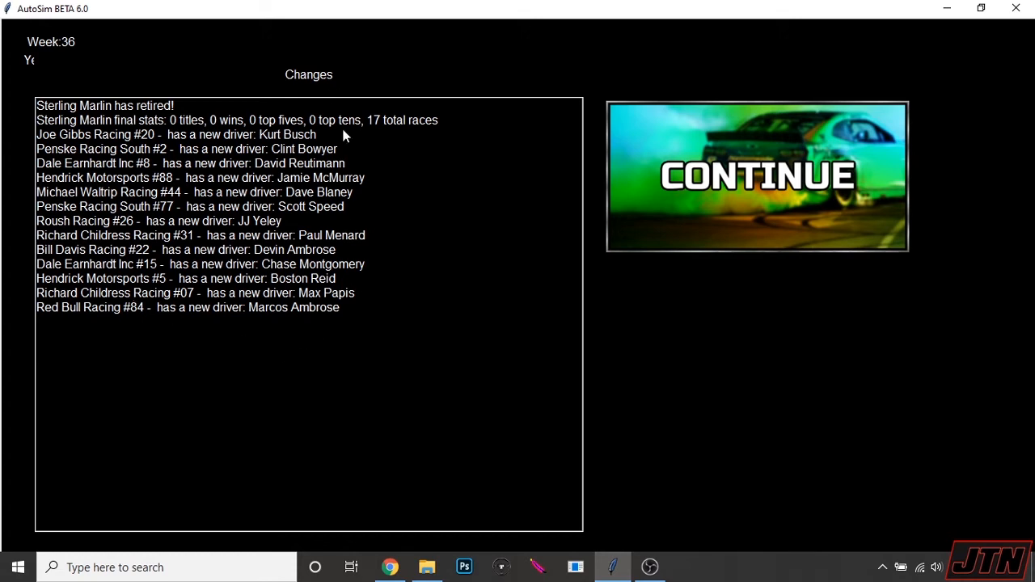
{"action": "mouse_move", "coordinate": [396, 101]}
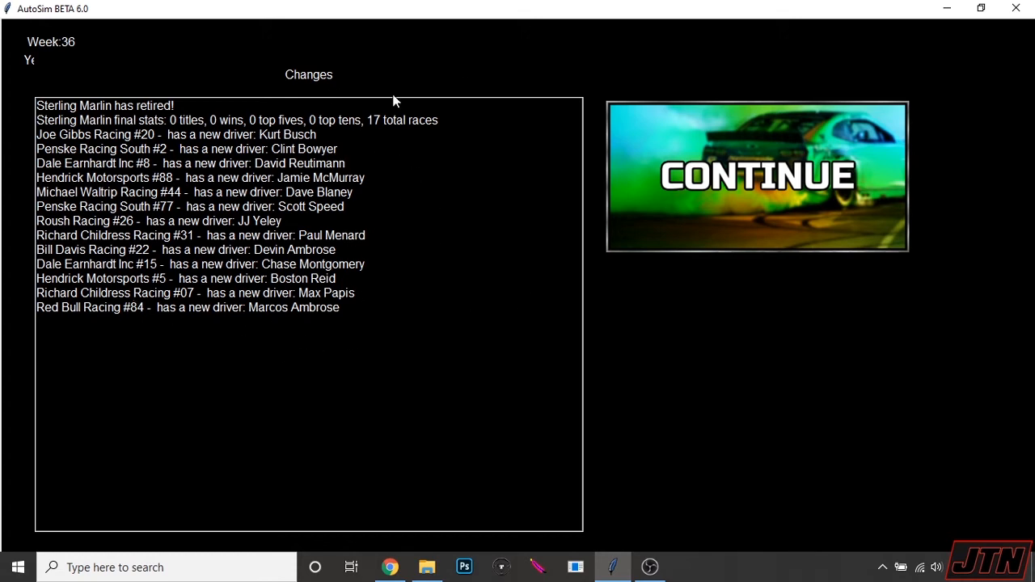
{"action": "mouse_move", "coordinate": [289, 153]}
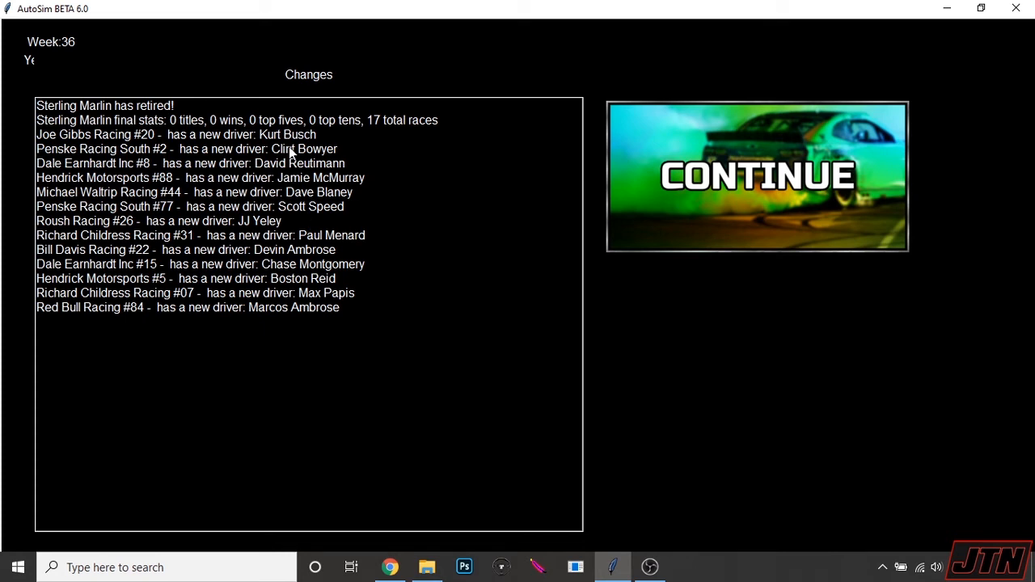
{"action": "mouse_move", "coordinate": [255, 181]}
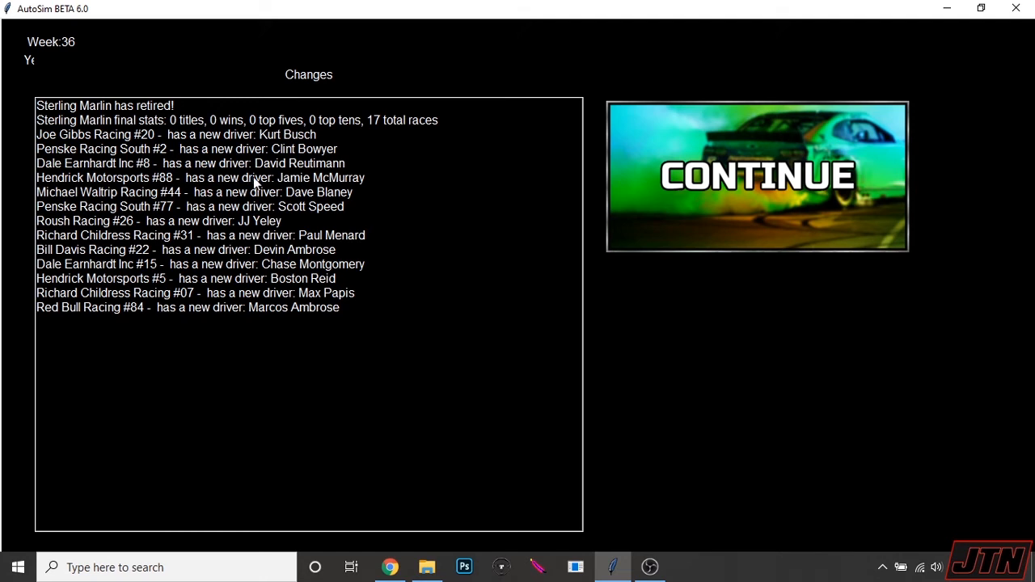
{"action": "mouse_move", "coordinate": [223, 163]}
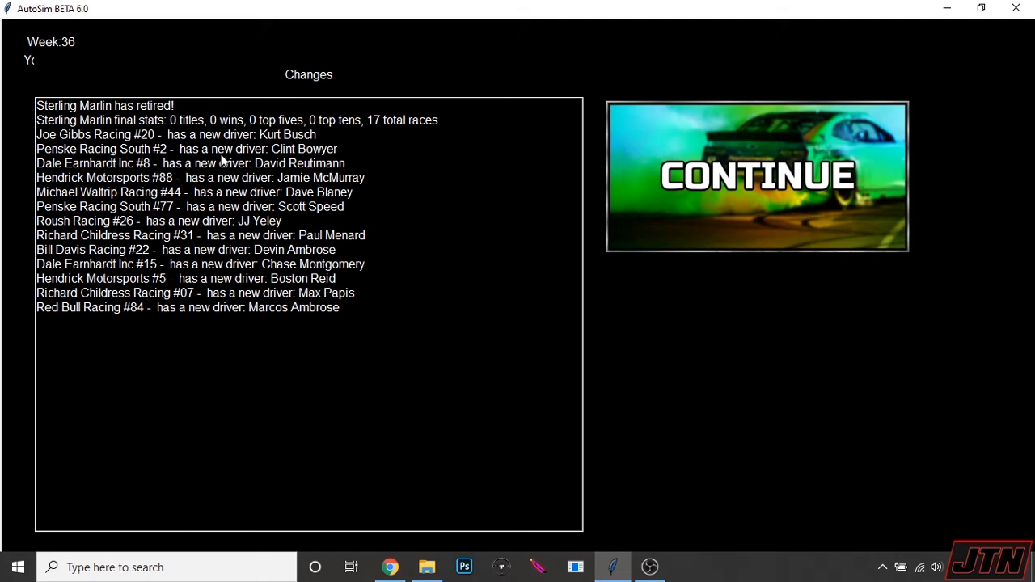
{"action": "mouse_move", "coordinate": [149, 142]}
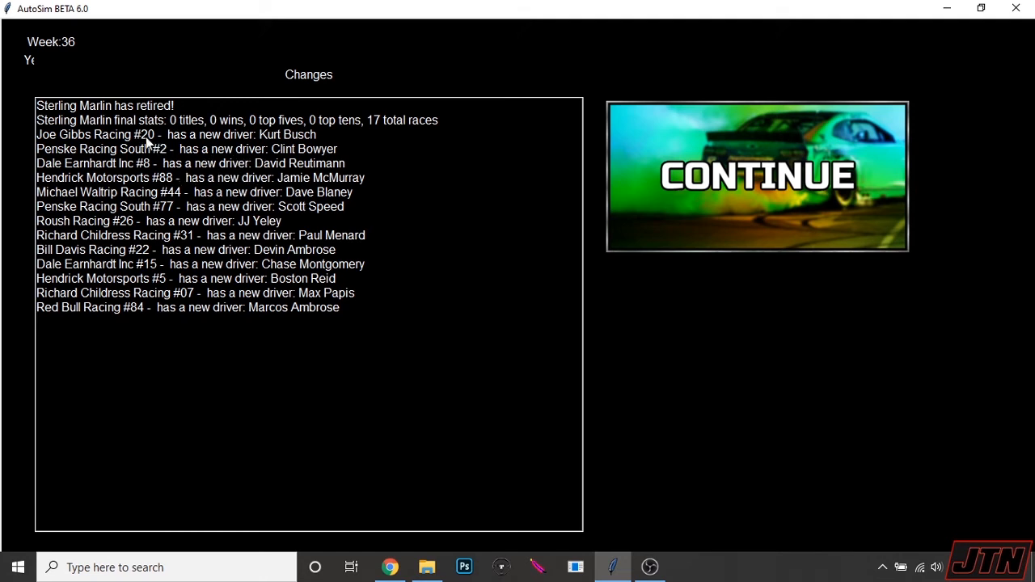
{"action": "mouse_move", "coordinate": [308, 167]}
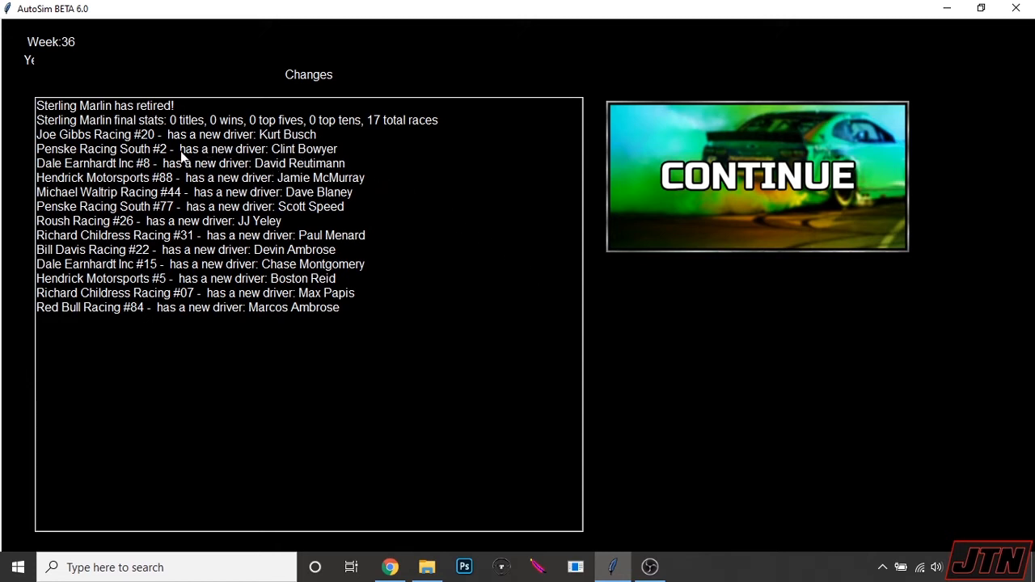
{"action": "mouse_move", "coordinate": [180, 170]}
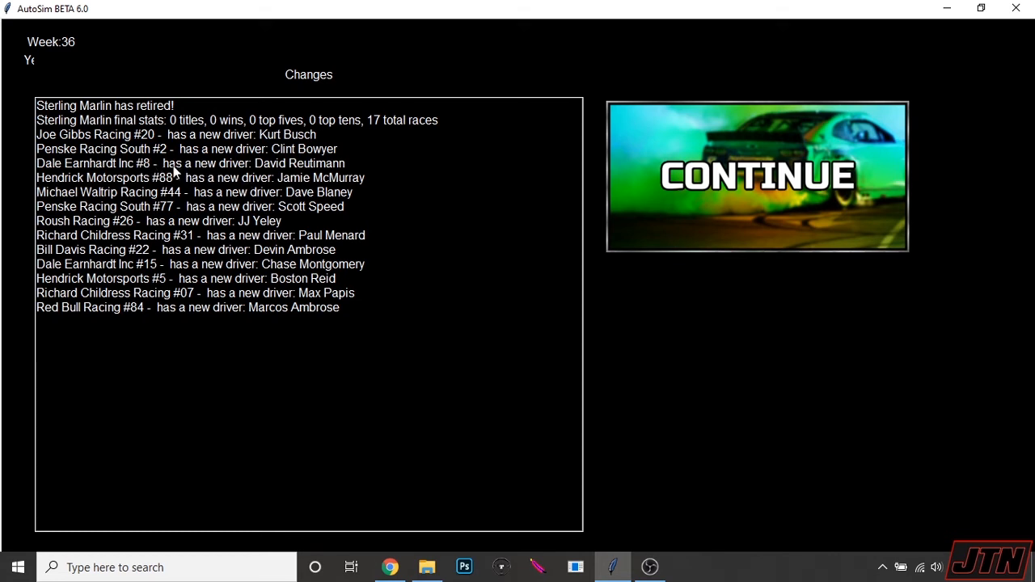
{"action": "mouse_move", "coordinate": [232, 212]}
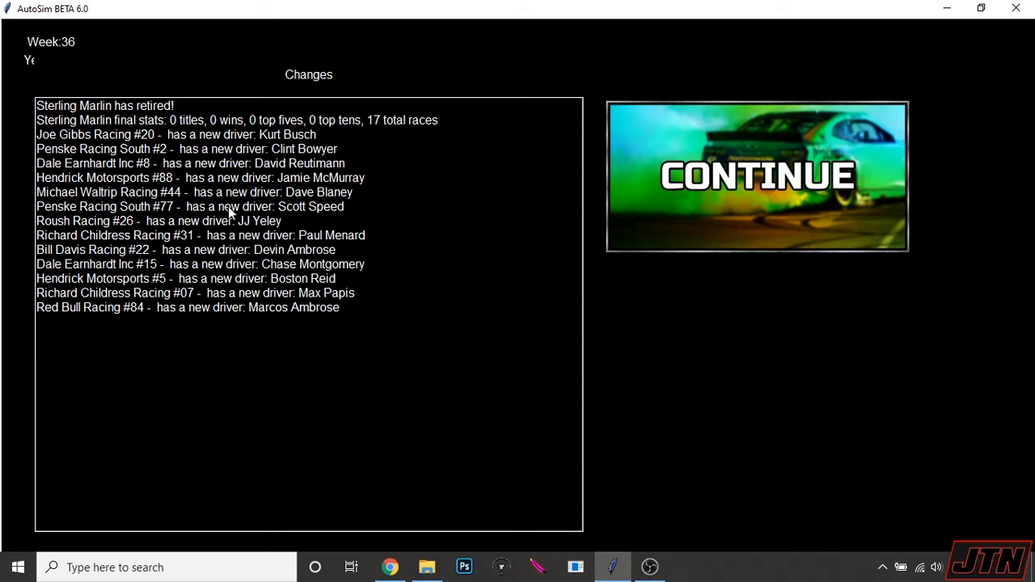
{"action": "mouse_move", "coordinate": [227, 203]}
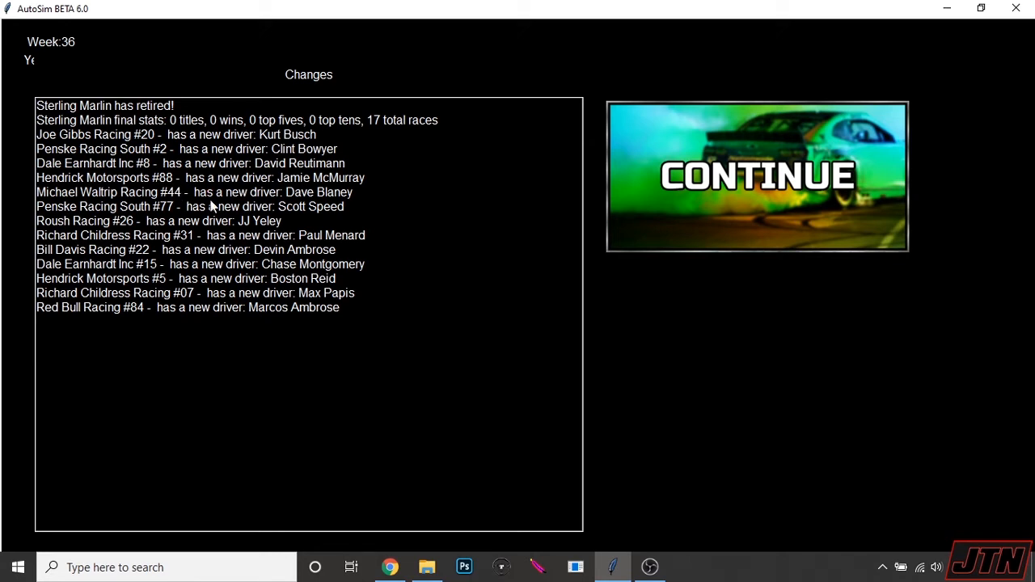
{"action": "mouse_move", "coordinate": [193, 212]}
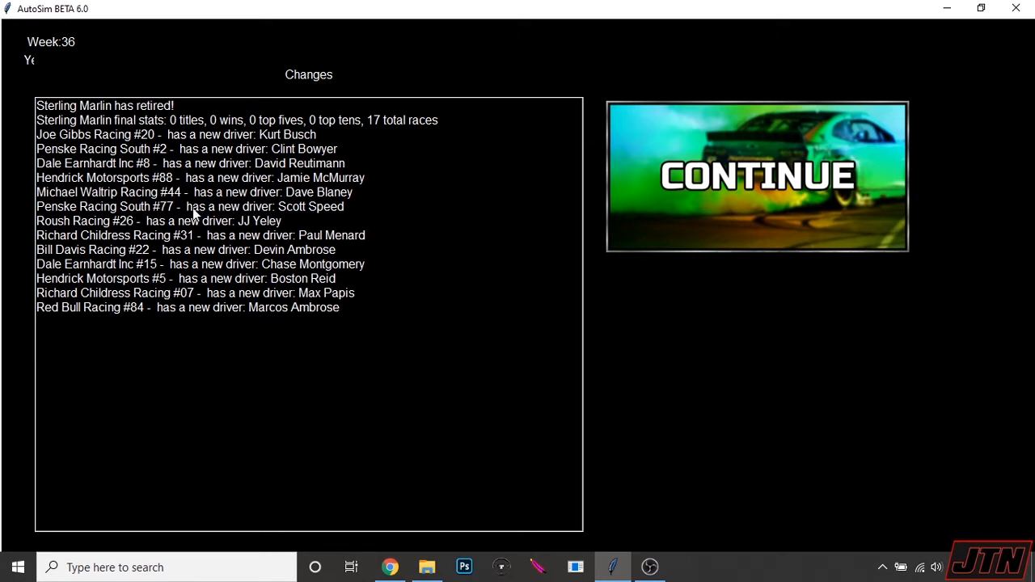
{"action": "mouse_move", "coordinate": [153, 220]}
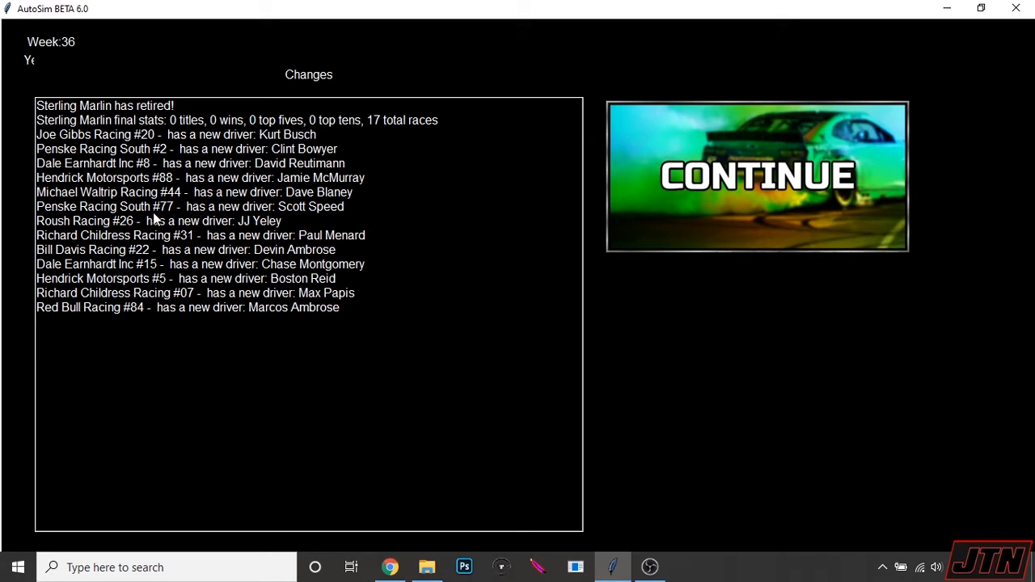
{"action": "mouse_move", "coordinate": [261, 265]}
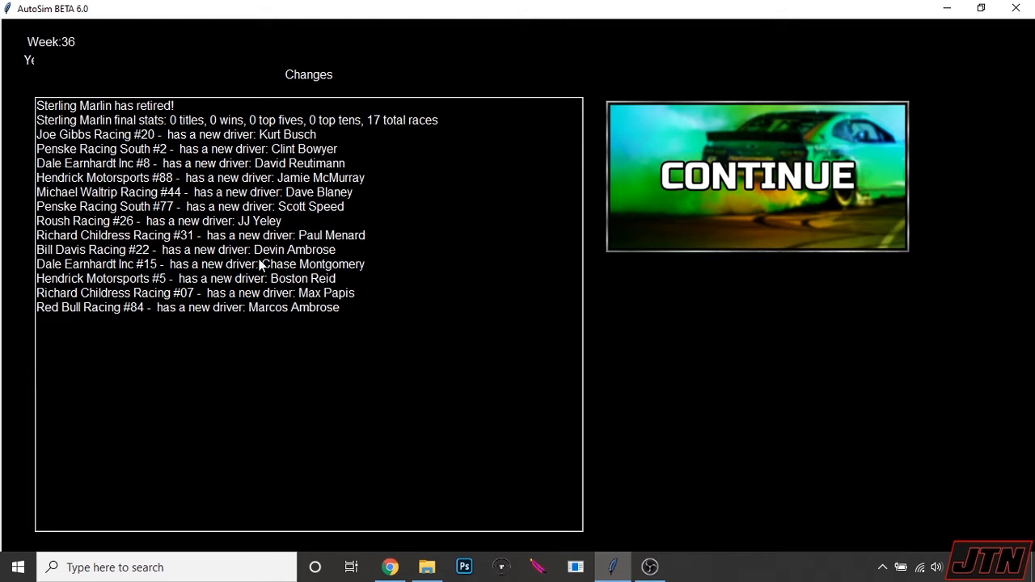
{"action": "mouse_move", "coordinate": [180, 249]}
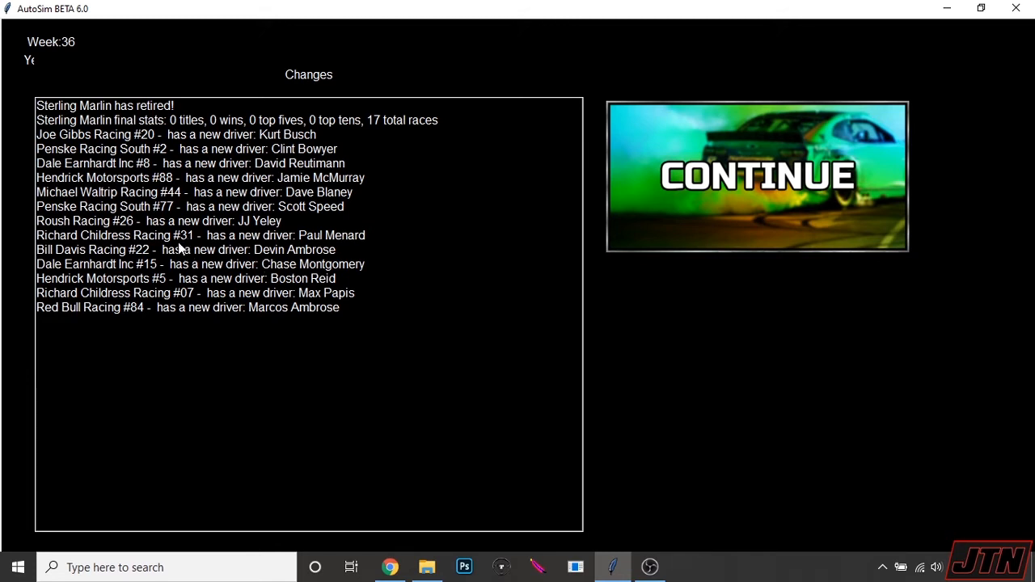
{"action": "mouse_move", "coordinate": [161, 252]}
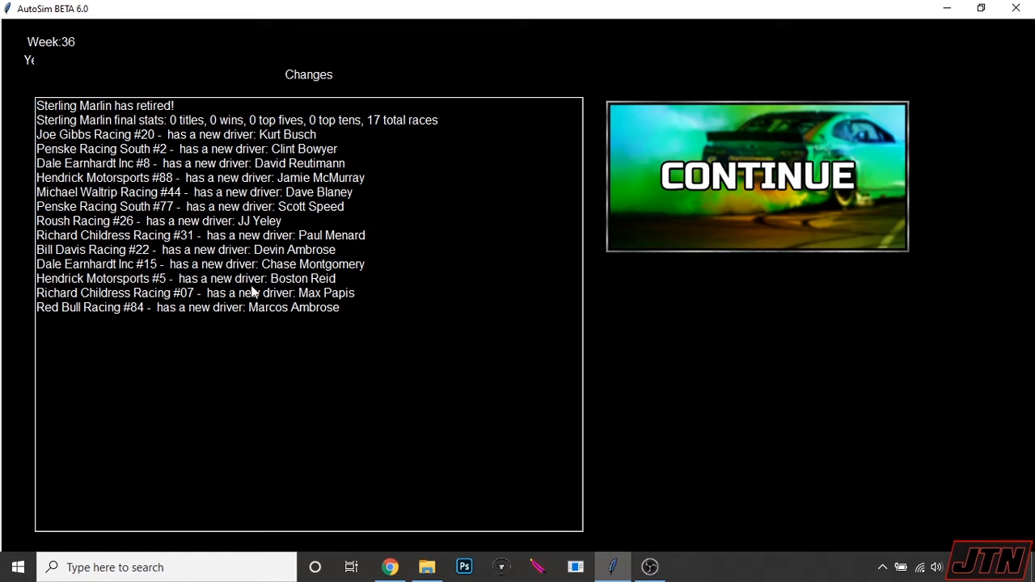
{"action": "mouse_move", "coordinate": [351, 317]}
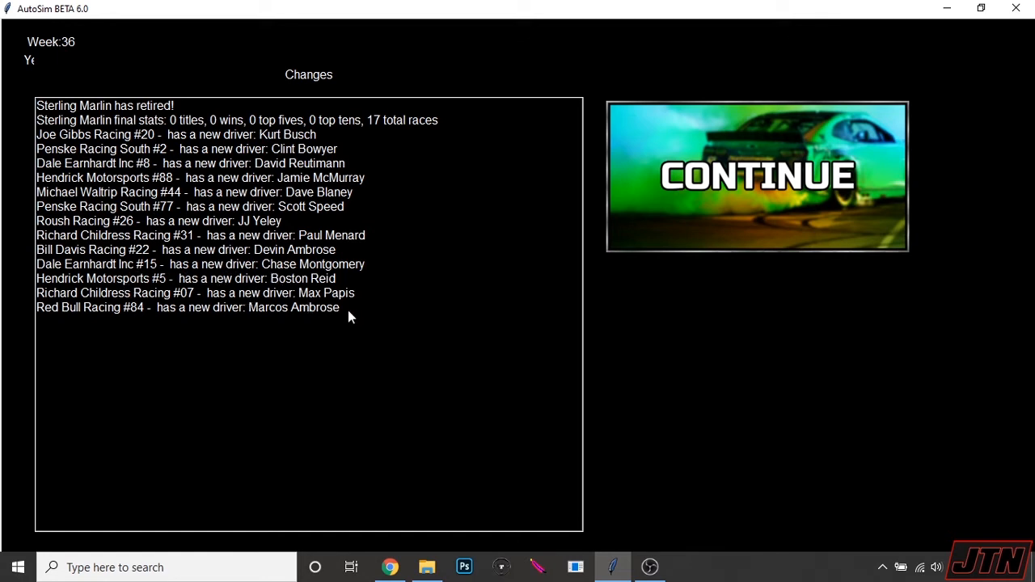
{"action": "mouse_move", "coordinate": [454, 317]}
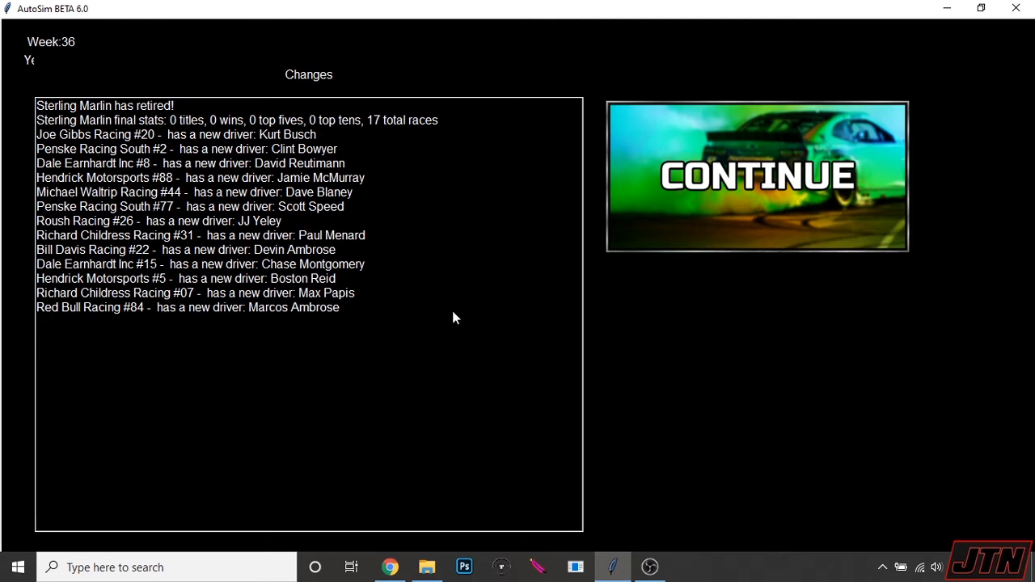
Step: Continue past the offseason driver changes into week 1 of 2011 and go to Edit Team
{"action": "left_click", "coordinate": [757, 175]}
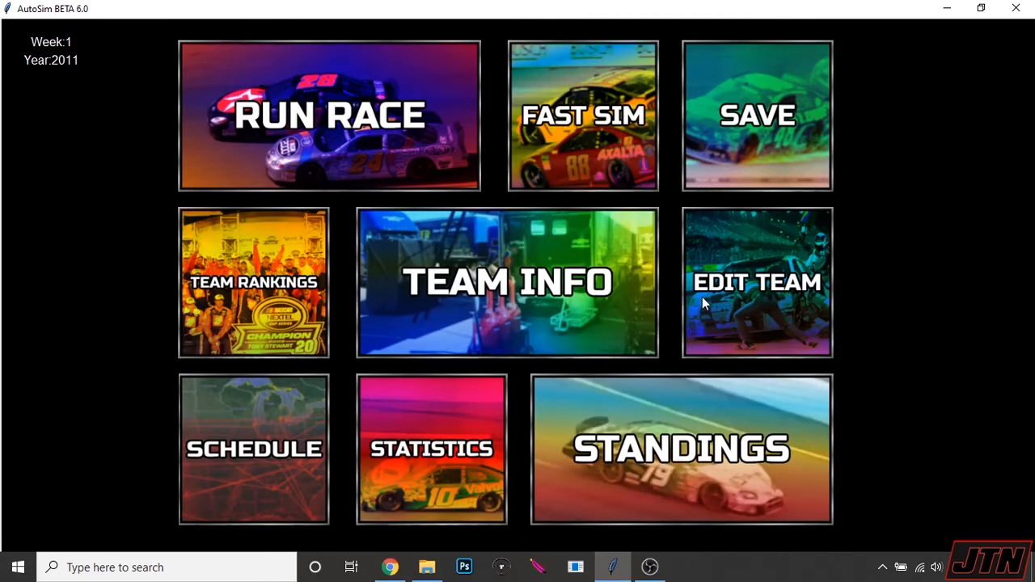
{"action": "left_click", "coordinate": [507, 281]}
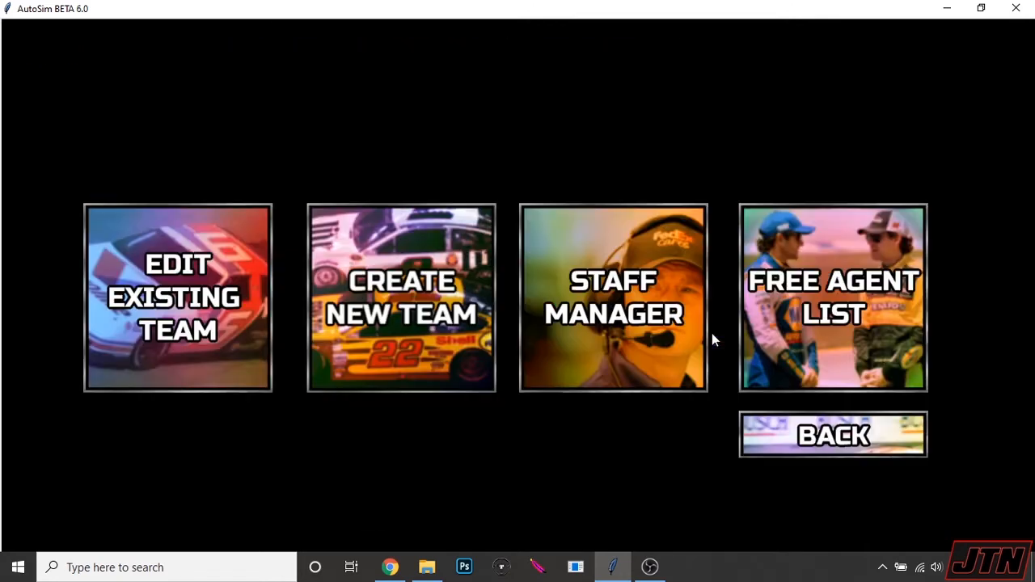
{"action": "mouse_move", "coordinate": [770, 320]}
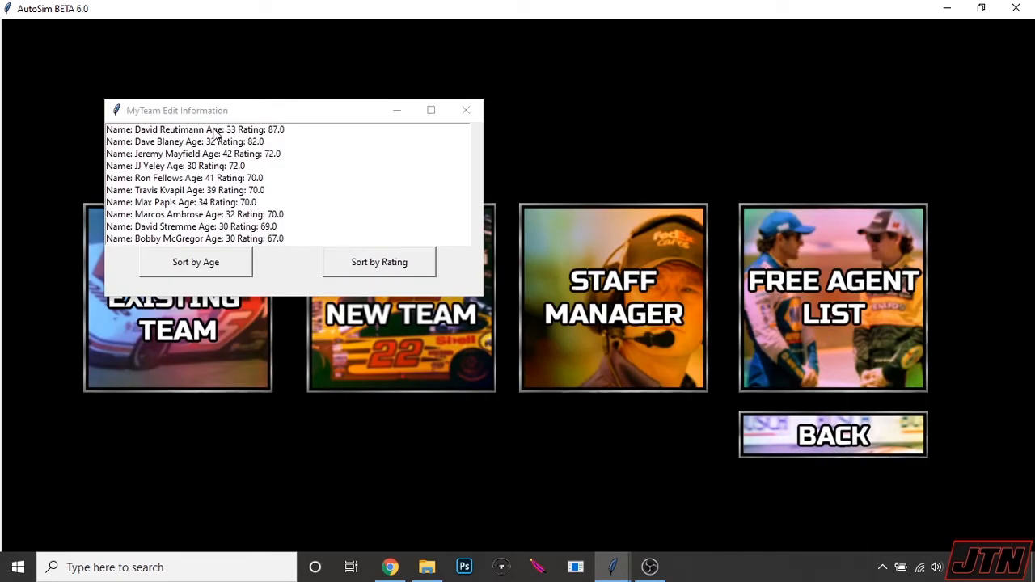
Step: Inspect JJ Yeley's and Bobby McGregor's entries, sort free agents by rating, and check Dave Blaney
{"action": "left_click", "coordinate": [175, 165]}
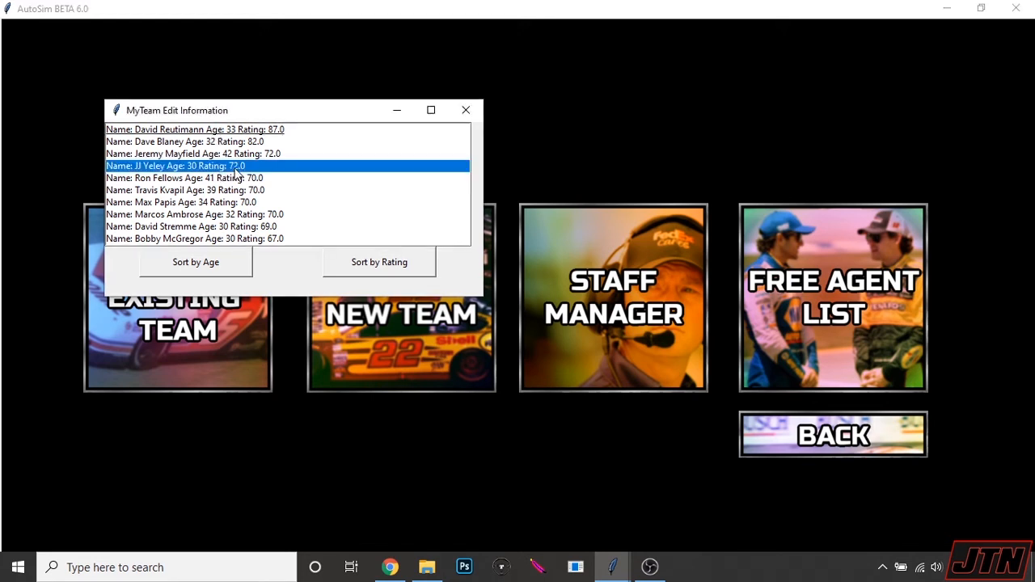
{"action": "left_click", "coordinate": [194, 238]}
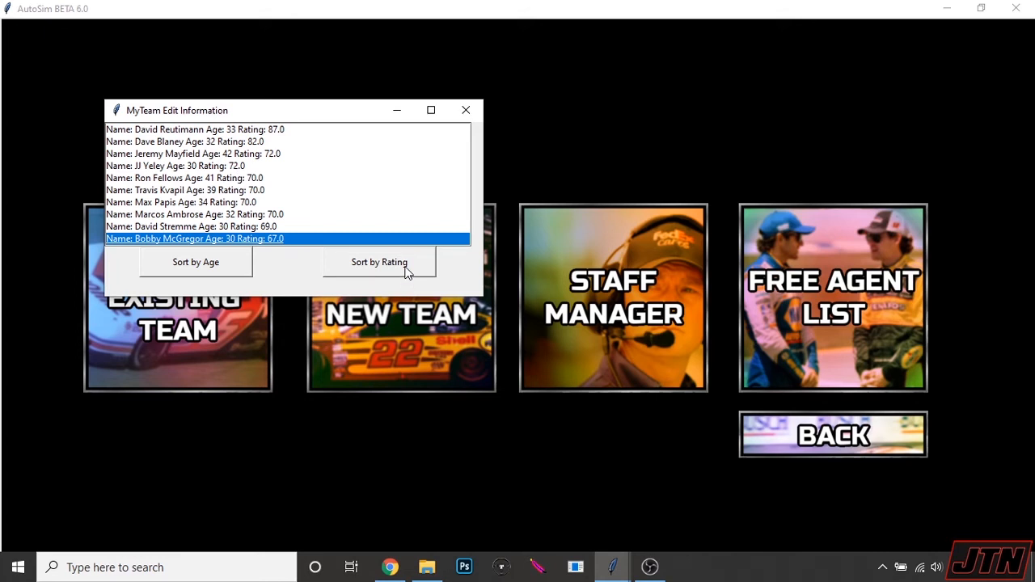
{"action": "left_click", "coordinate": [379, 262]}
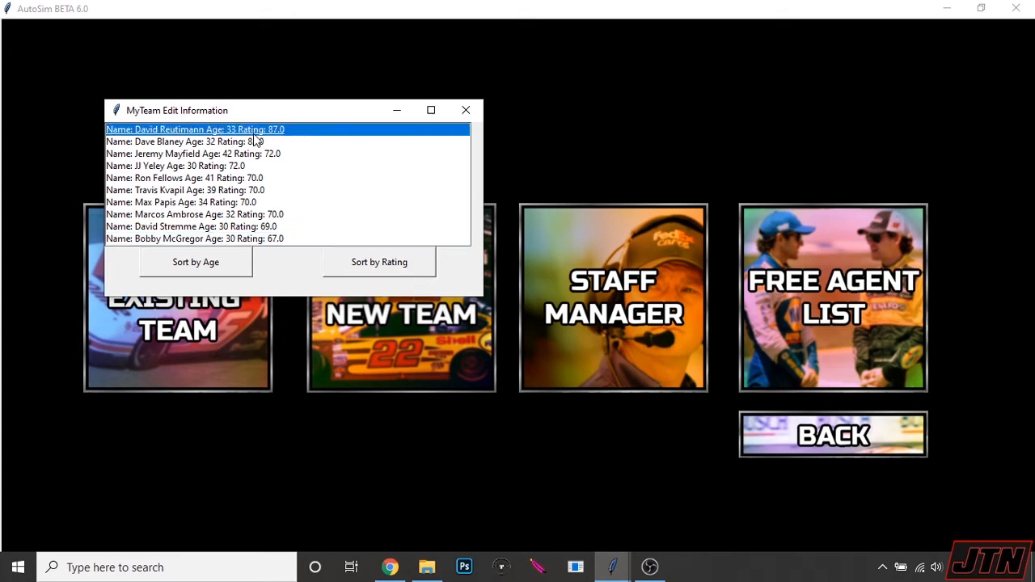
{"action": "left_click", "coordinate": [184, 176]}
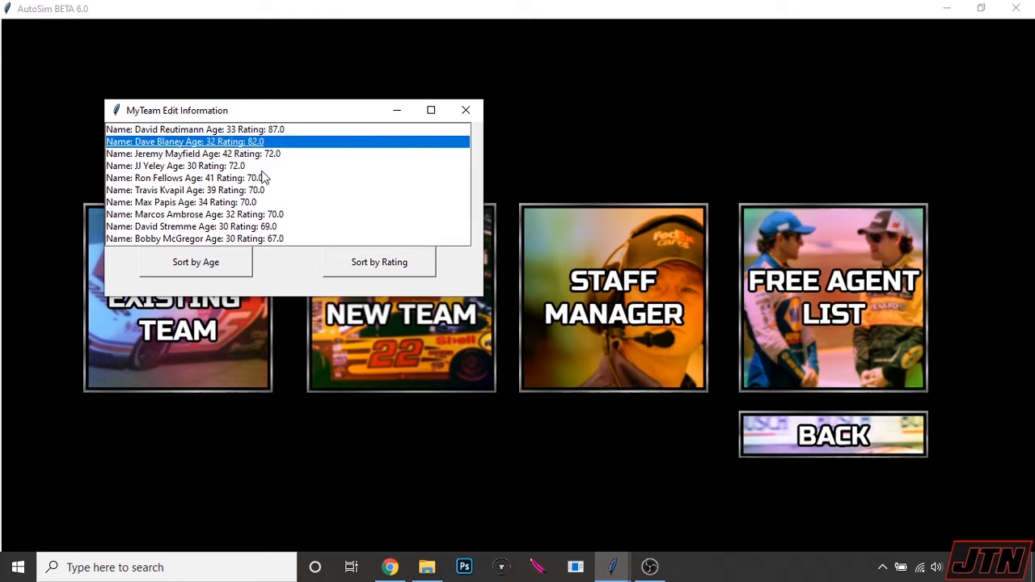
{"action": "mouse_move", "coordinate": [364, 230]}
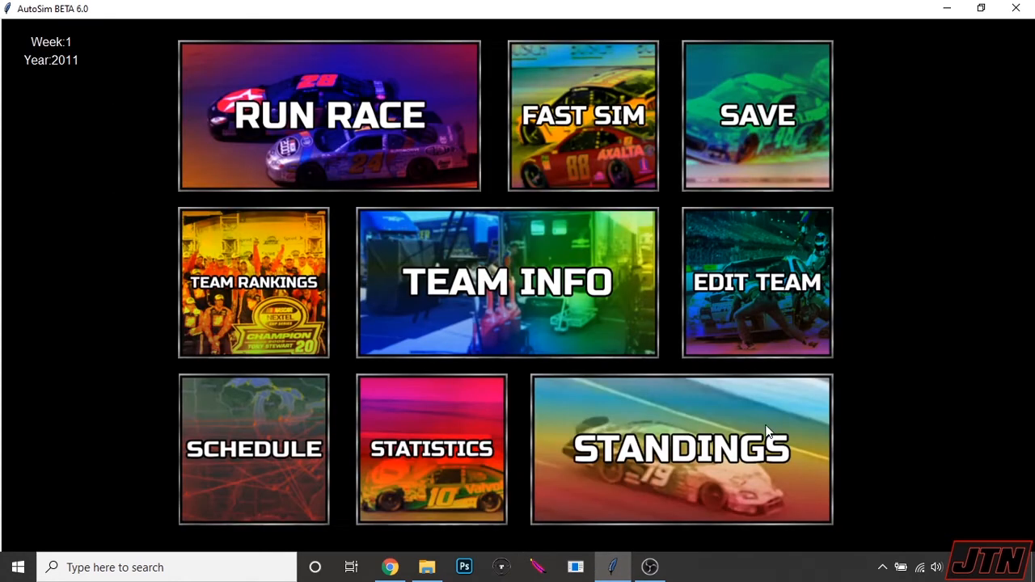
{"action": "mouse_move", "coordinate": [479, 278]}
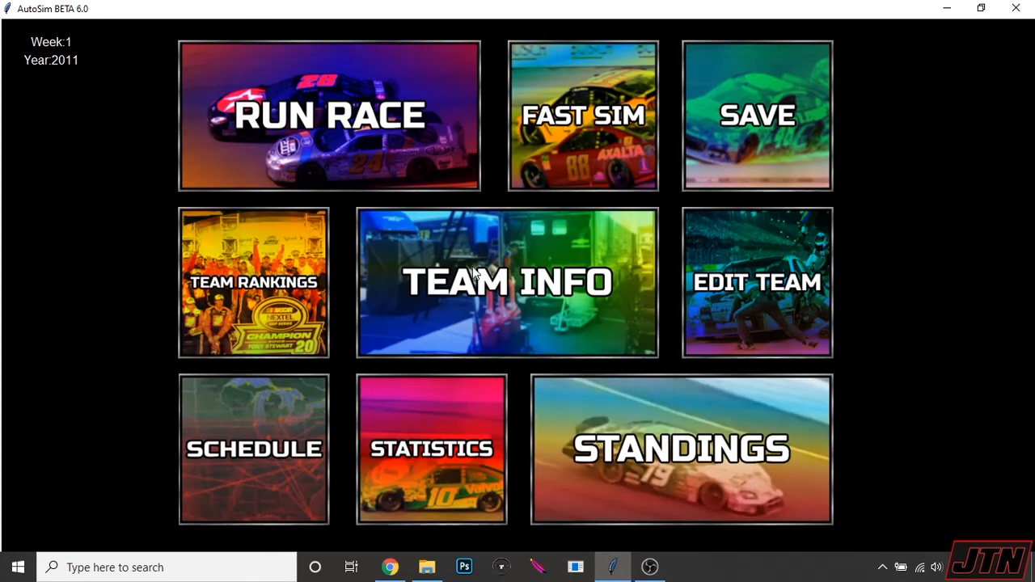
Step: Browse the 2011 active driver list with car numbers, sponsors and teams, then close it
{"action": "left_click", "coordinate": [506, 282]}
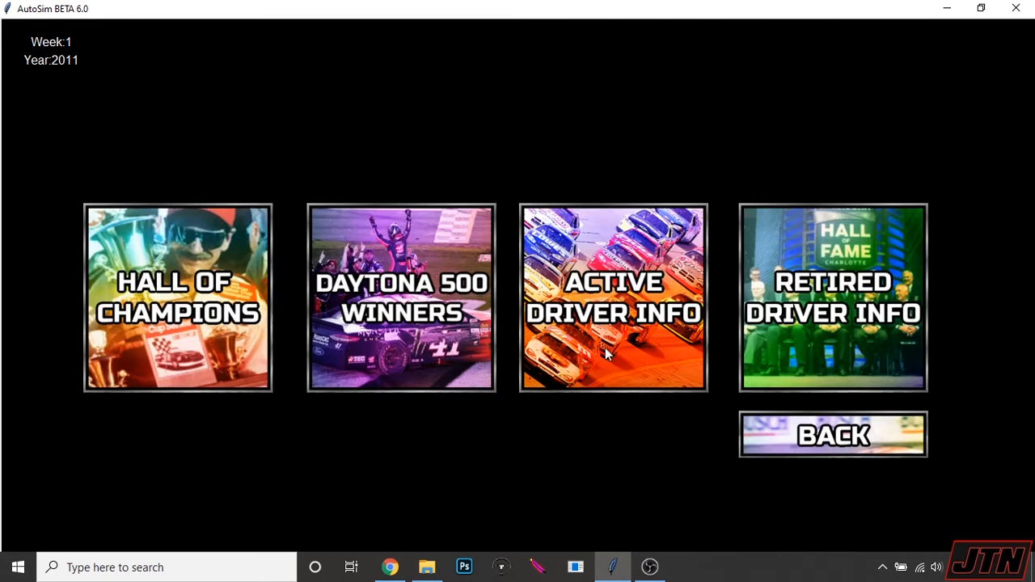
{"action": "left_click", "coordinate": [613, 297]}
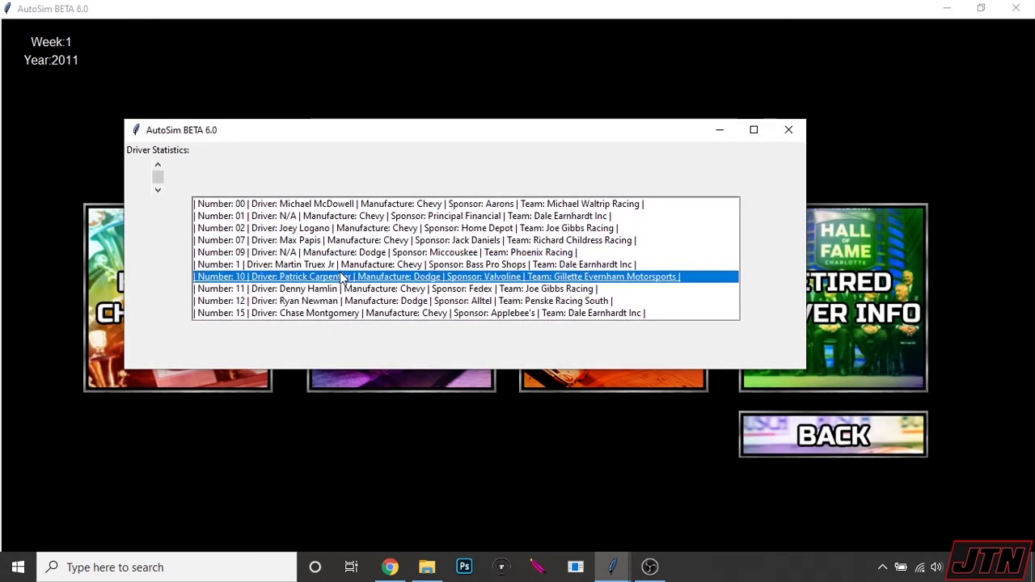
{"action": "left_click", "coordinate": [343, 288]}
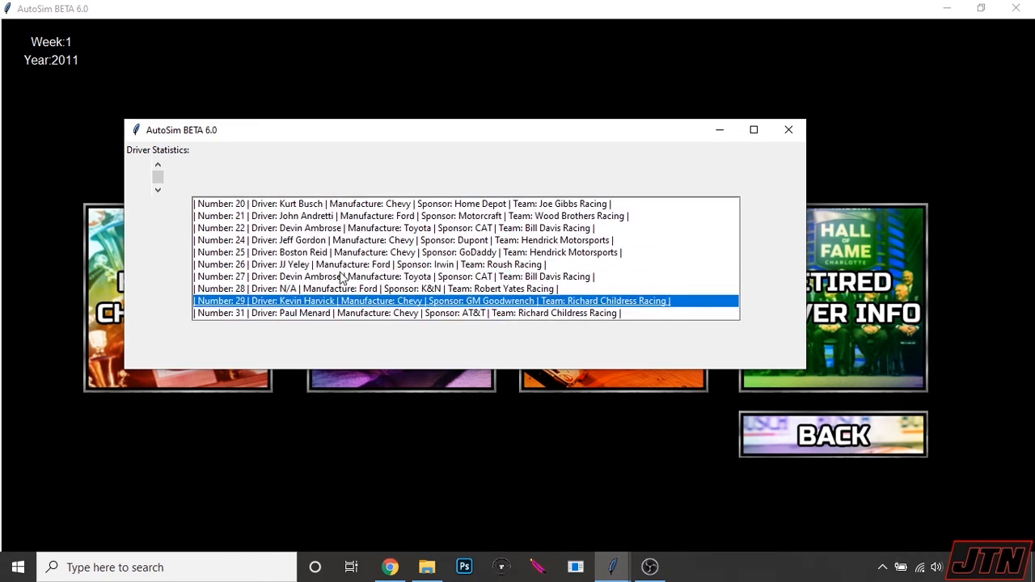
{"action": "scroll", "scroll_direction": "down", "scroll_amount": 3}
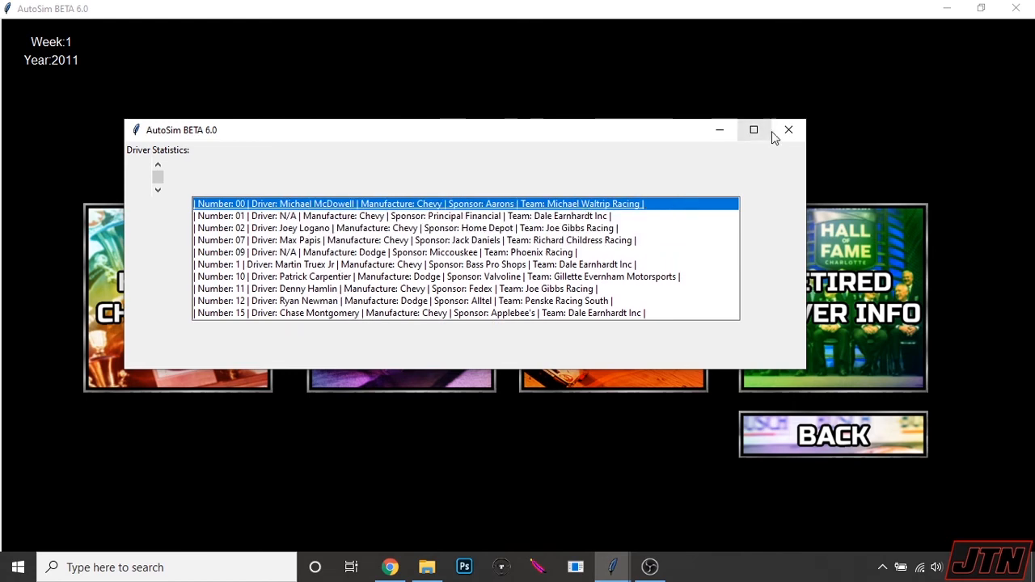
{"action": "left_click", "coordinate": [789, 130]}
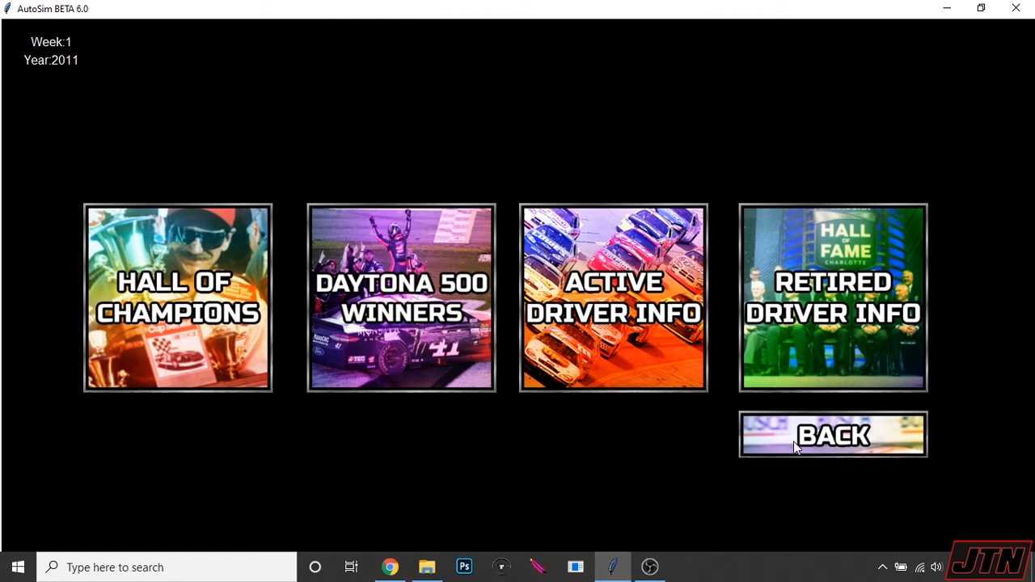
{"action": "left_click", "coordinate": [832, 297]}
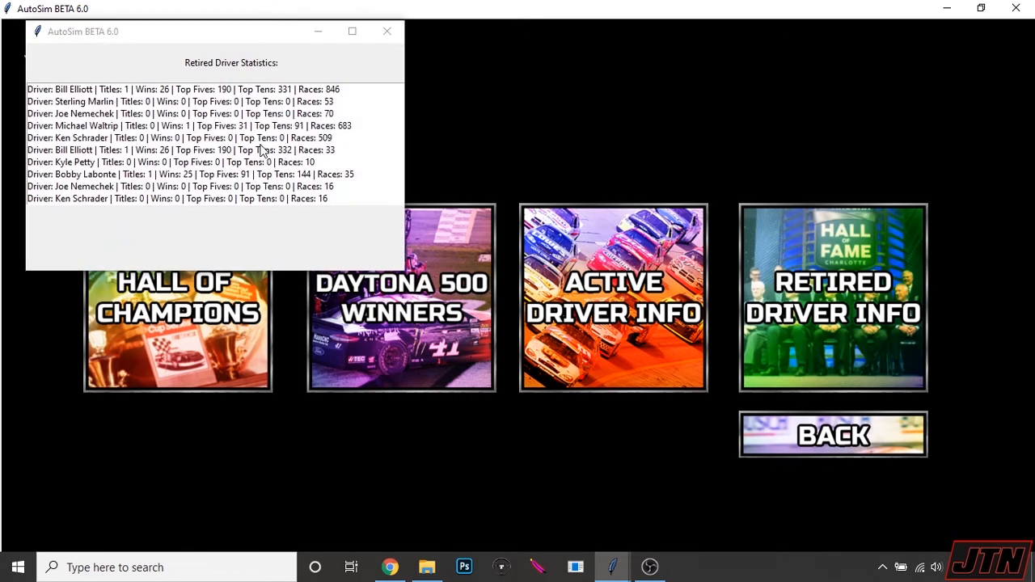
{"action": "left_click", "coordinate": [187, 126]}
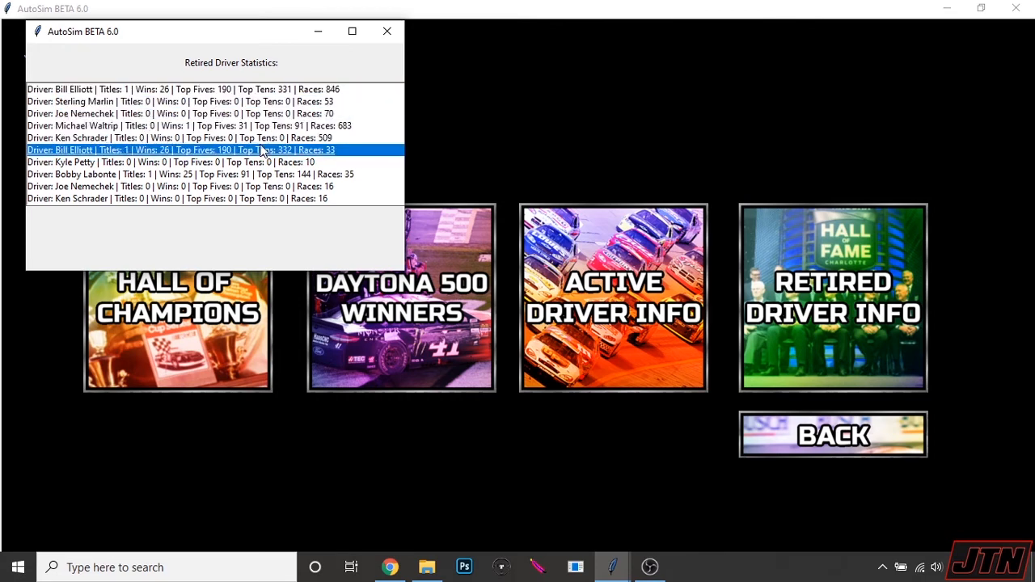
{"action": "left_click", "coordinate": [191, 175]}
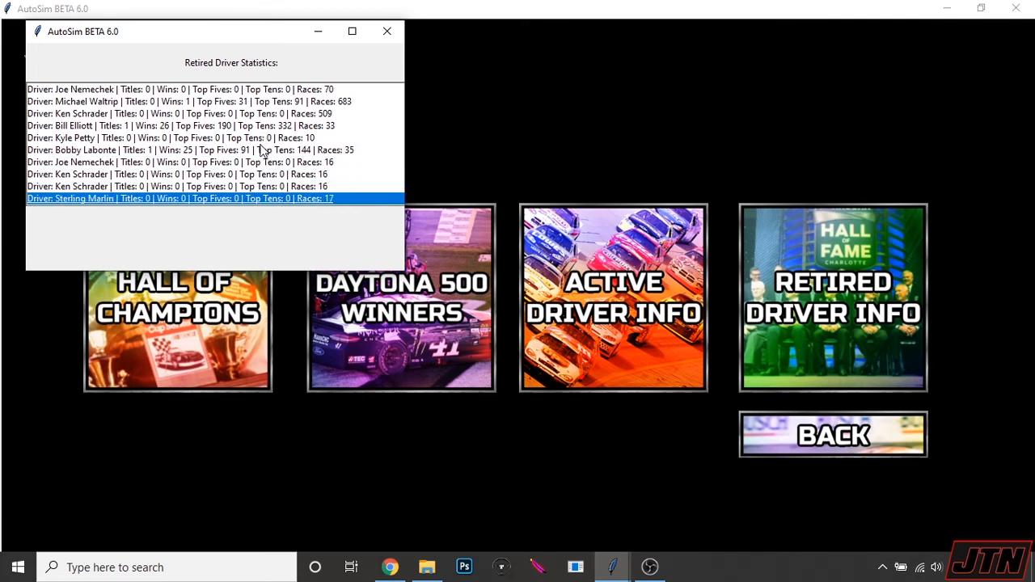
{"action": "left_click", "coordinate": [179, 162]}
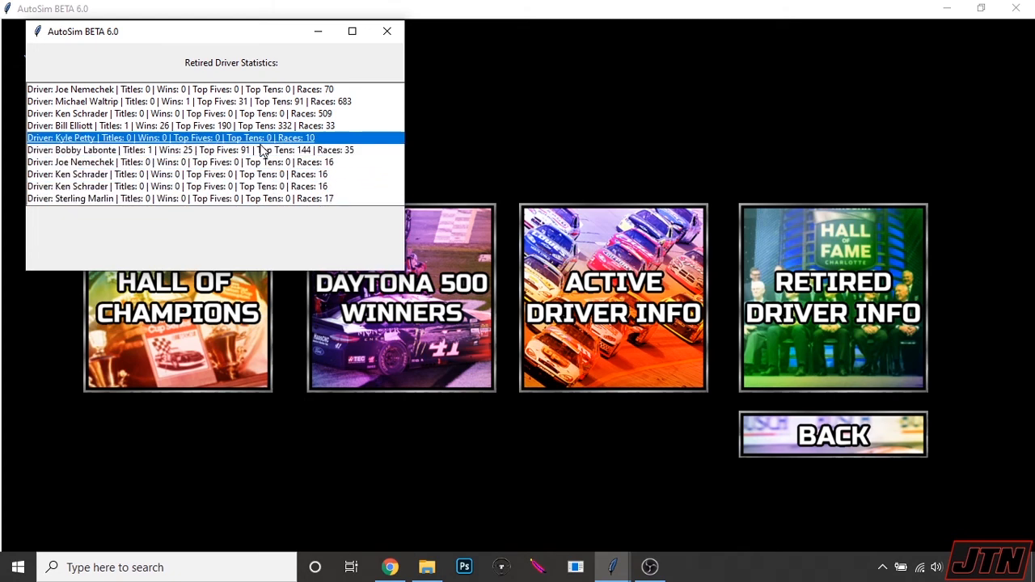
{"action": "left_click", "coordinate": [386, 31]}
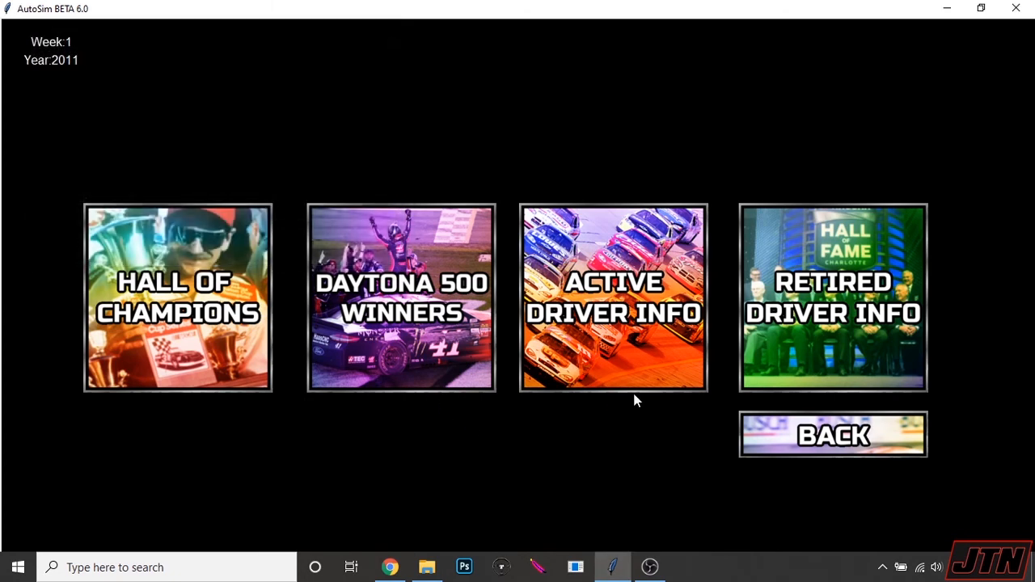
Step: Buy two $45,000 aero upgrades for car 70, raising aero 76 to 84 and leaving $10,120
{"action": "left_click", "coordinate": [833, 433]}
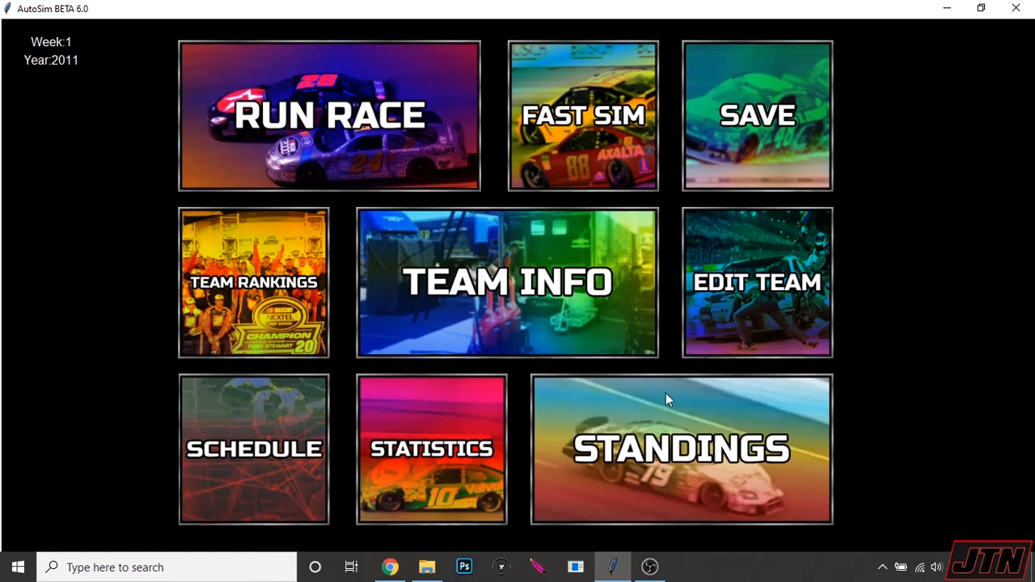
{"action": "left_click", "coordinate": [757, 281]}
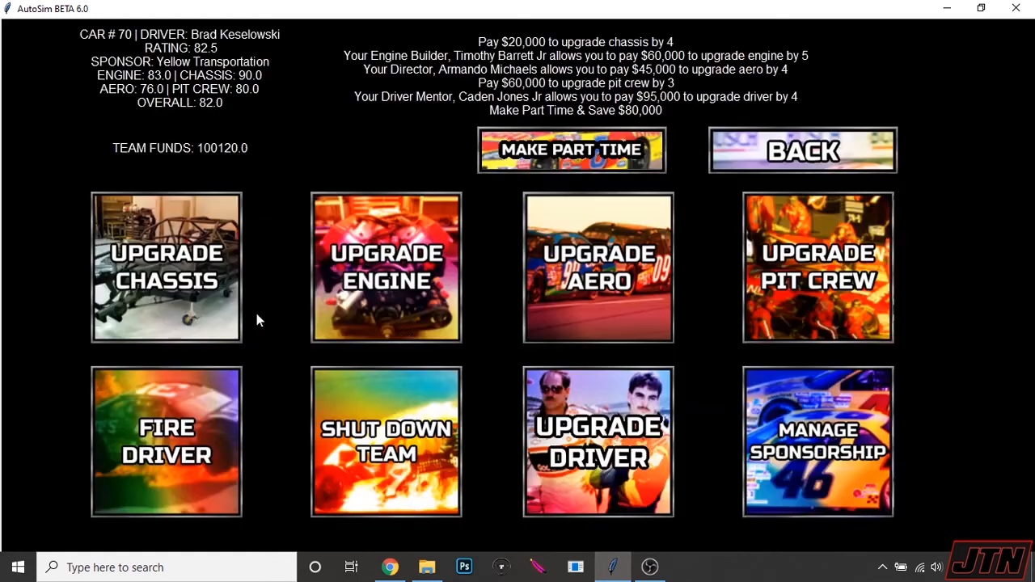
{"action": "mouse_move", "coordinate": [660, 359]}
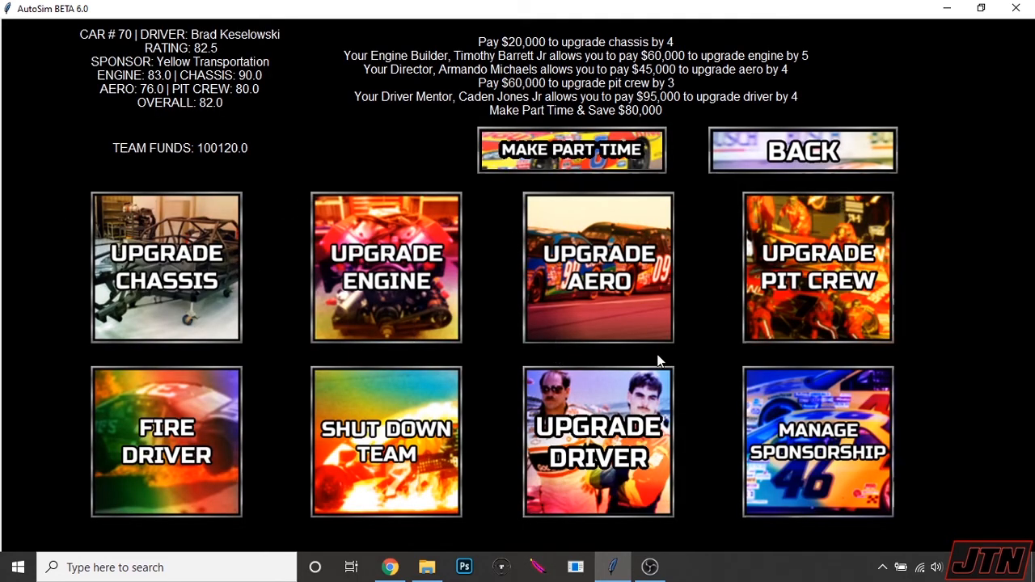
{"action": "mouse_move", "coordinate": [574, 266]}
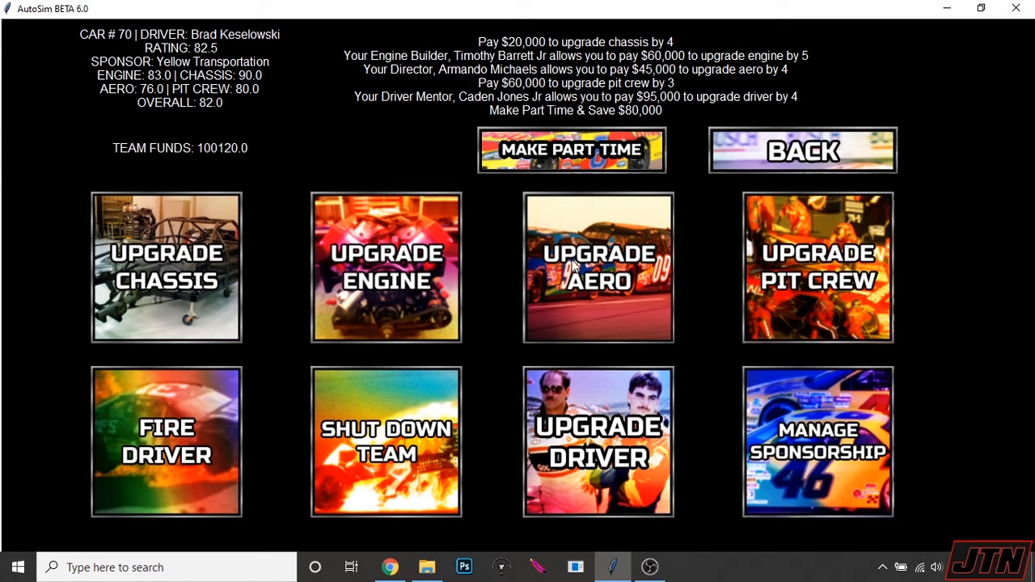
{"action": "left_click", "coordinate": [599, 268]}
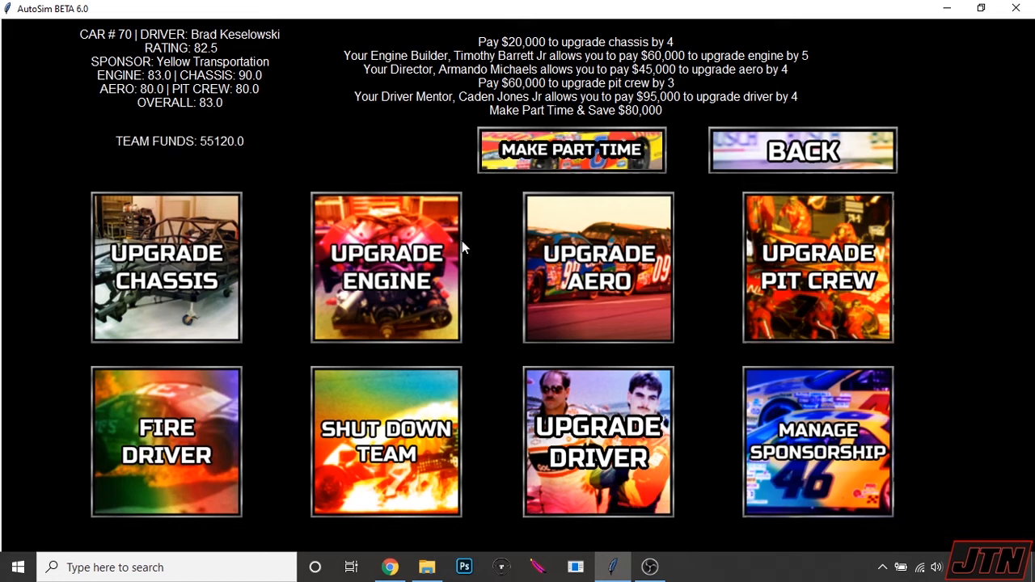
{"action": "mouse_move", "coordinate": [566, 284]}
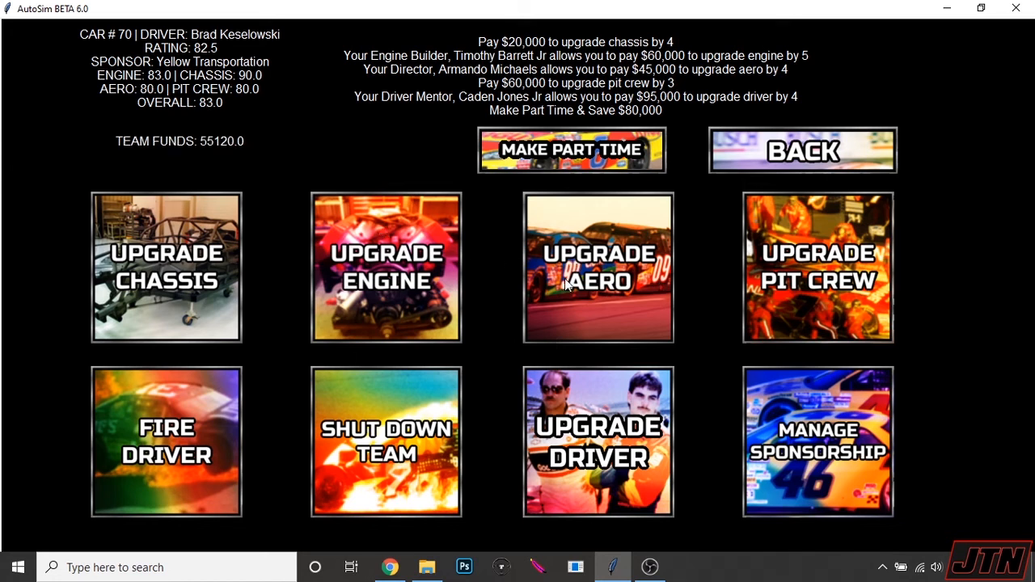
{"action": "left_click", "coordinate": [598, 279]}
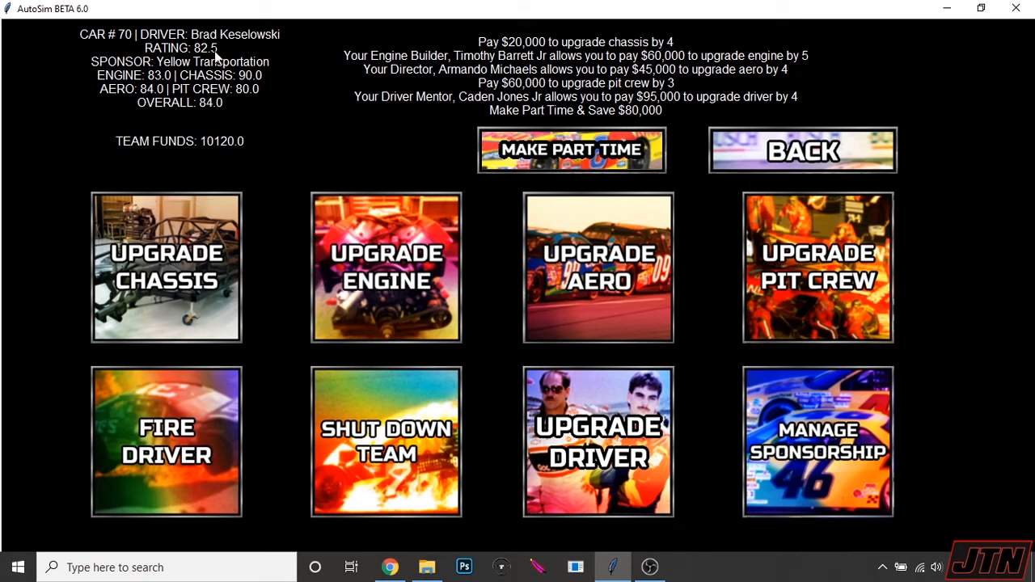
{"action": "mouse_move", "coordinate": [281, 135]}
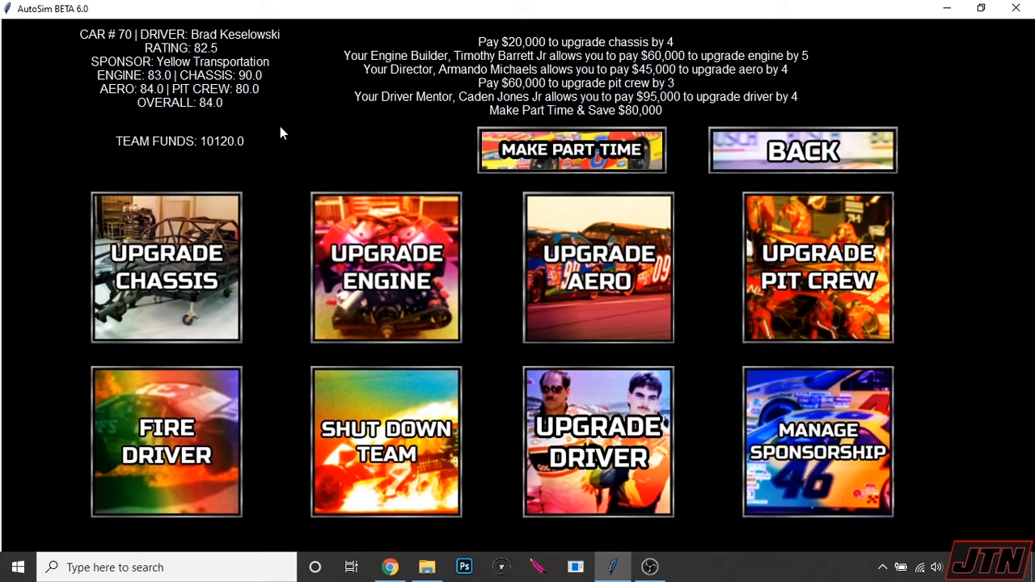
{"action": "left_click", "coordinate": [802, 149]}
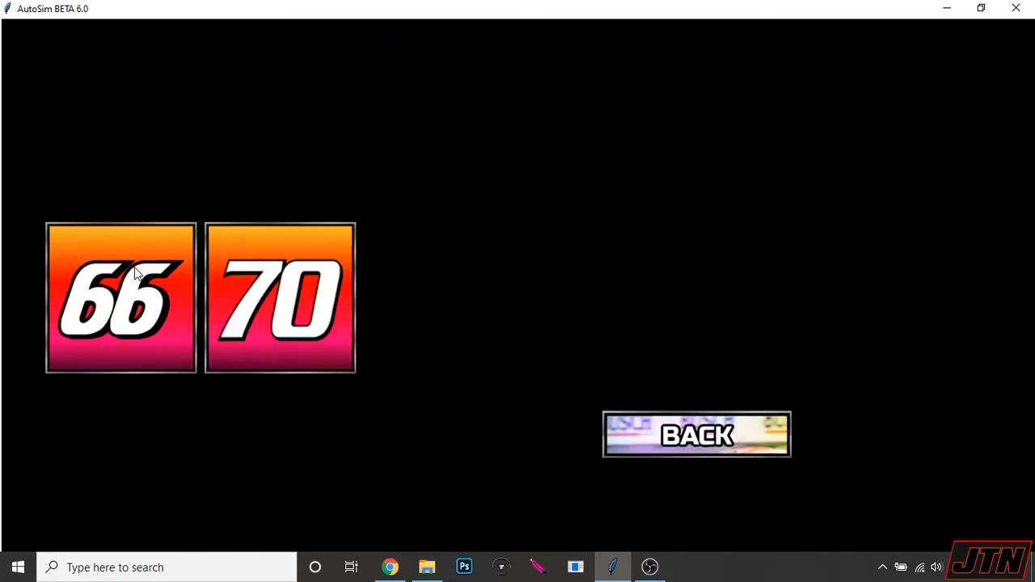
Step: View car 66's management page with Scott Riggs' 71.0 rating and $10,120 funds
{"action": "left_click", "coordinate": [120, 299]}
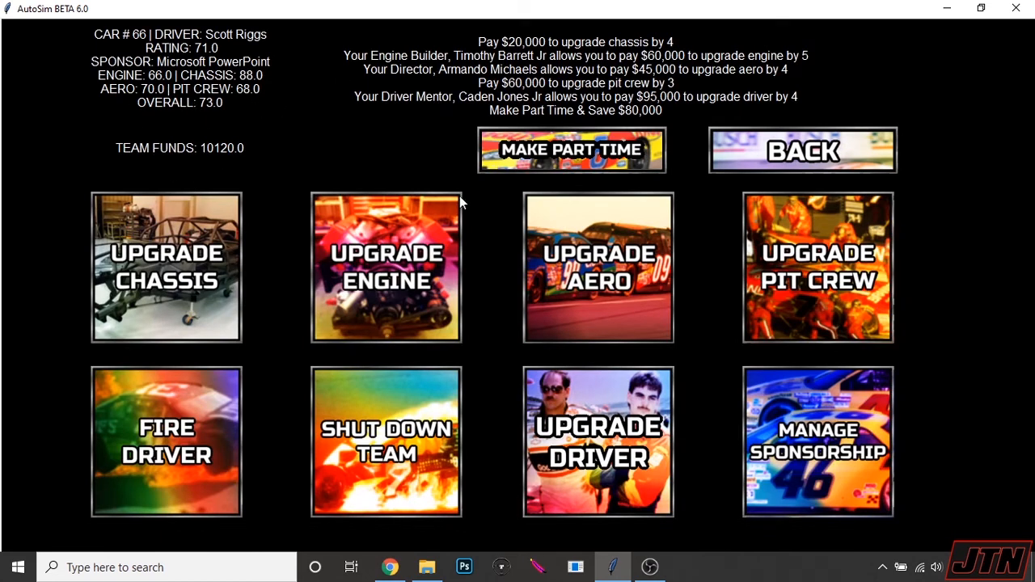
{"action": "mouse_move", "coordinate": [255, 131]}
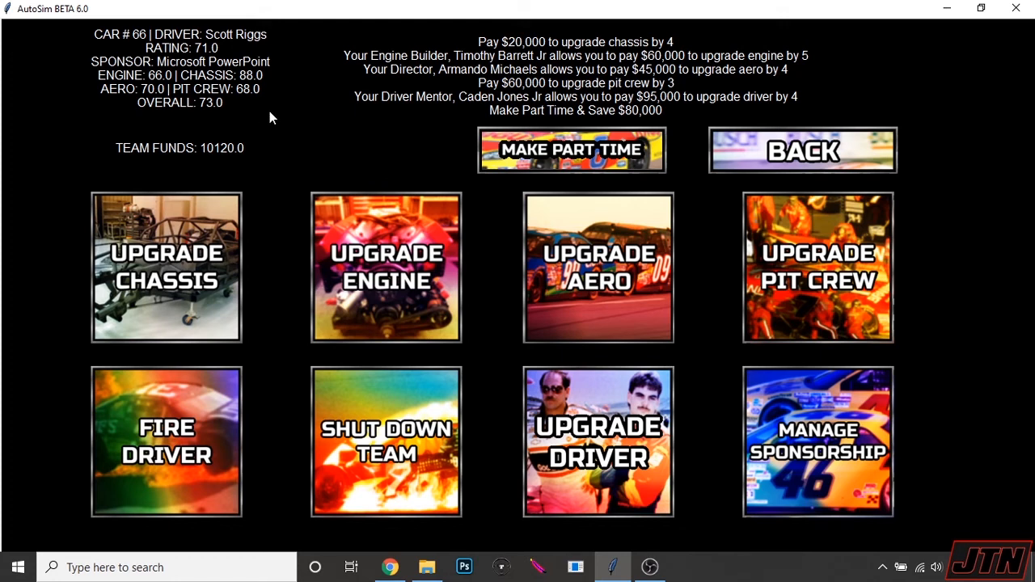
{"action": "mouse_move", "coordinate": [281, 91]}
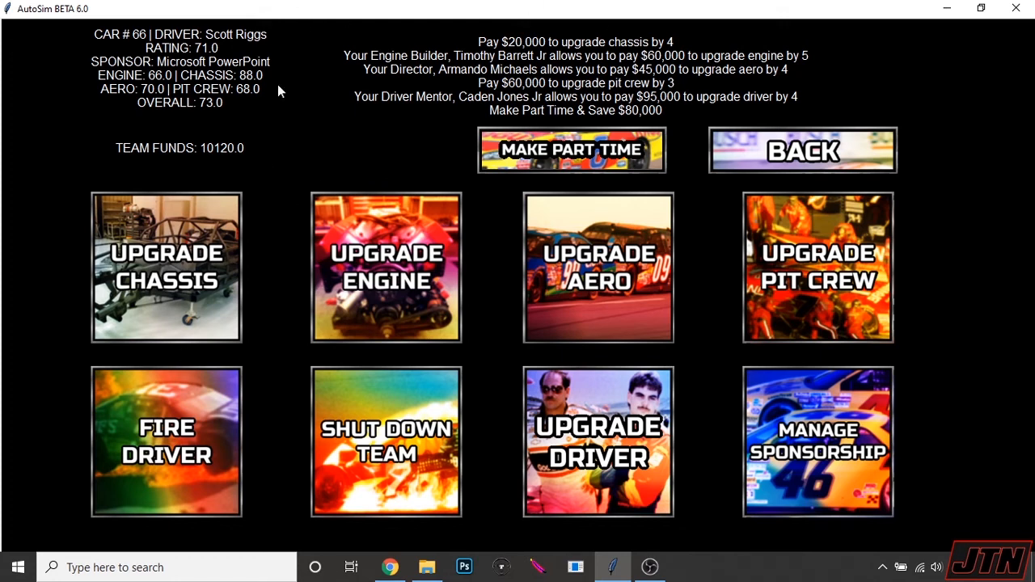
{"action": "mouse_move", "coordinate": [744, 374]}
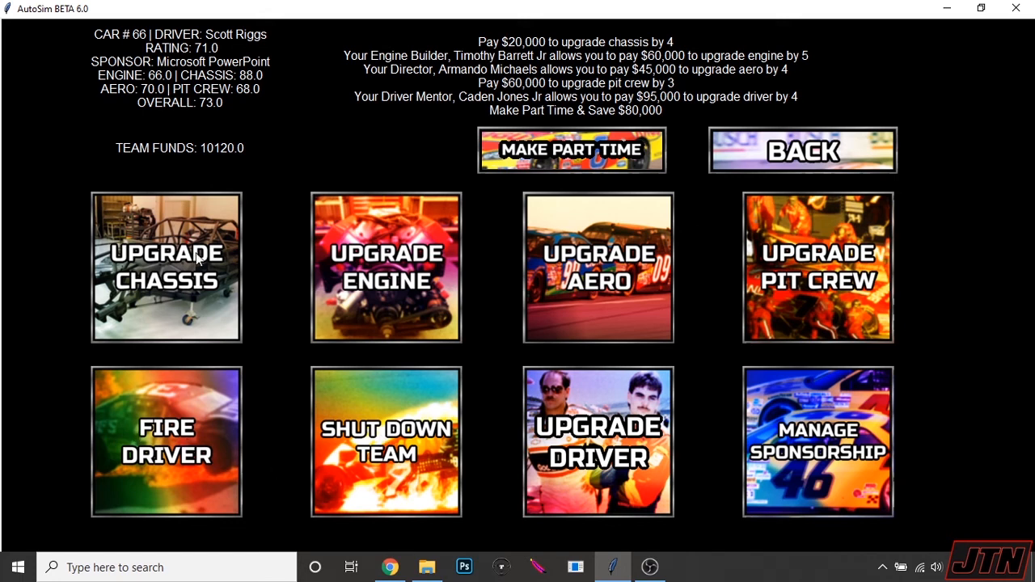
{"action": "mouse_move", "coordinate": [193, 197]}
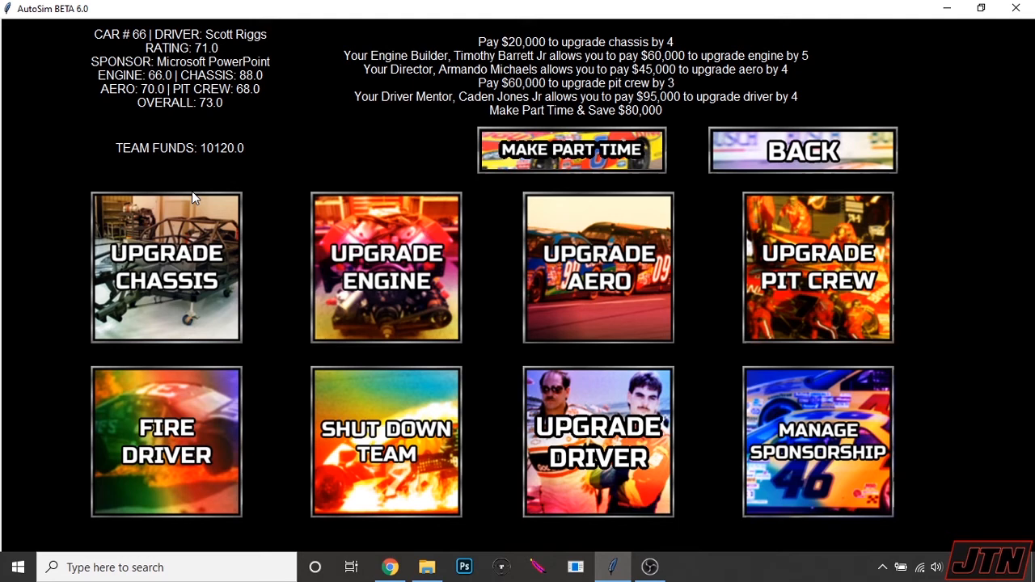
{"action": "mouse_move", "coordinate": [760, 145]}
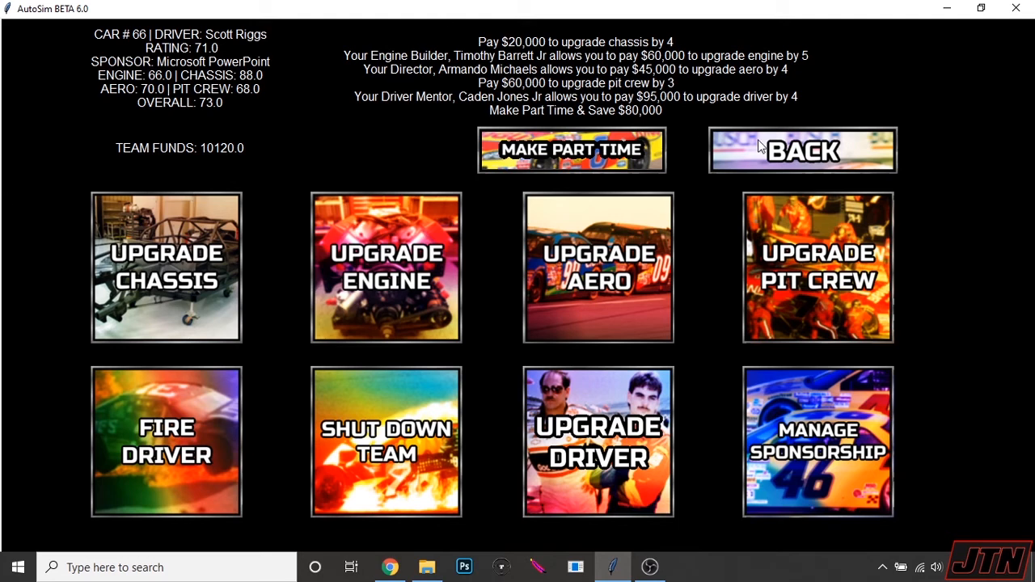
Step: Return to the week 1, 2011 main menu without buying upgrades for car 66
{"action": "left_click", "coordinate": [802, 148]}
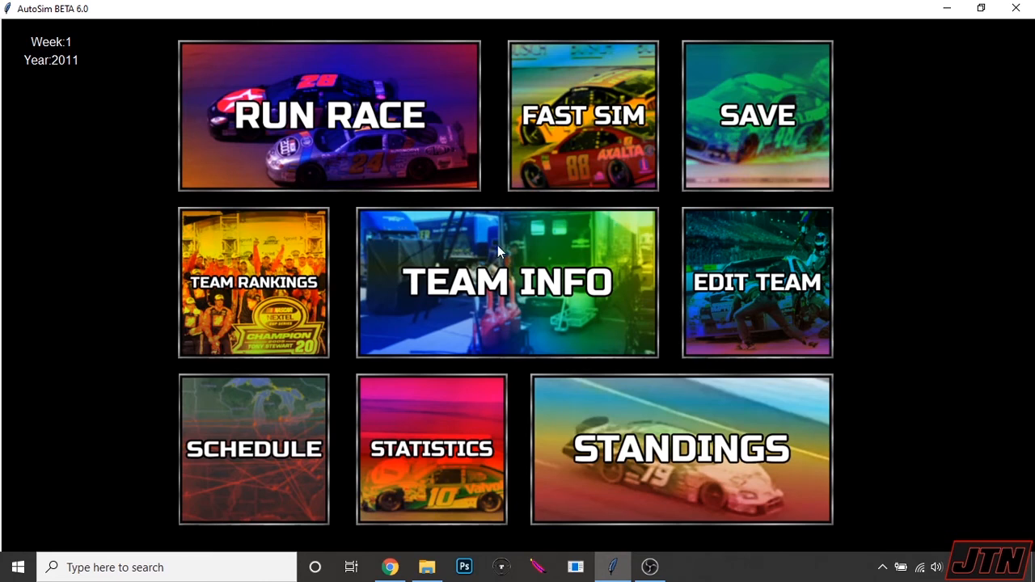
{"action": "mouse_move", "coordinate": [896, 421]}
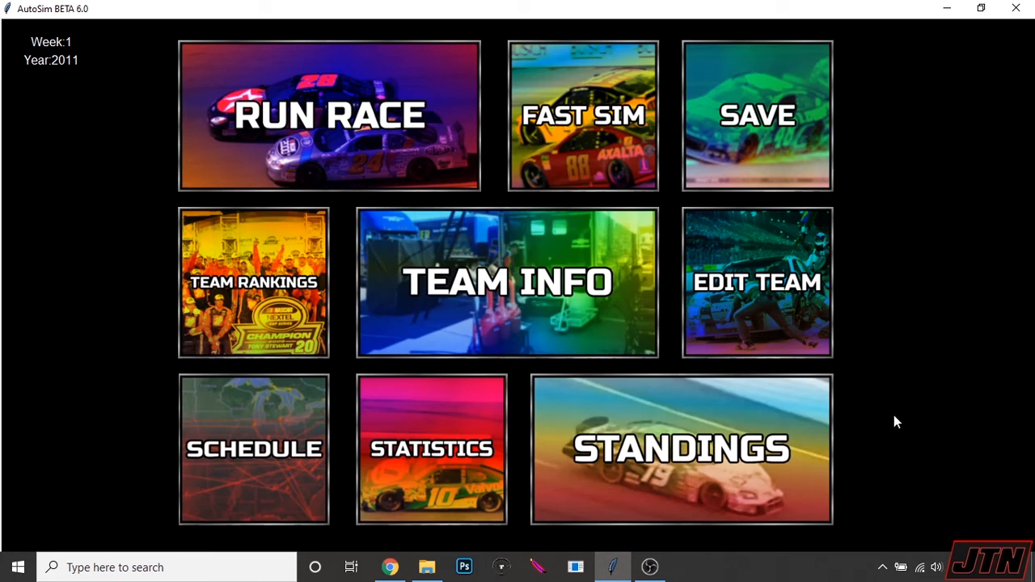
{"action": "mouse_move", "coordinate": [804, 537]}
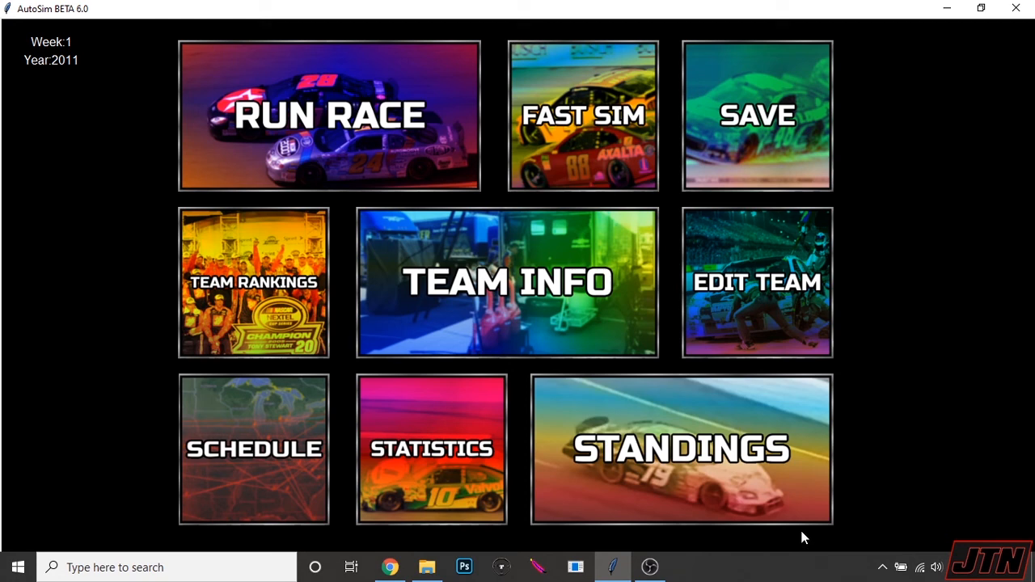